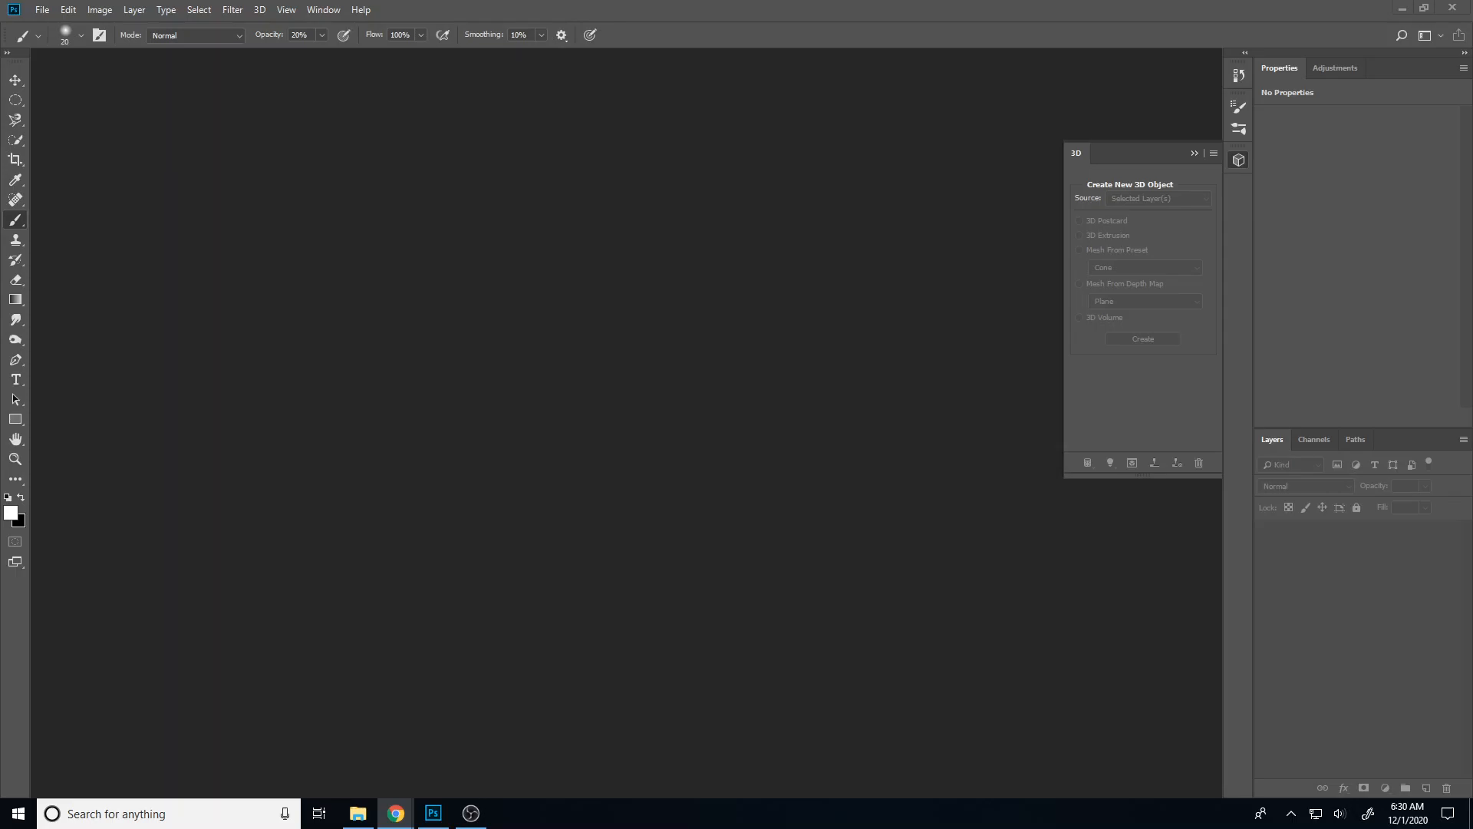
mouse_move(161, 261)
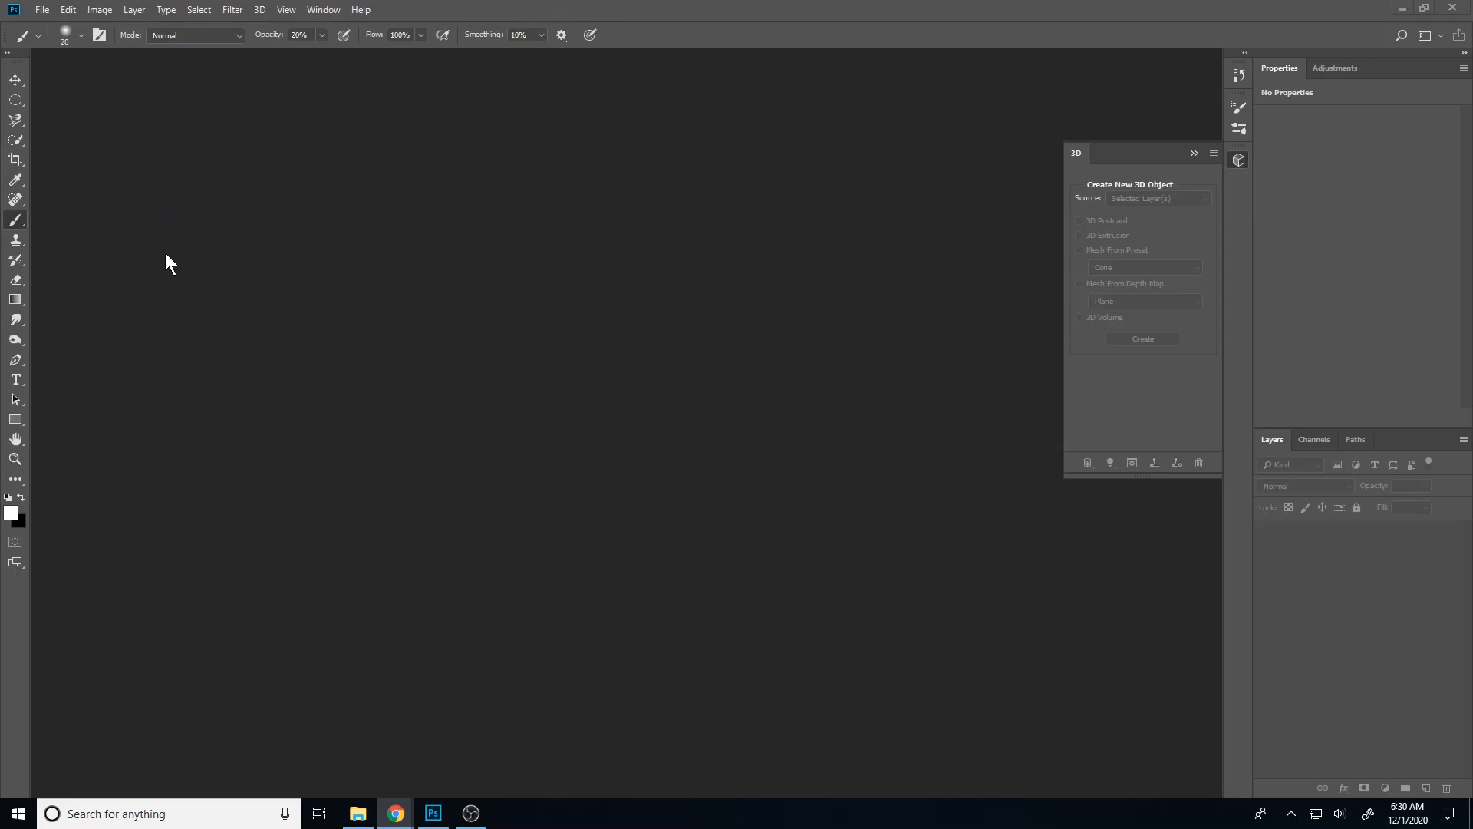
mouse_move(448, 813)
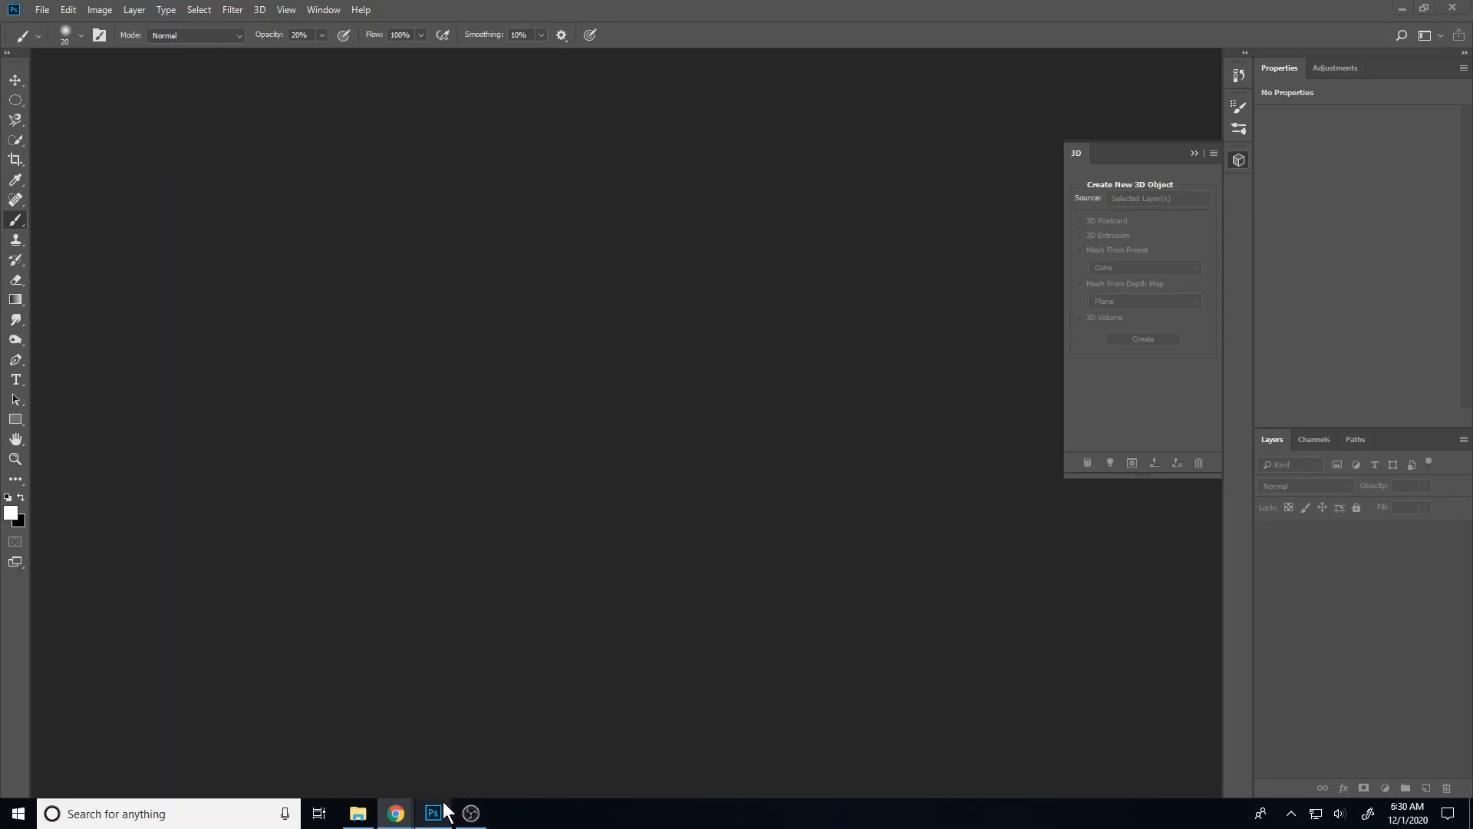
mouse_move(238, 232)
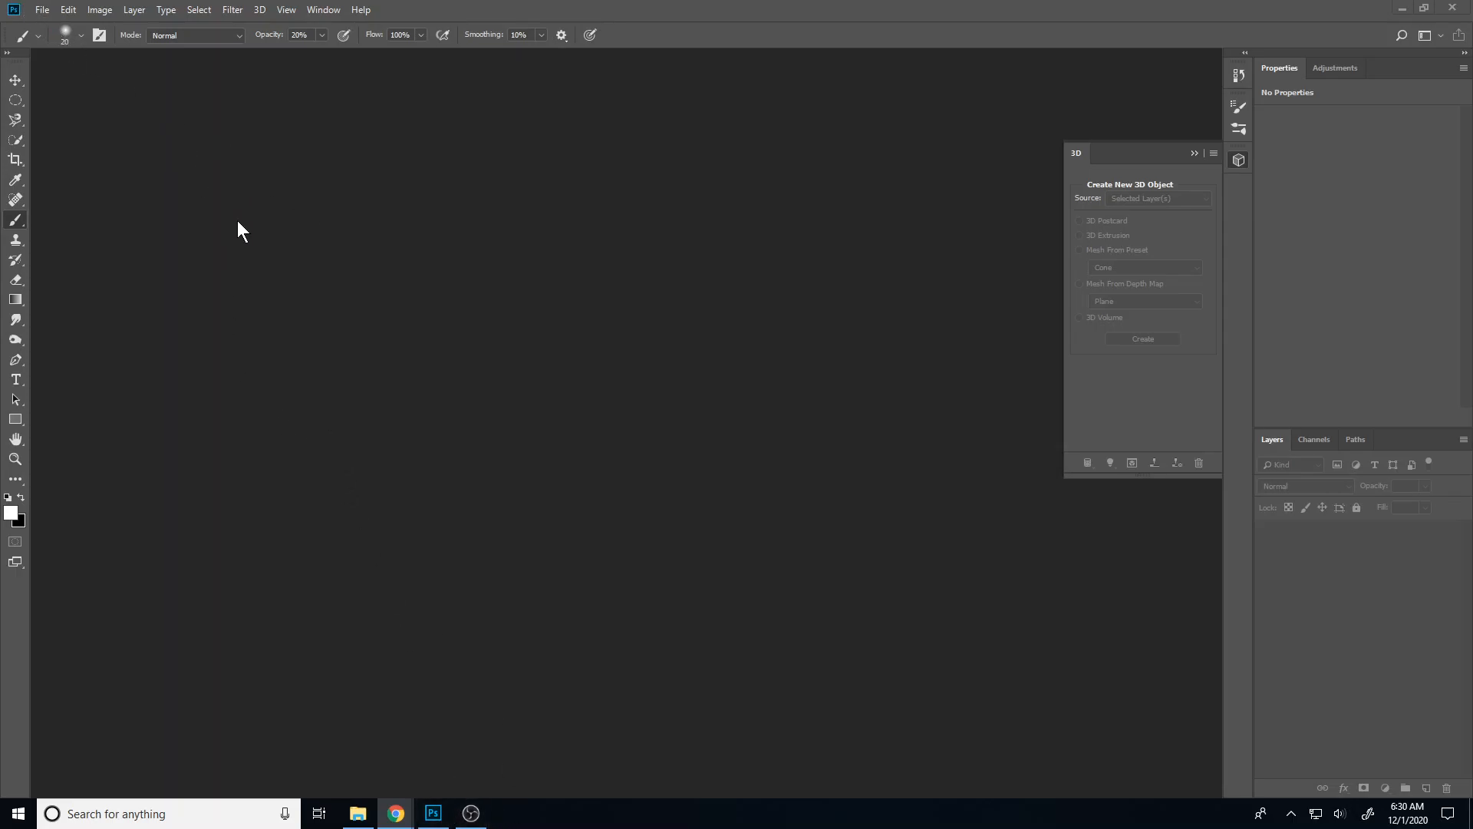
mouse_move(718, 610)
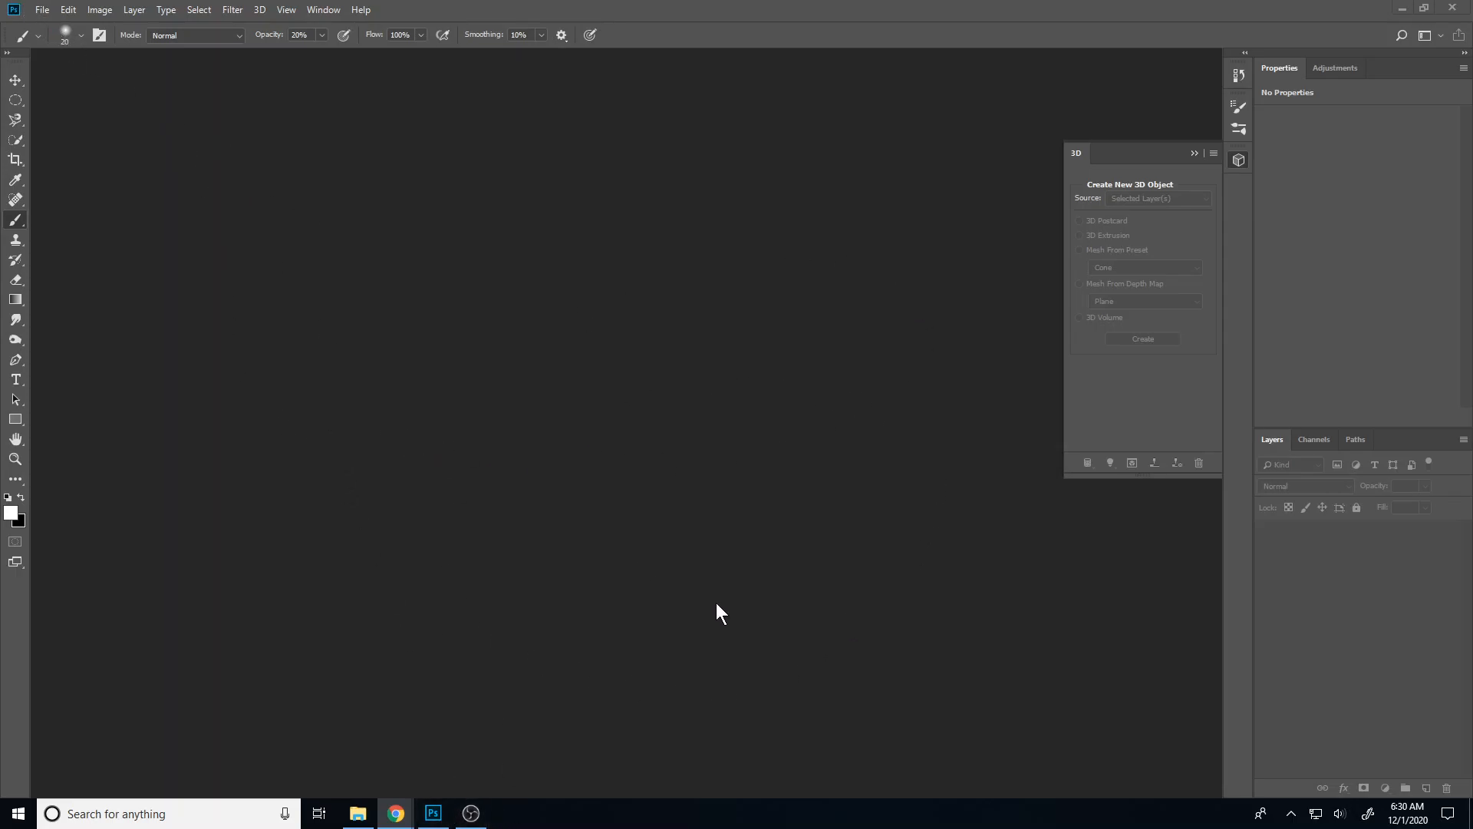
mouse_move(734, 332)
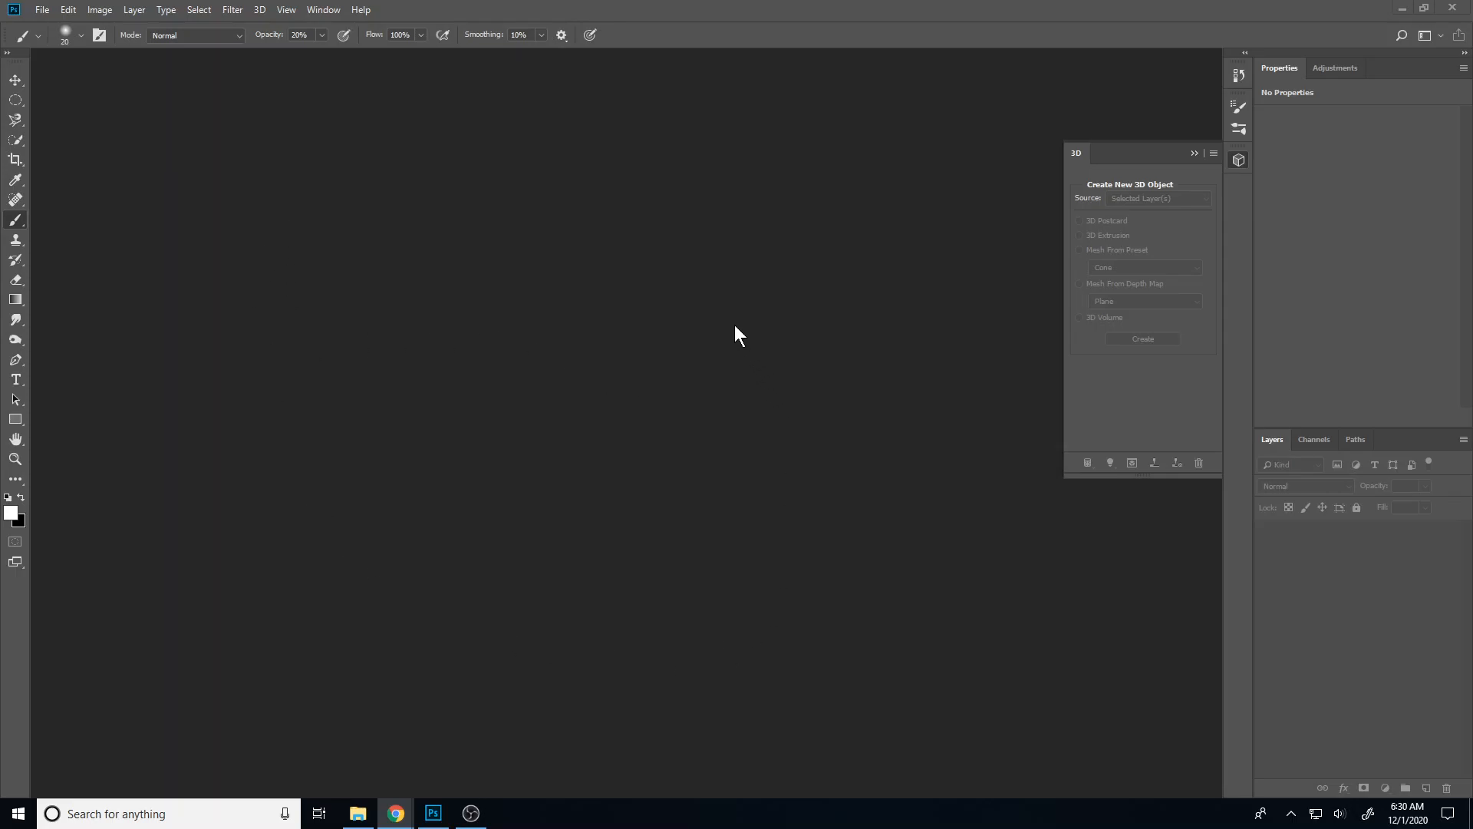
mouse_move(689, 433)
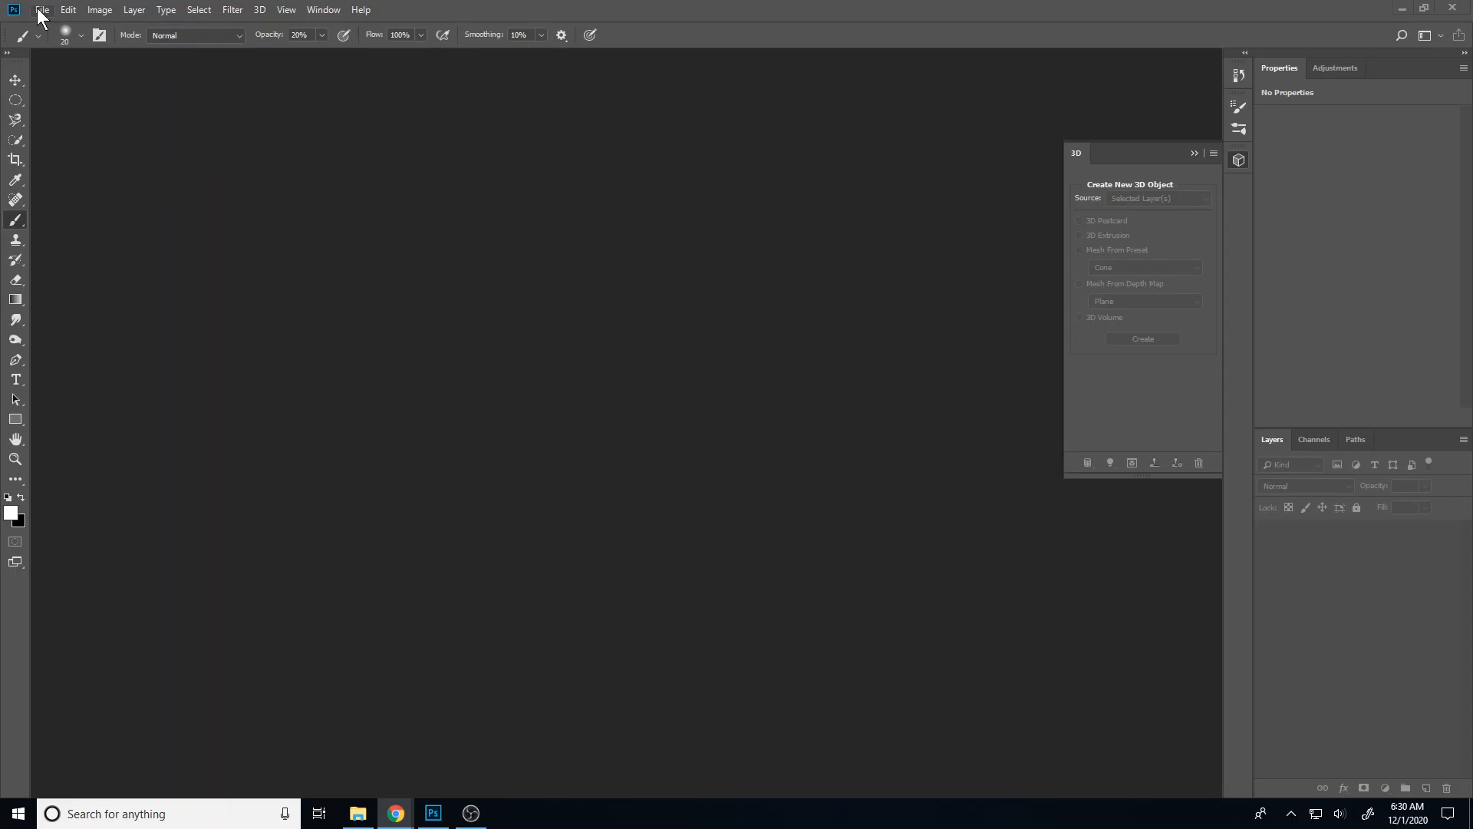
Create a new blank document from the A4 print preset (210 × 297 mm, 300 ppi)
left_click(46, 7)
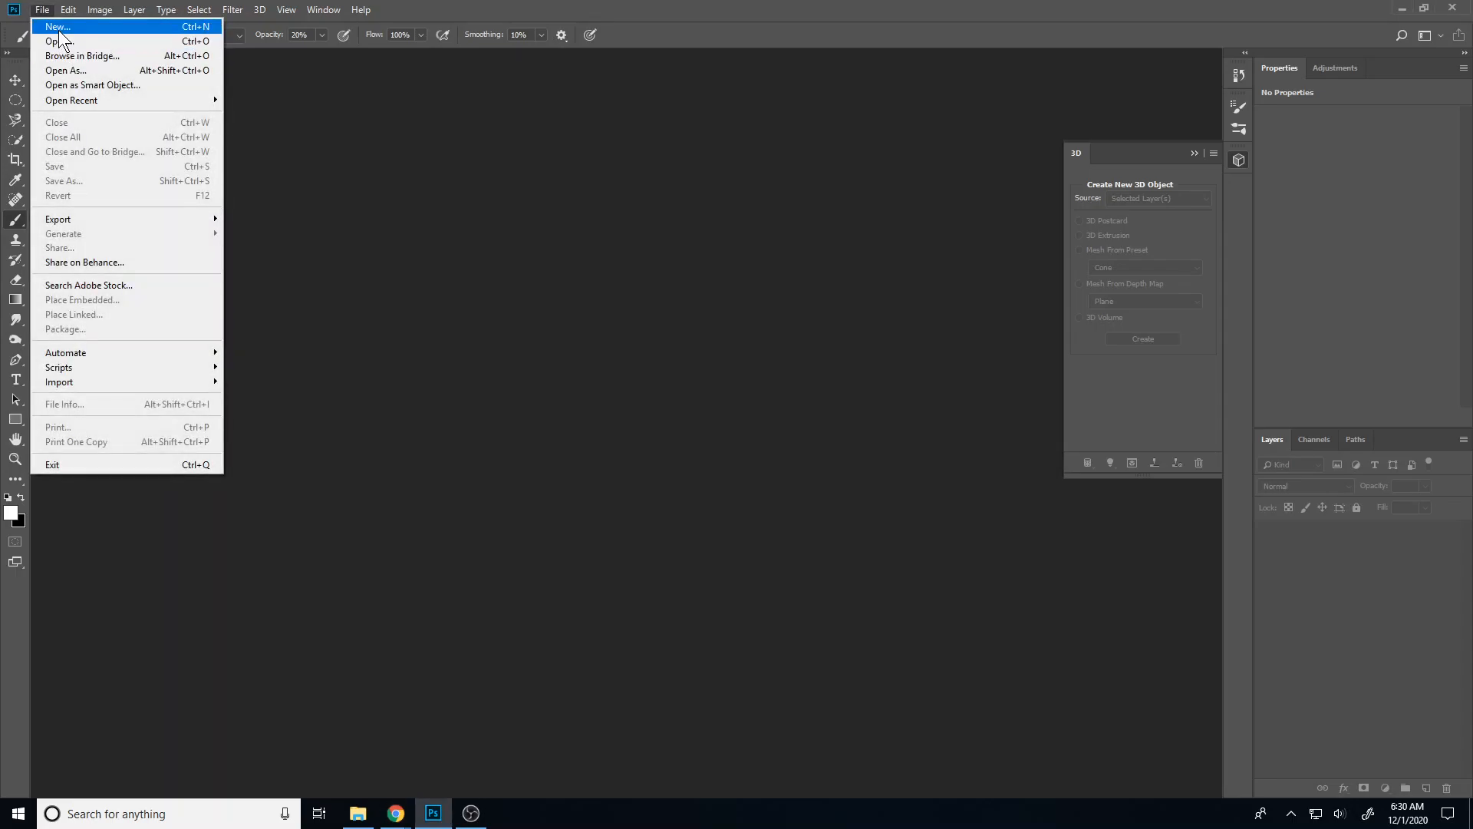
left_click(58, 27)
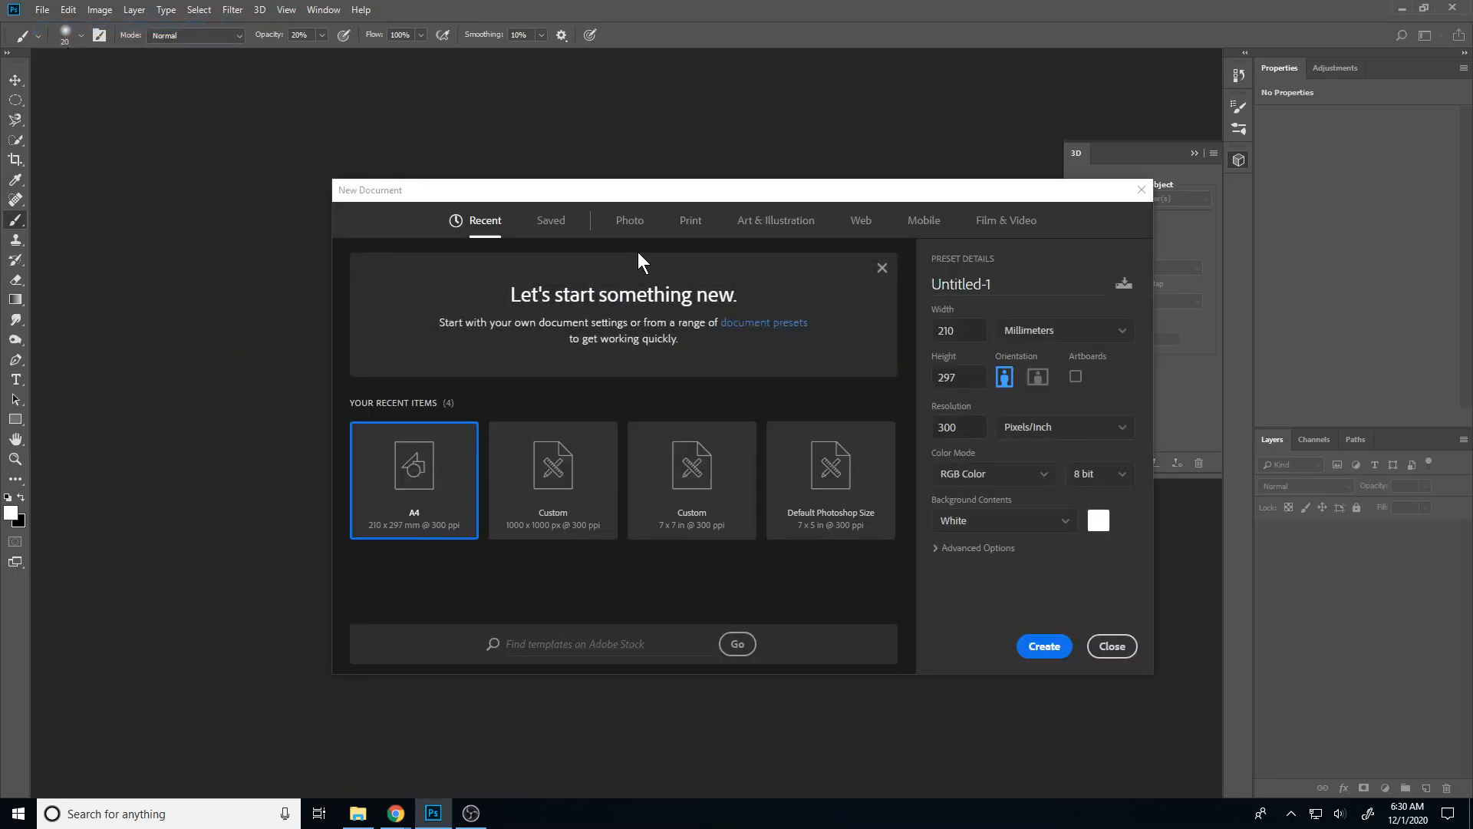
left_click(691, 221)
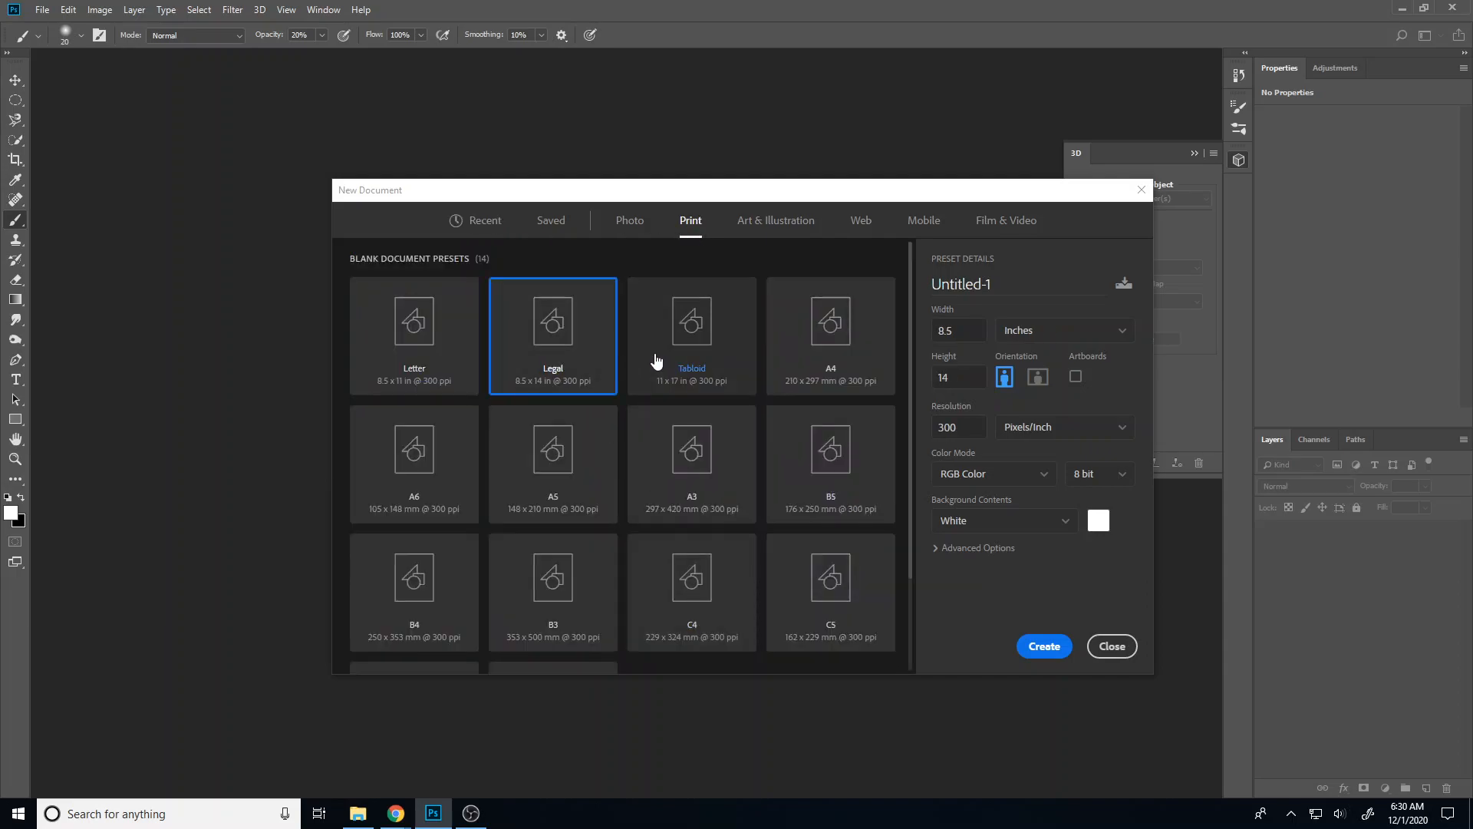
left_click(830, 333)
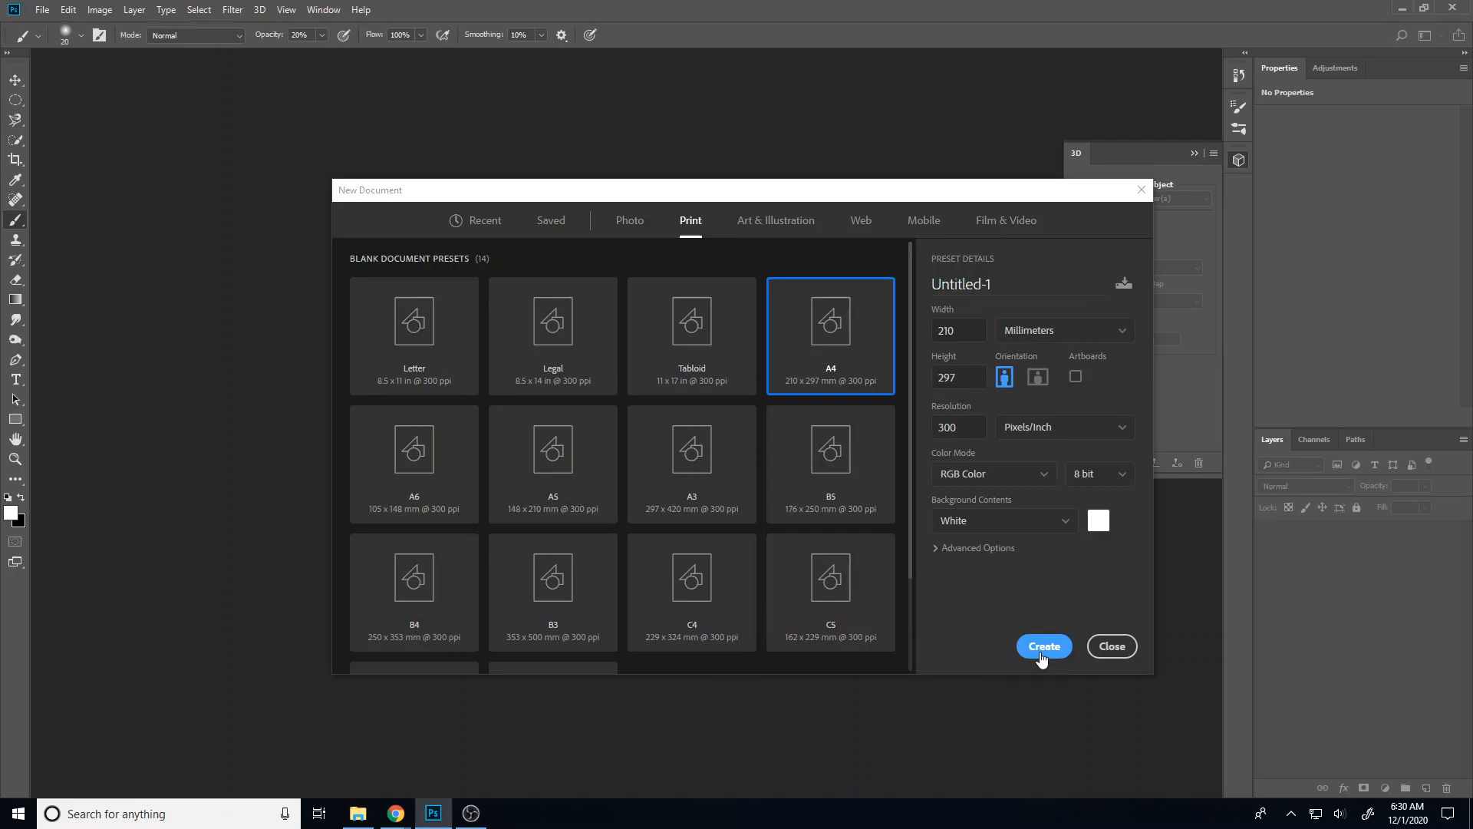
mouse_move(924, 749)
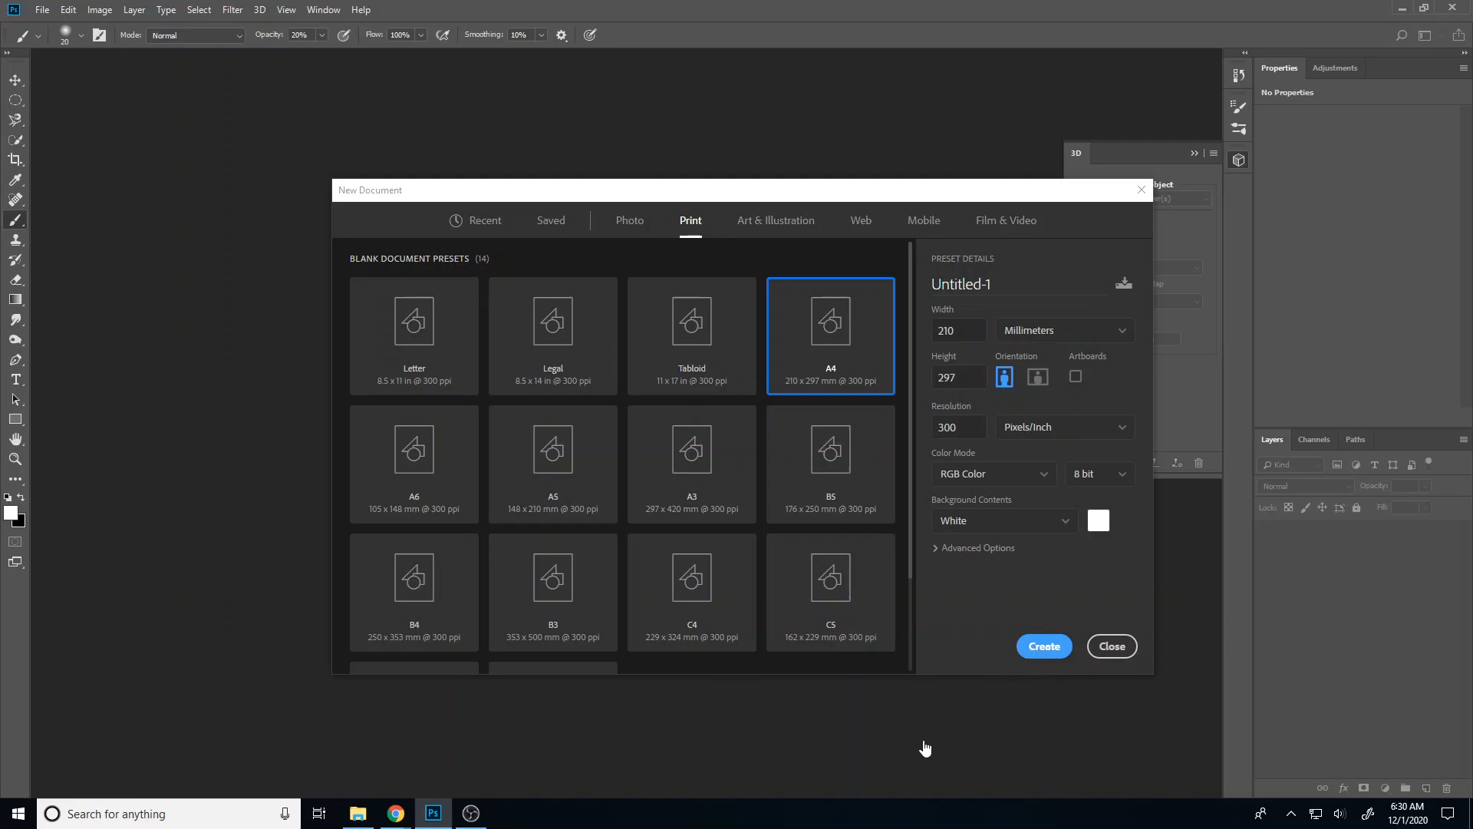
left_click(1043, 646)
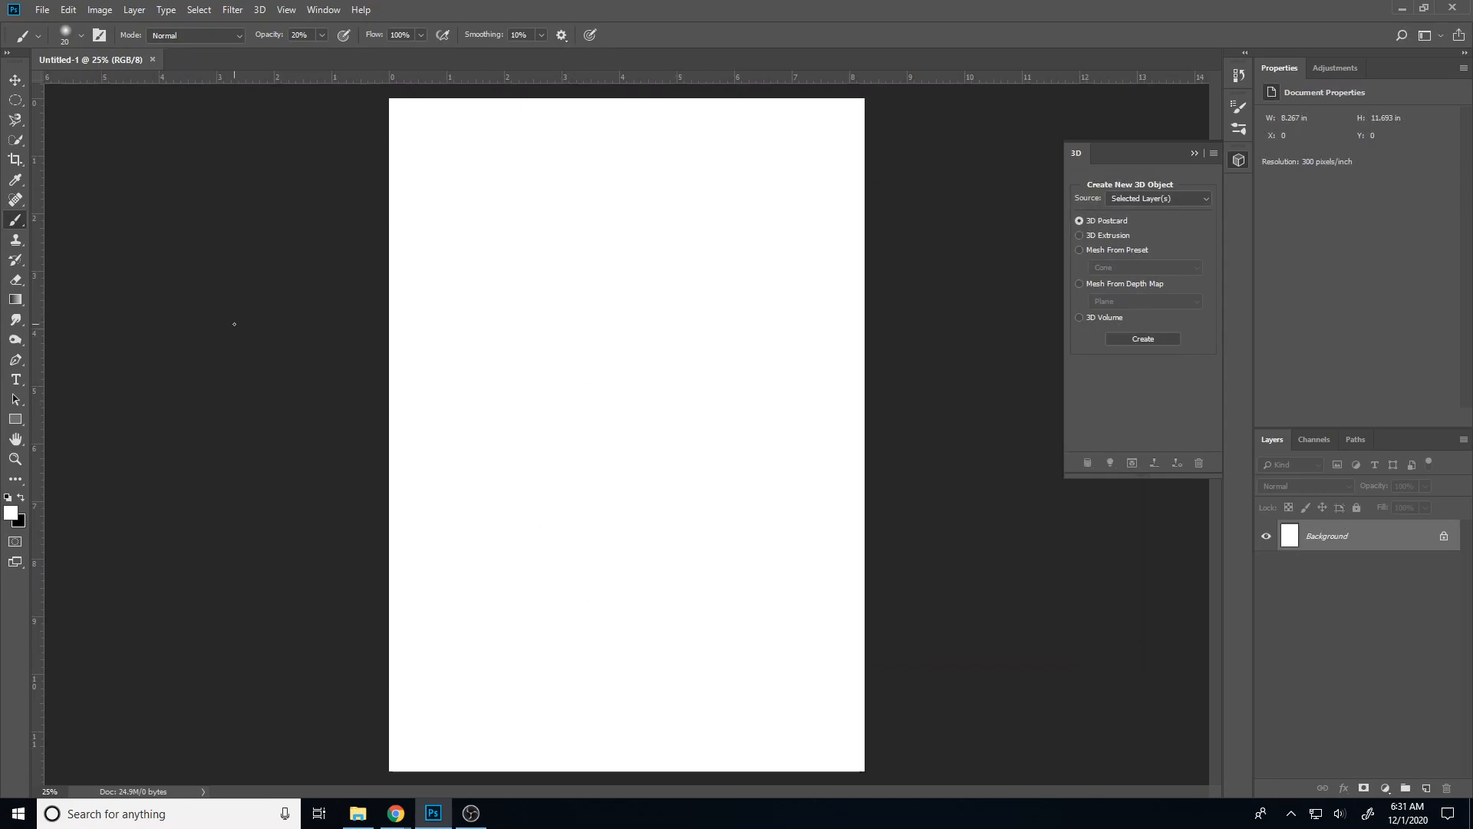
mouse_move(568, 383)
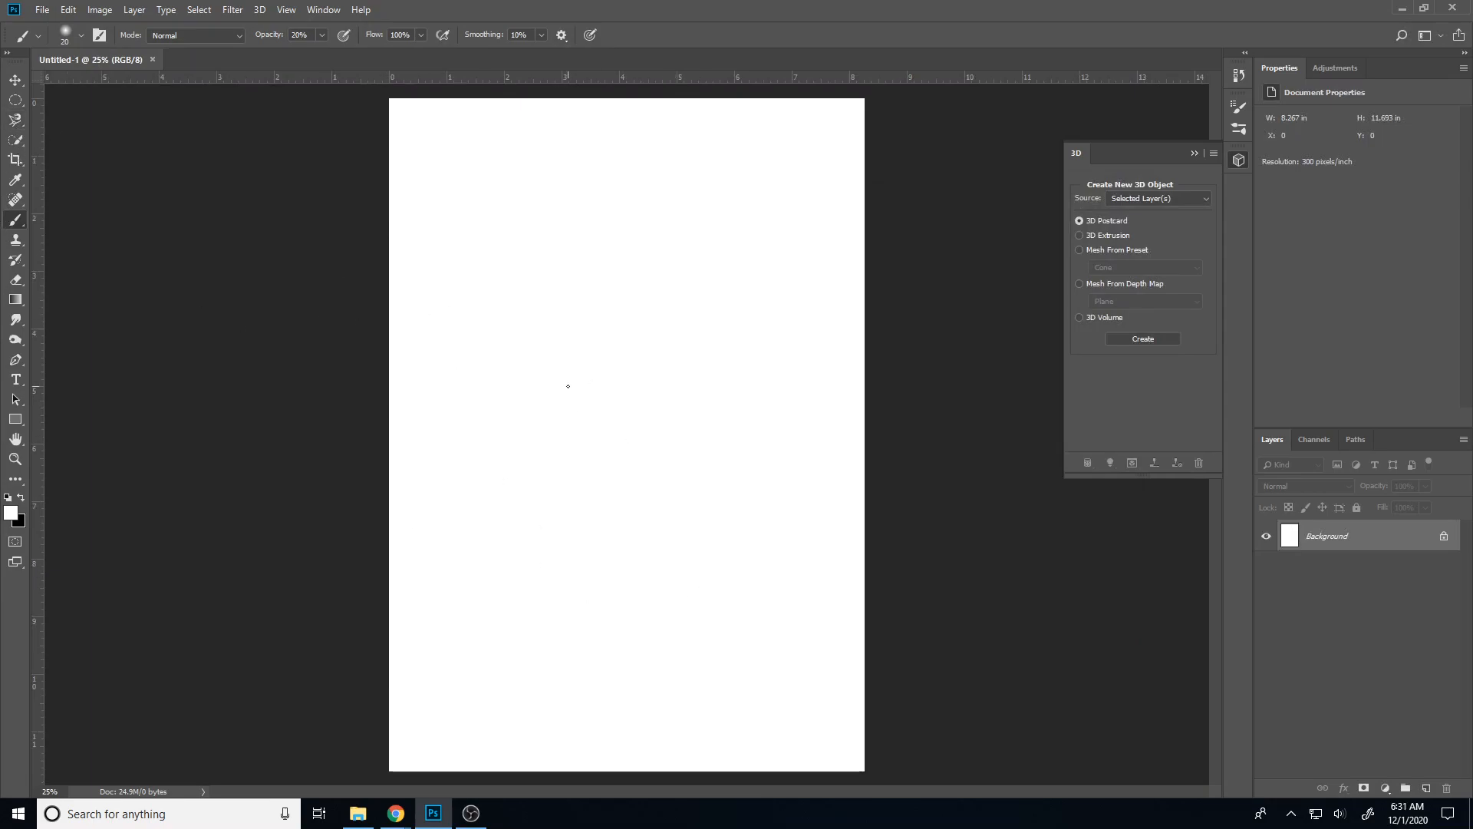
mouse_move(399, 459)
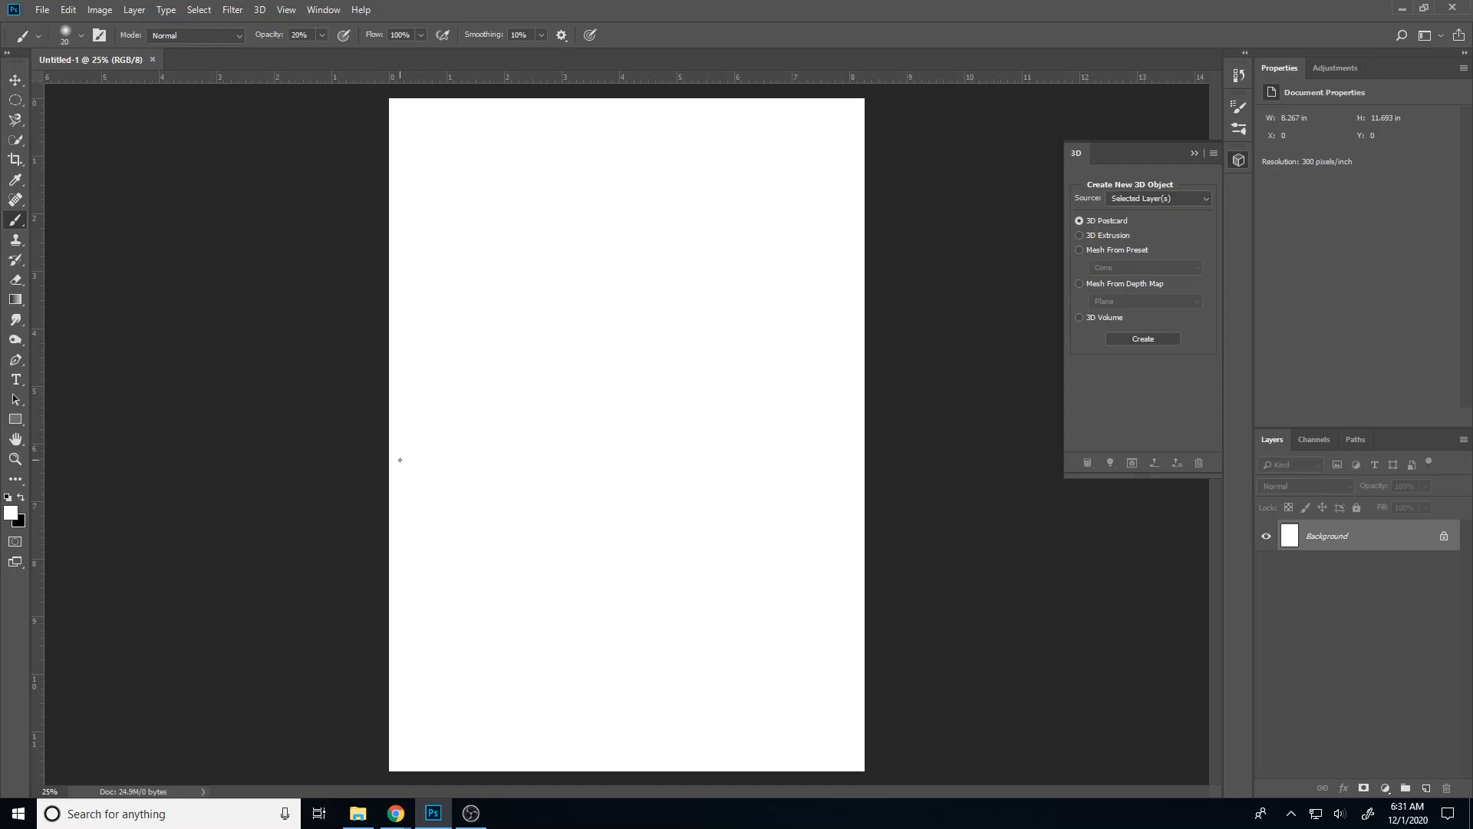
mouse_move(14, 218)
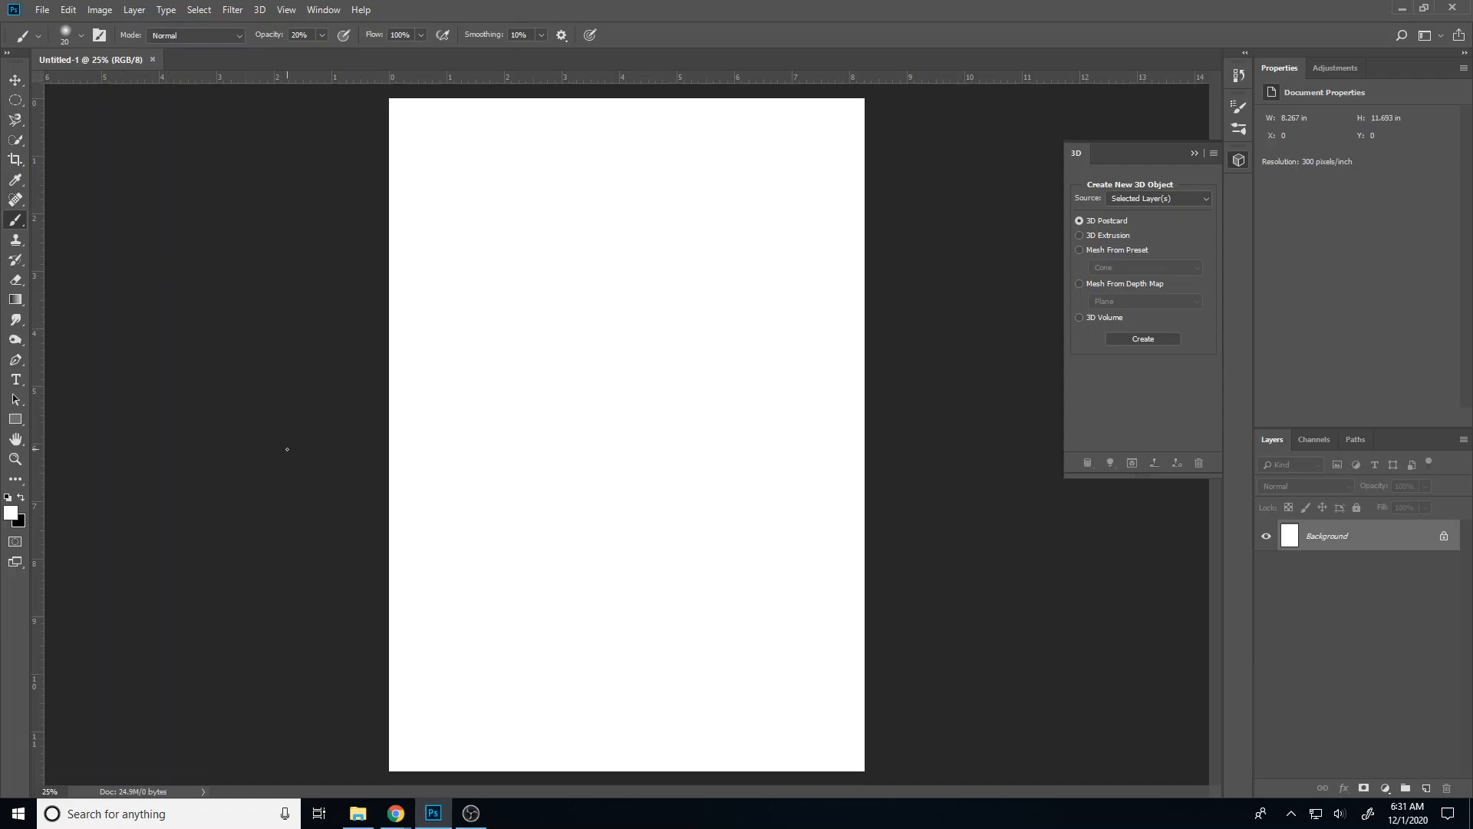
mouse_move(17, 178)
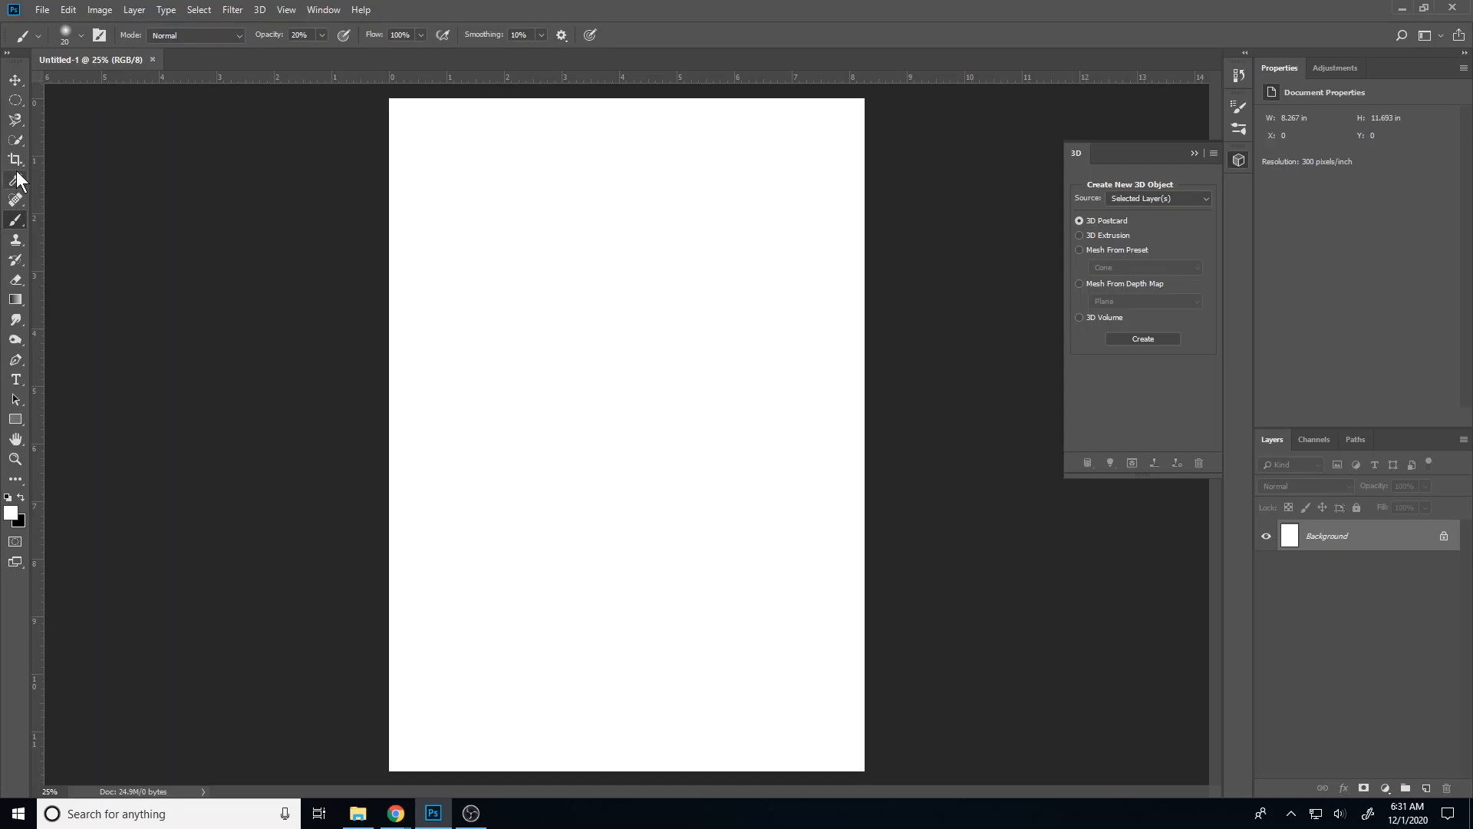
mouse_move(26, 258)
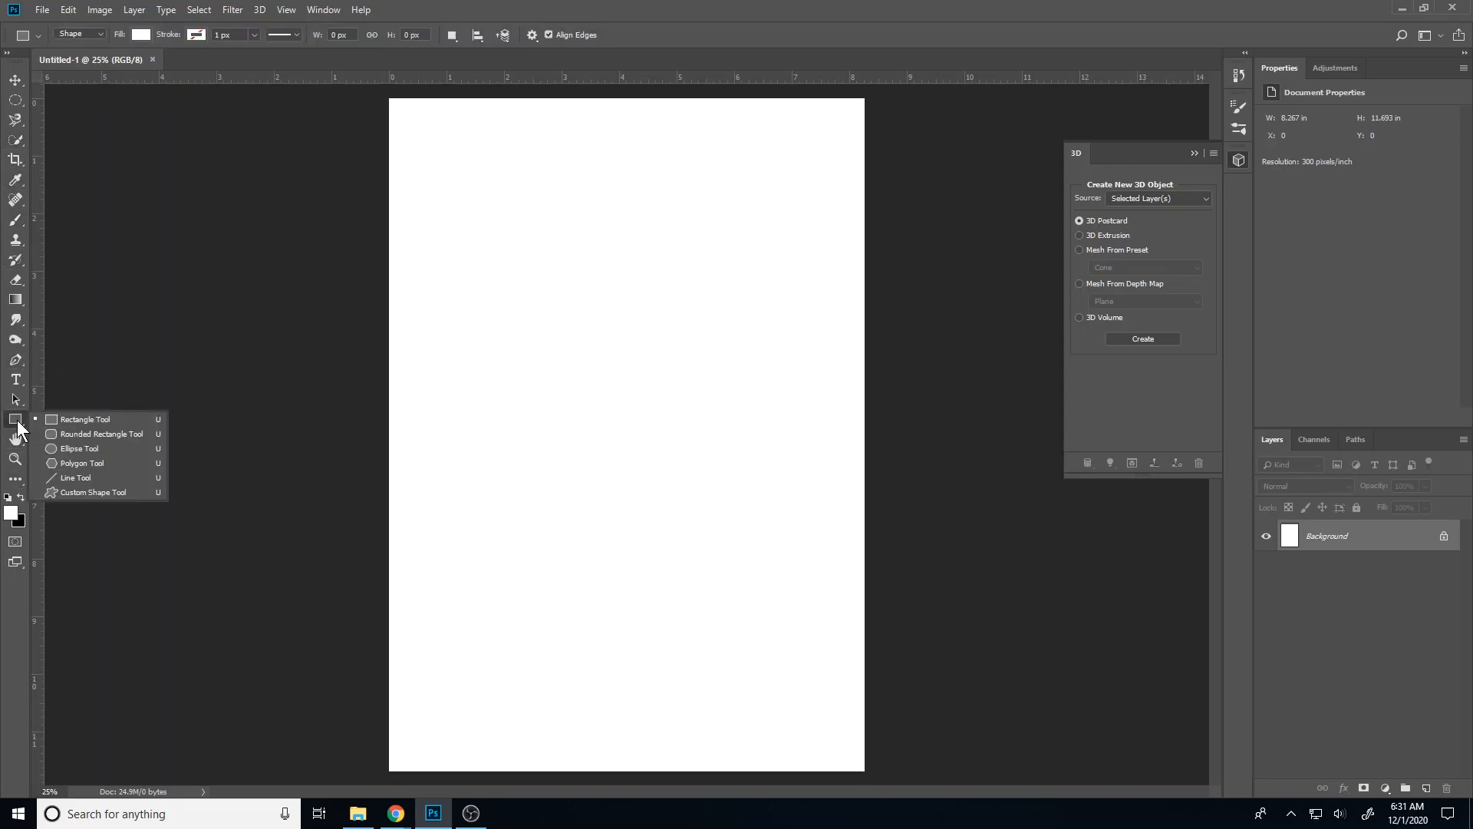
Switch to the Rectangle tool to draw rectangle shapes
left_click(138, 34)
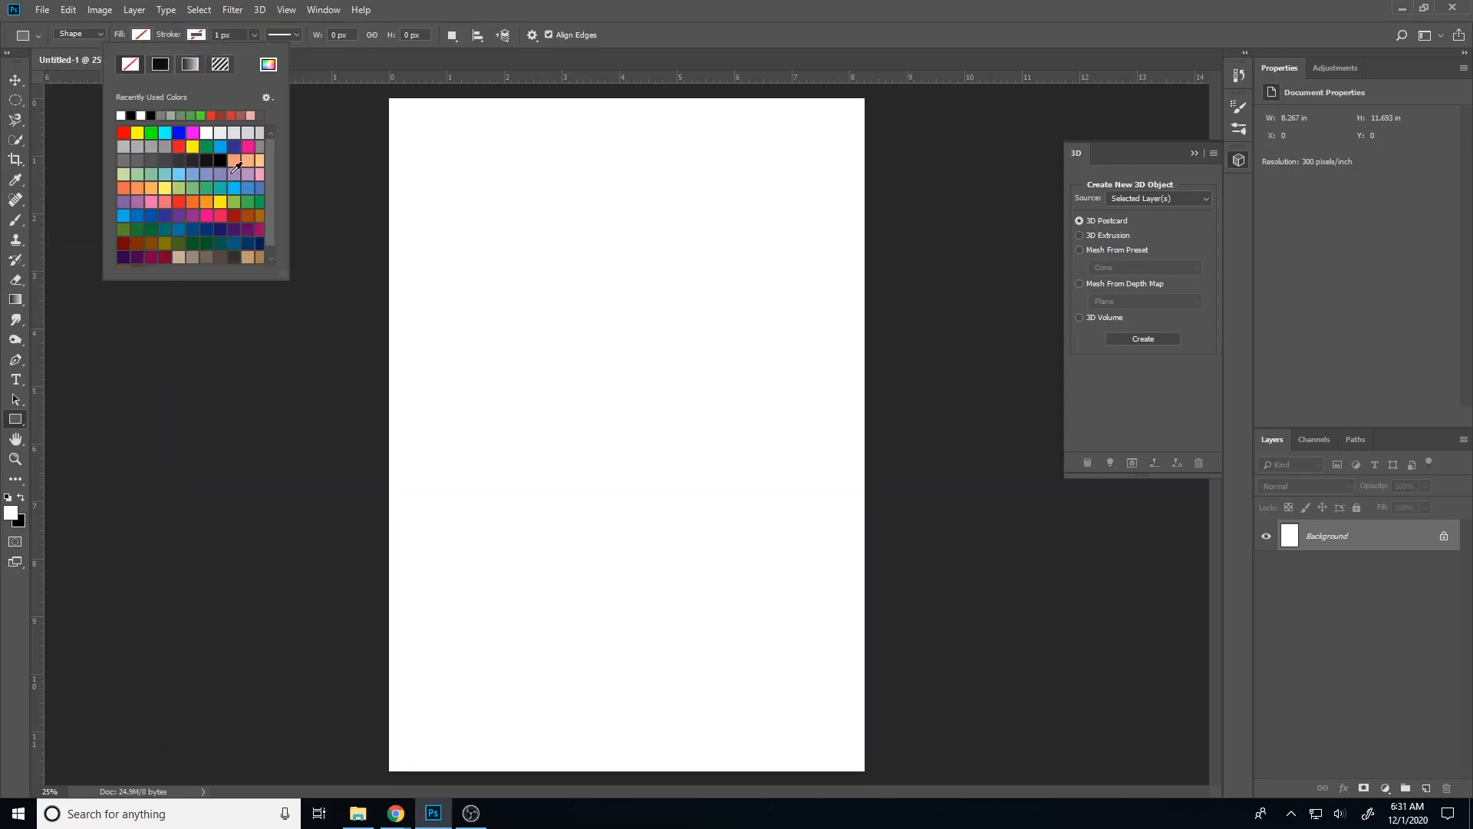
mouse_move(202, 193)
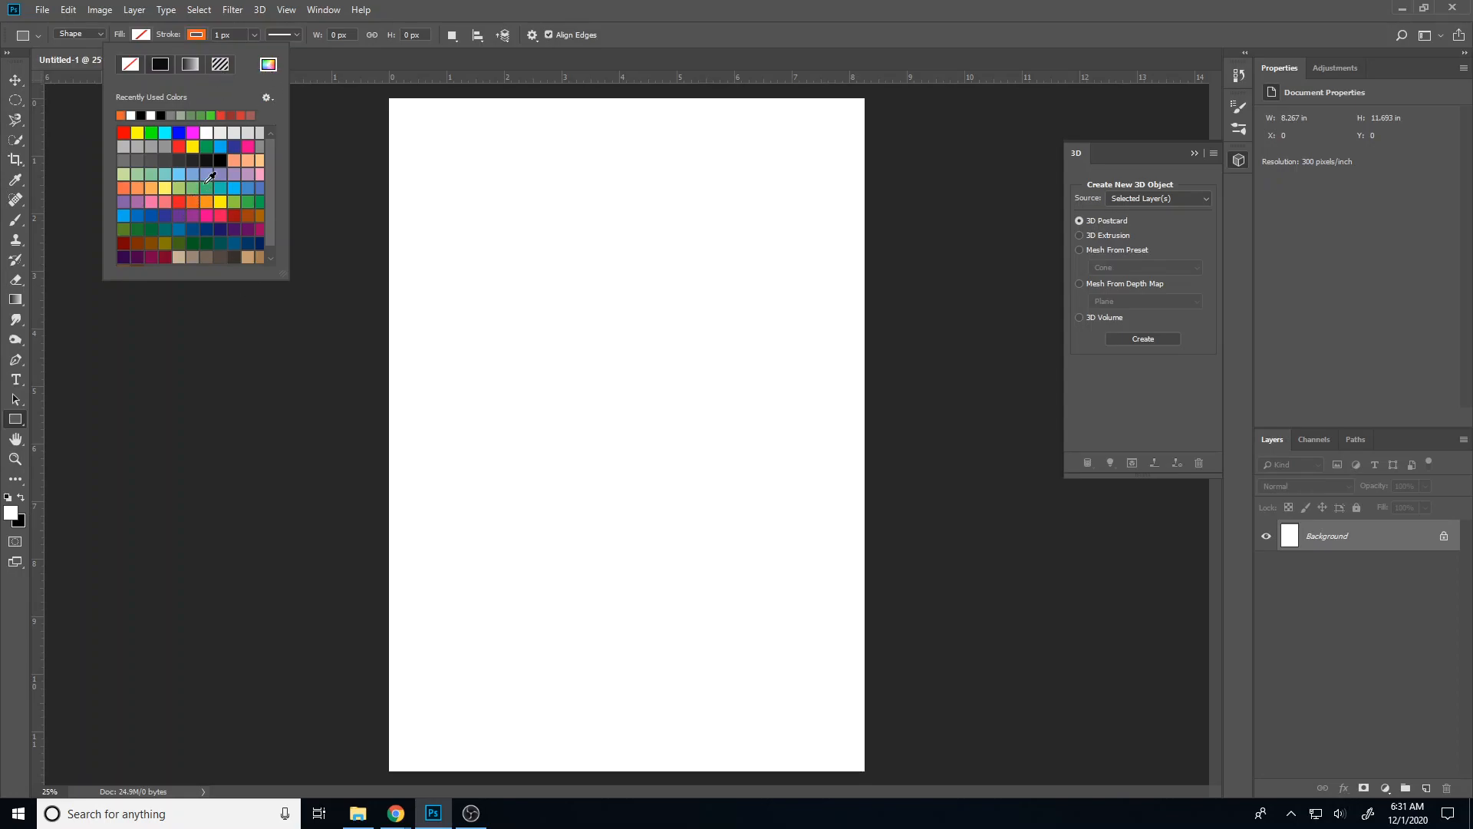
mouse_move(359, 259)
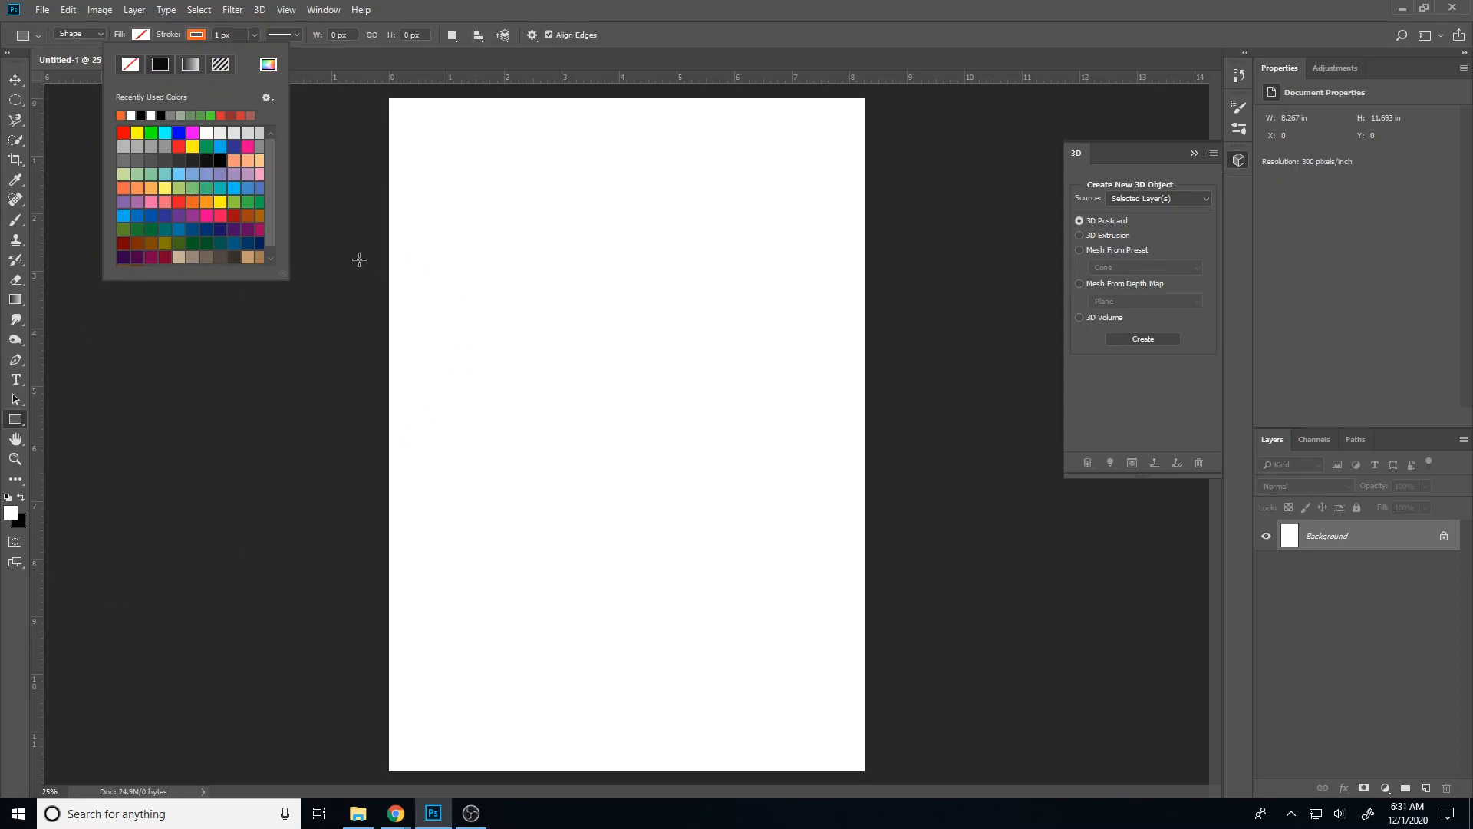
Draw an orange-outlined square in the upper part of the page
left_click_drag(439, 219, 635, 418)
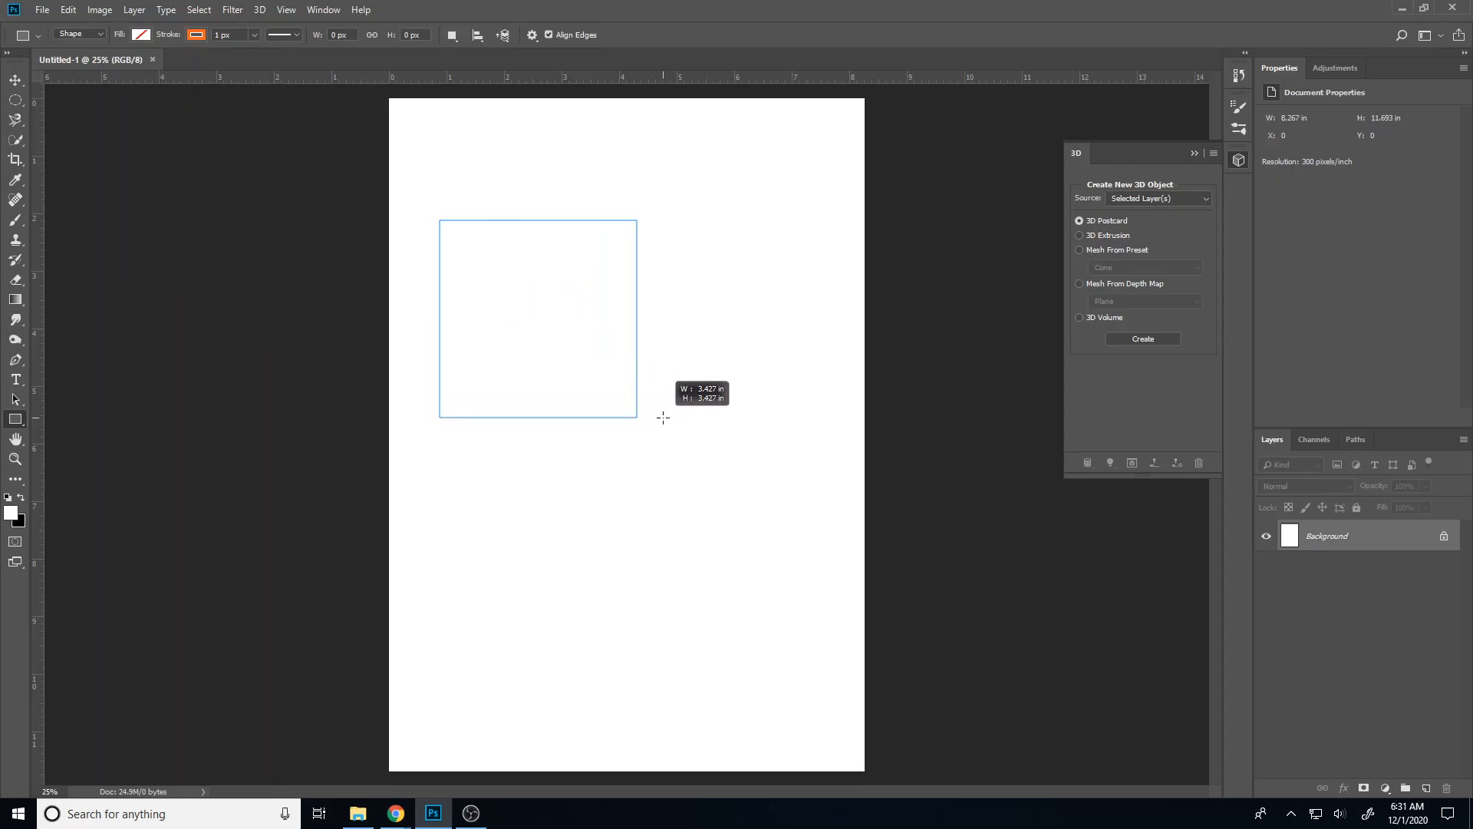
left_click_drag(664, 417, 789, 556)
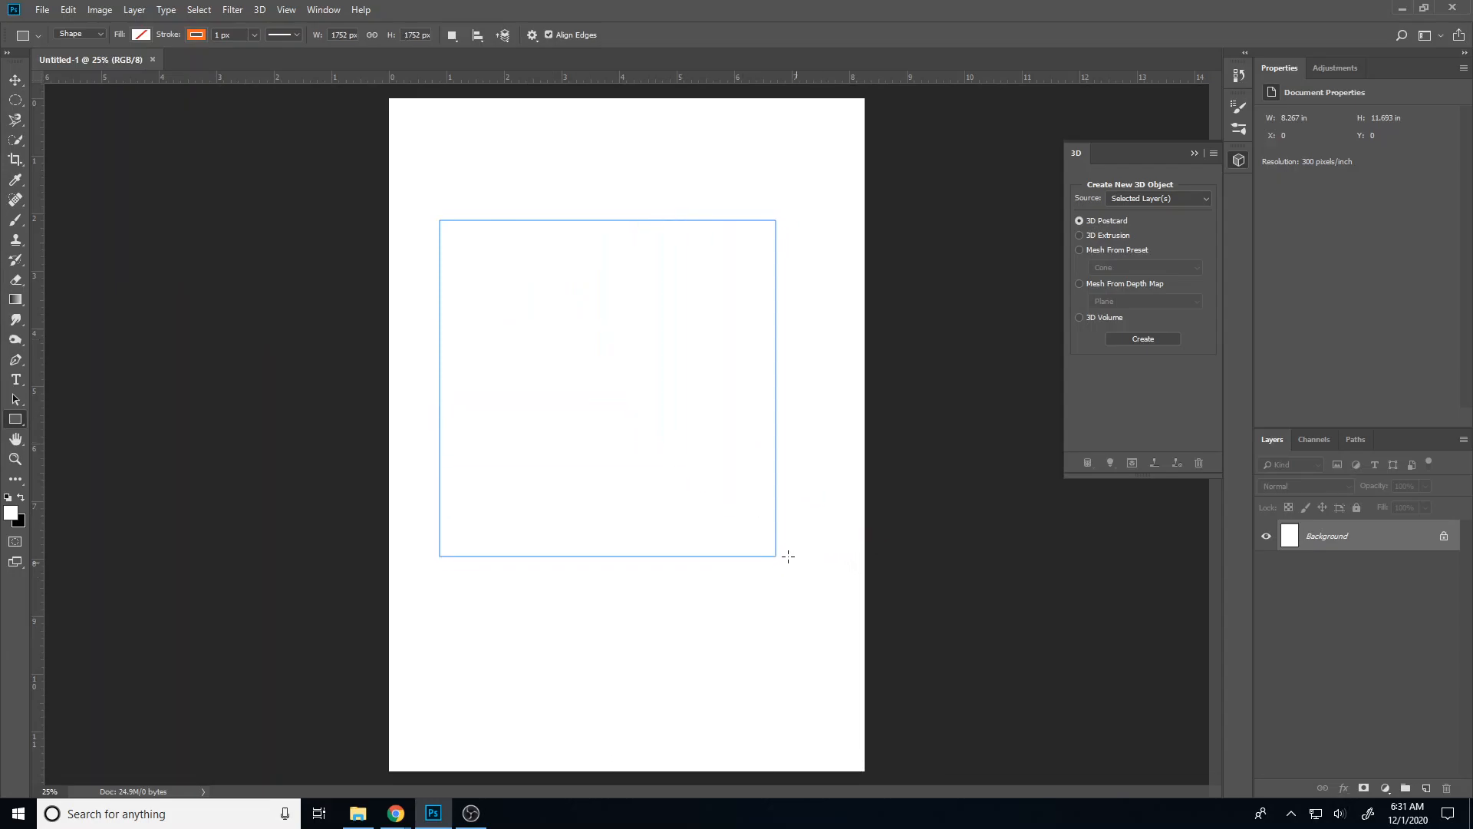
left_click_drag(439, 221, 774, 555)
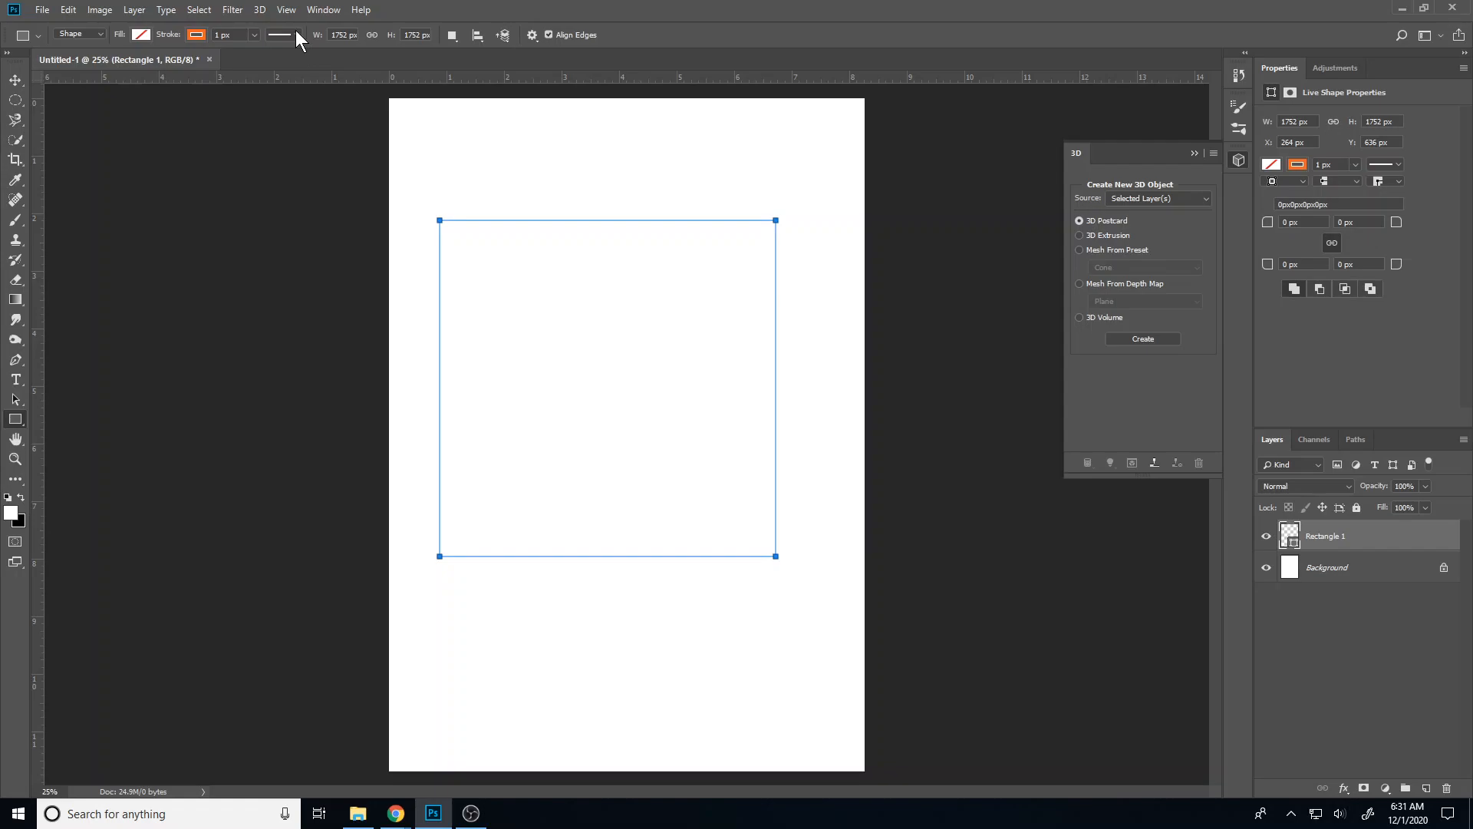
mouse_move(258, 46)
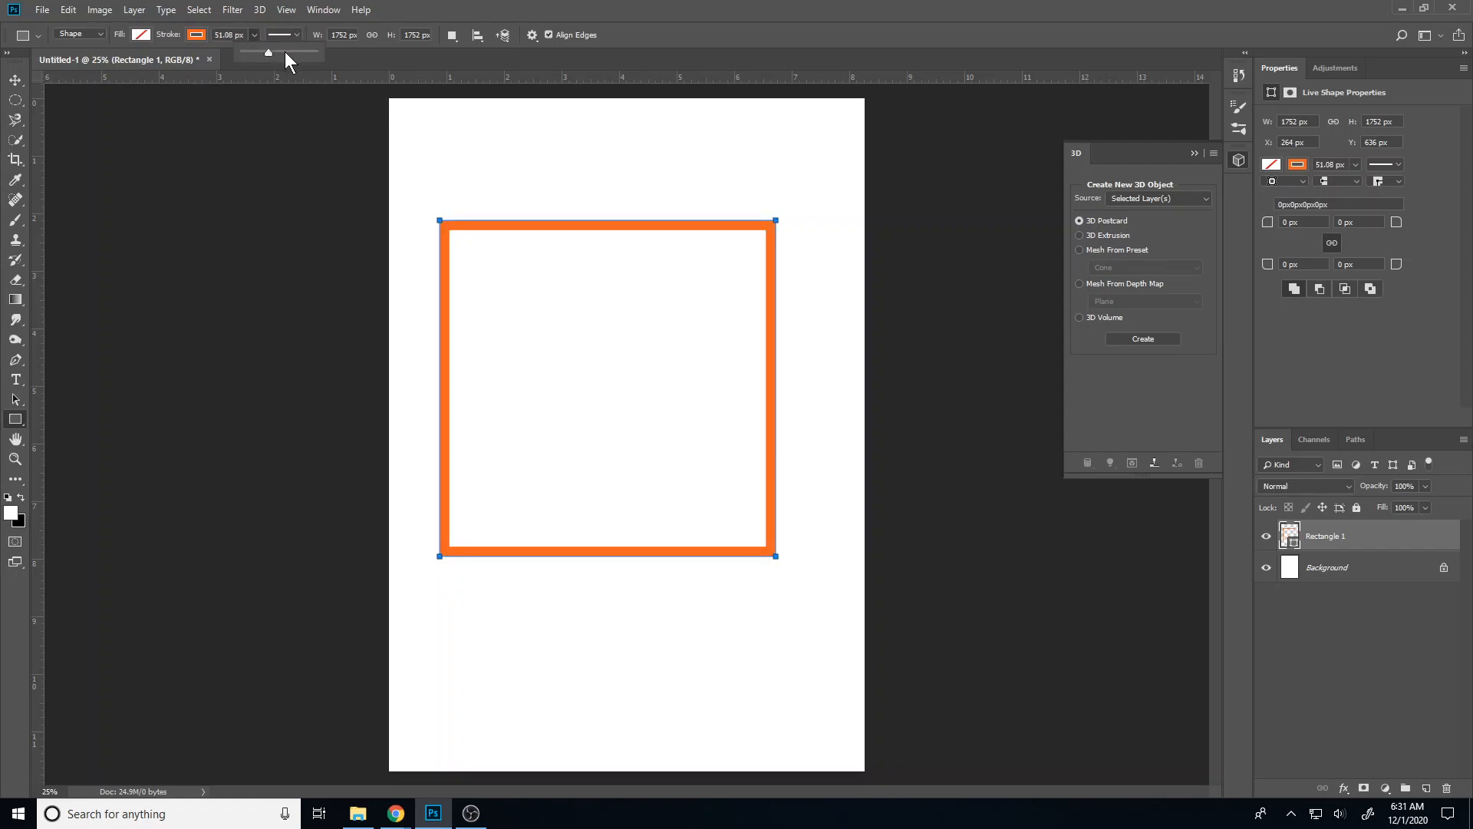
Thicken the square's orange outline to about 144 px, leaving the fill unchanged
left_click_drag(267, 52, 306, 52)
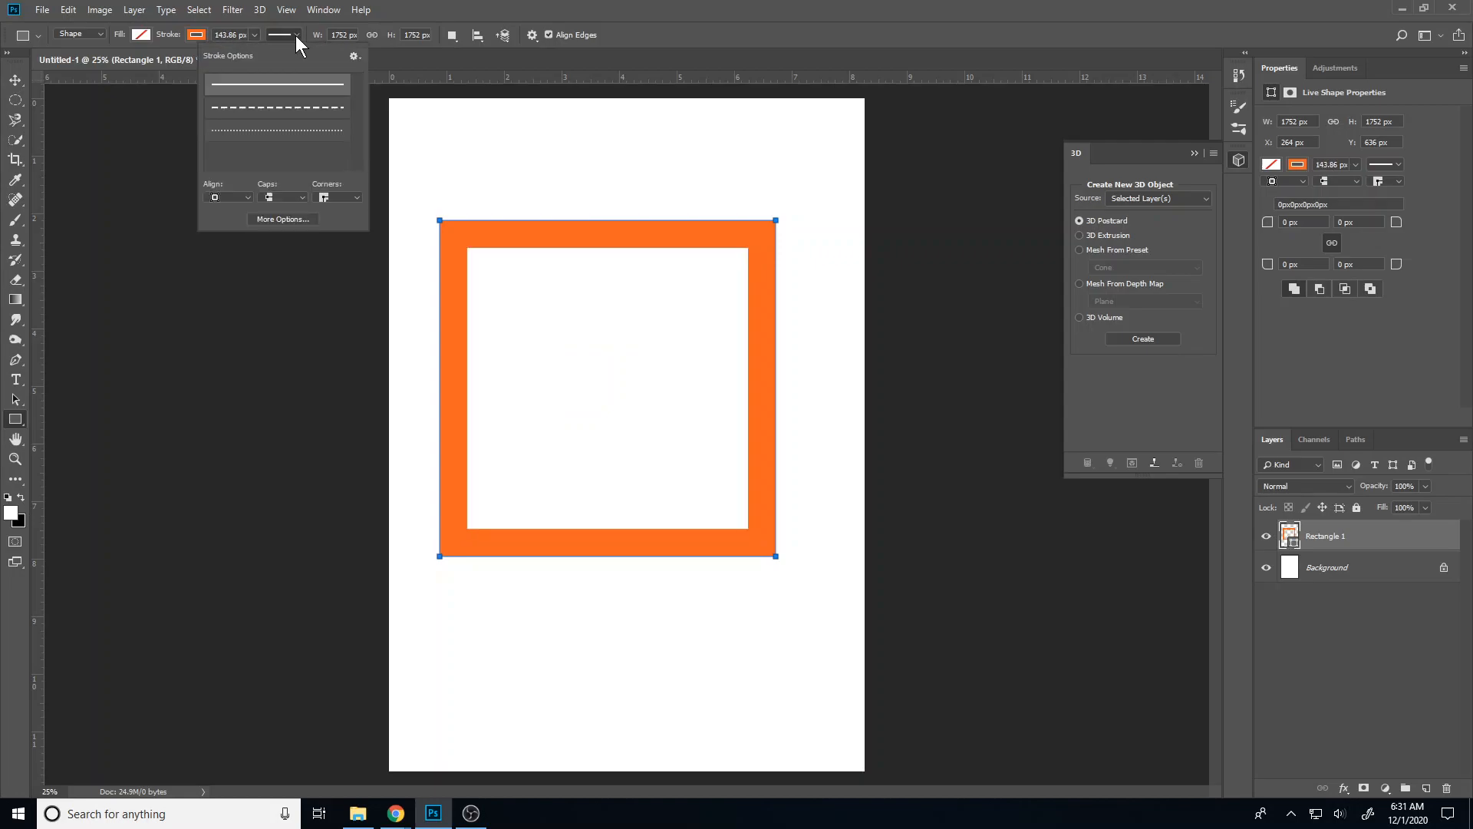
left_click(201, 33)
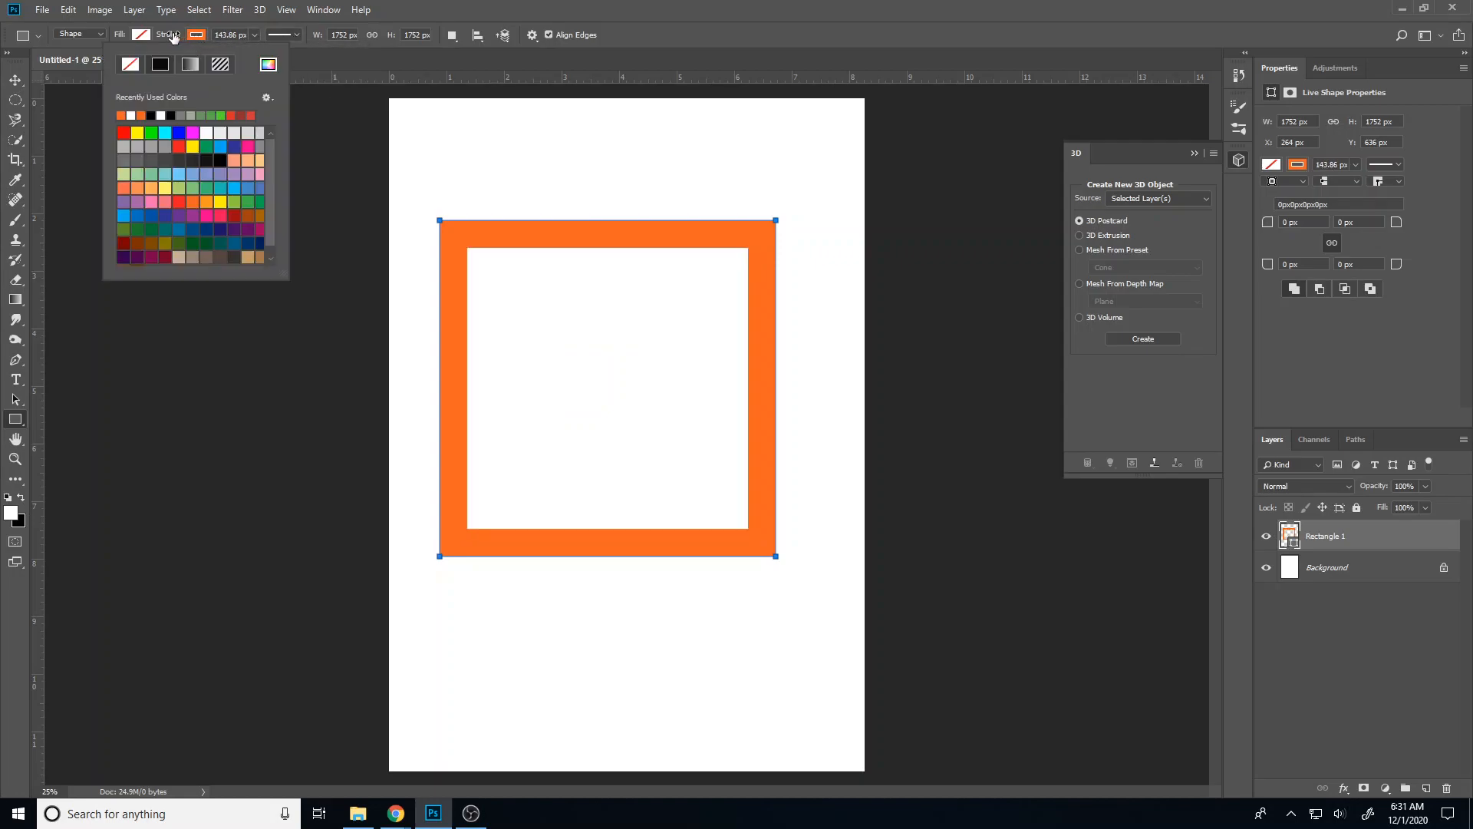
left_click(279, 34)
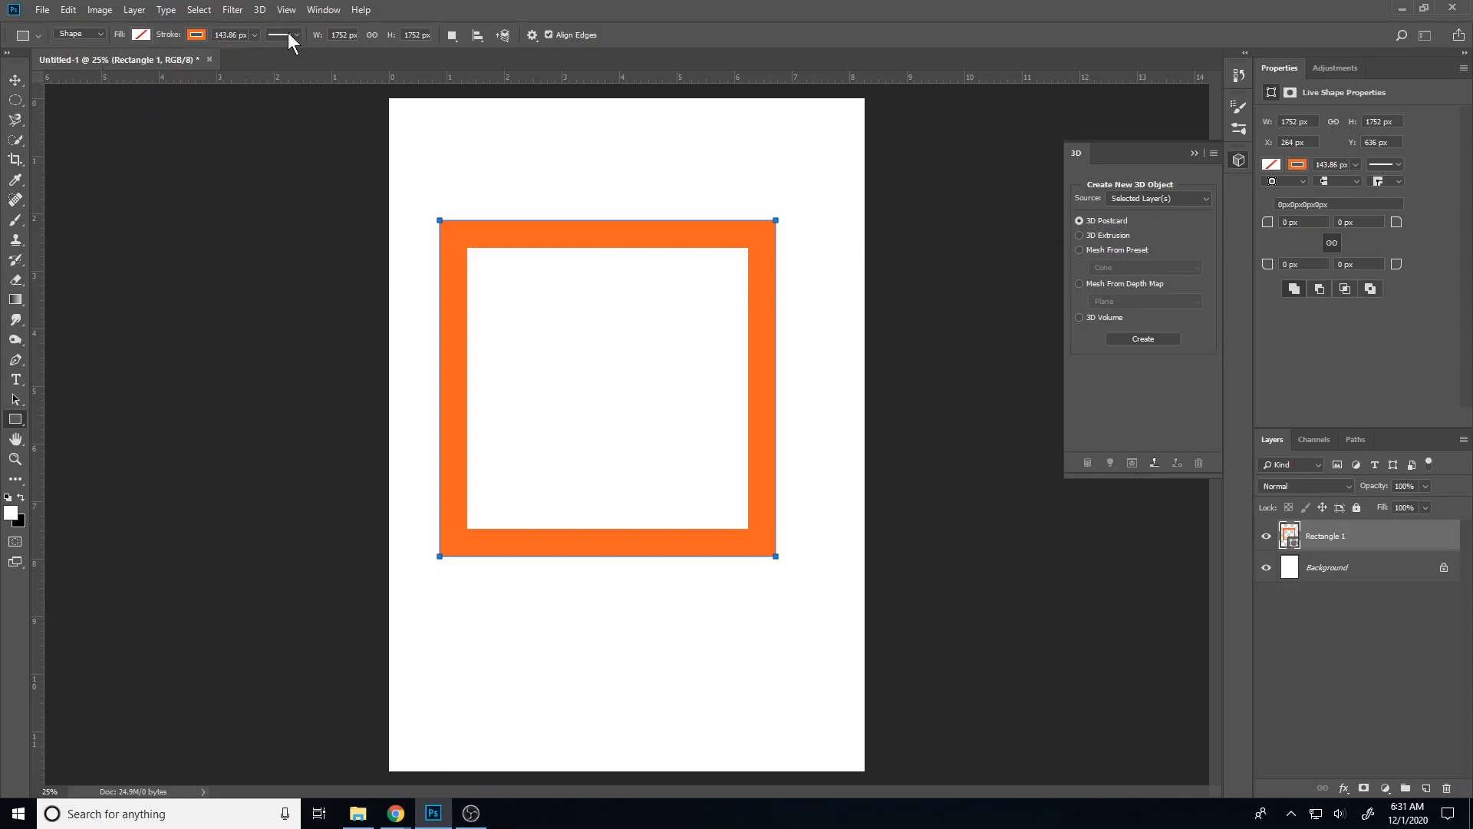
mouse_move(278, 40)
type("600")
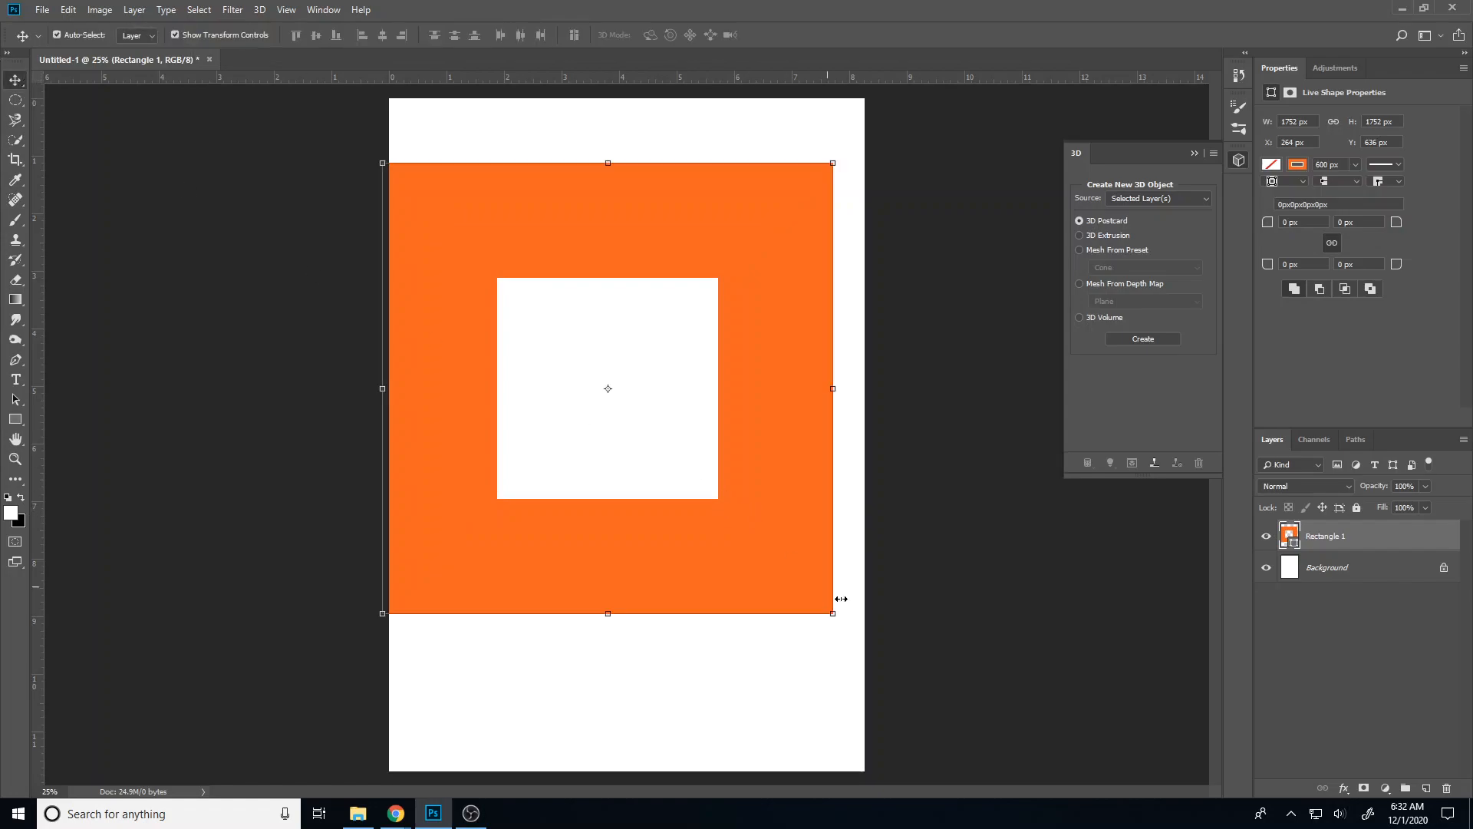
Scale the orange square down to about 79% from its corner and apply the transform
left_click_drag(831, 613, 784, 569)
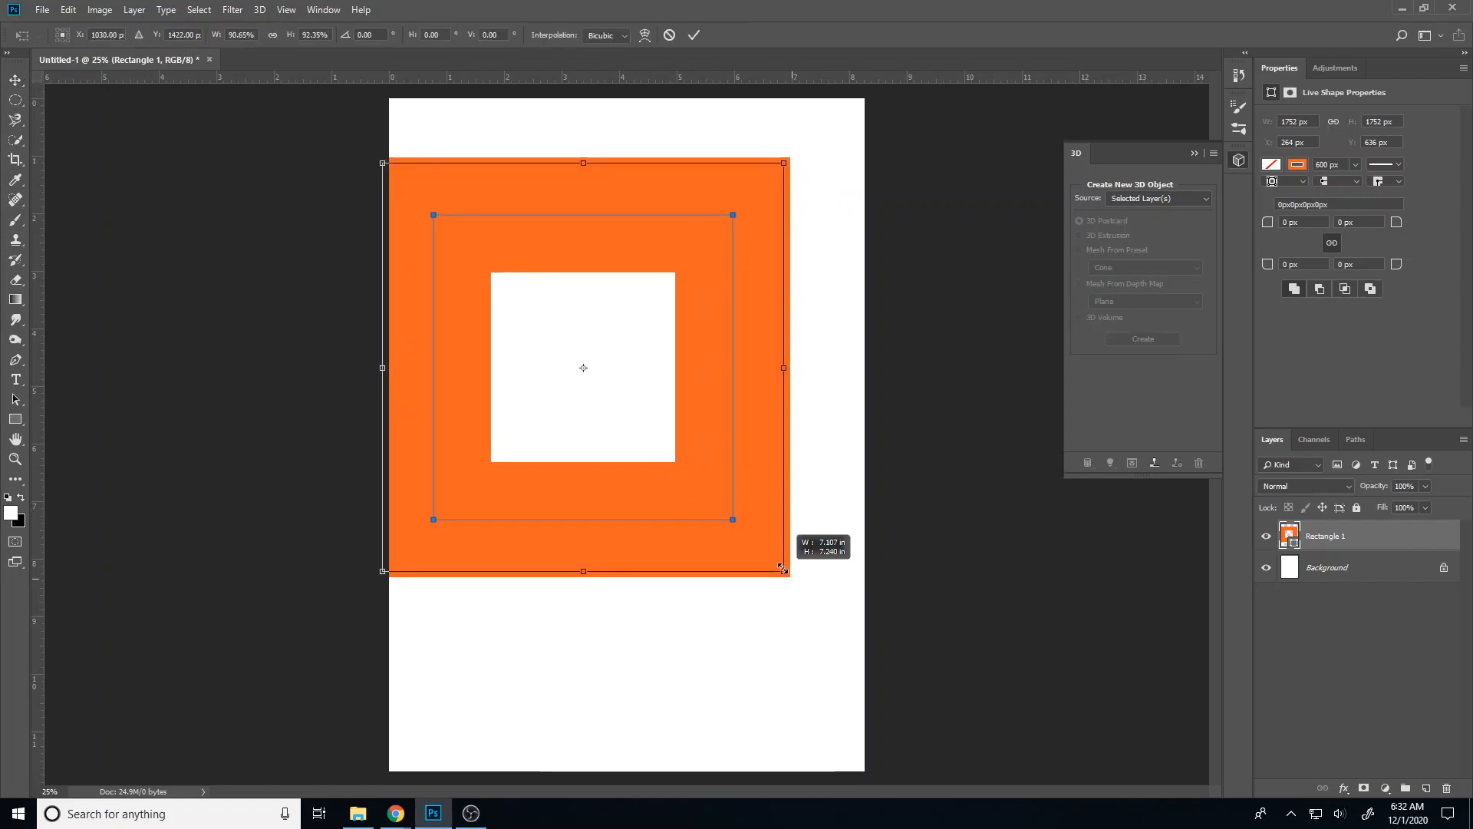
left_click_drag(784, 571, 760, 536)
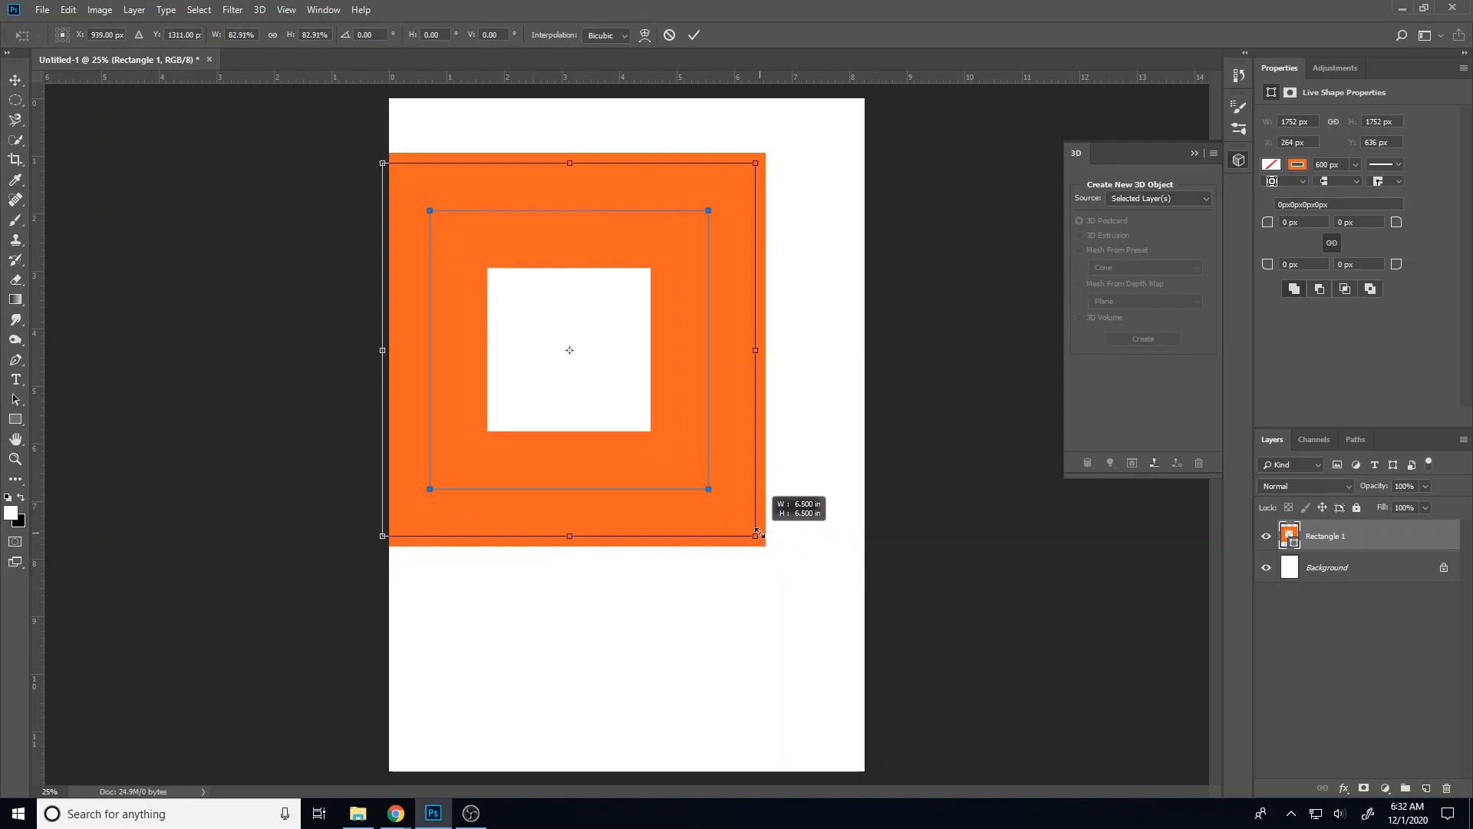
left_click_drag(759, 535, 738, 517)
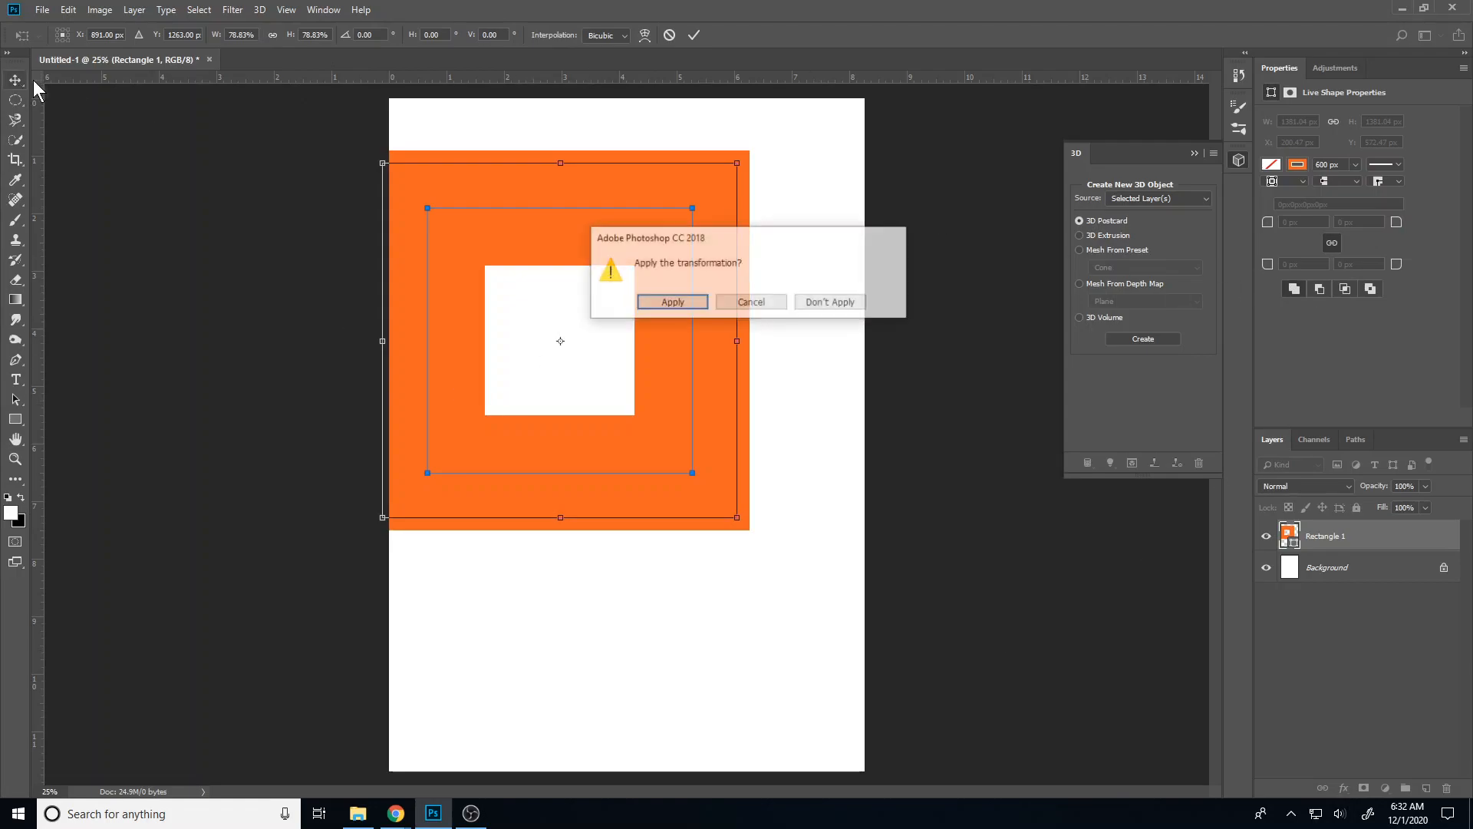
left_click(672, 301)
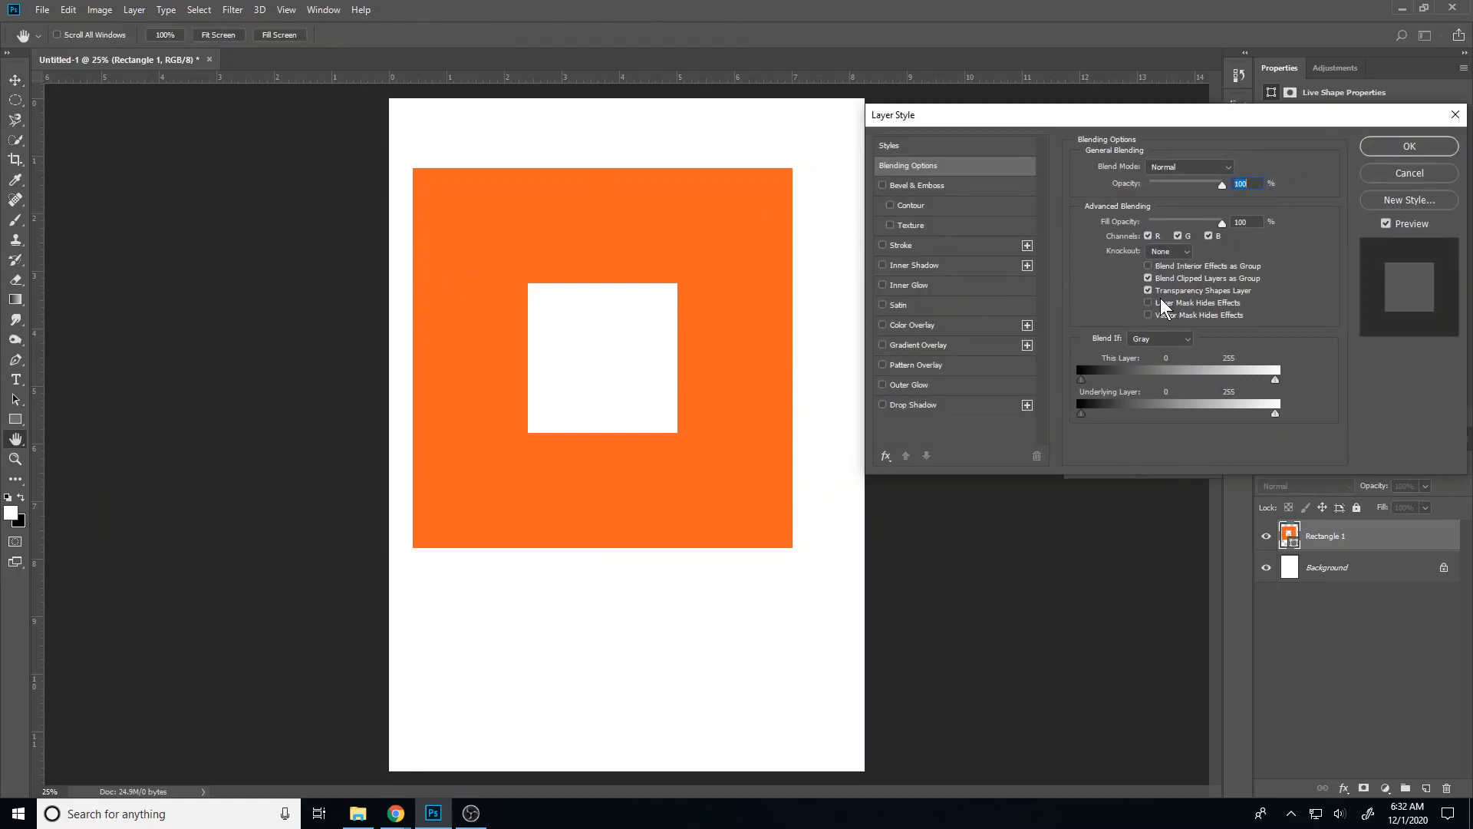
mouse_move(960, 188)
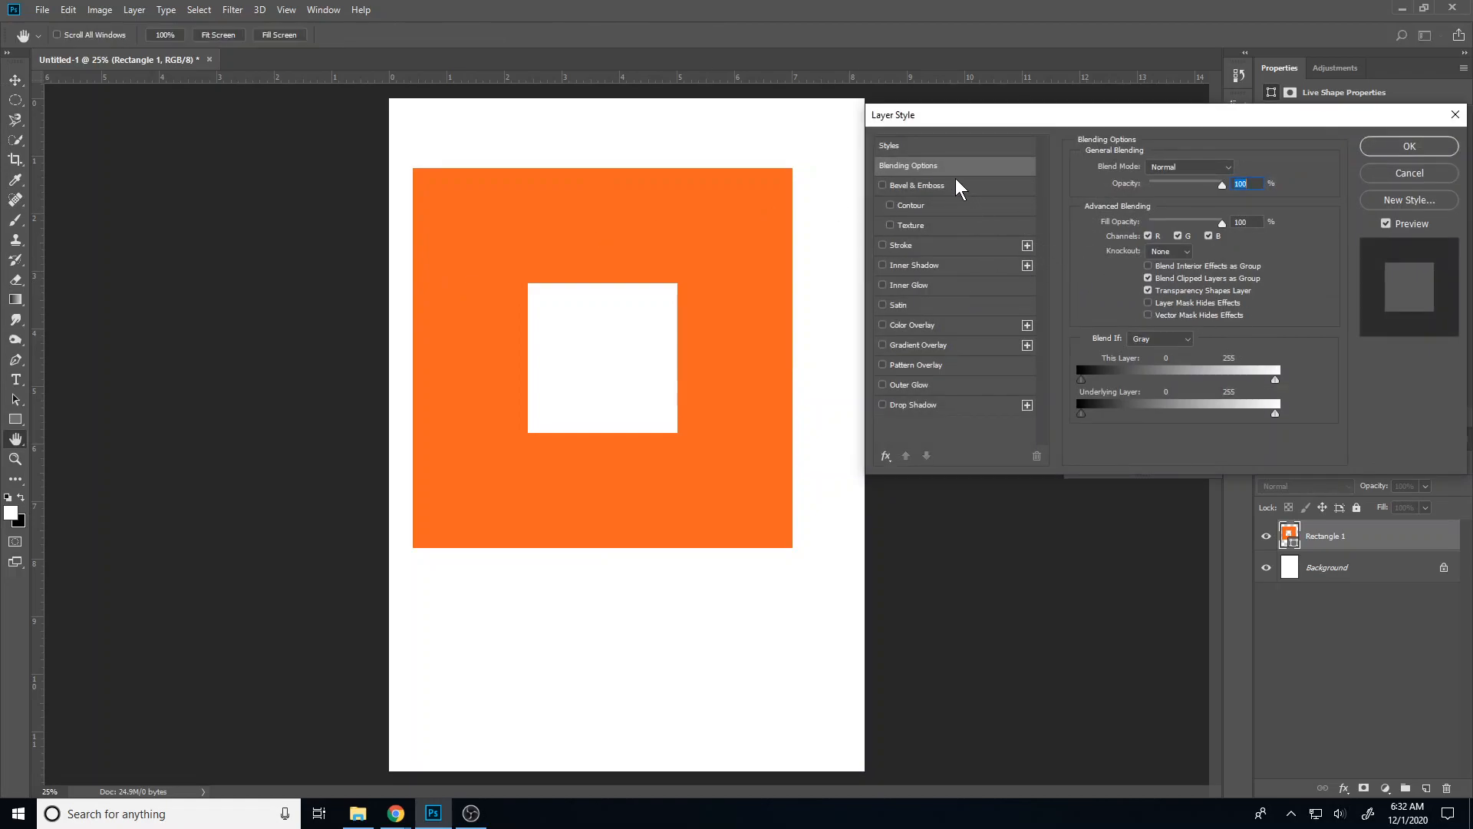
mouse_move(1188, 245)
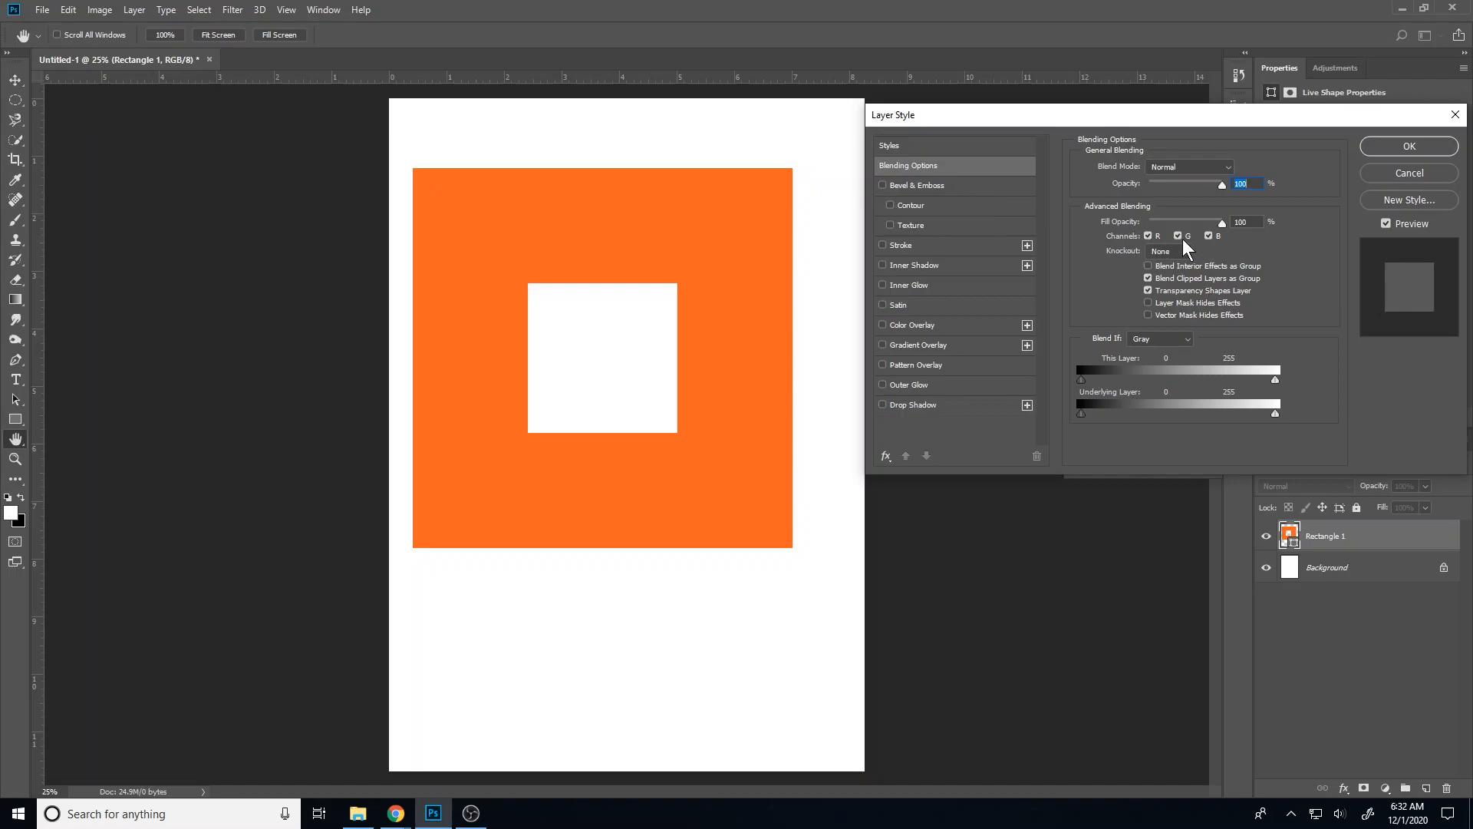
Exclude the red channel from the frame layer's blending and confirm the layer style
left_click(1177, 236)
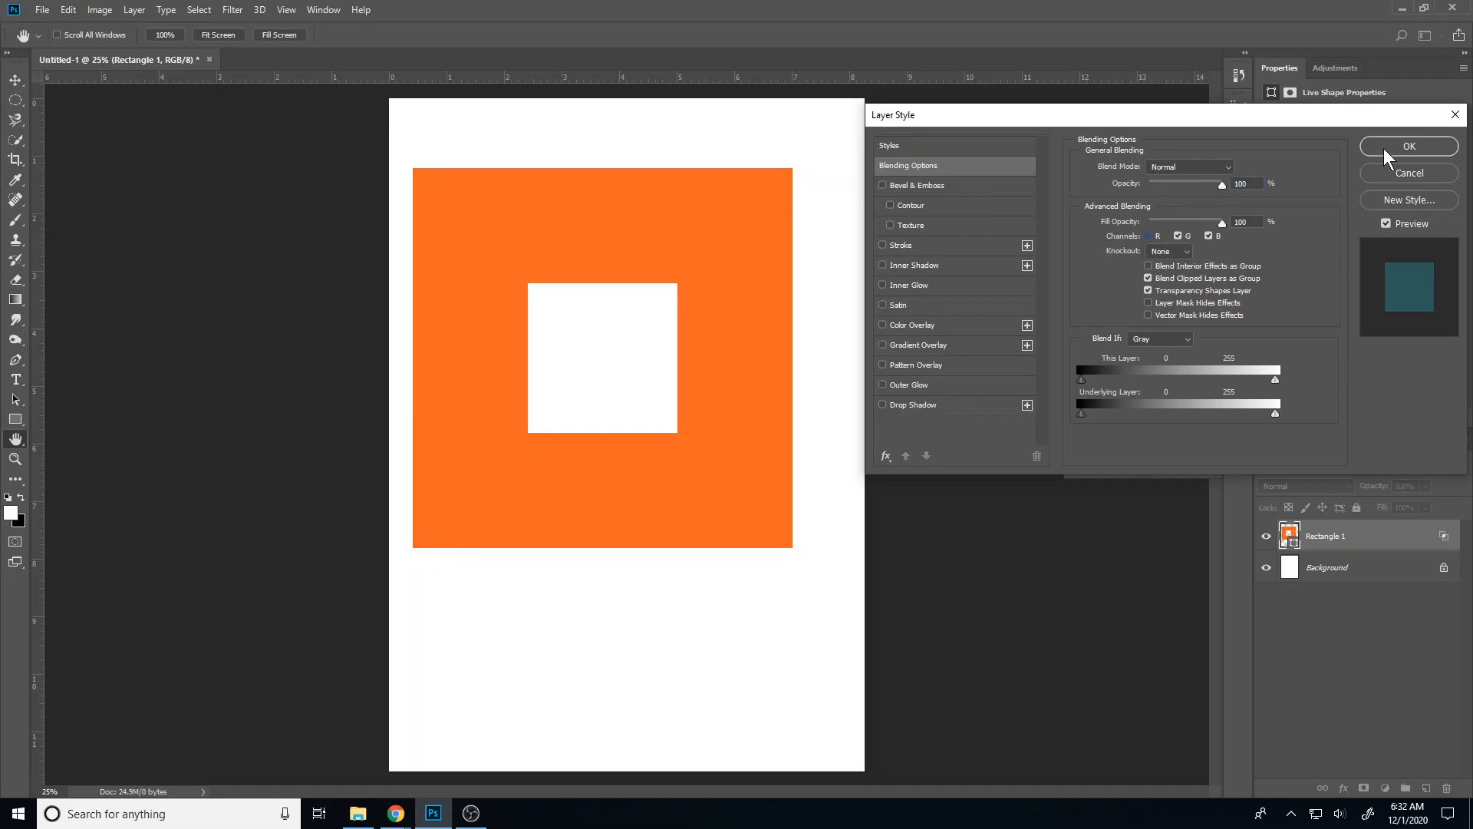
left_click(1409, 146)
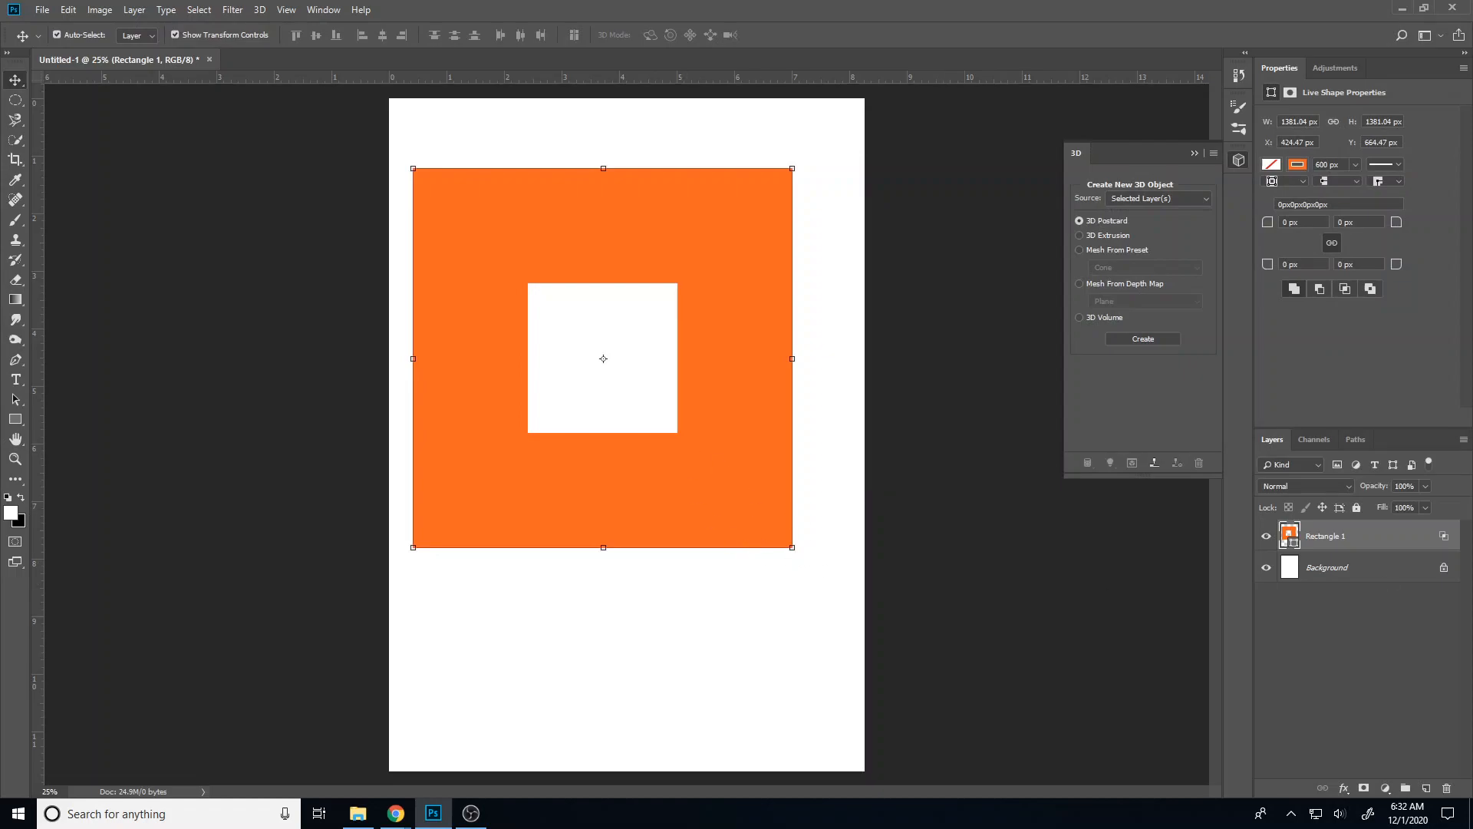
Duplicate the orange frame layer as 'Rectangle 1 copy' above the original
right_click(1326, 535)
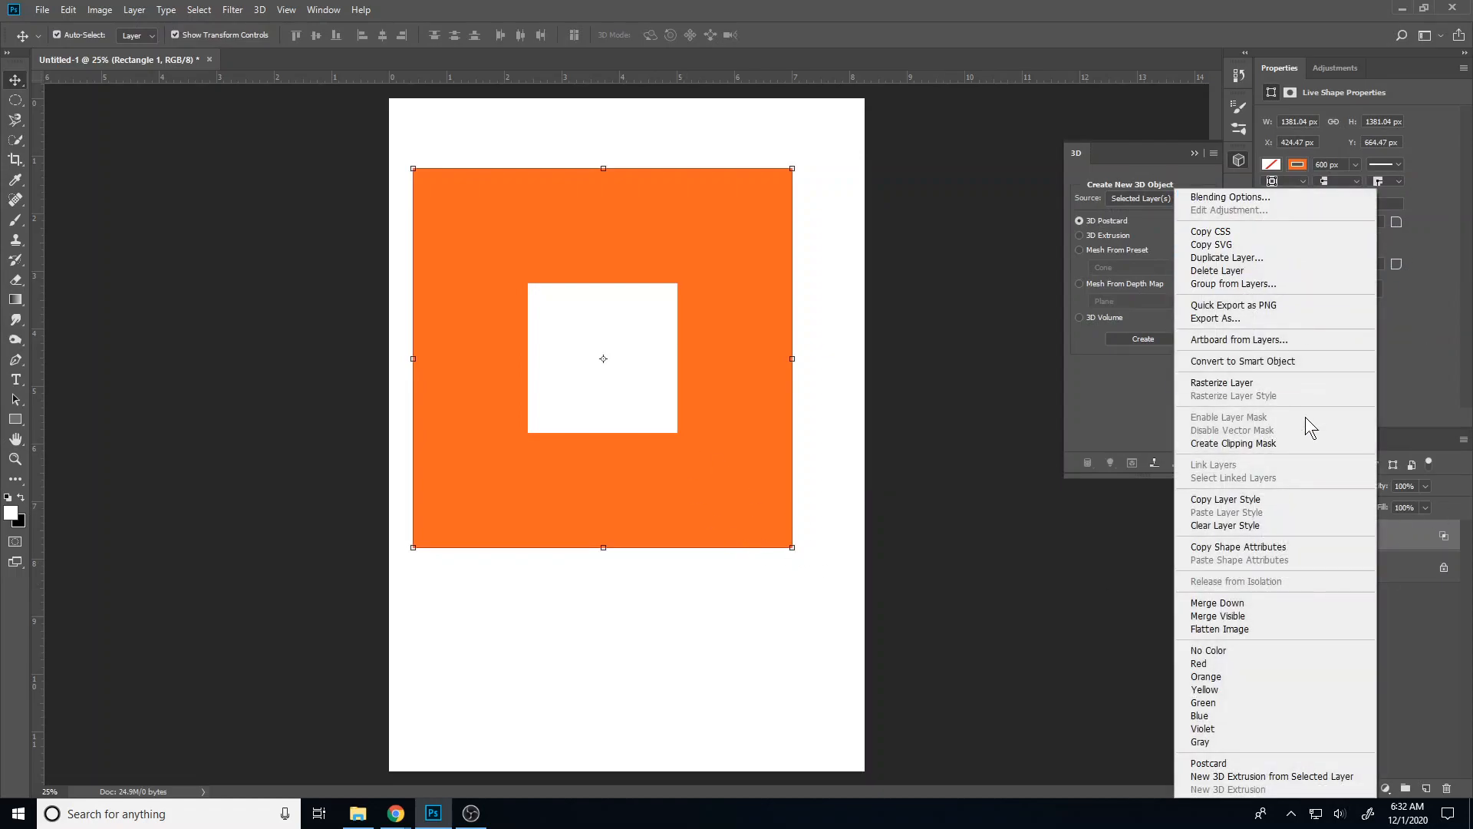
mouse_move(1283, 654)
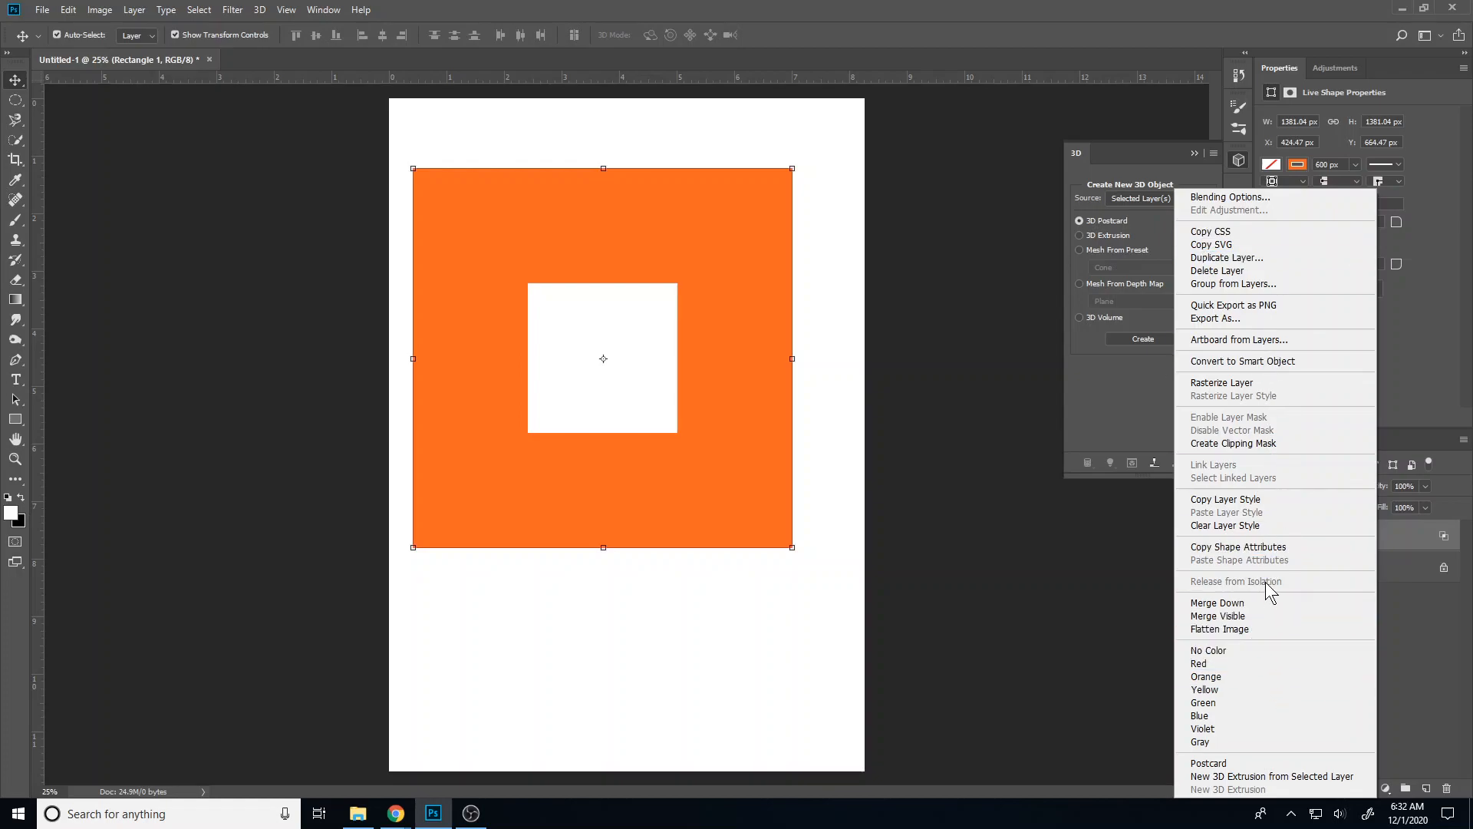
mouse_move(1271, 382)
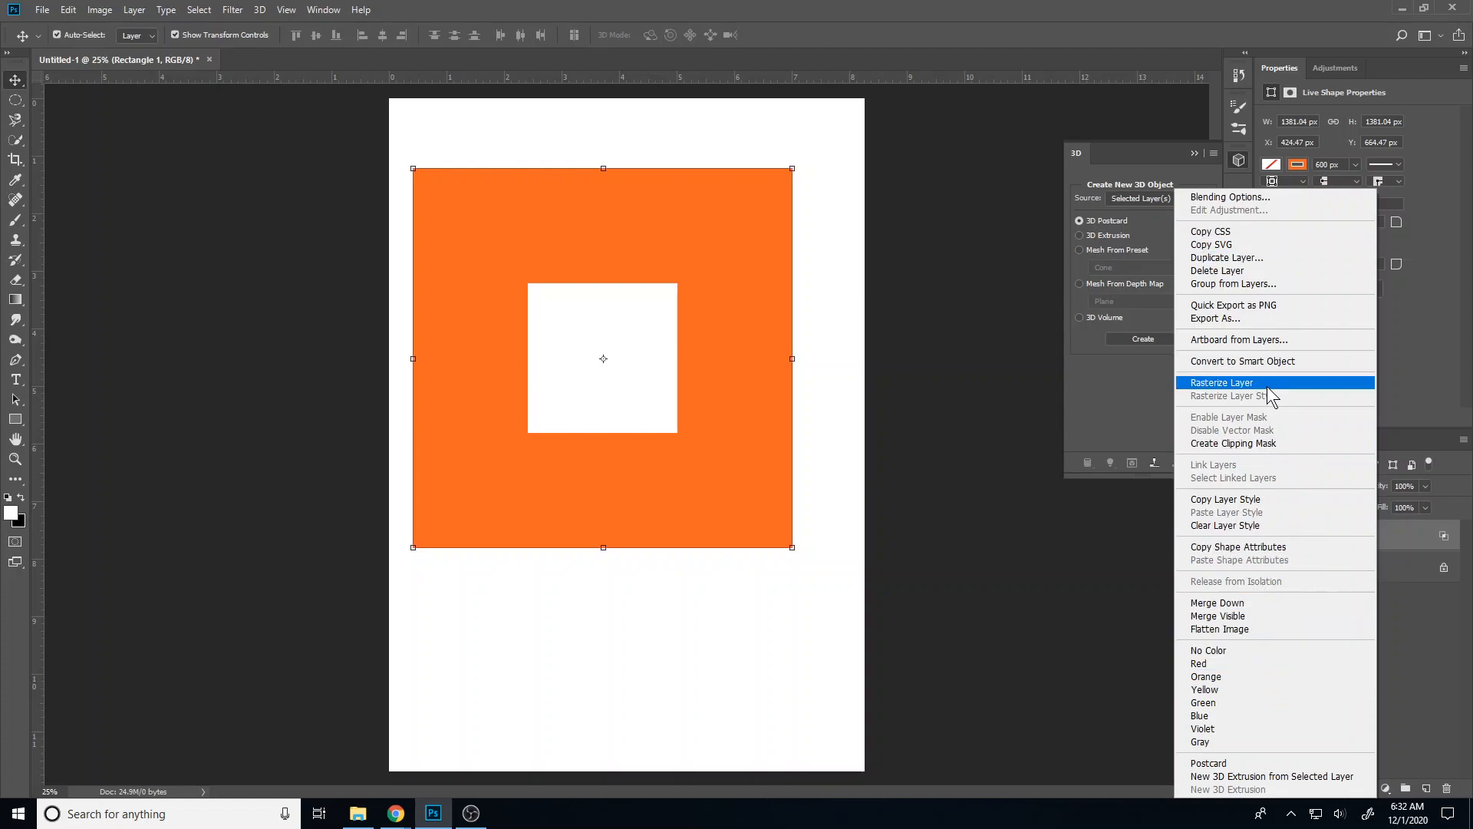
mouse_move(1289, 497)
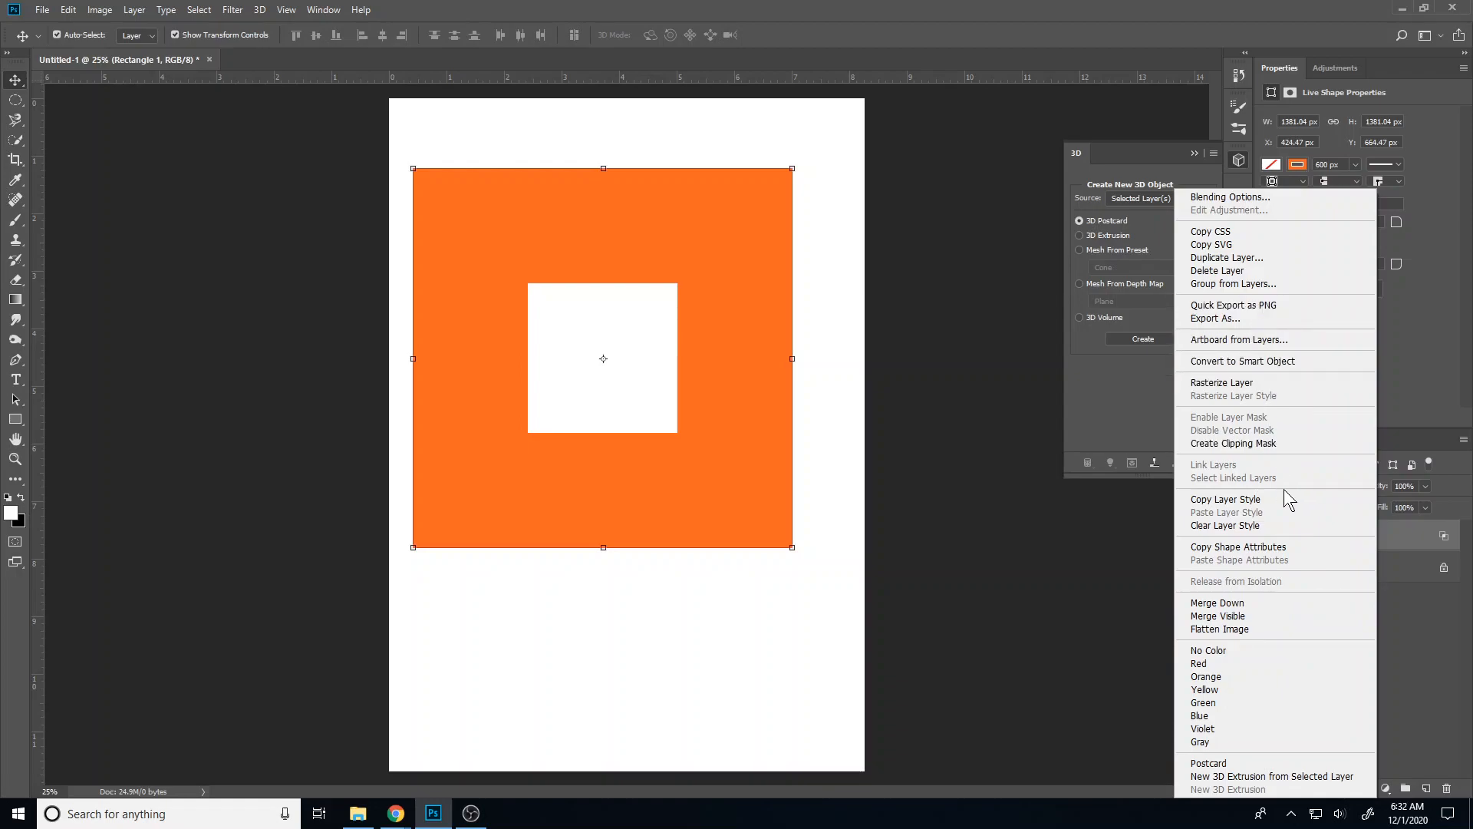
mouse_move(1265, 365)
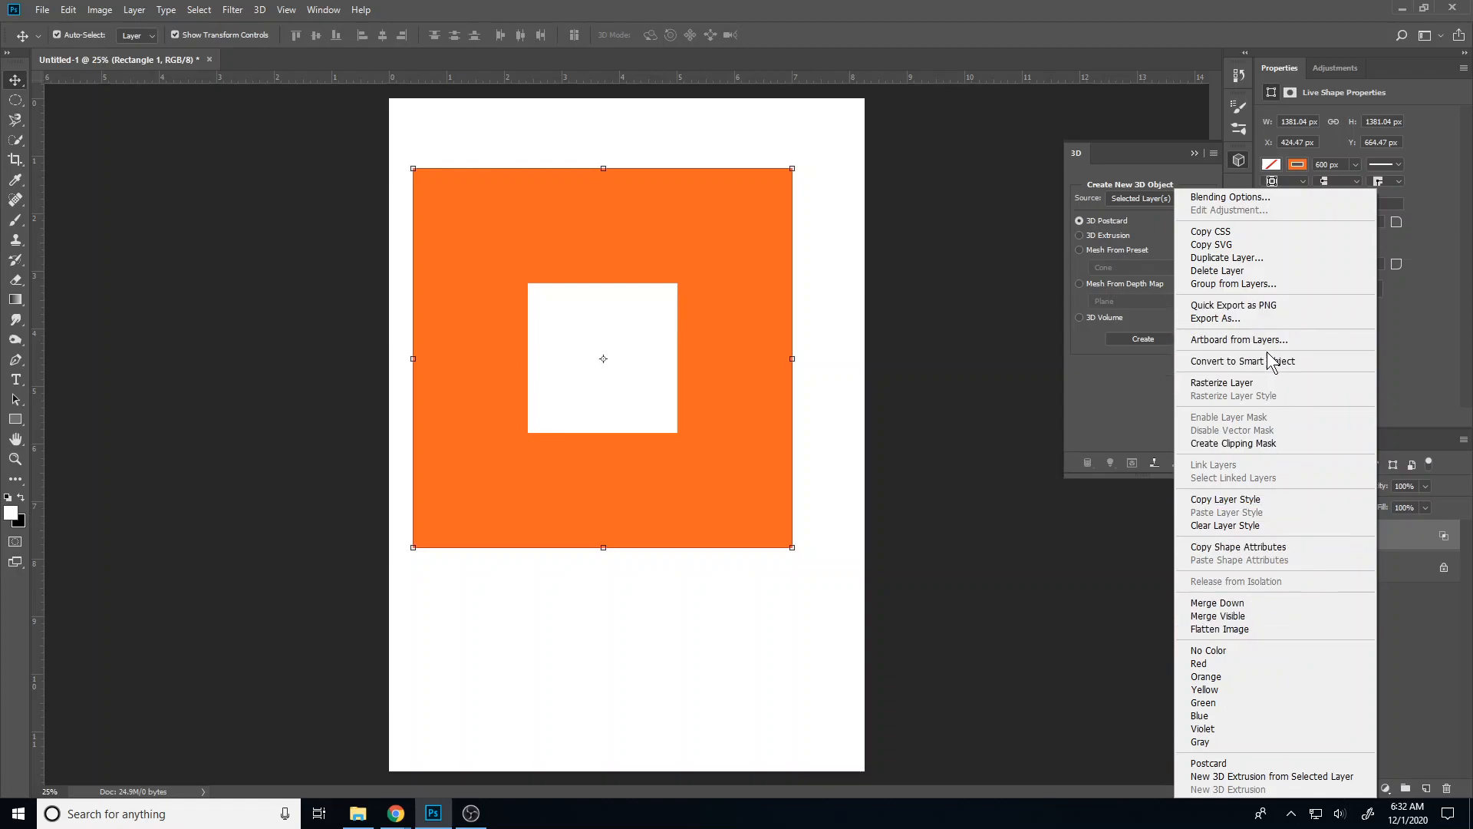
left_click(1224, 257)
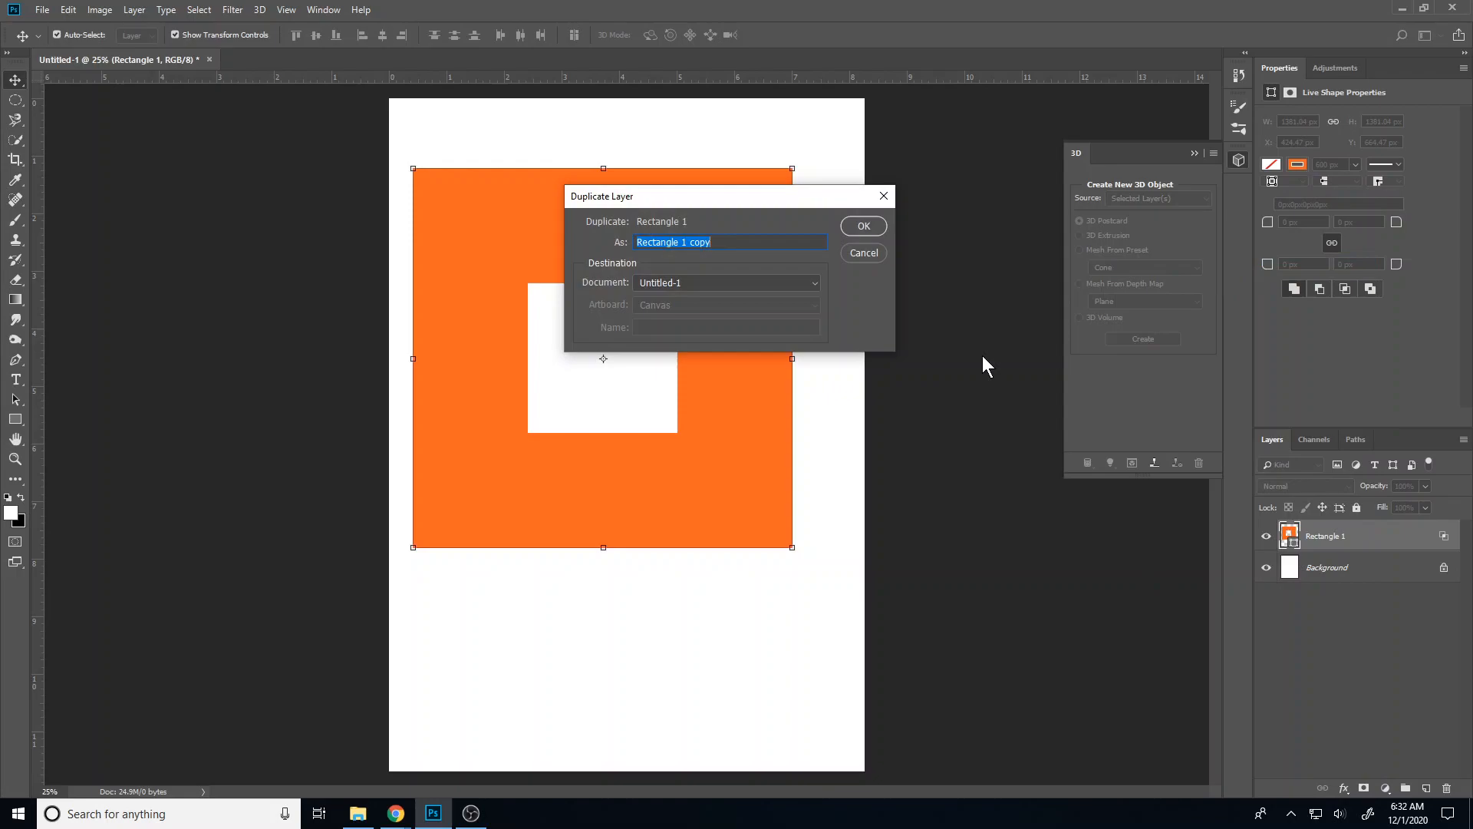
left_click(862, 226)
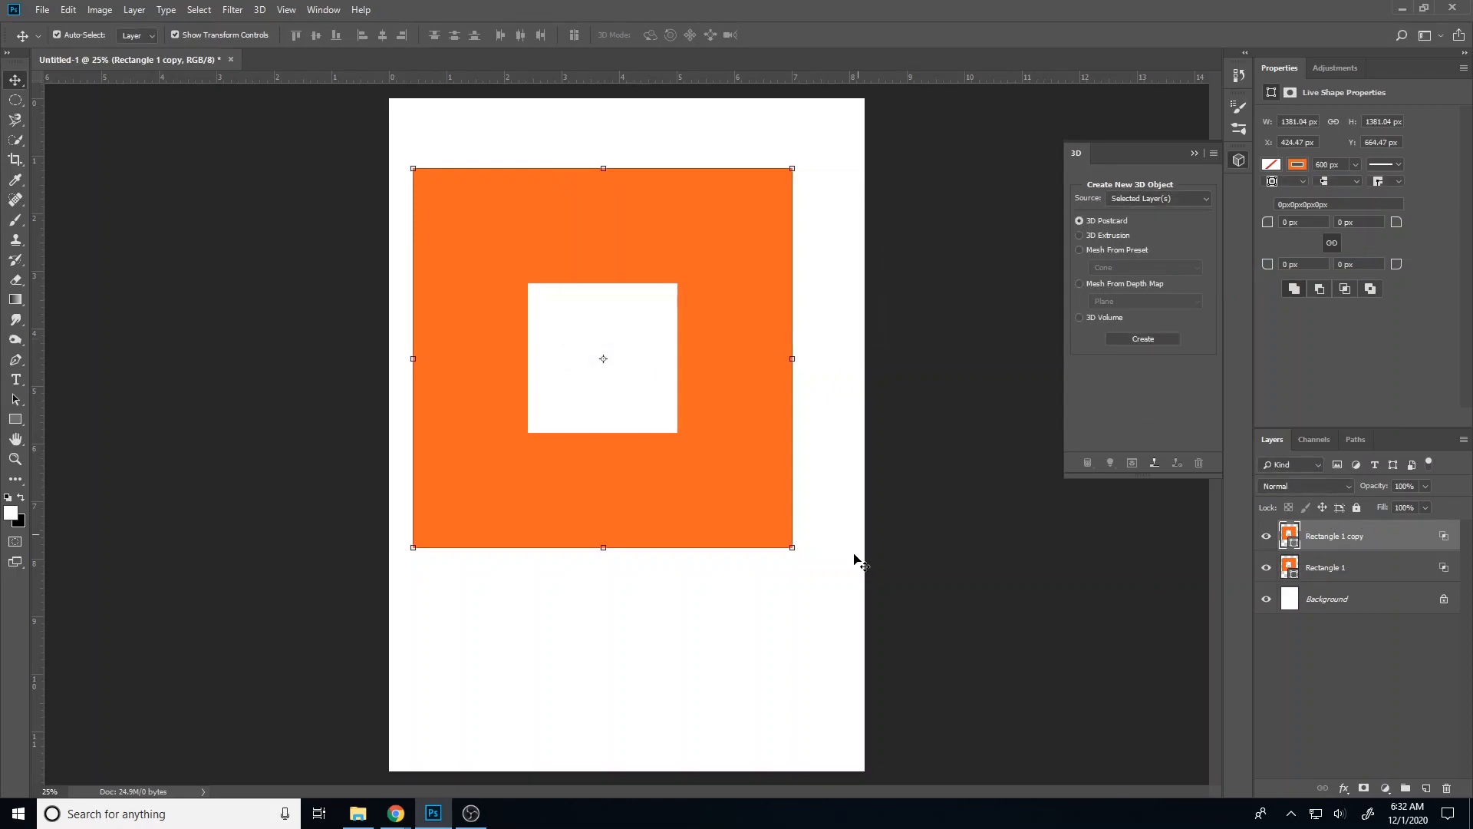
mouse_move(766, 525)
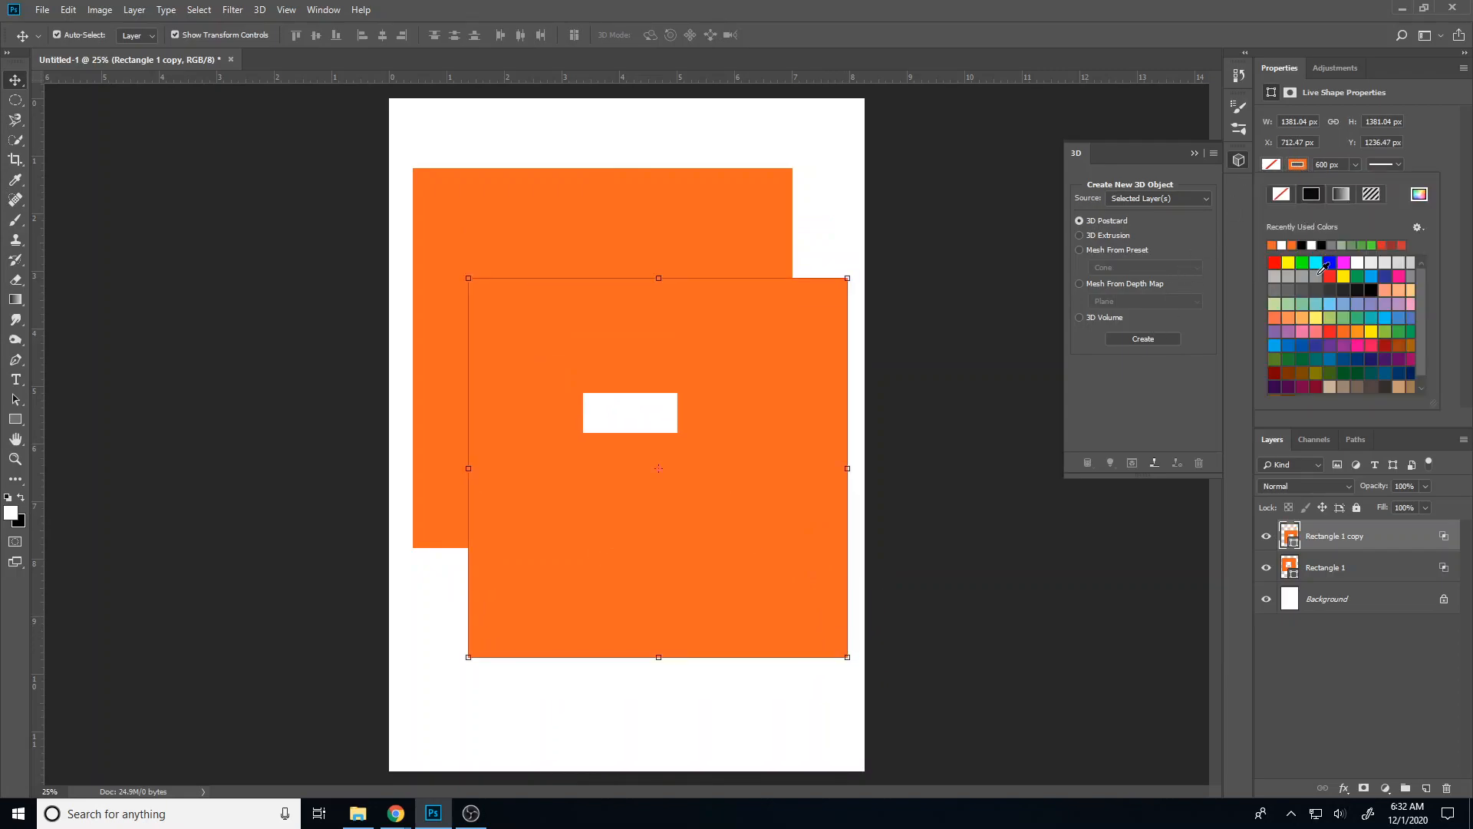
mouse_move(1403, 344)
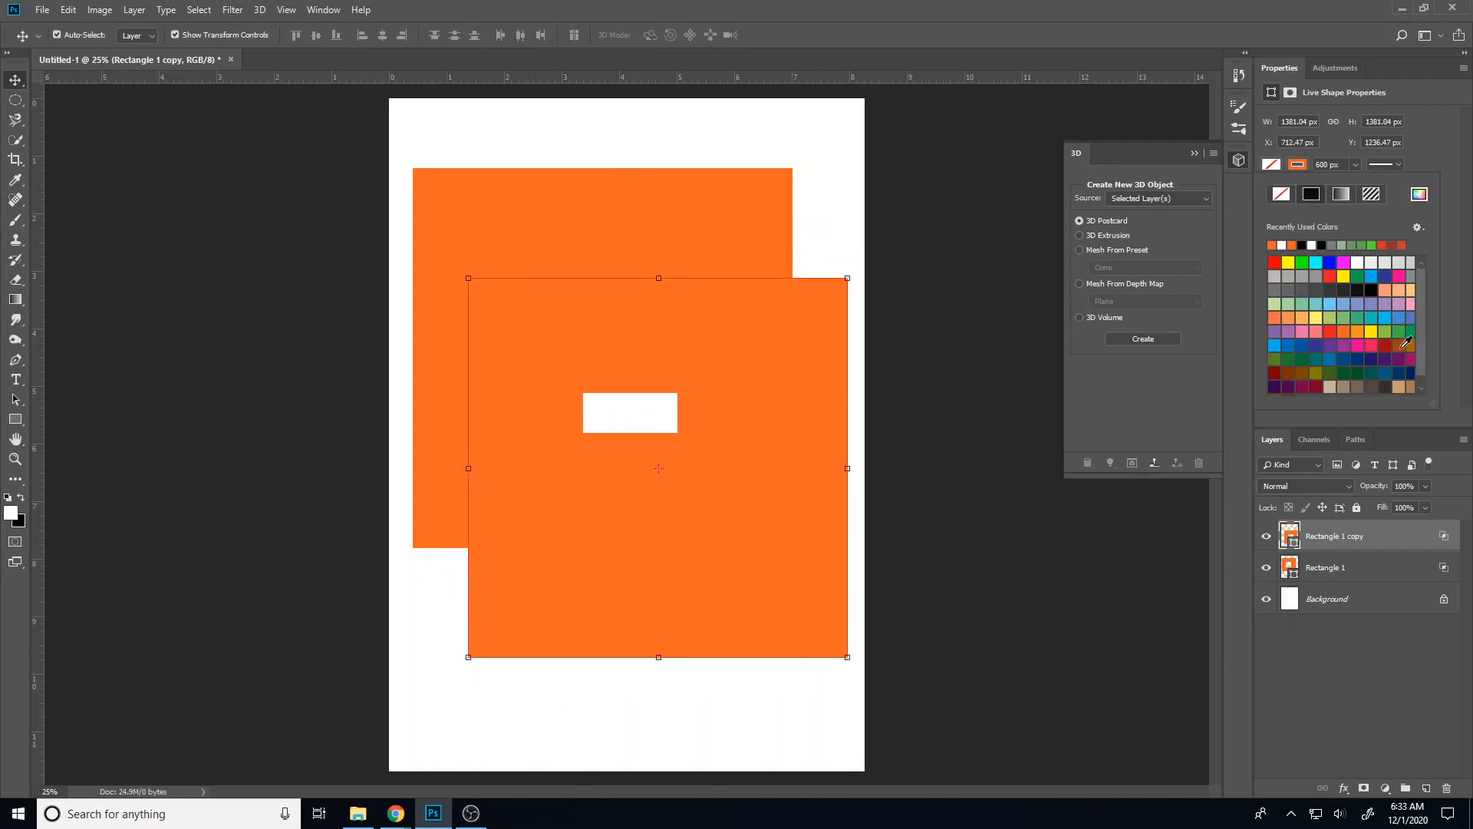
mouse_move(1409, 331)
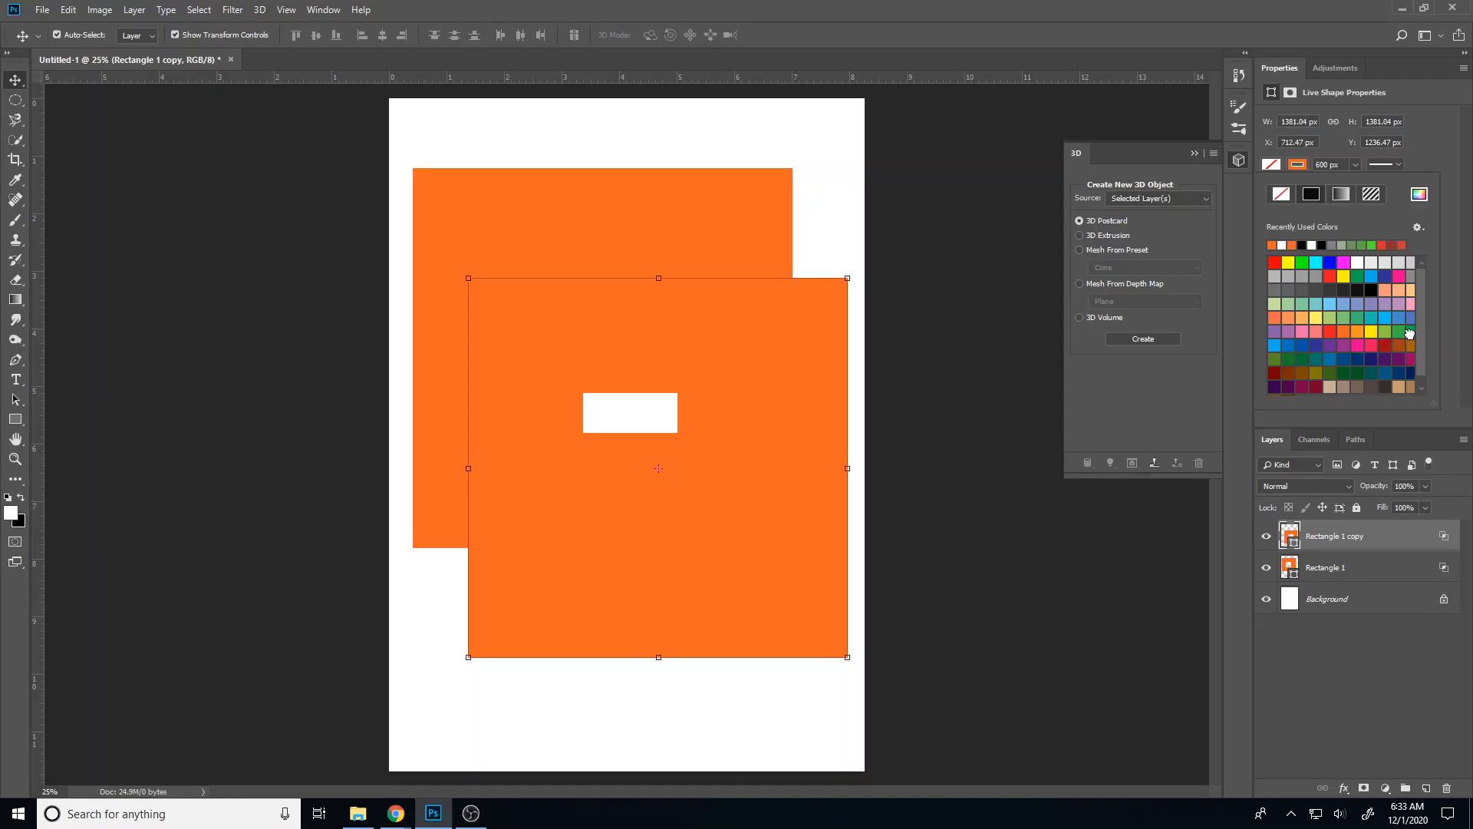
Open the duplicate frame's blending options and exclude its red channel
right_click(1335, 536)
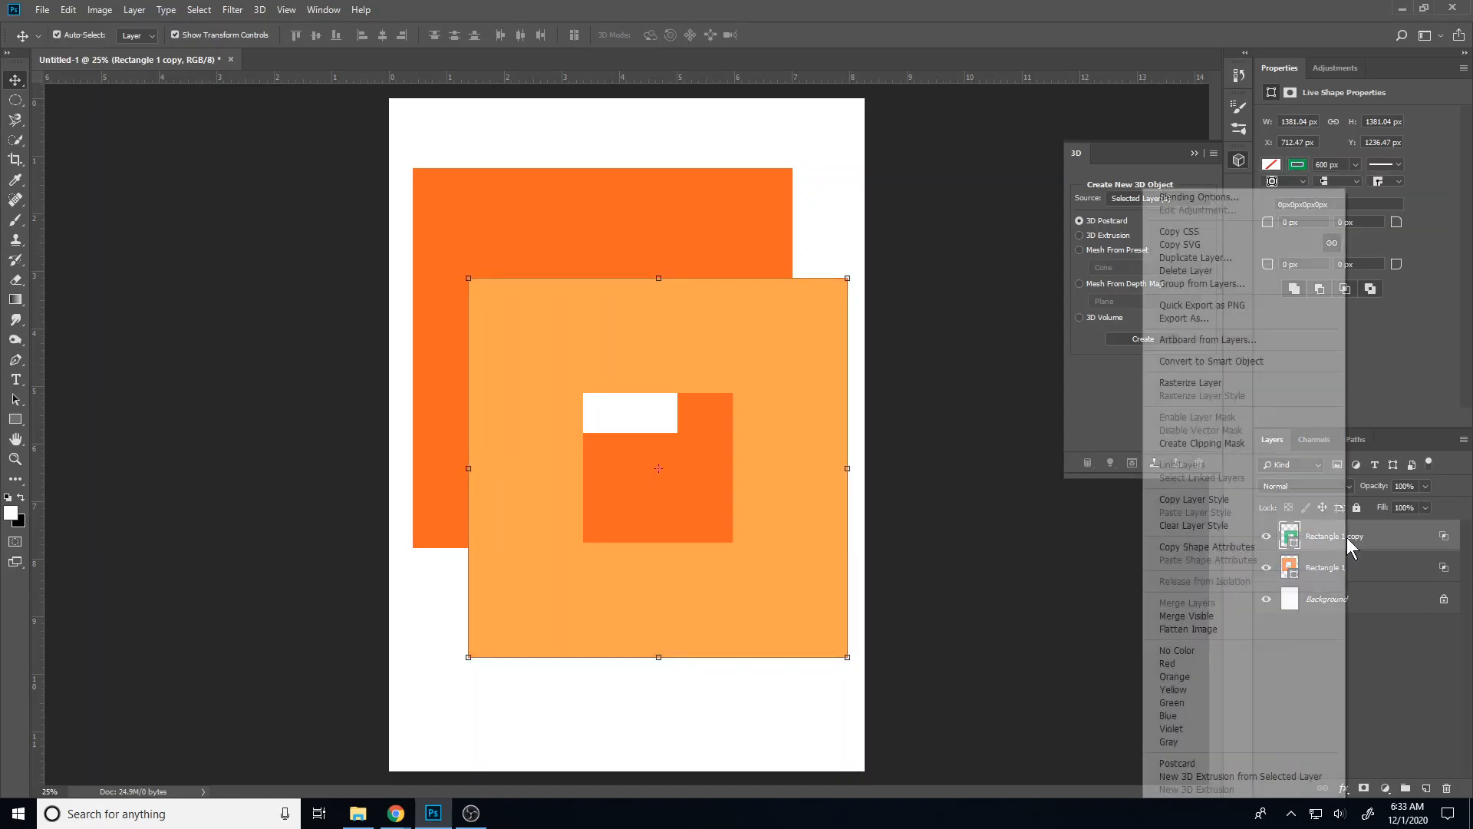
left_click(819, 343)
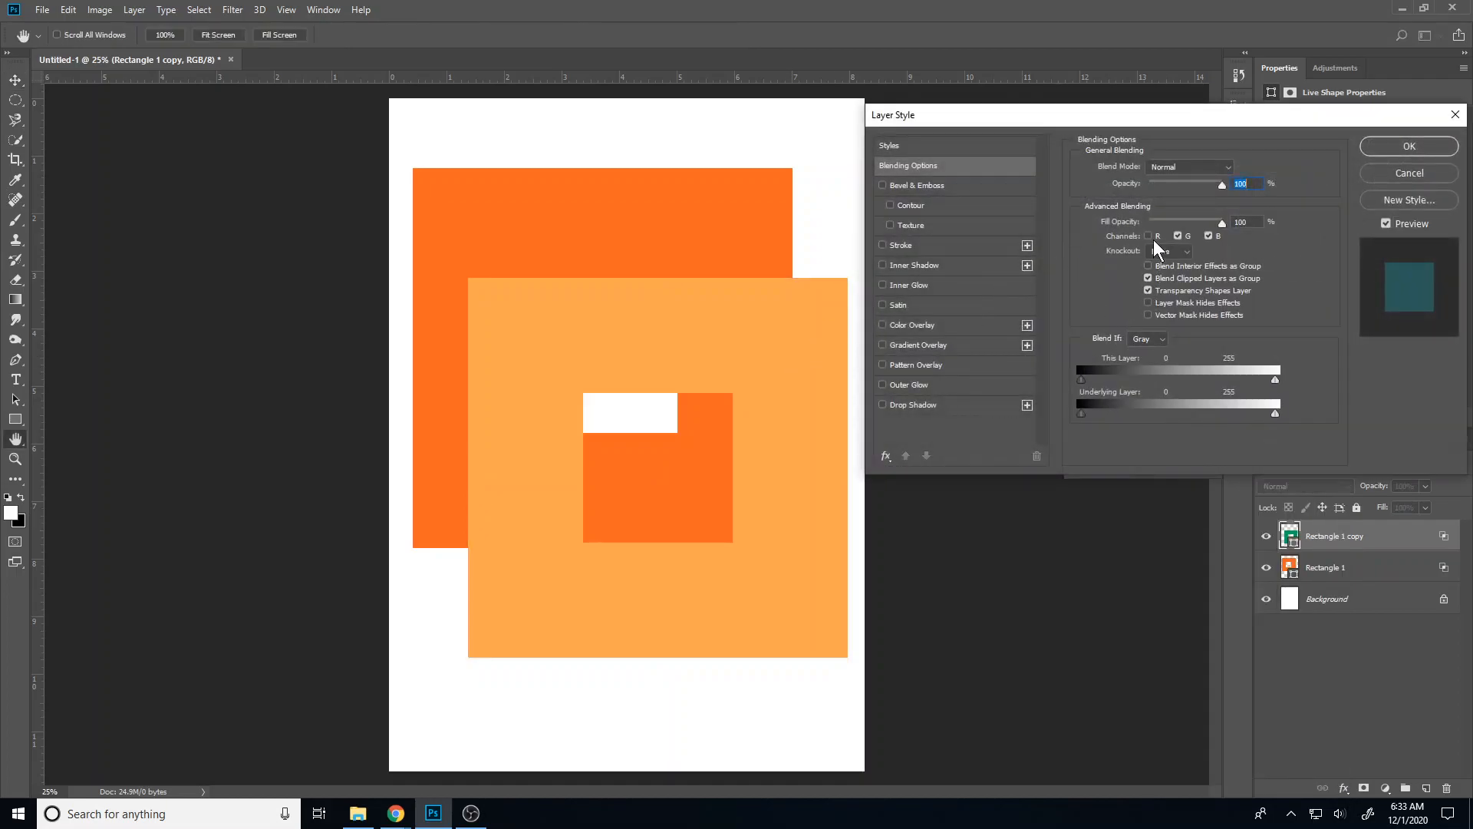
left_click(1148, 237)
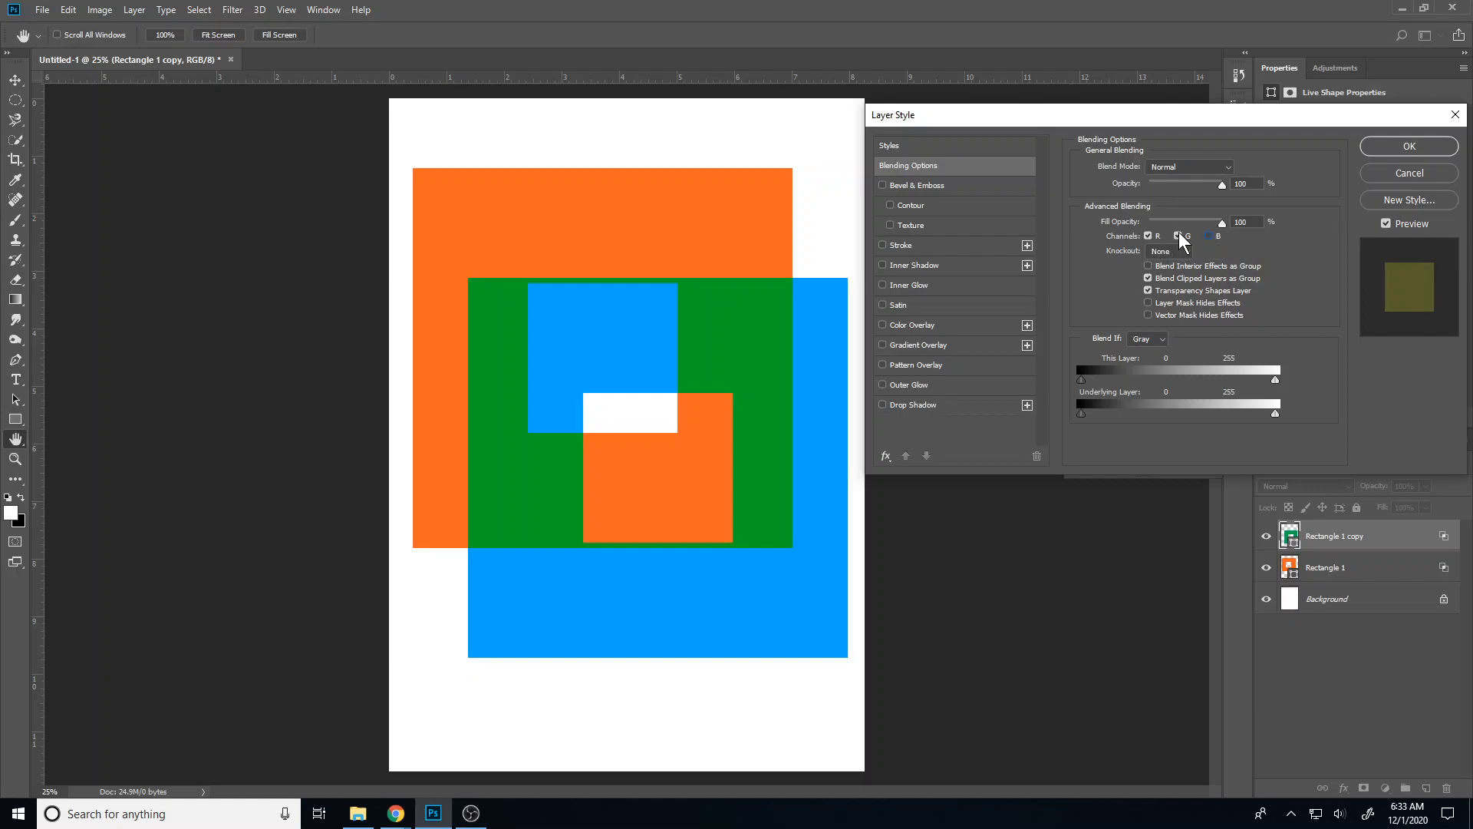
Toggle the green and blue channels to get a bright green frame with dark teal overlap
left_click(1176, 236)
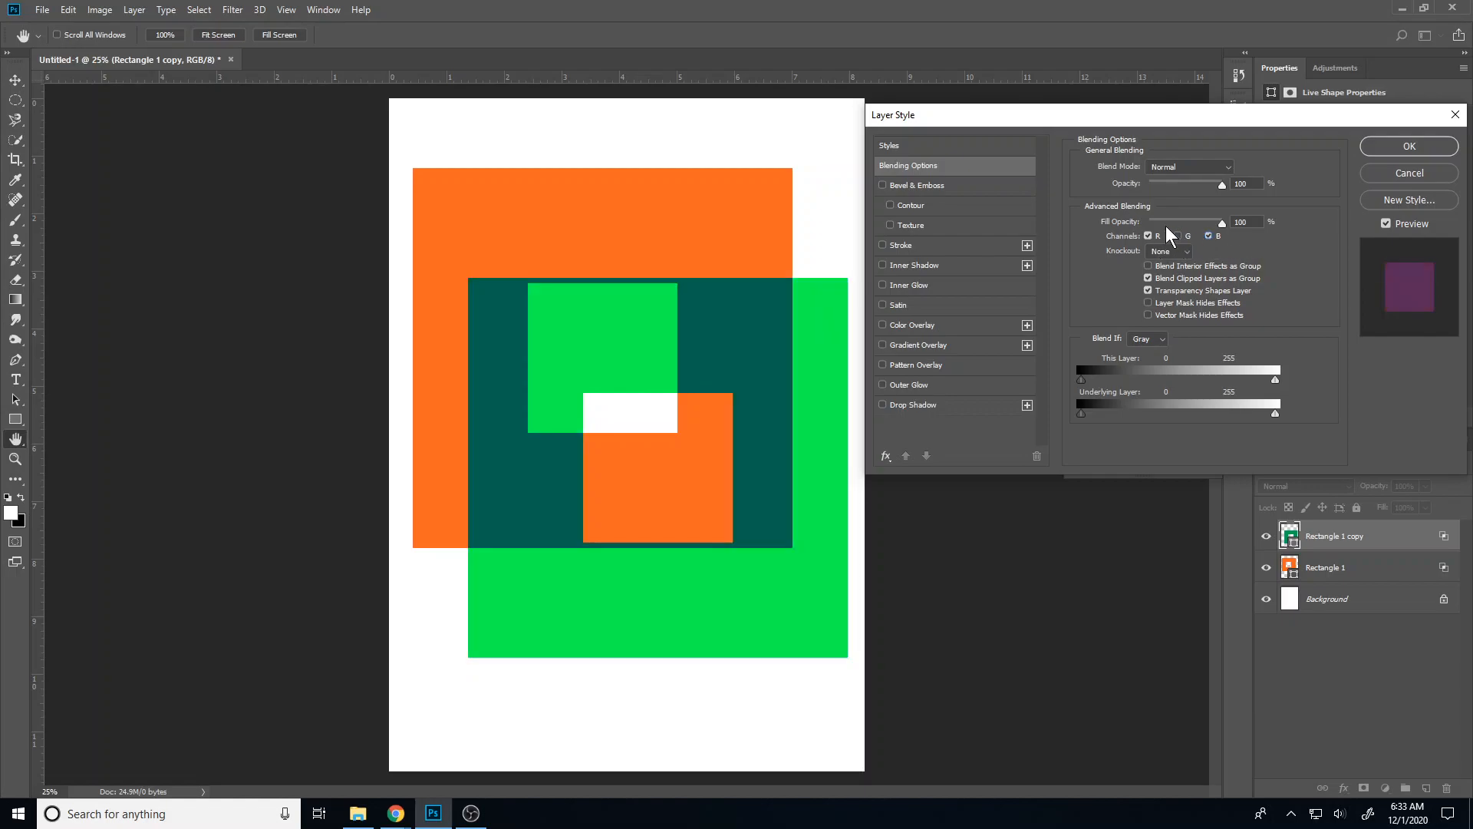
left_click(1179, 236)
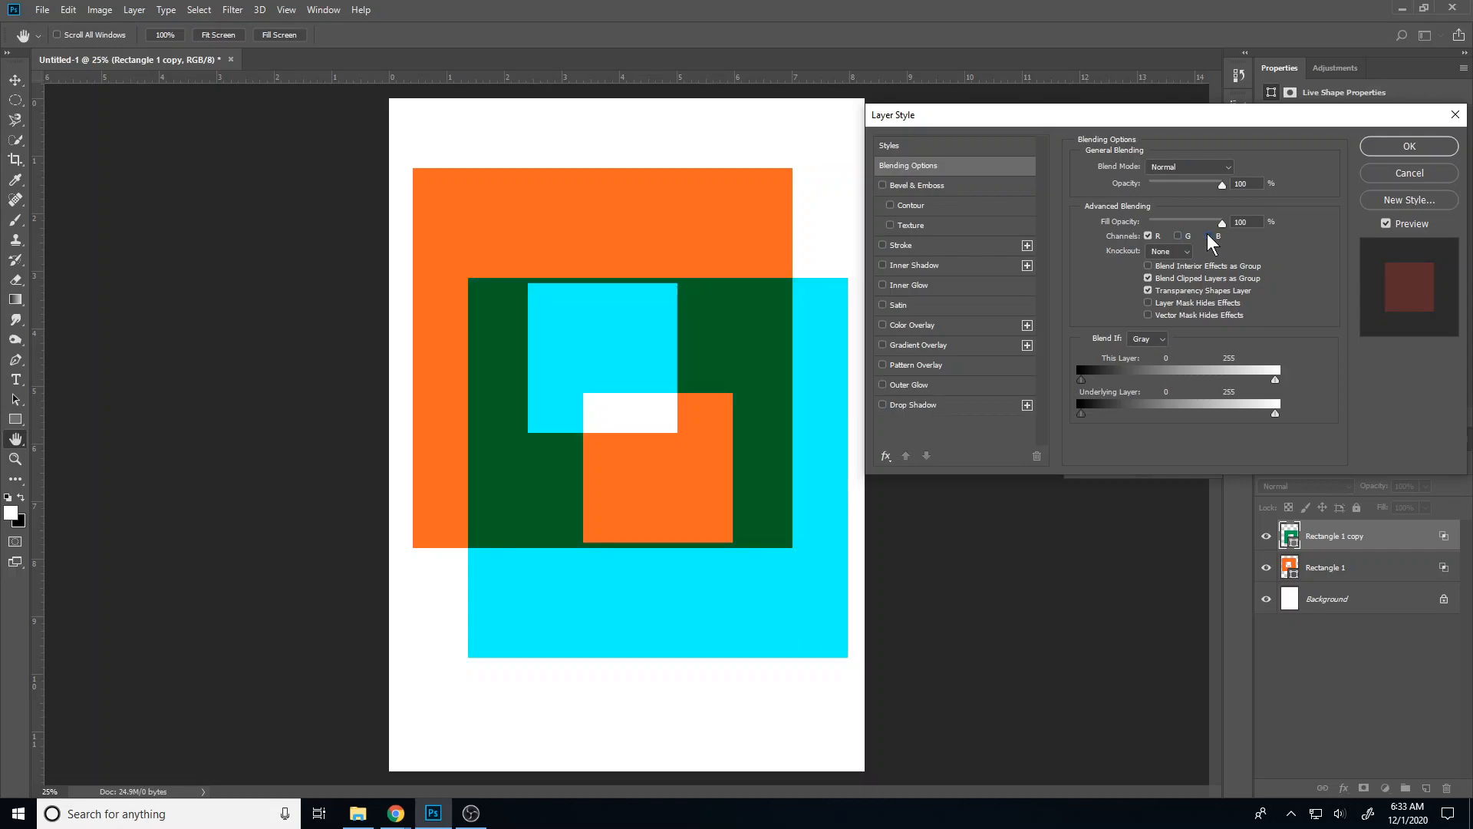
left_click(1179, 236)
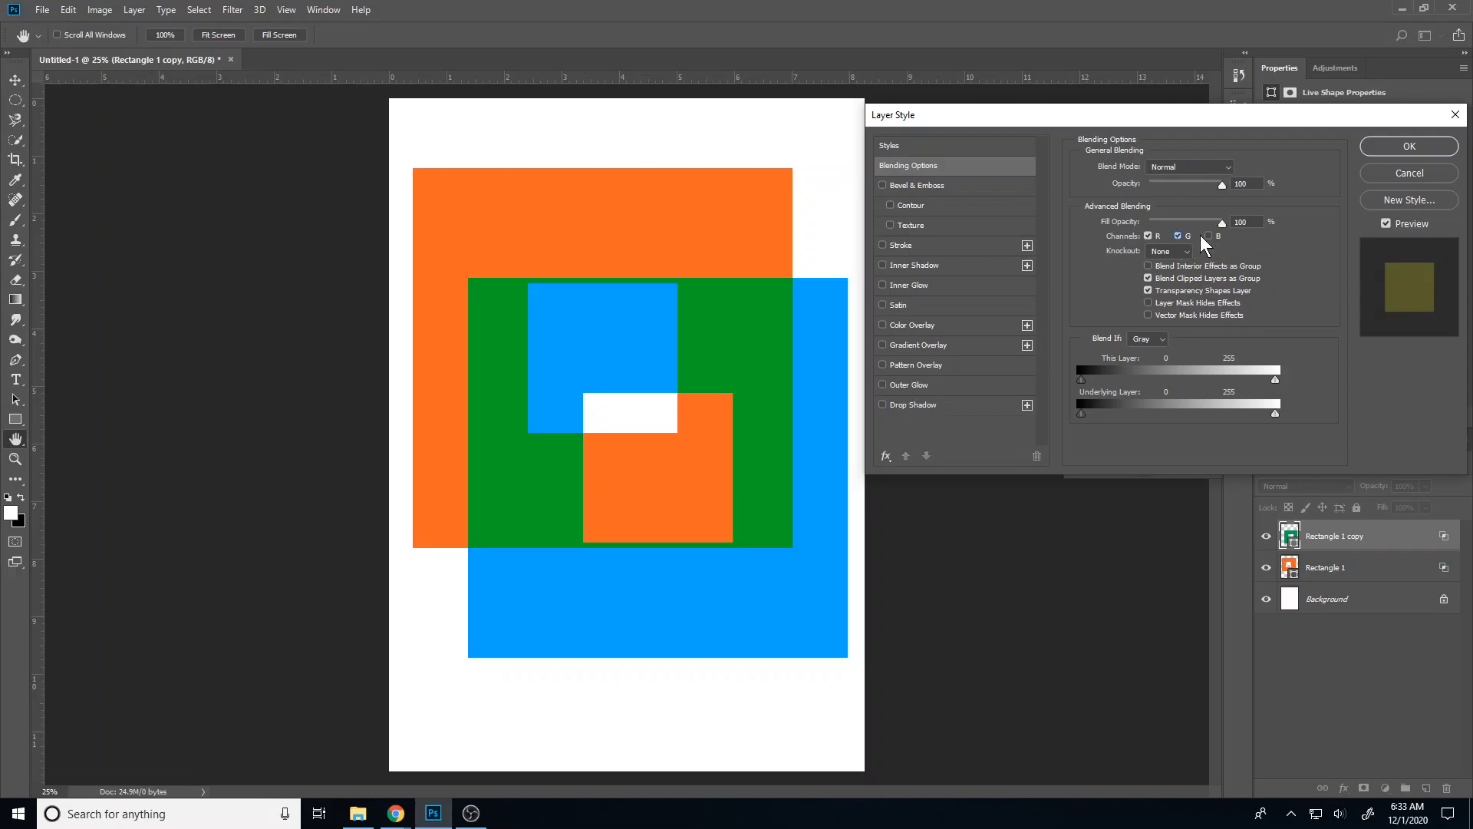
left_click(1179, 236)
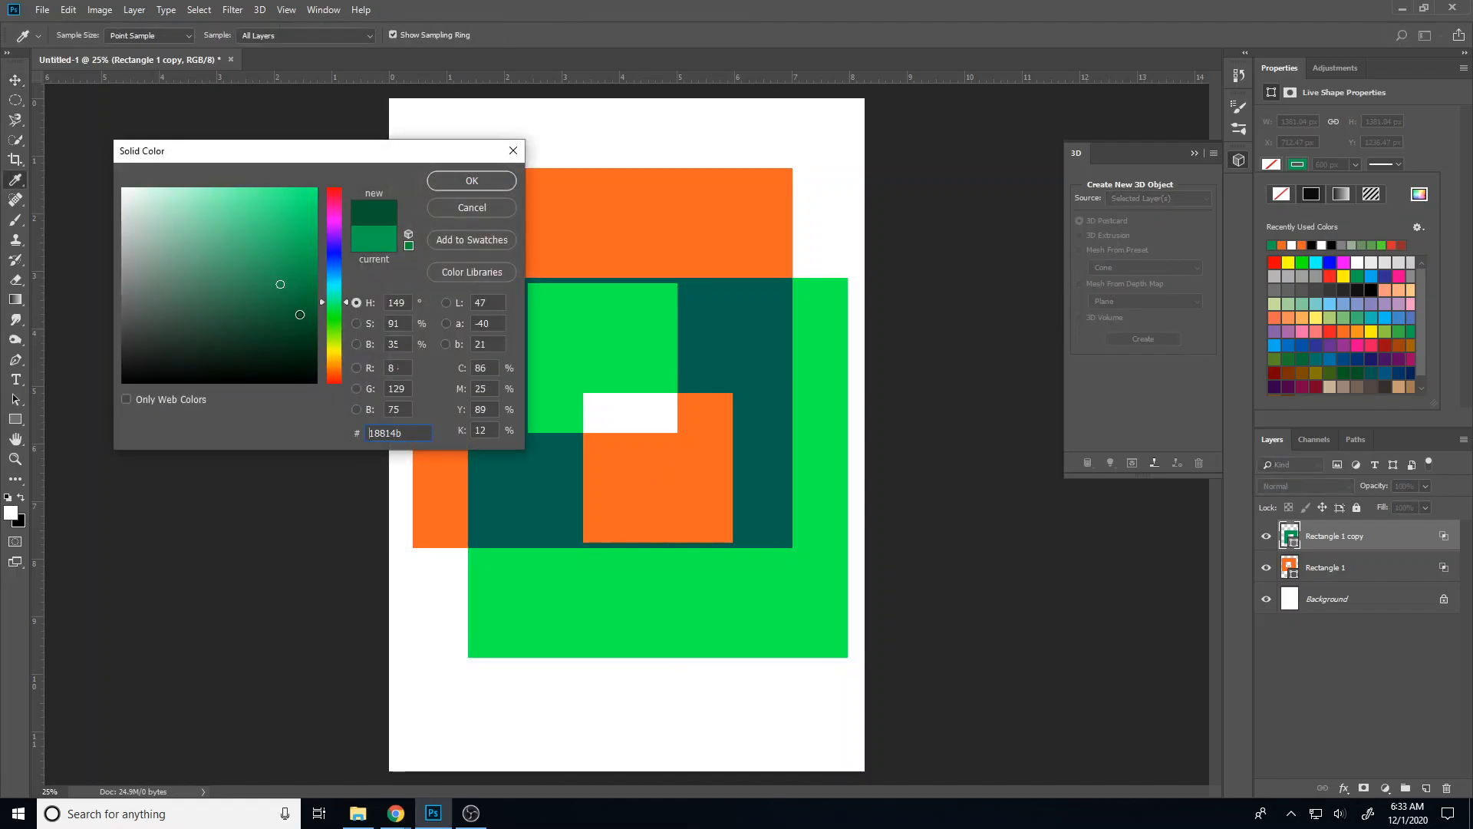
Confirm a mint-green fill for the duplicate frame, giving deep blue overlap
left_click(472, 181)
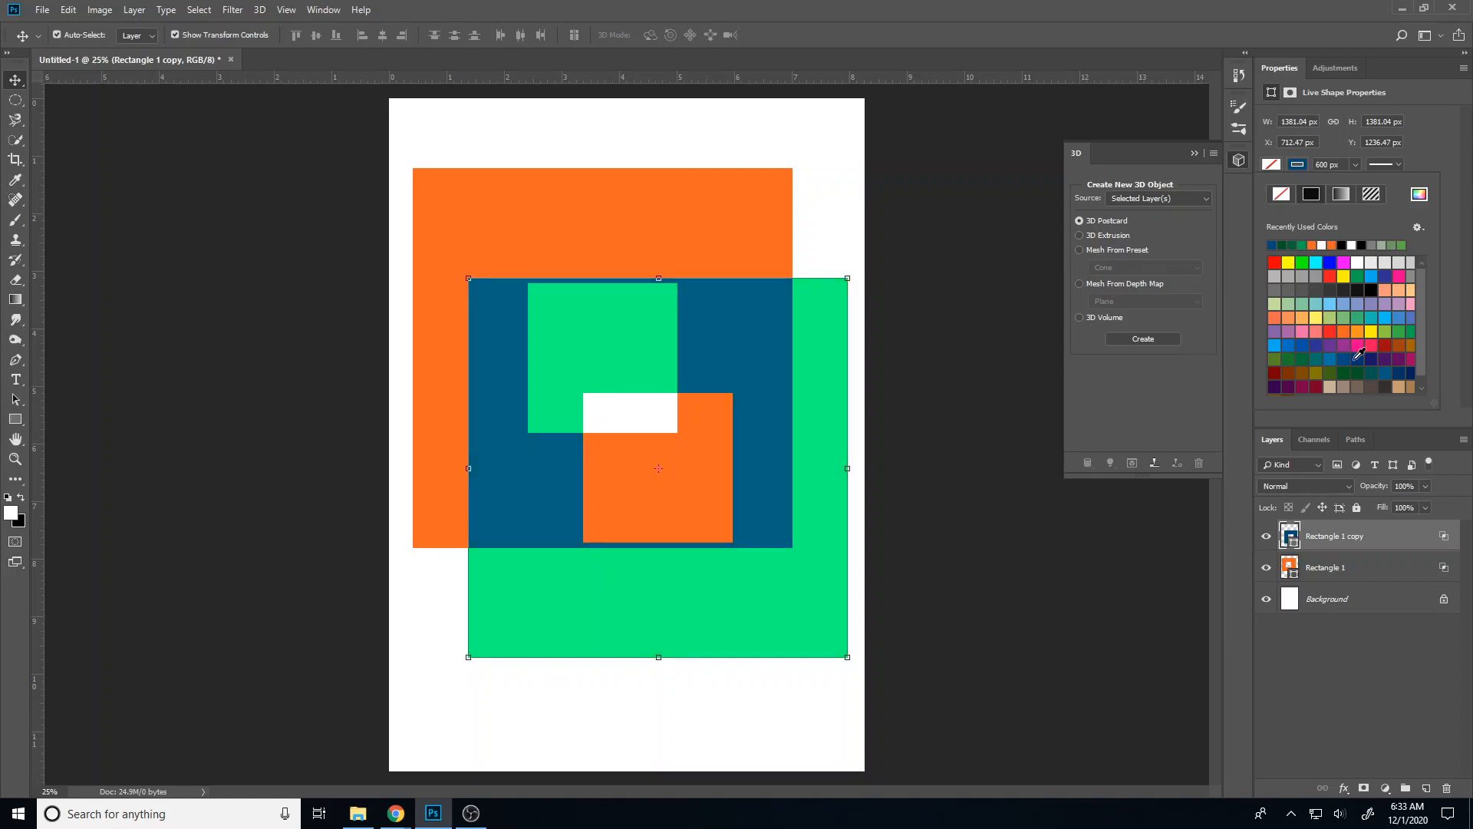
mouse_move(755, 302)
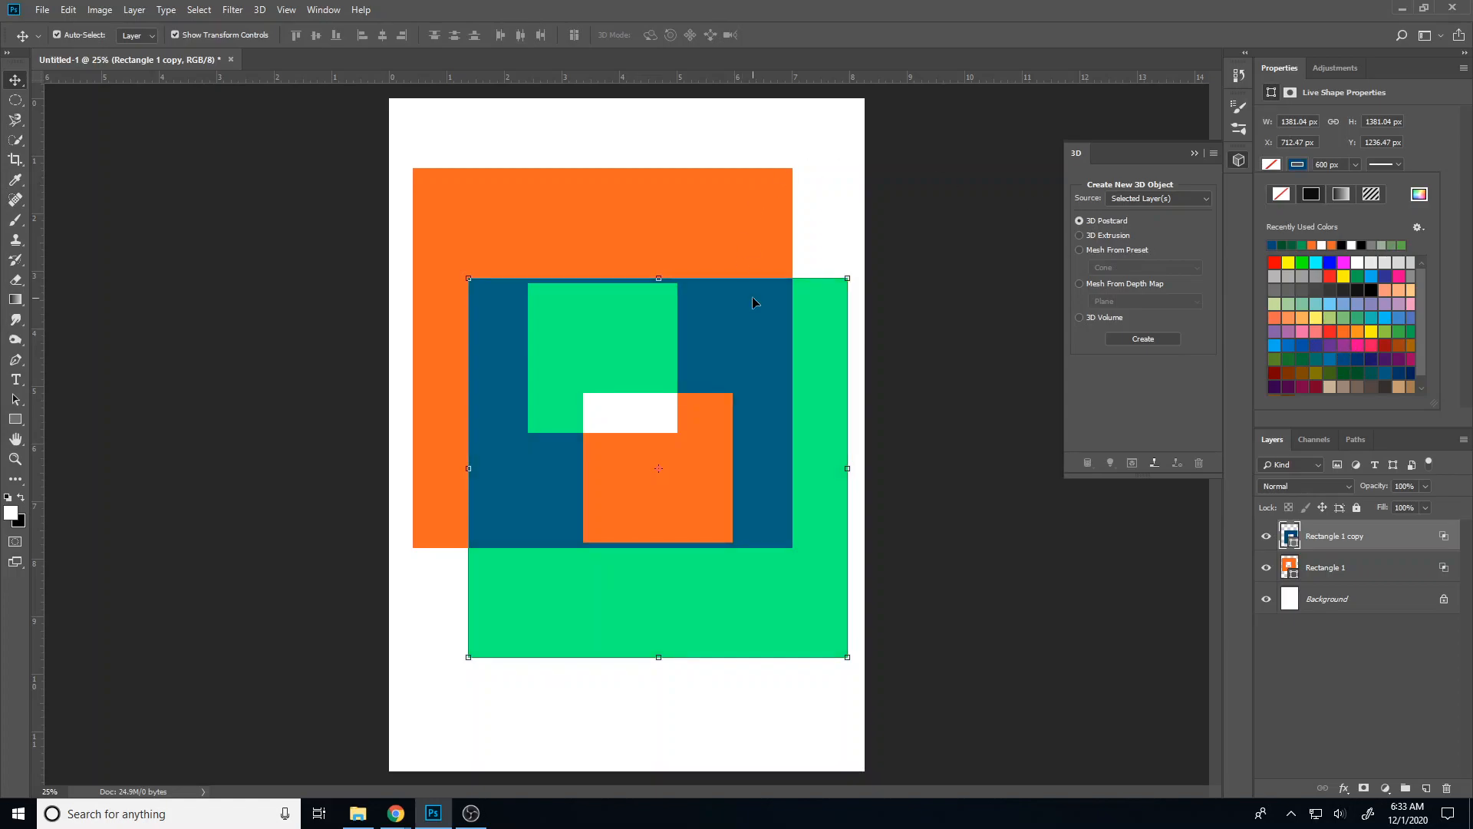
mouse_move(11, 221)
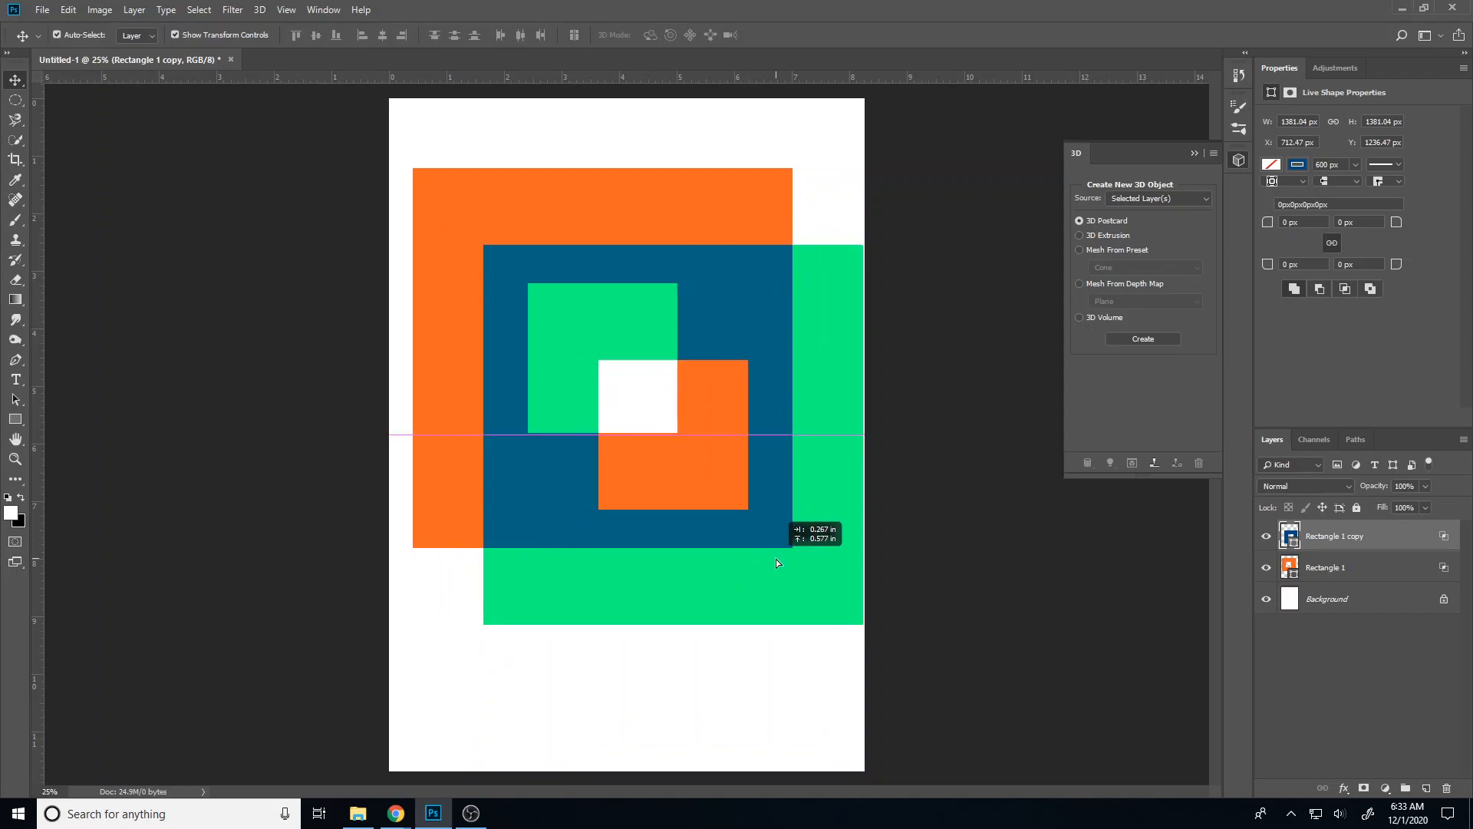
Move the duplicate frame toward the page's right edge and select the frame layers
left_click_drag(775, 563, 781, 622)
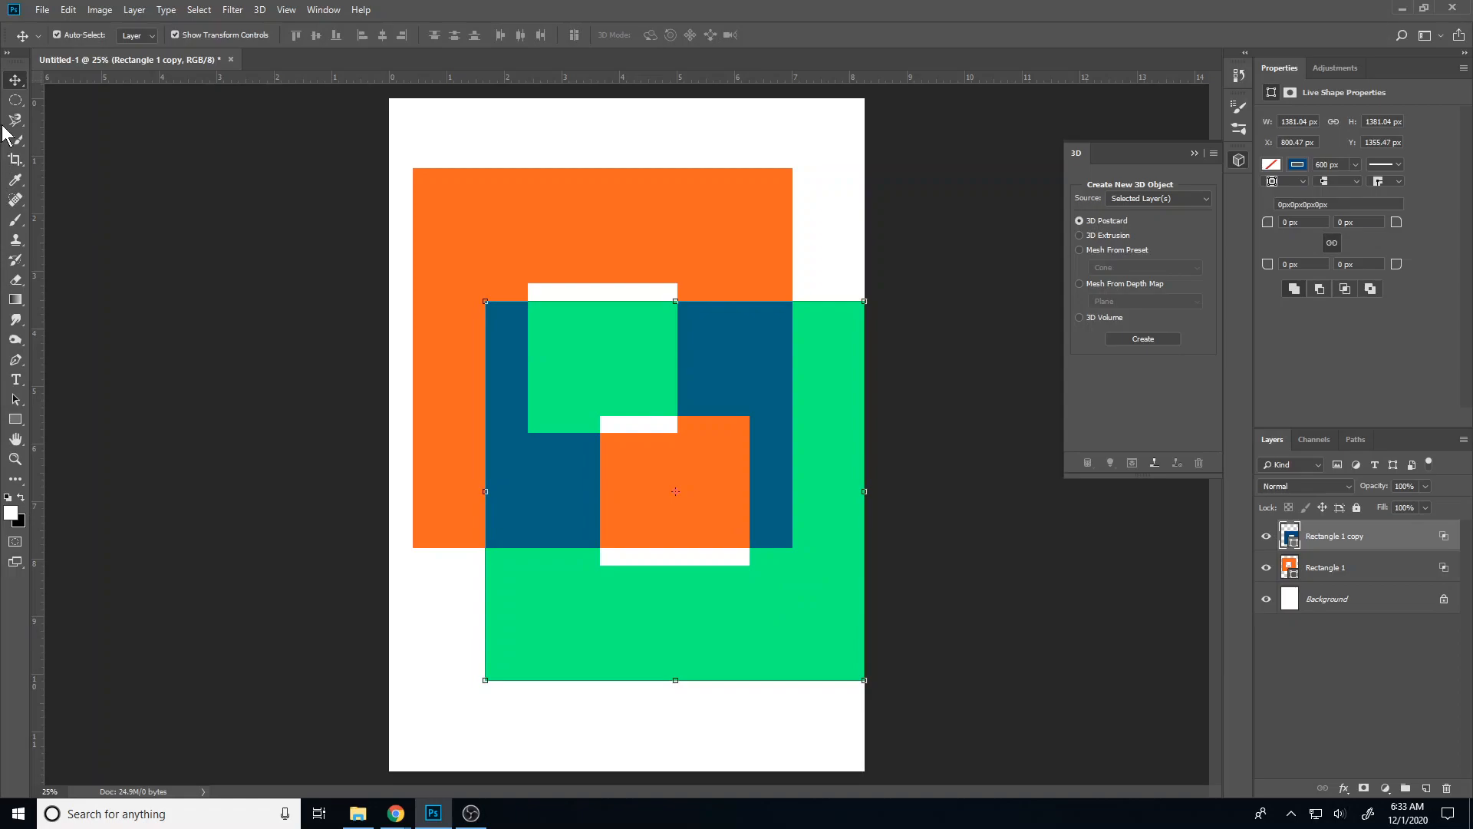
left_click(1326, 568)
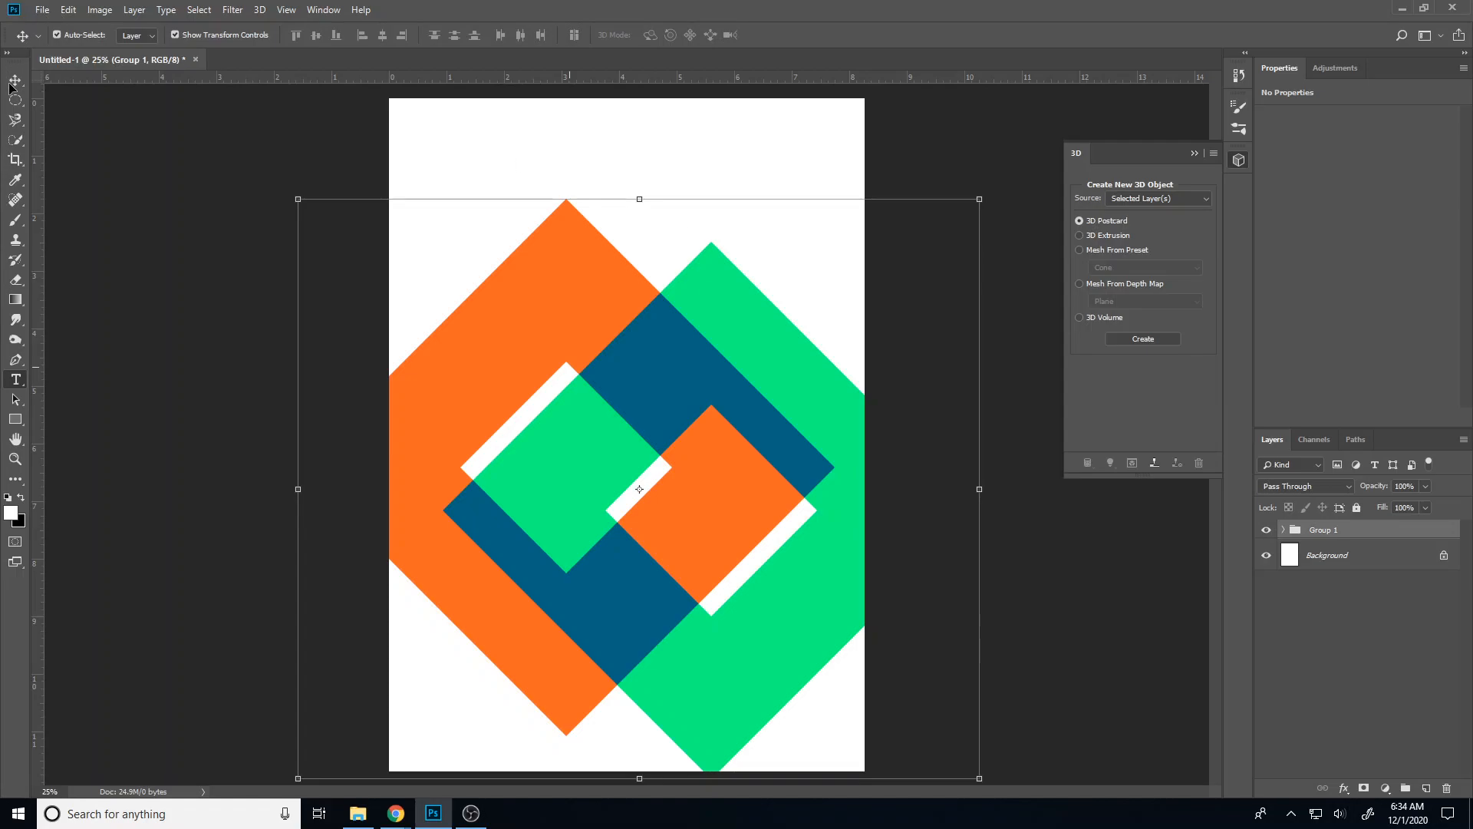
mouse_move(3, 684)
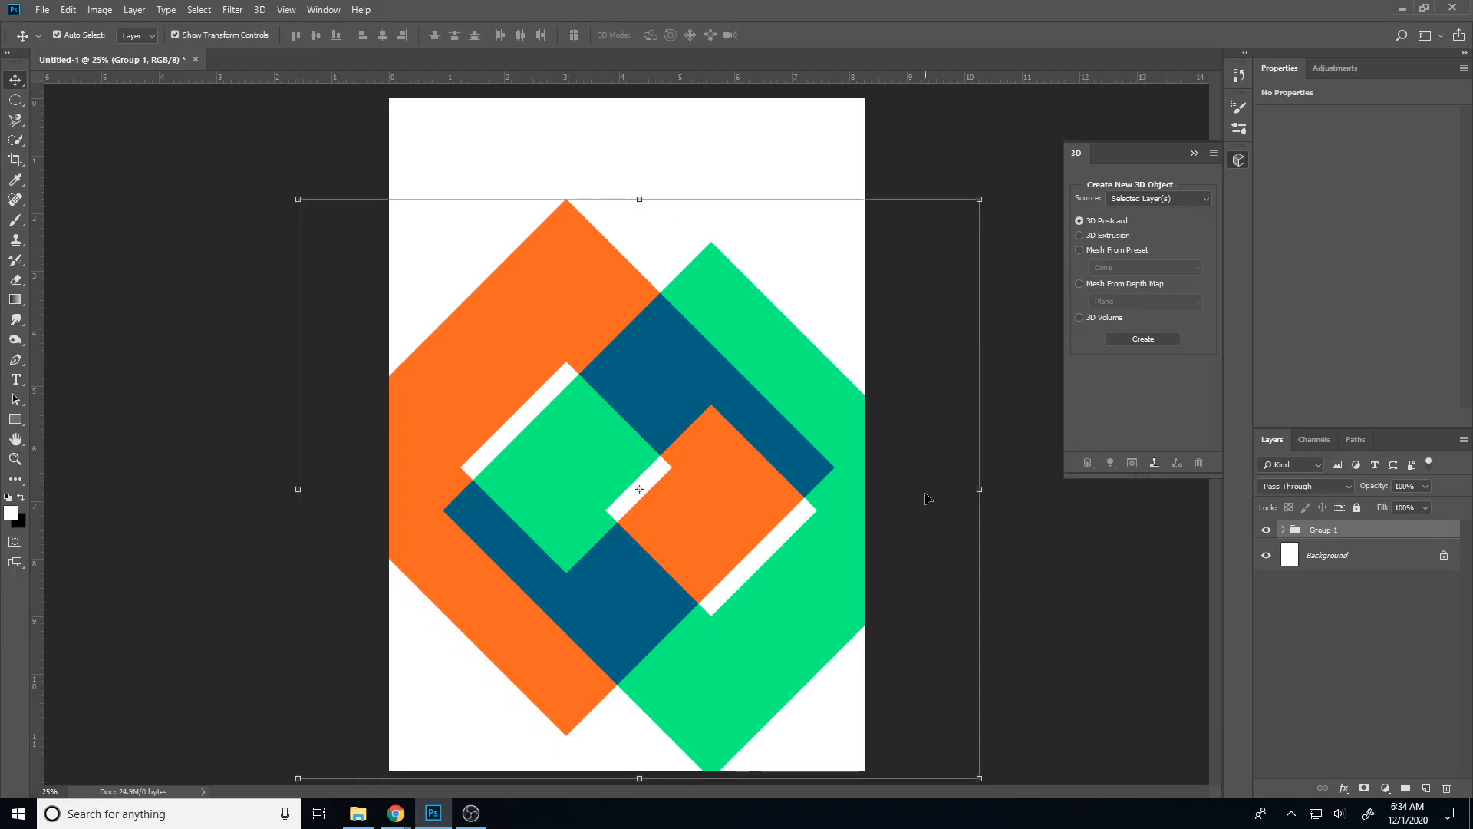
mouse_move(37, 163)
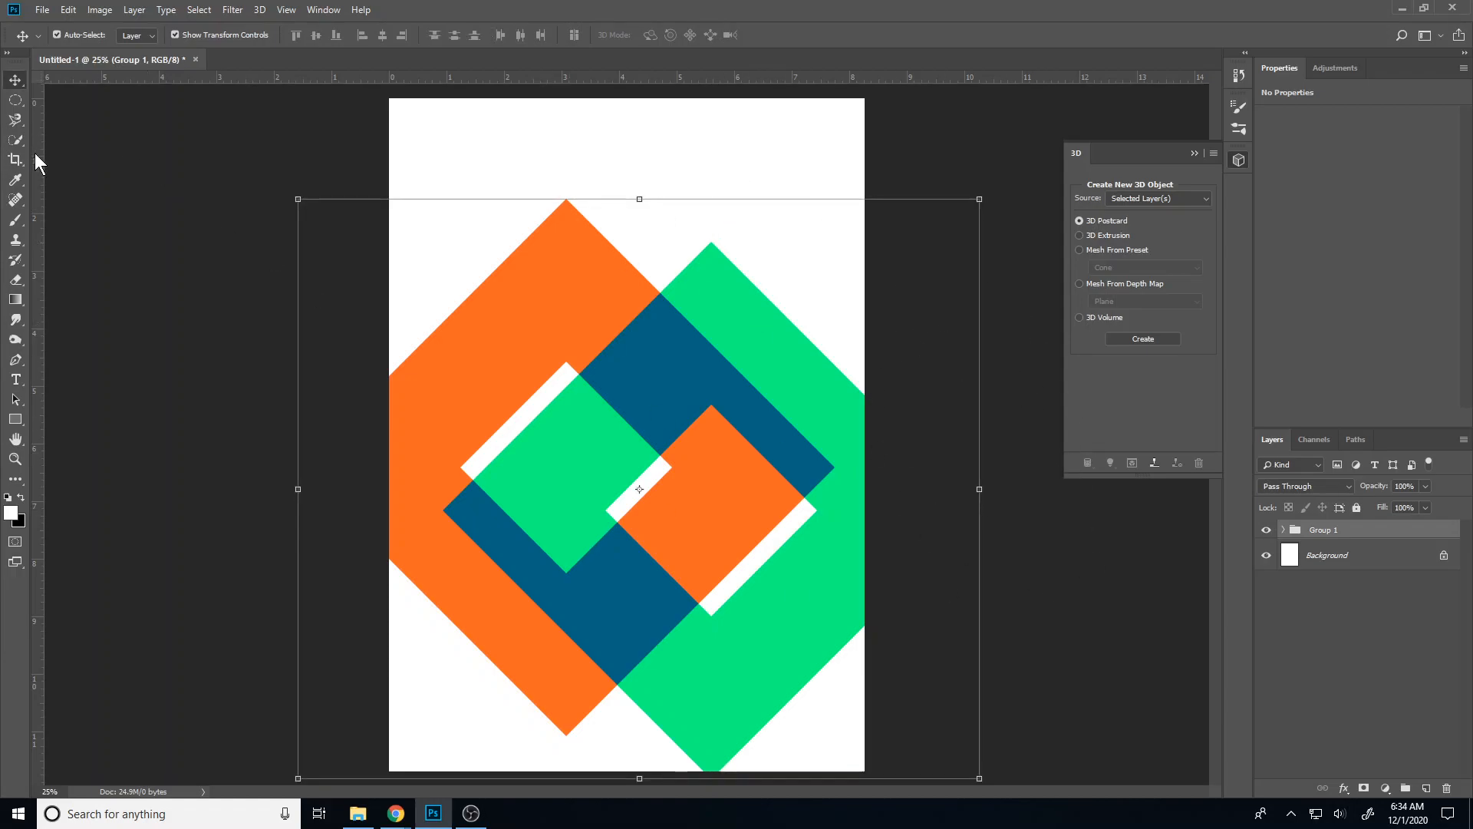
left_click(16, 379)
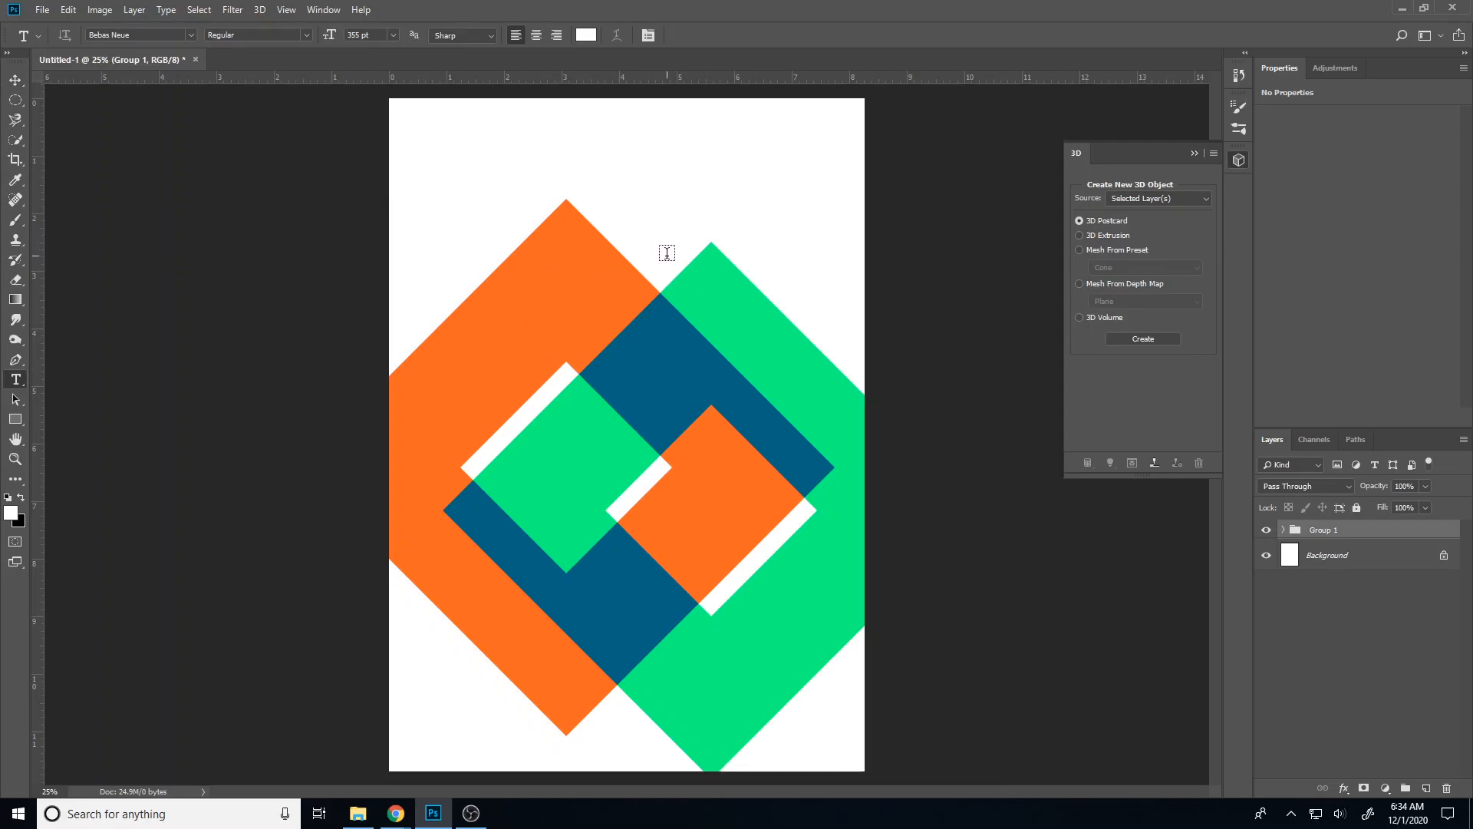
mouse_move(695, 178)
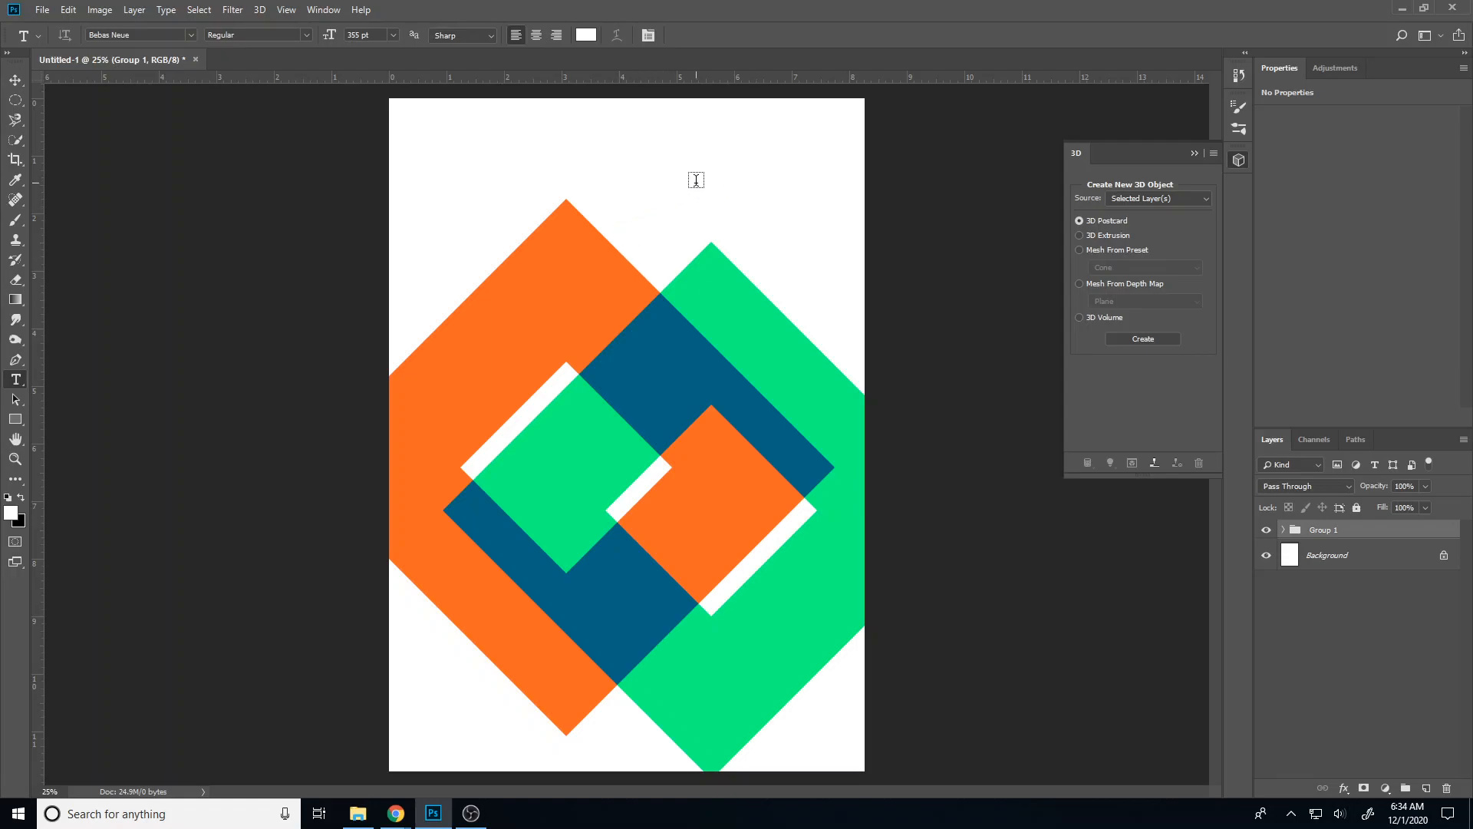
mouse_move(679, 171)
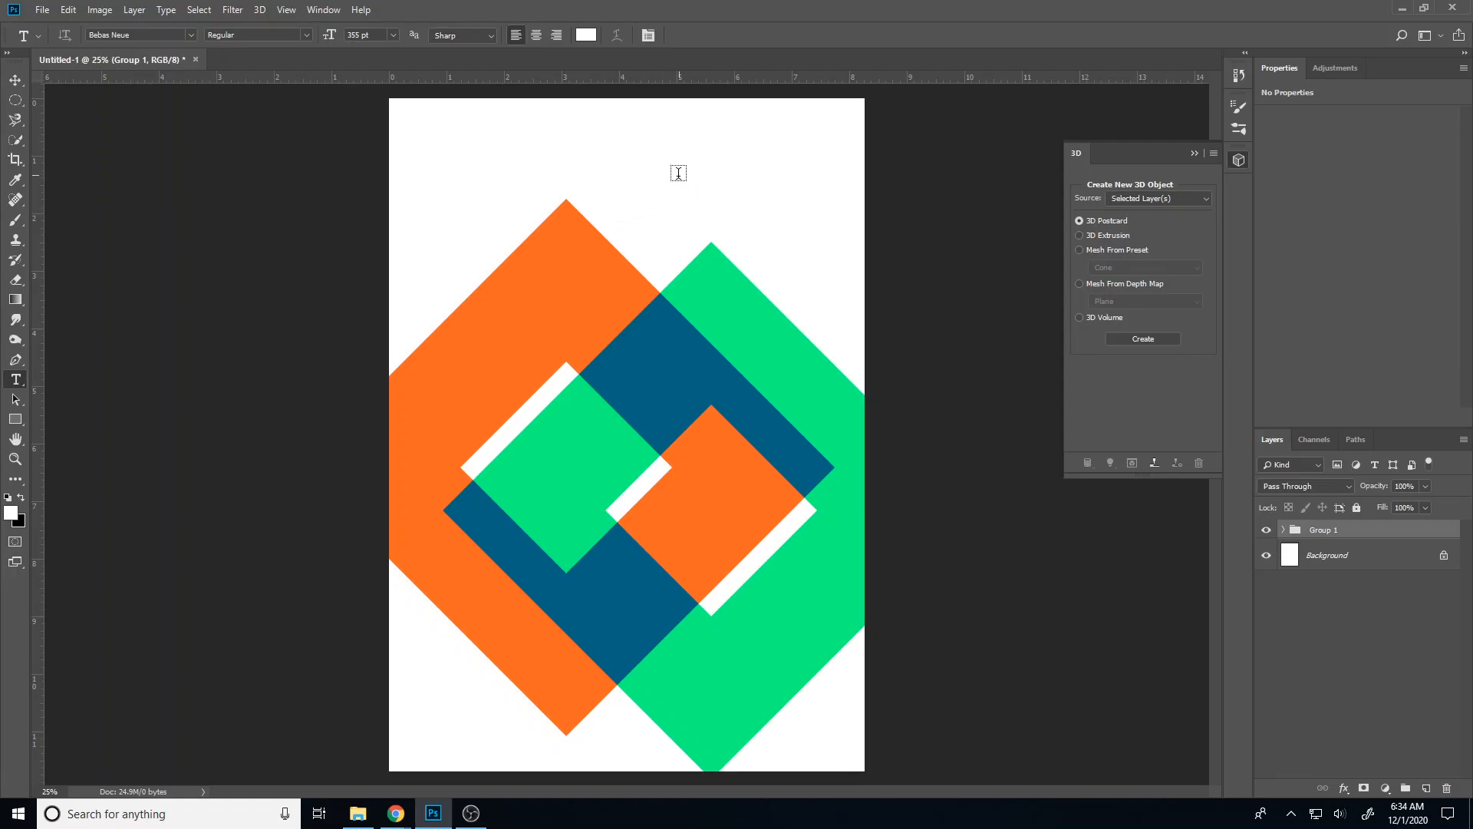
mouse_move(571, 353)
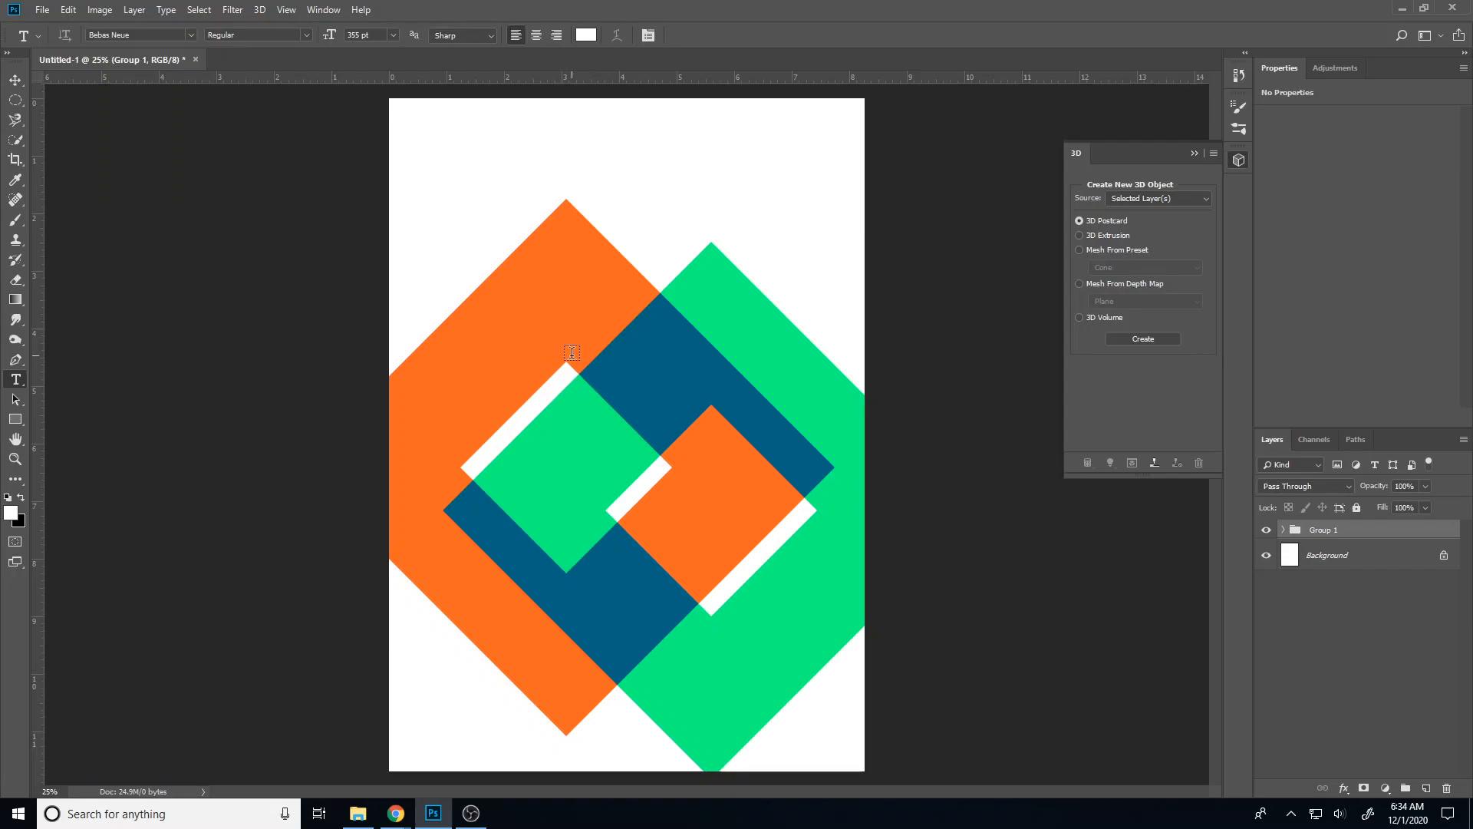
mouse_move(460, 418)
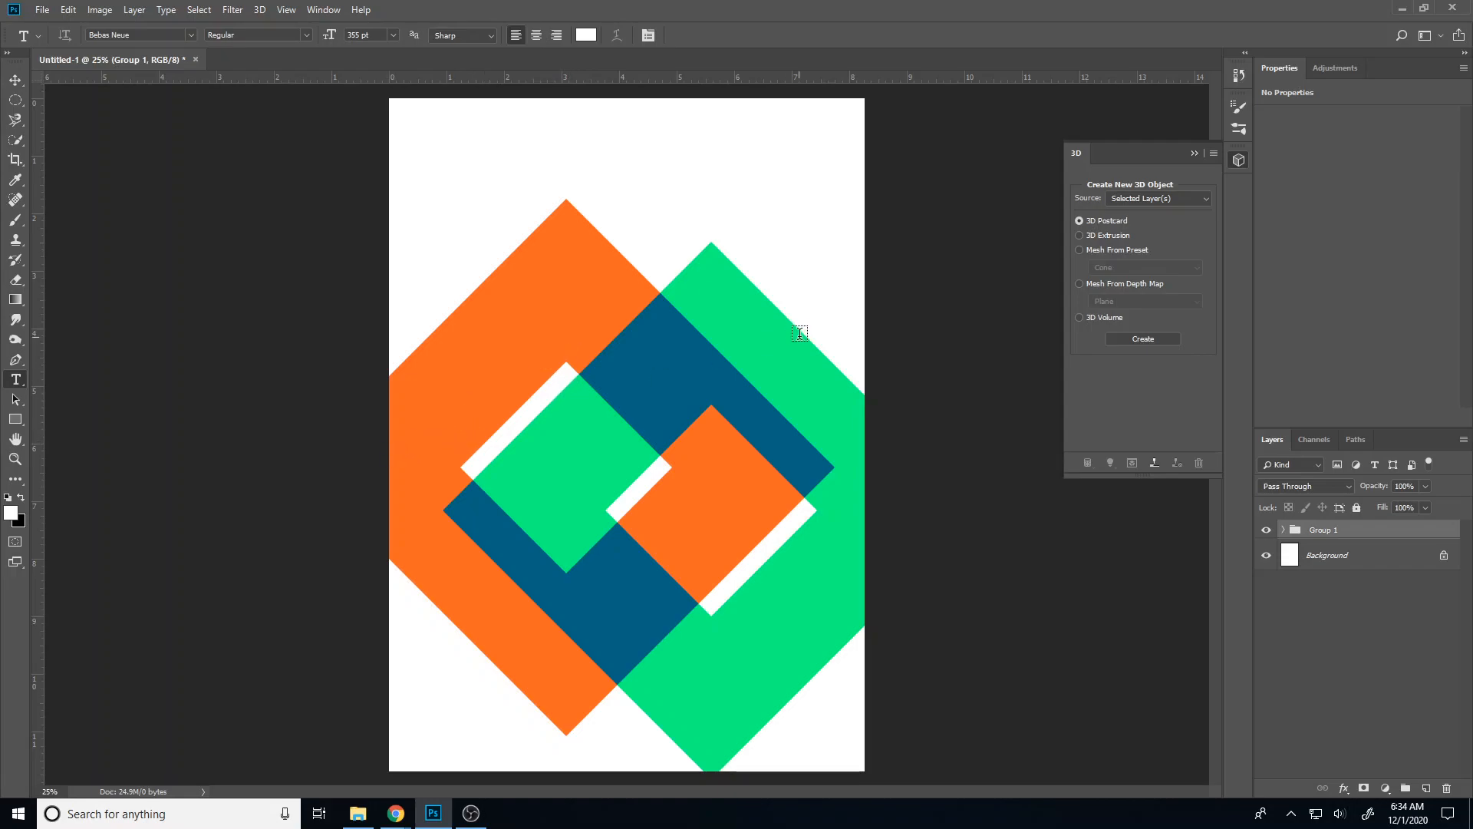
mouse_move(310, 123)
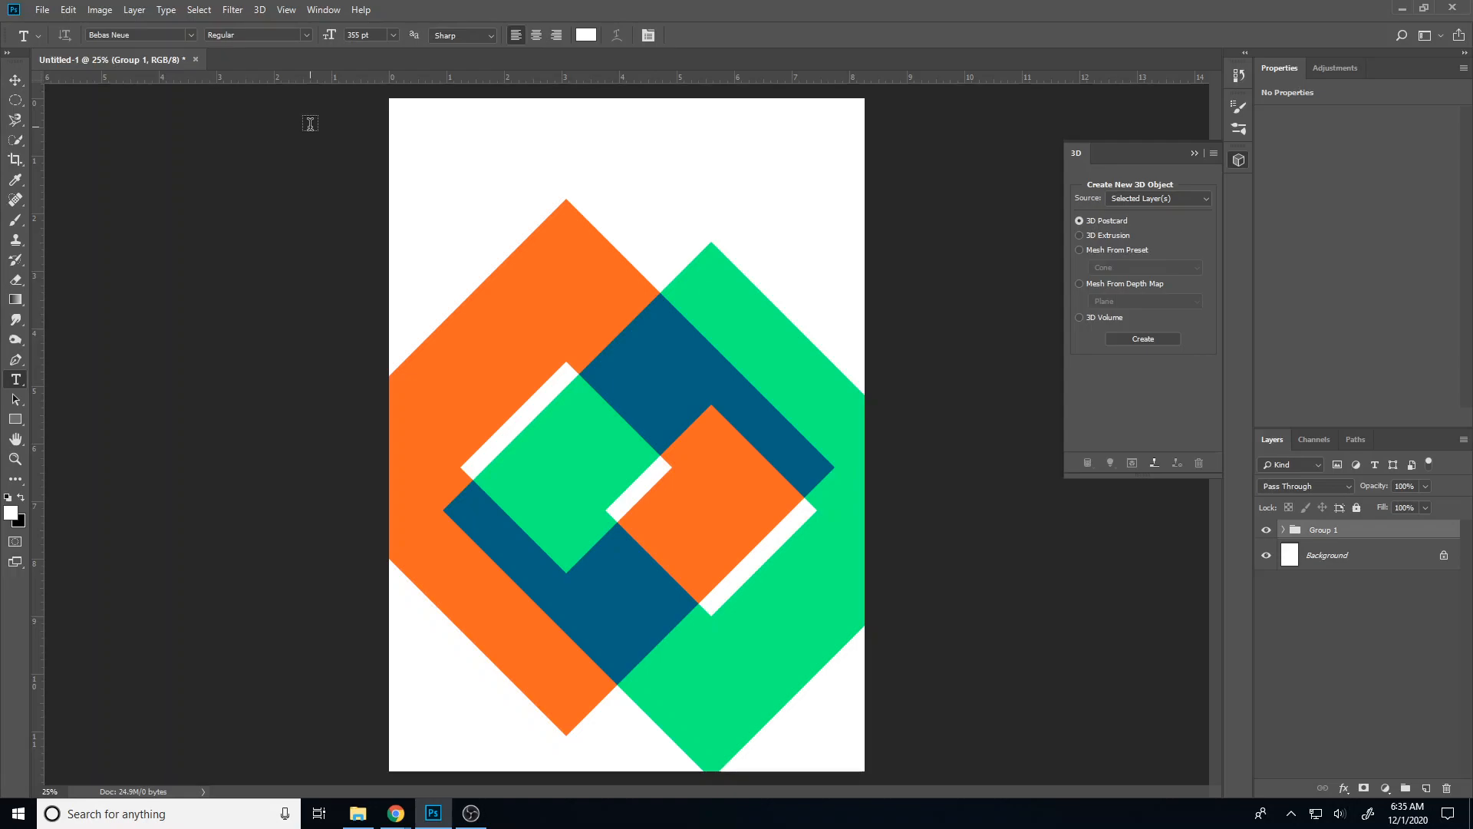
mouse_move(424, 395)
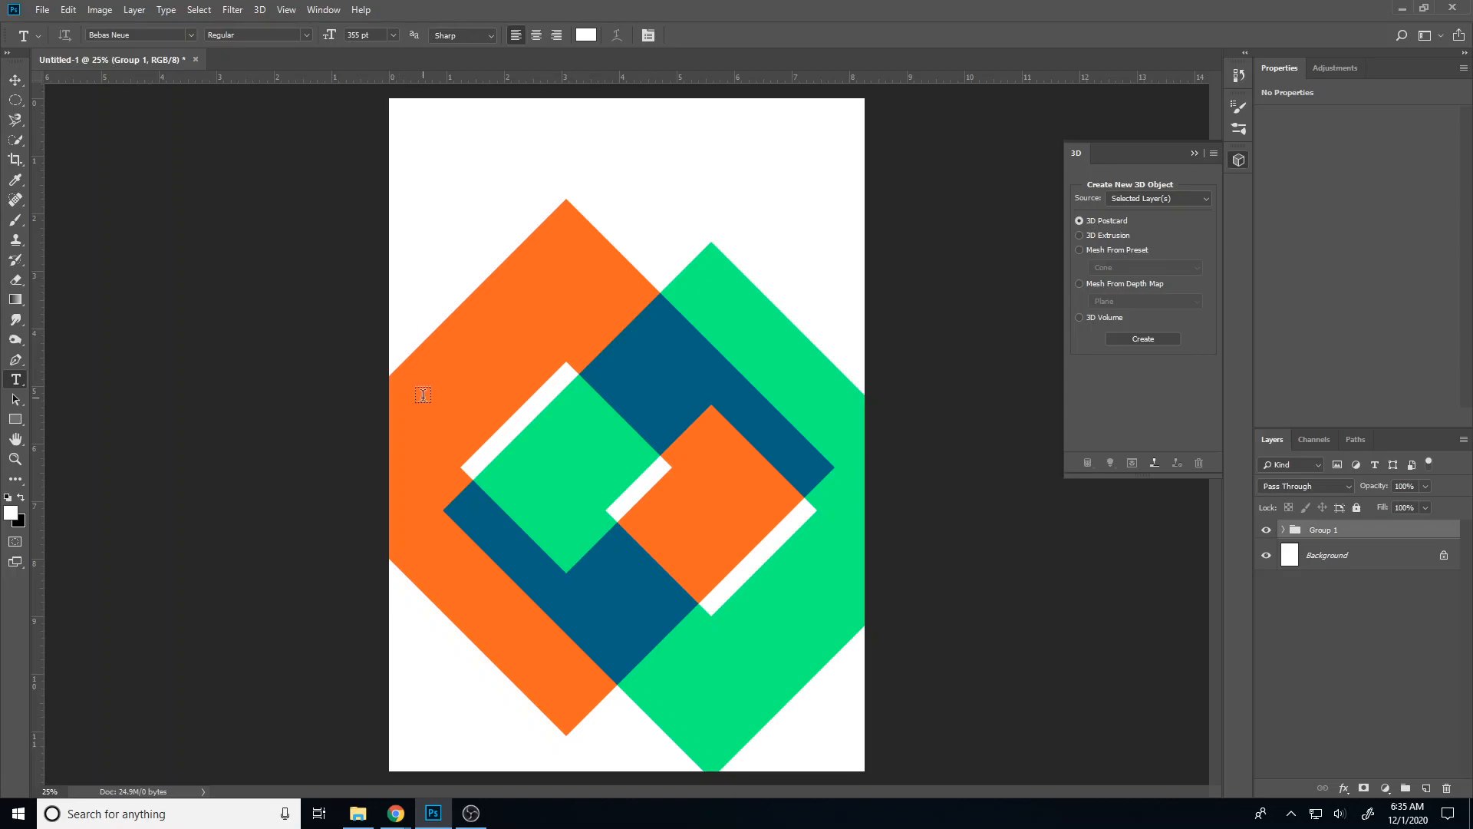
mouse_move(448, 450)
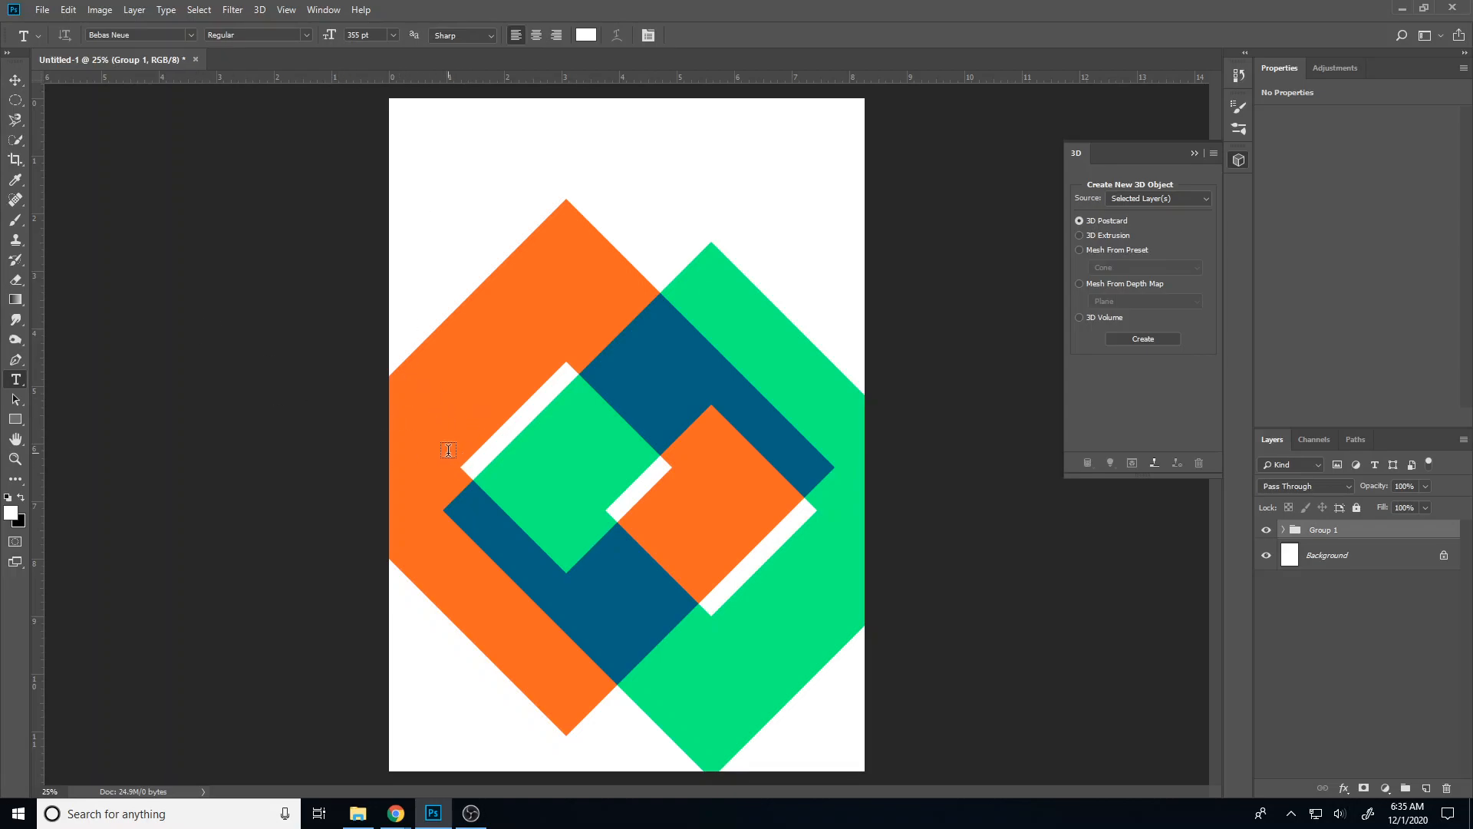
mouse_move(623, 227)
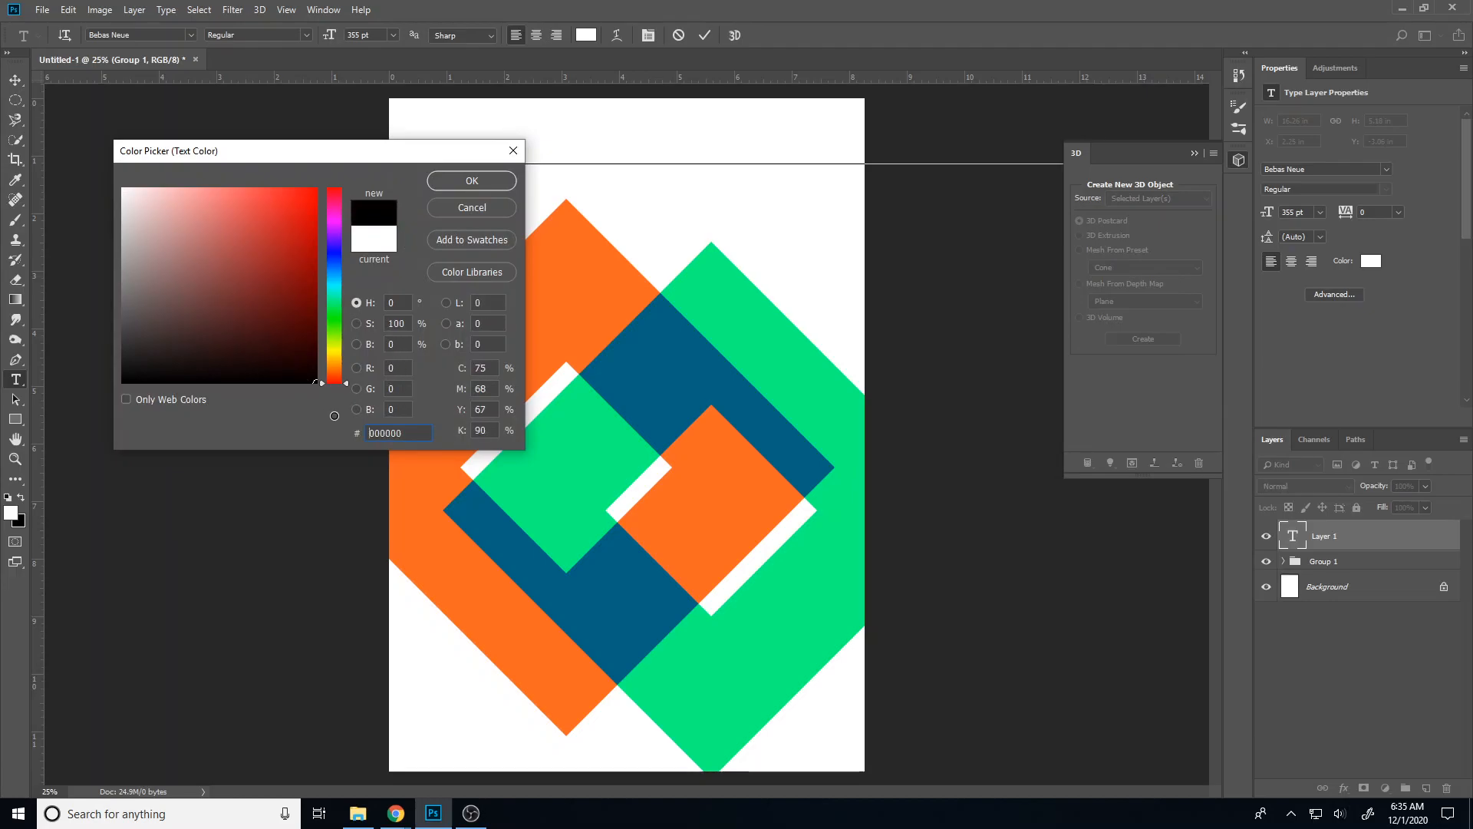
Confirm black as the colour for the VAN HALEN text
left_click(471, 181)
type("VAN HALEN")
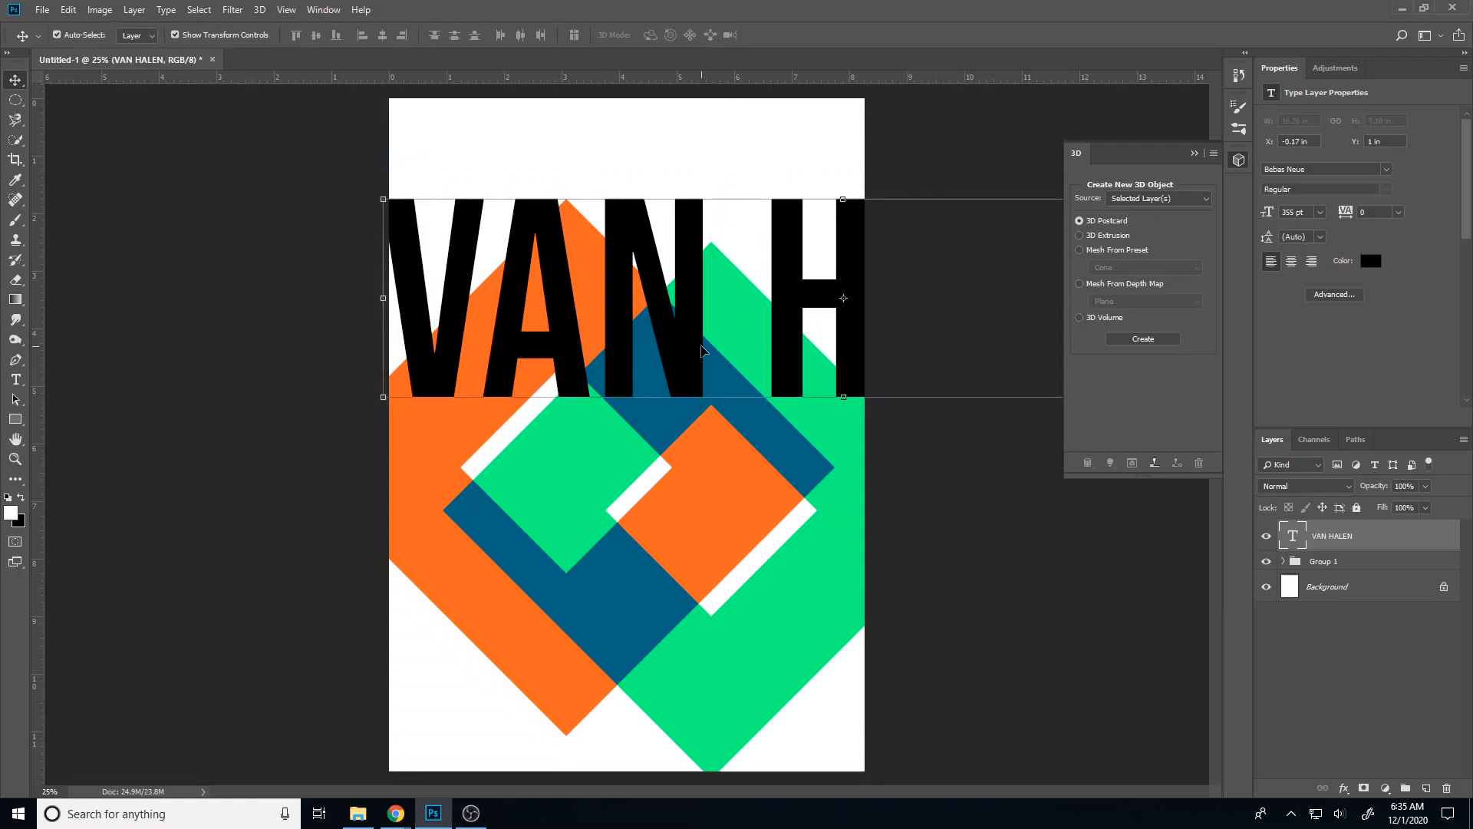
mouse_move(683, 340)
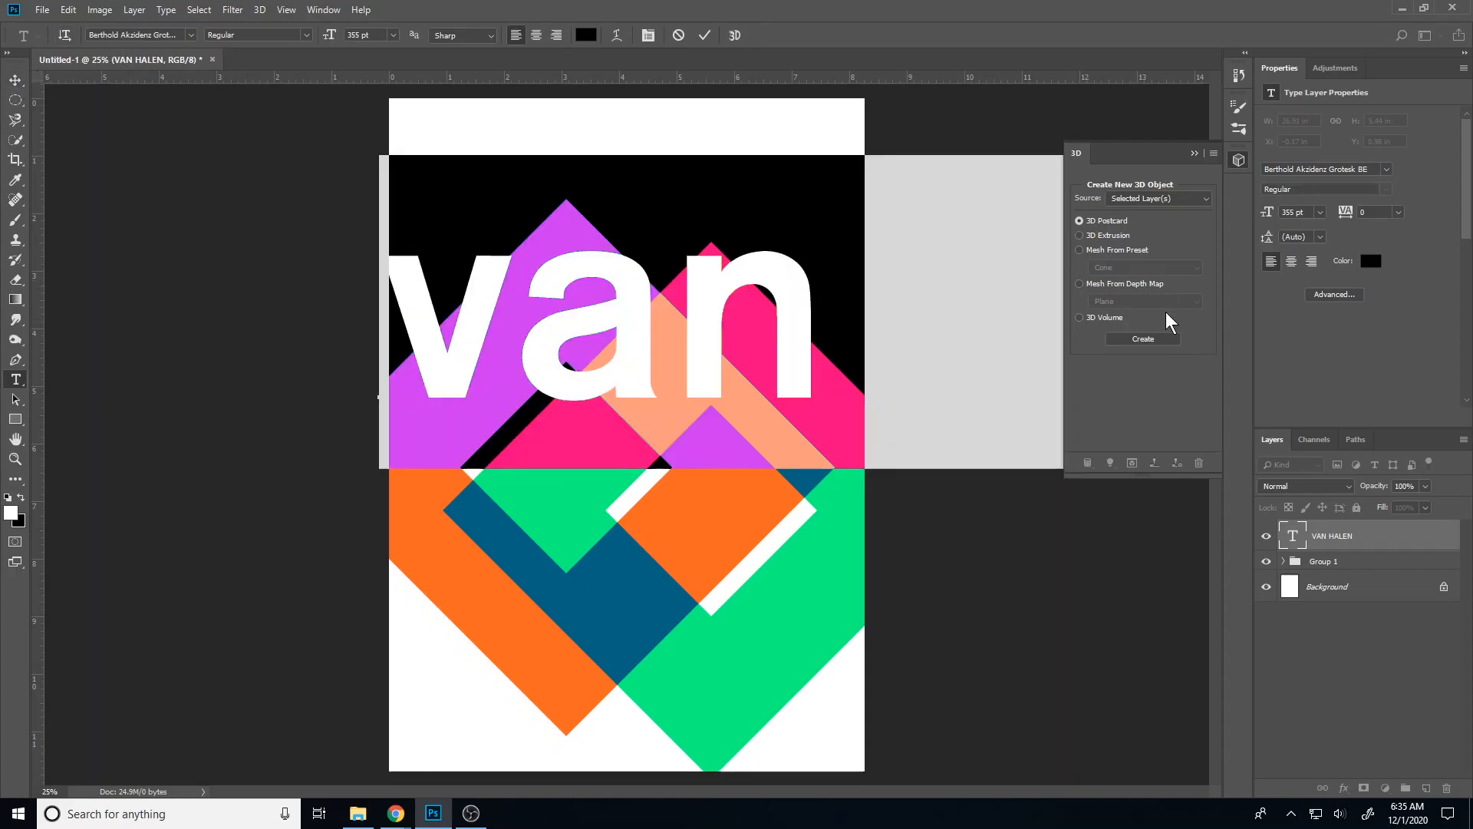
mouse_move(1242, 107)
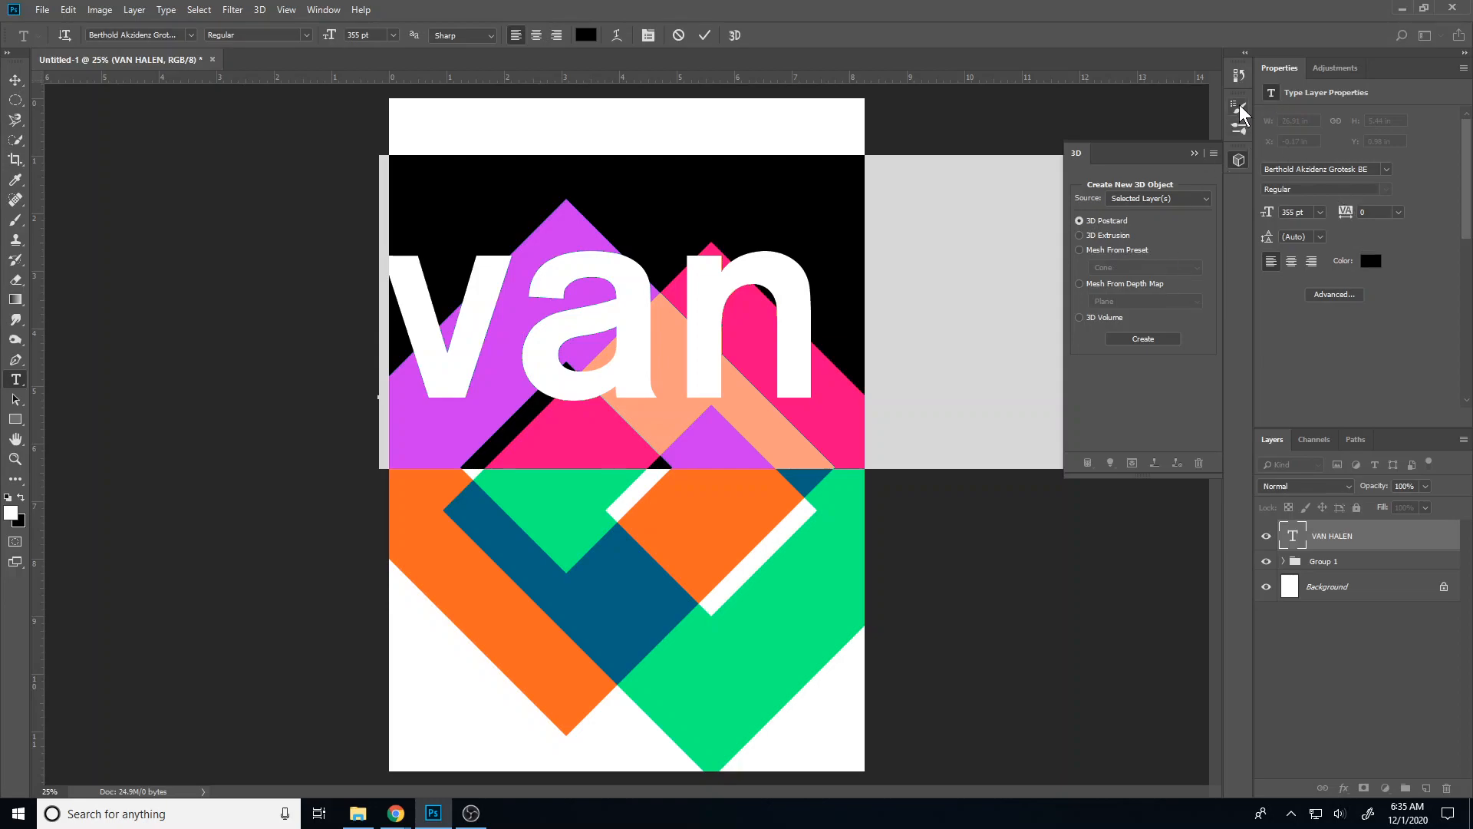
mouse_move(1332, 82)
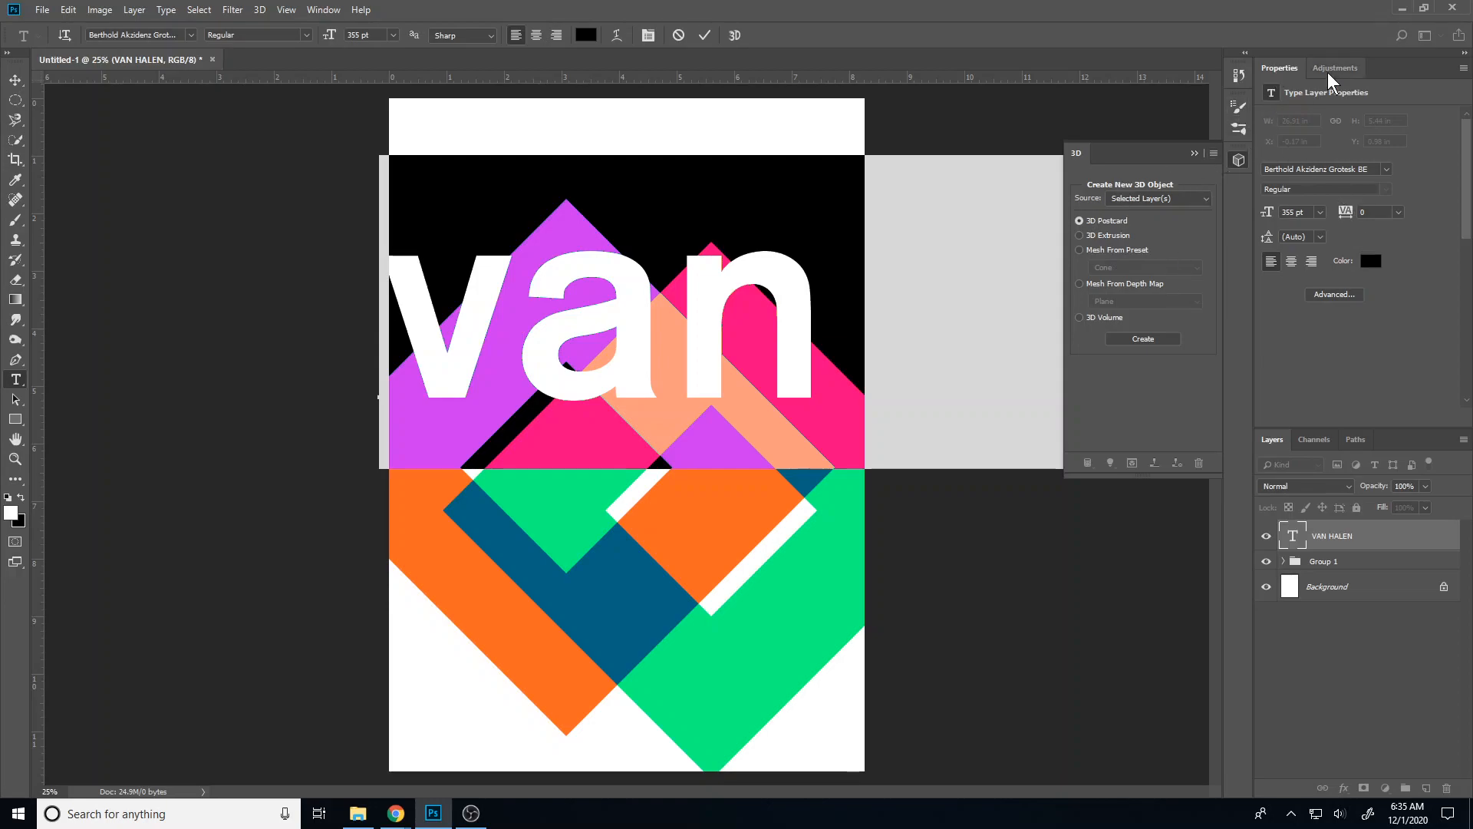
Show the Character/Paragraph panel for the VAN HALEN text via the Window menu
left_click(1335, 67)
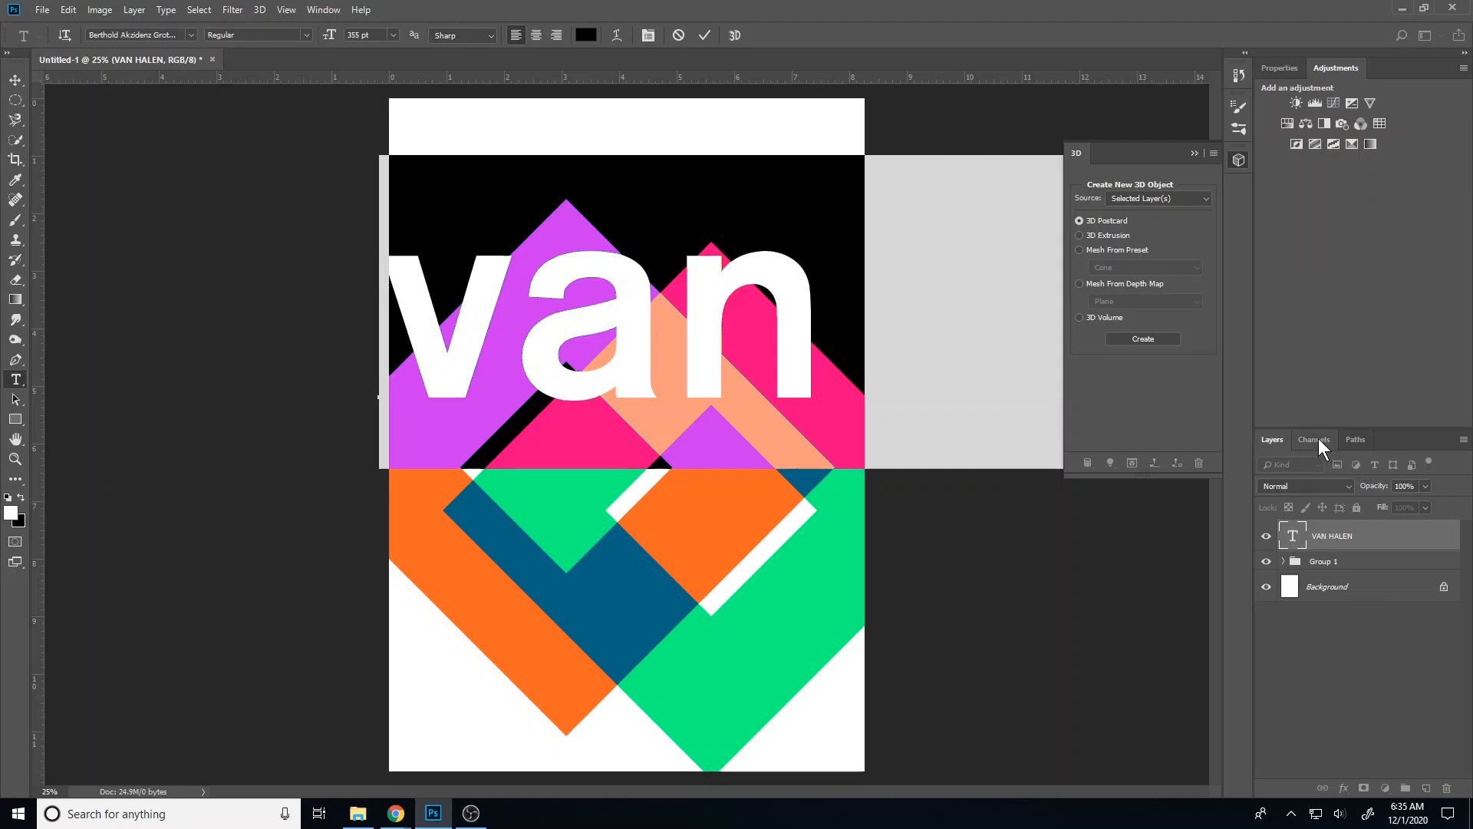
mouse_move(1361, 451)
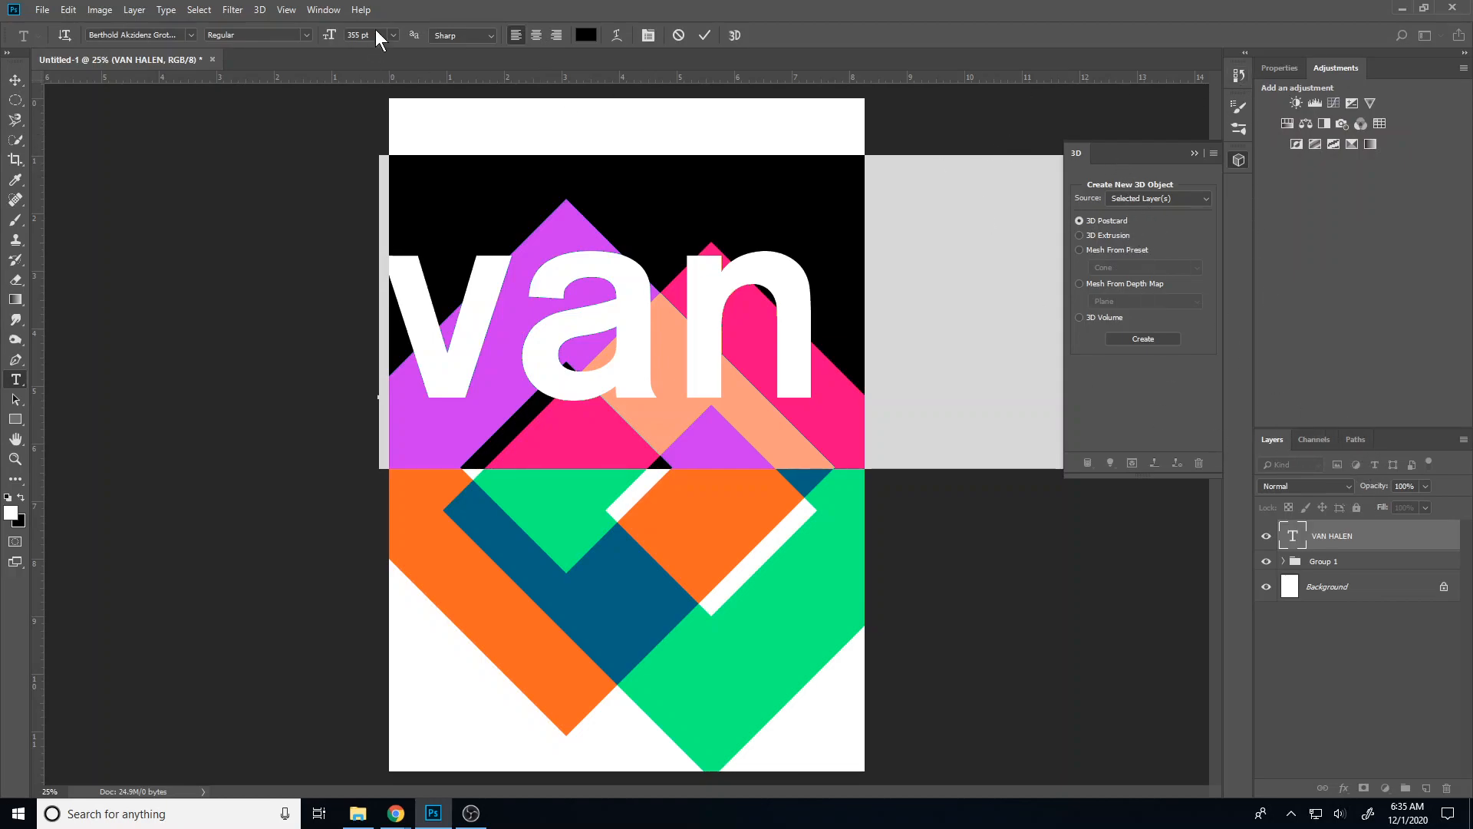
left_click(322, 9)
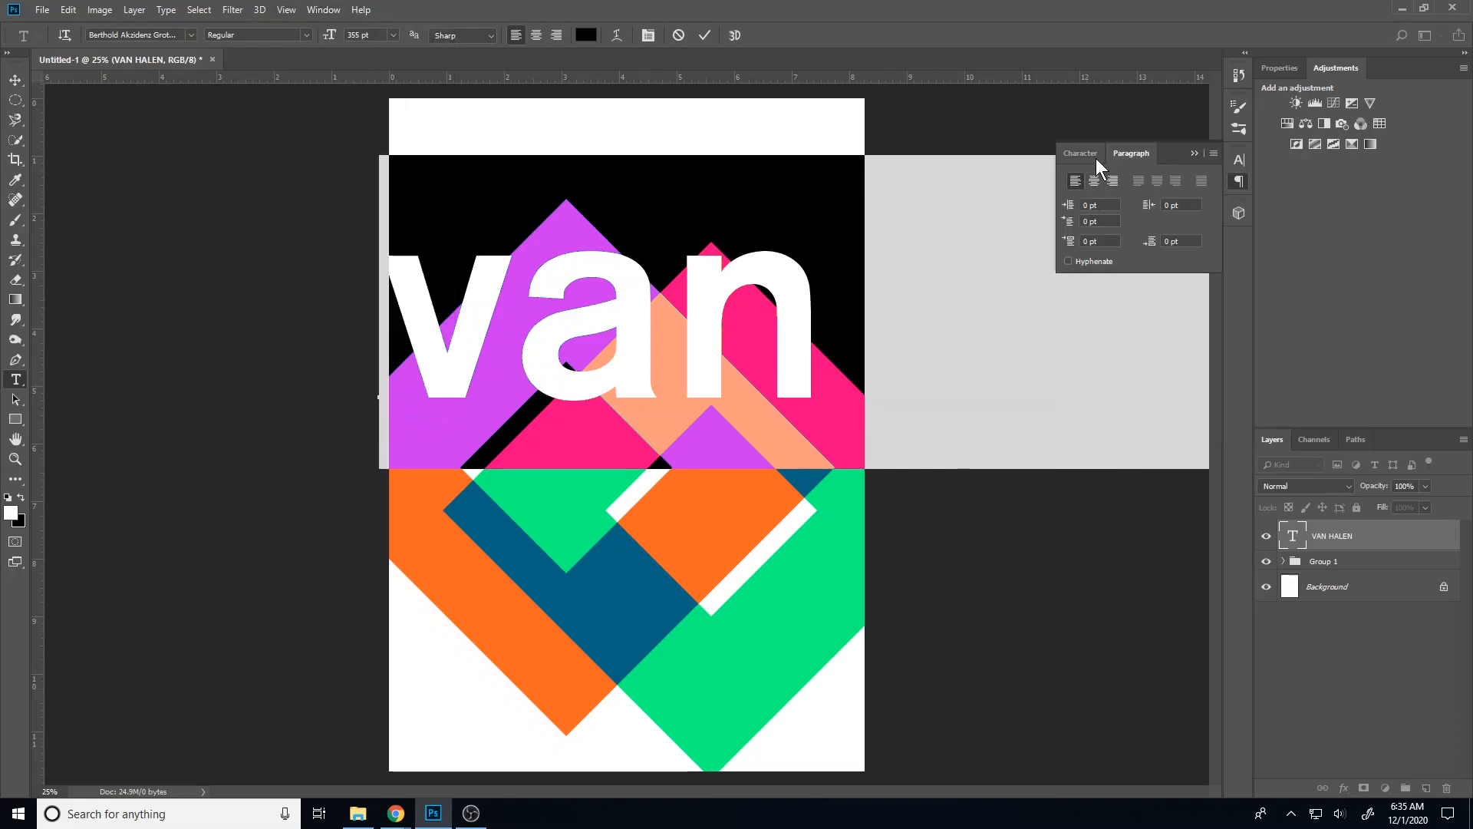
left_click(1081, 154)
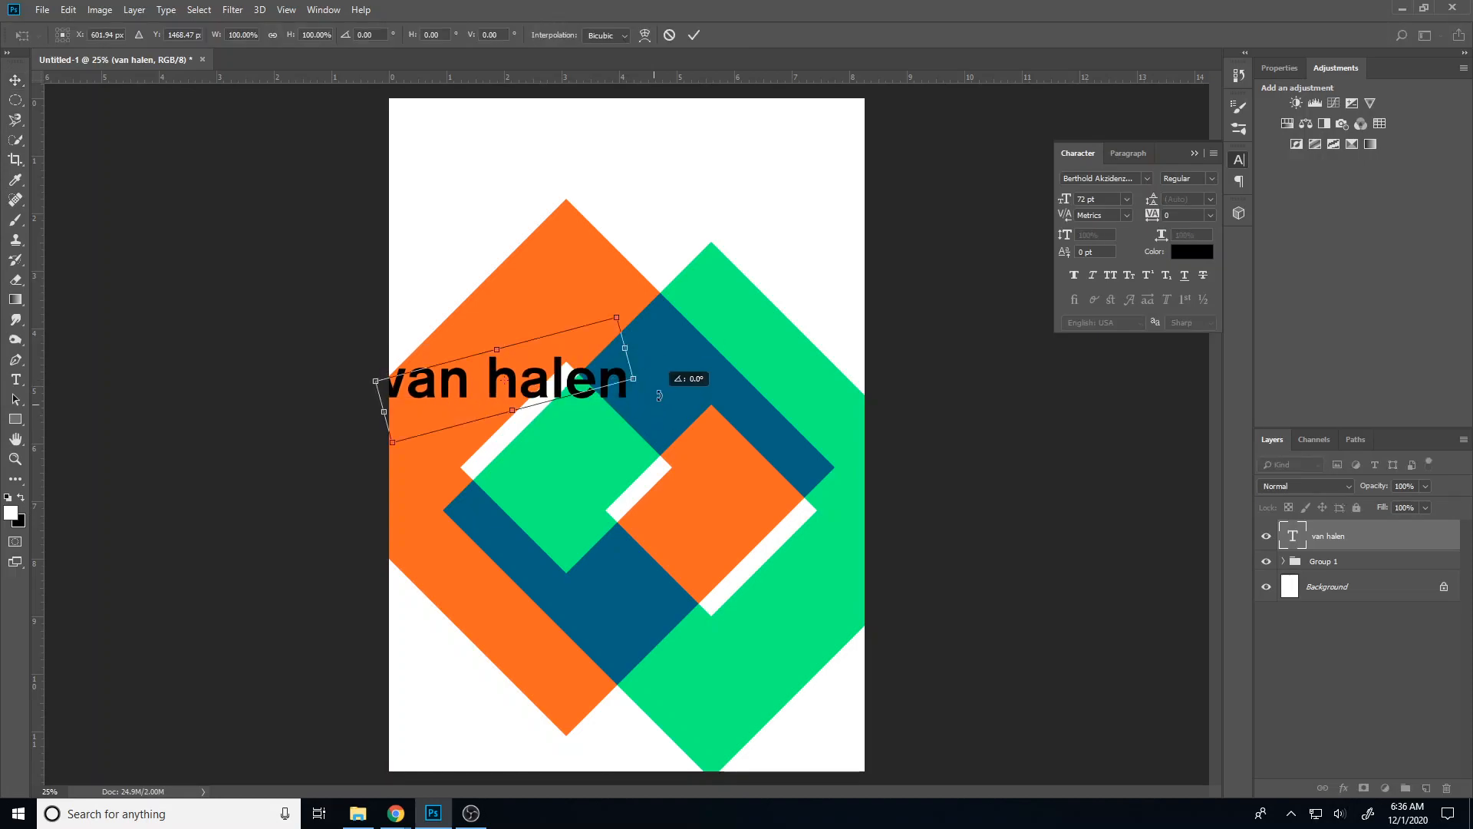
Rotate 'van halen' -45° onto the orange square's upper-left edge, apply it, and start a new text layer
left_click_drag(616, 318, 665, 301)
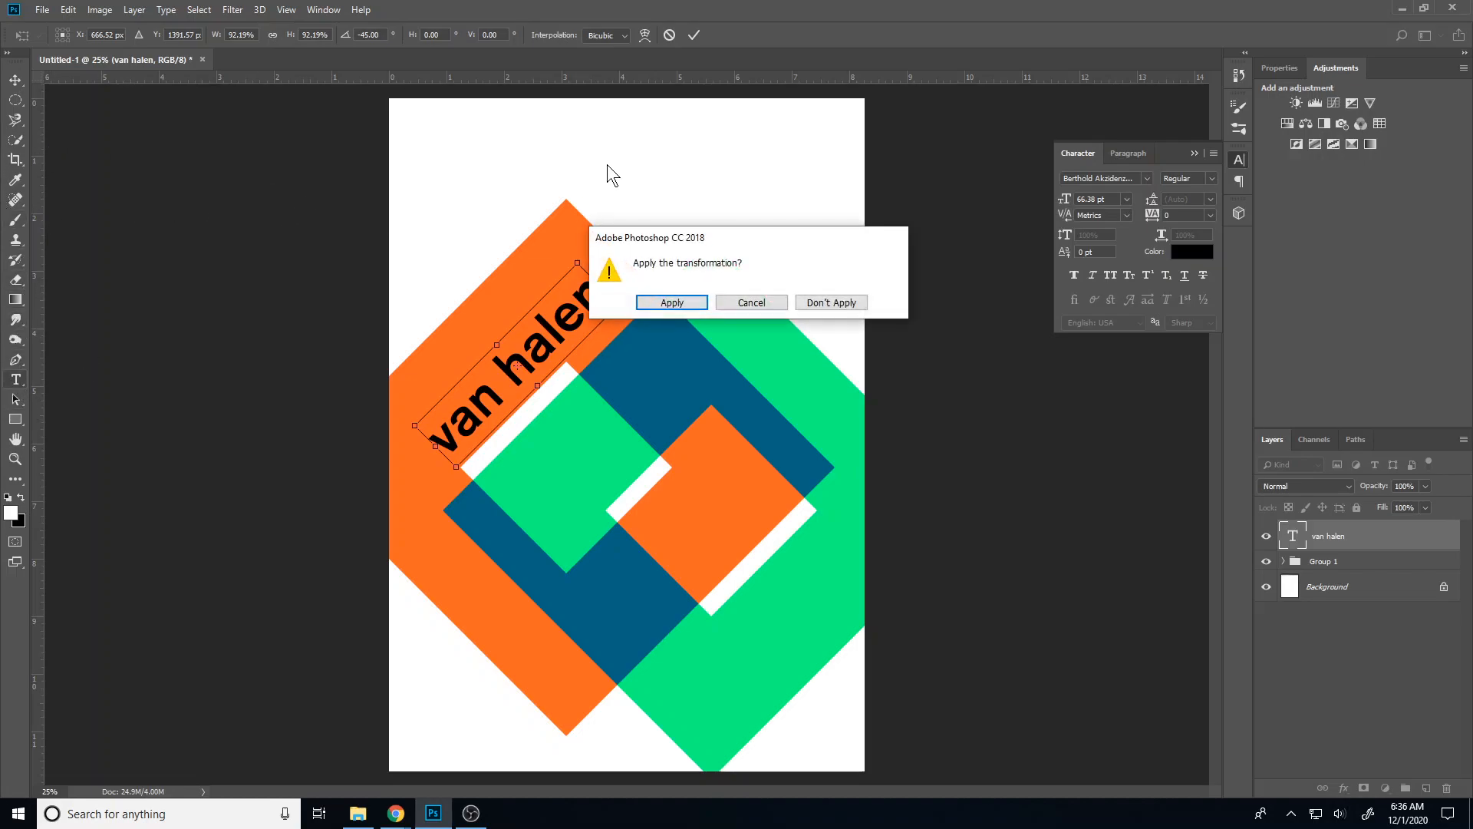
left_click(673, 302)
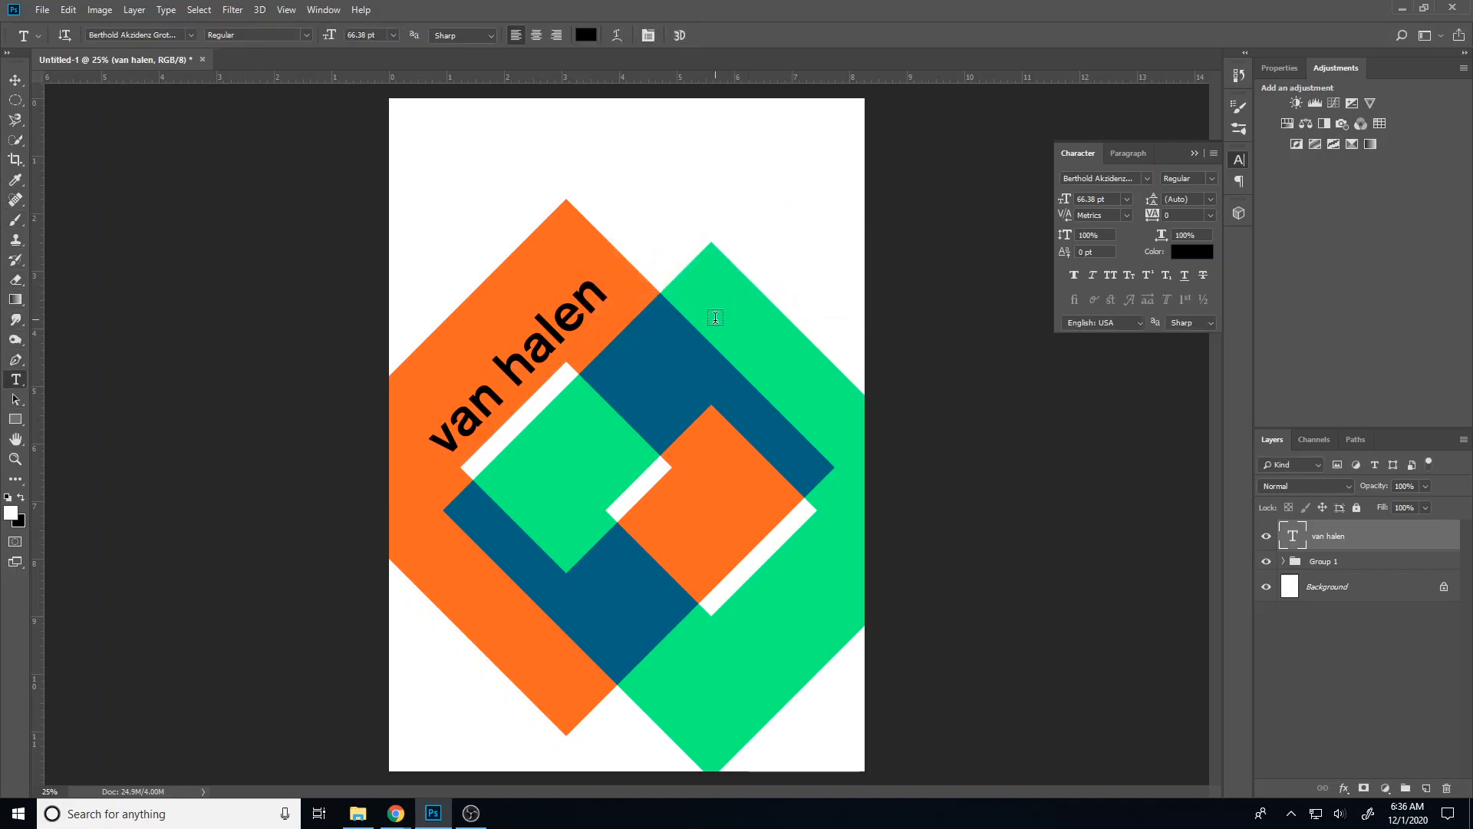
left_click(715, 318)
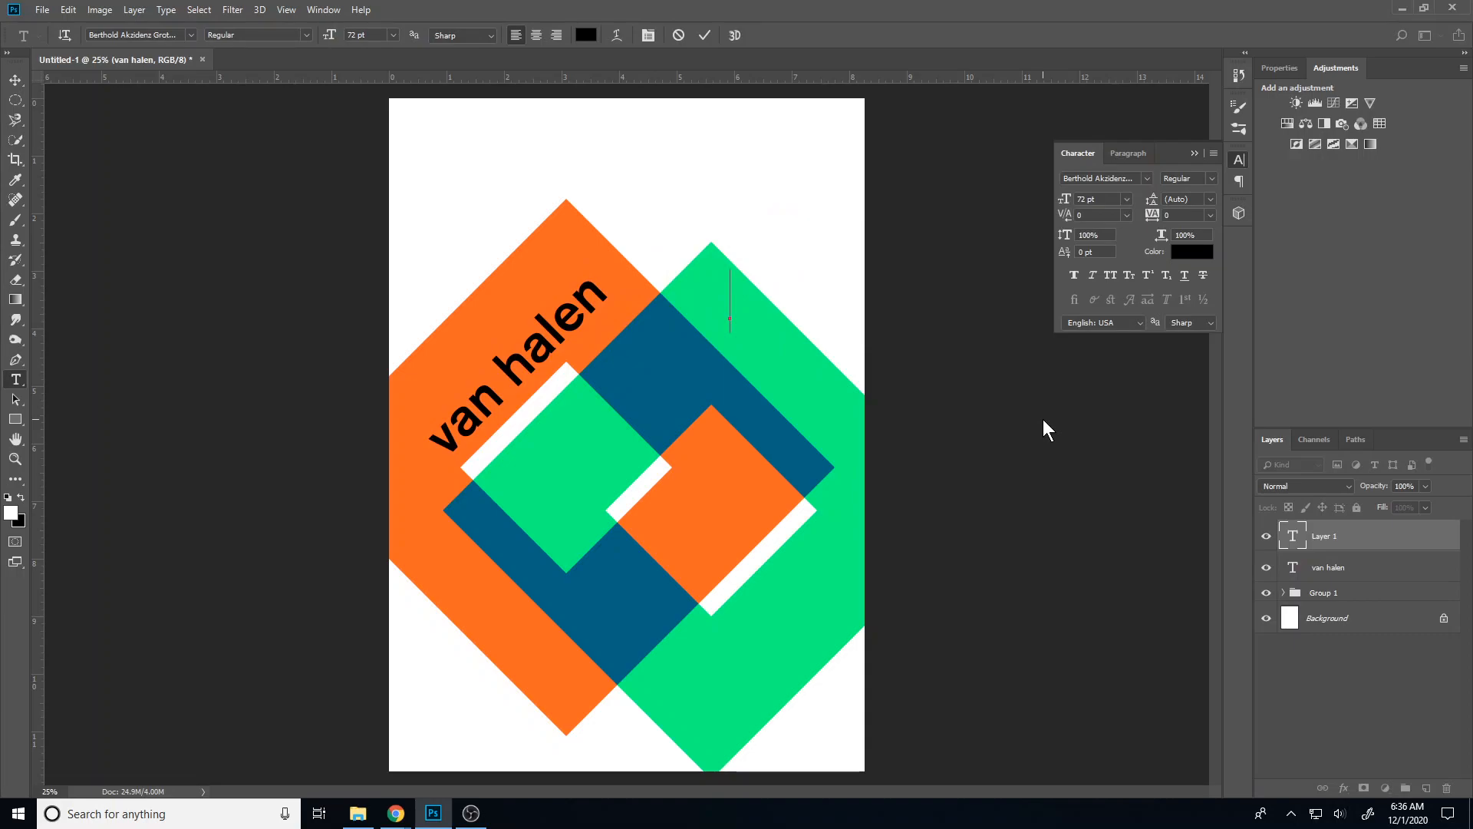
Enter the text '5150 tour' on the green square and commit it
type("51")
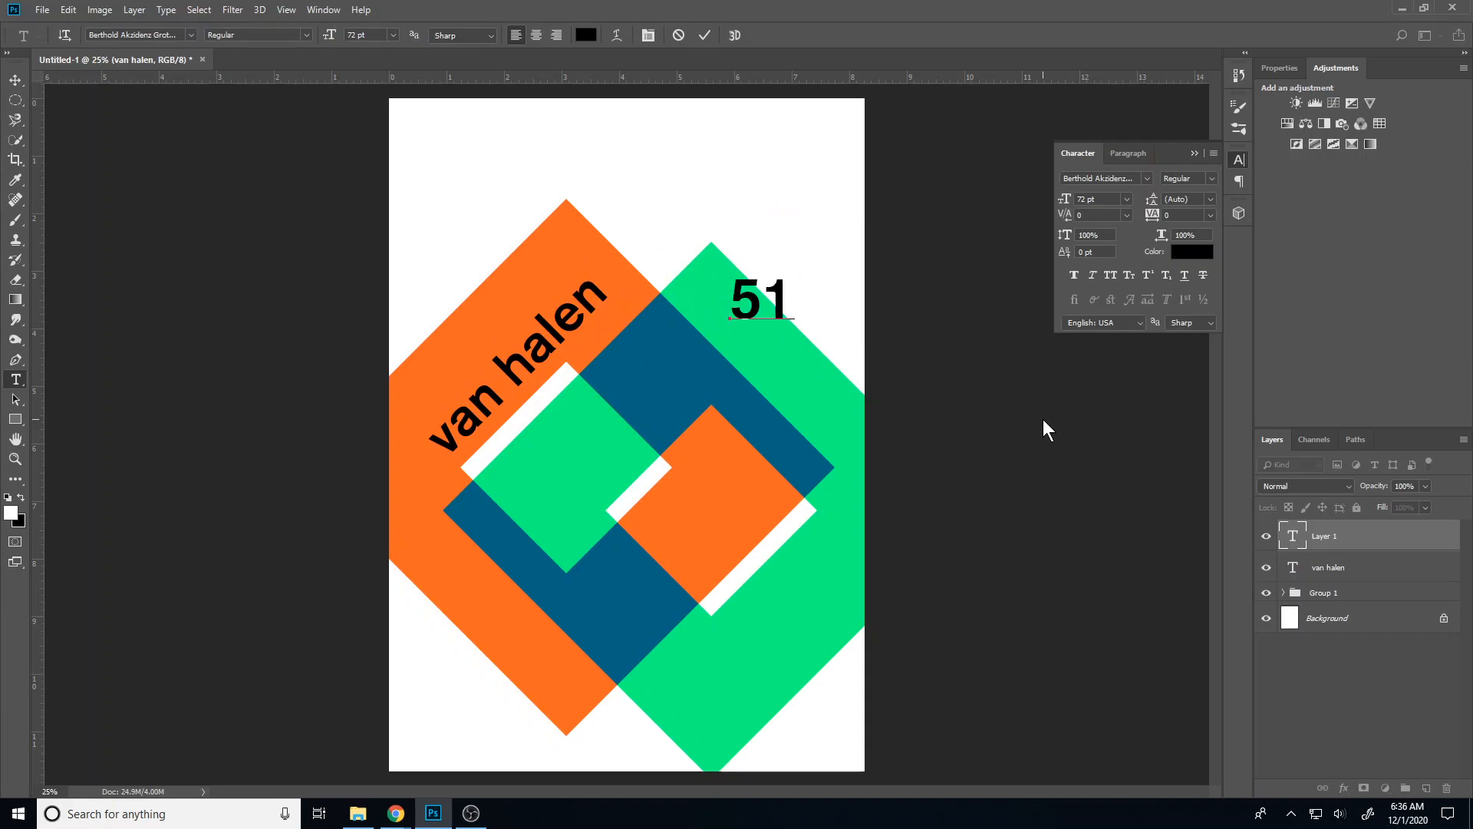
type("50")
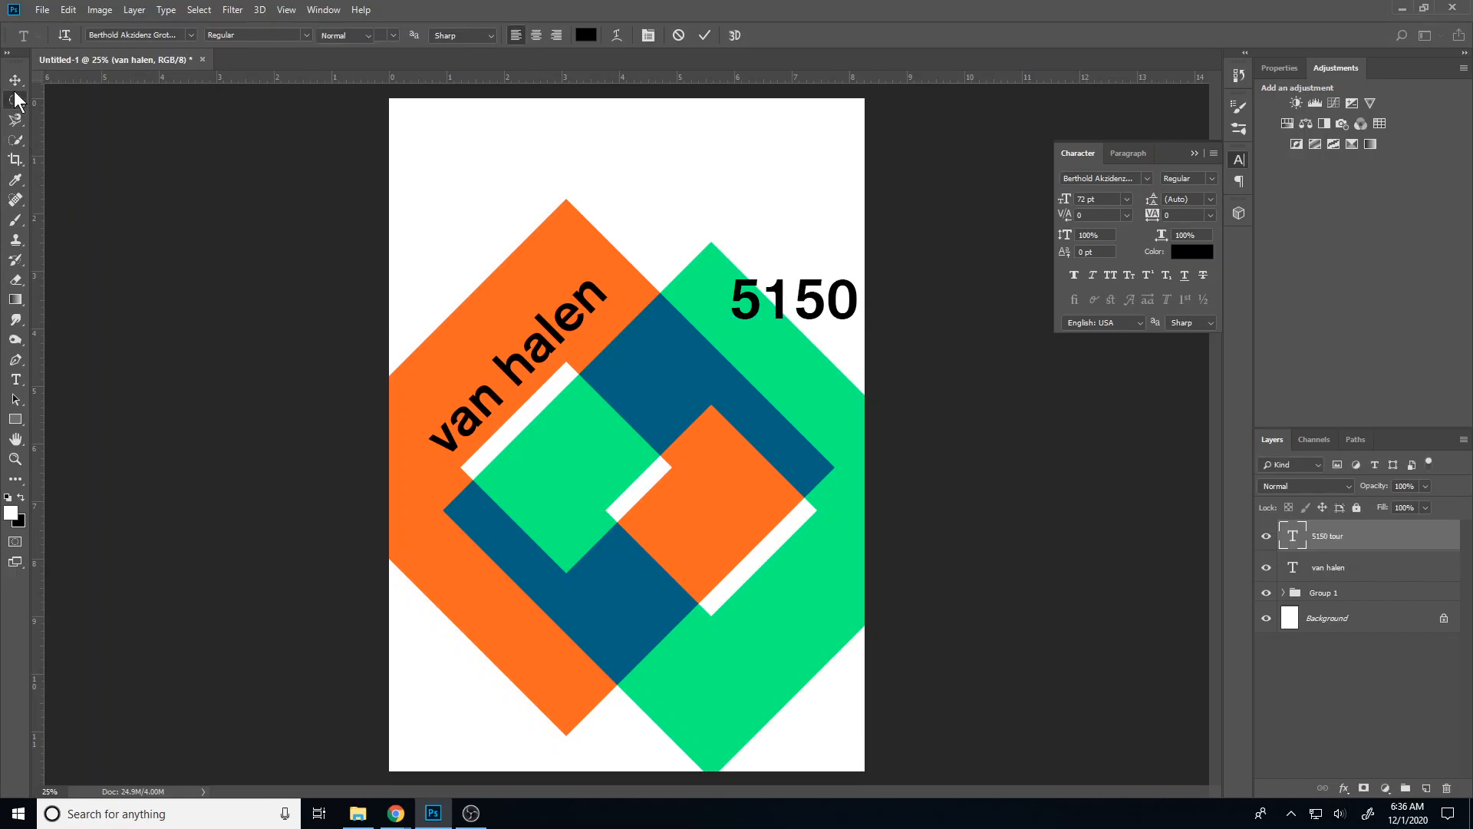
left_click(11, 77)
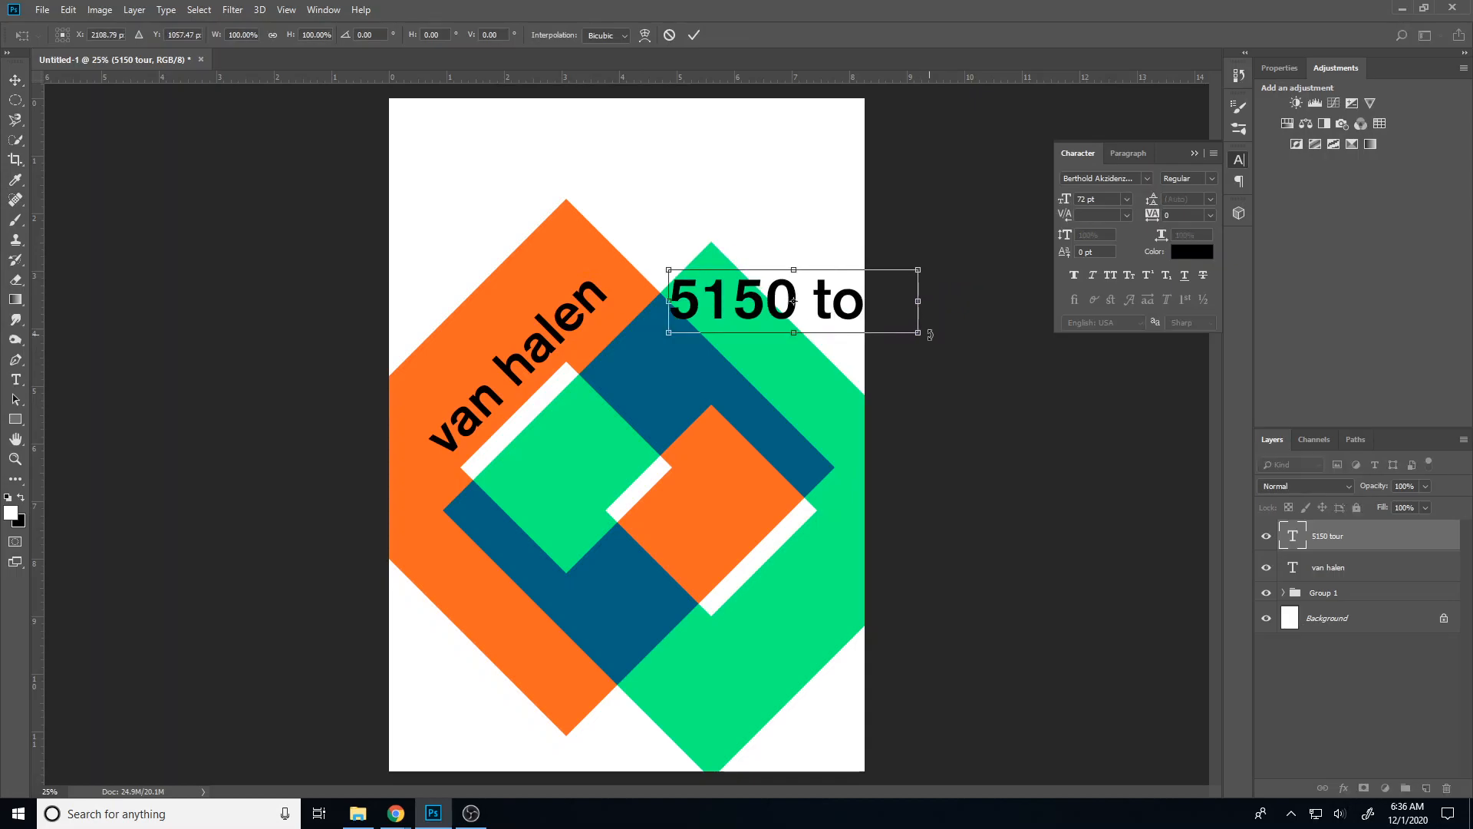
Scale '5150 tour' down and rotate it -45° along the green square's upper-left edge
left_click_drag(918, 333, 855, 318)
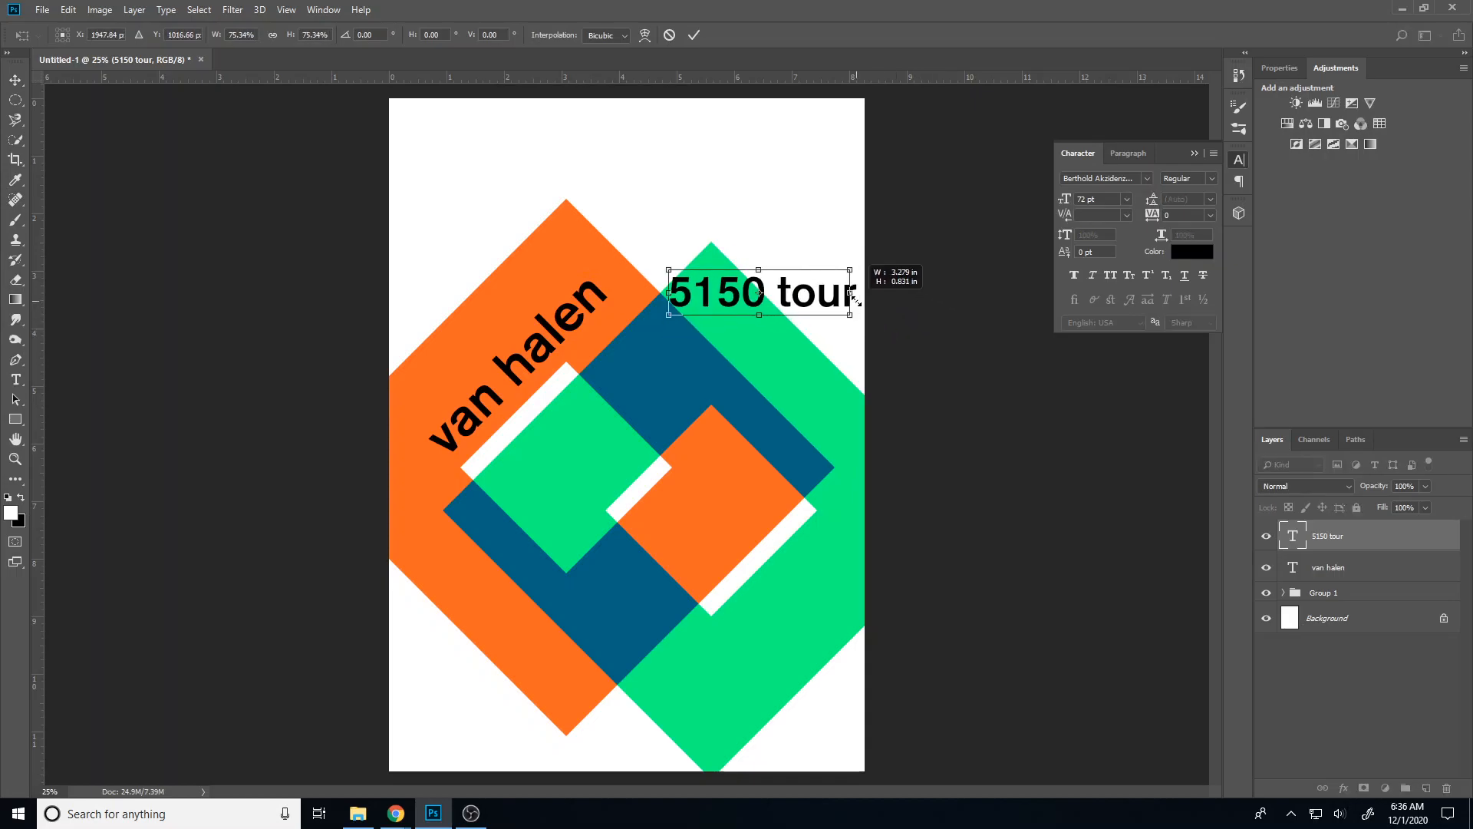
left_click_drag(854, 315, 843, 302)
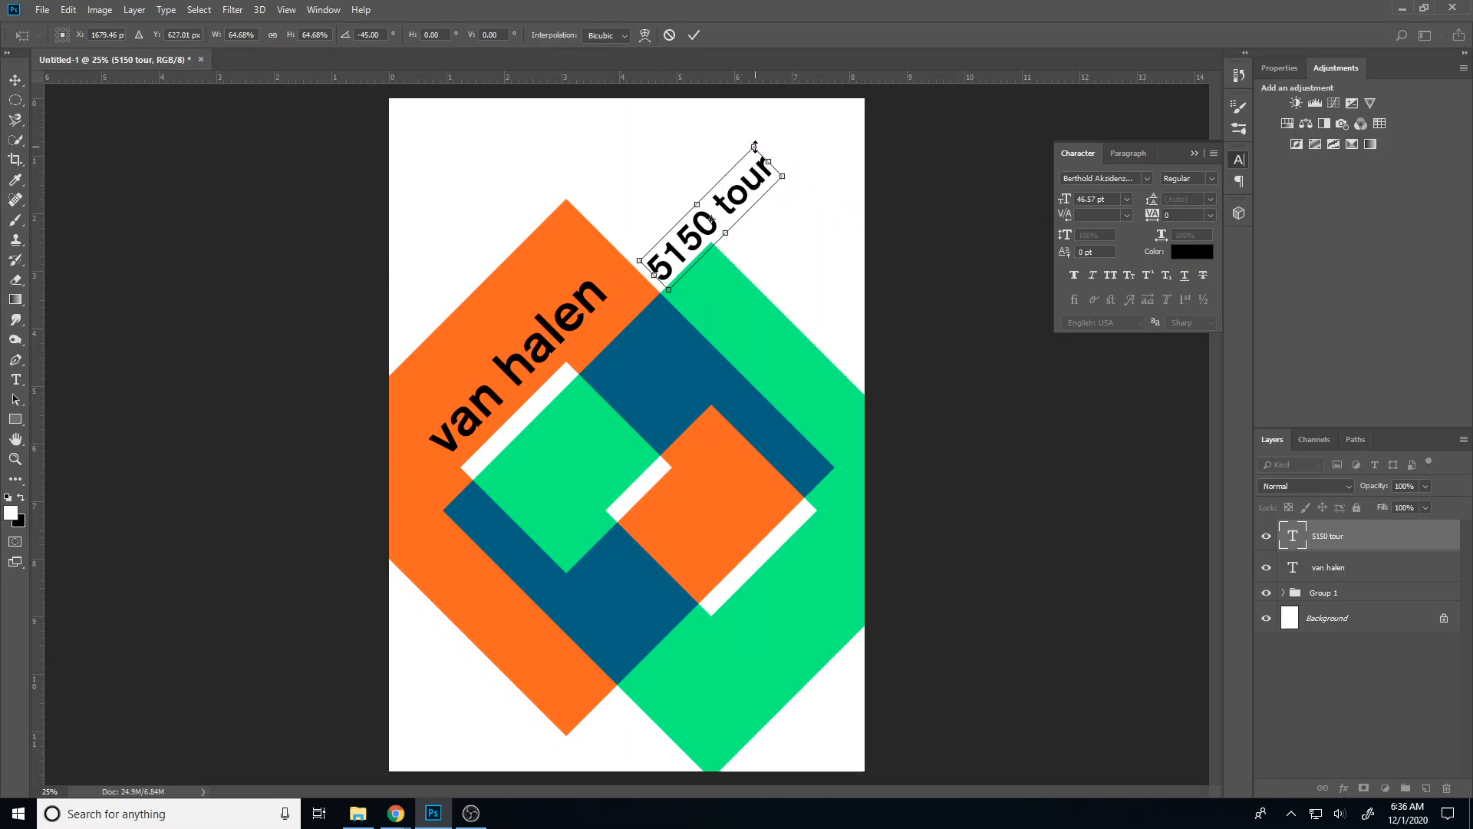
left_click_drag(753, 148, 749, 173)
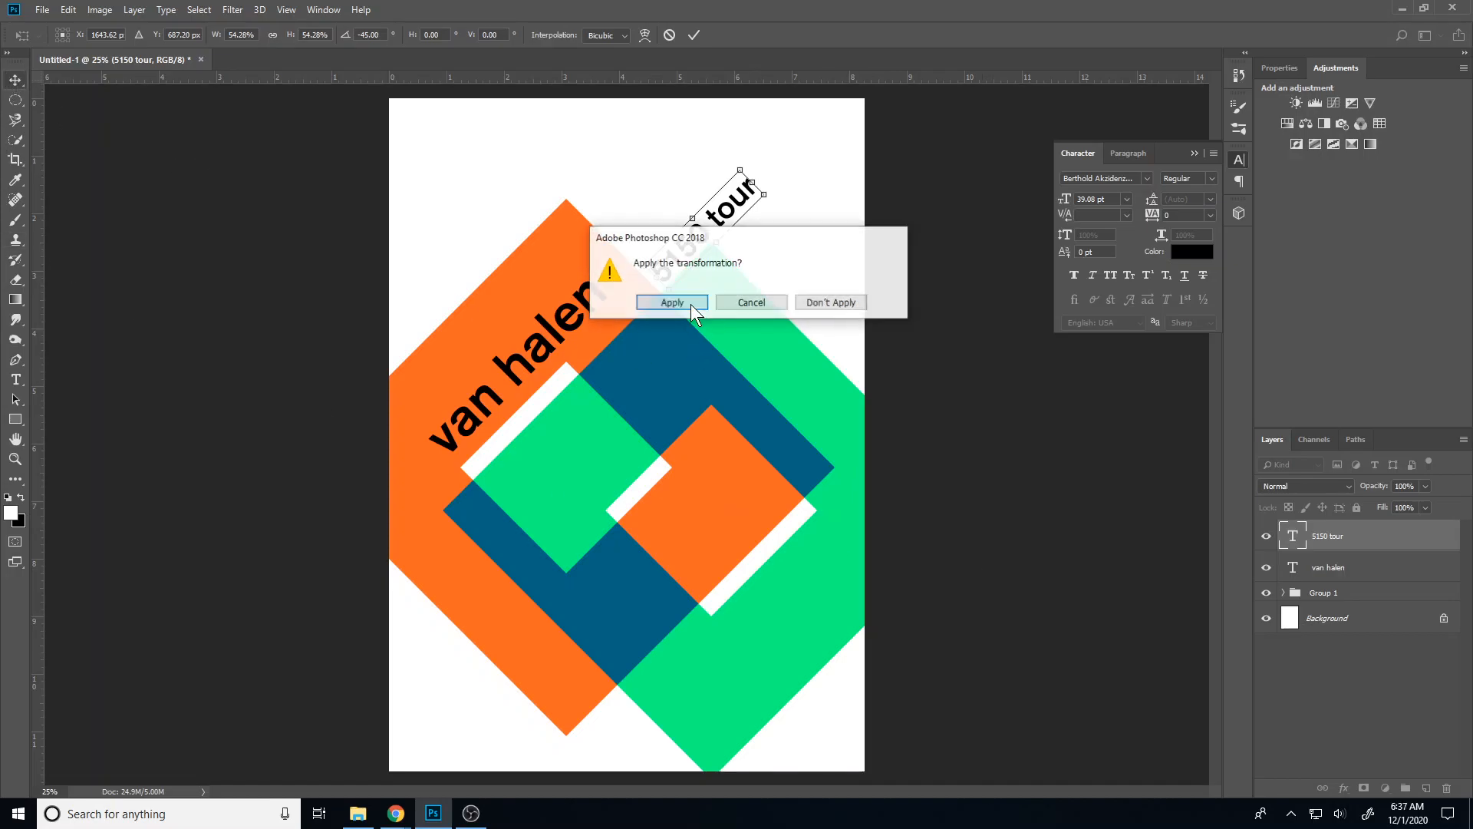
Apply the '5150 tour' transformation and return to the Type tool
left_click(673, 302)
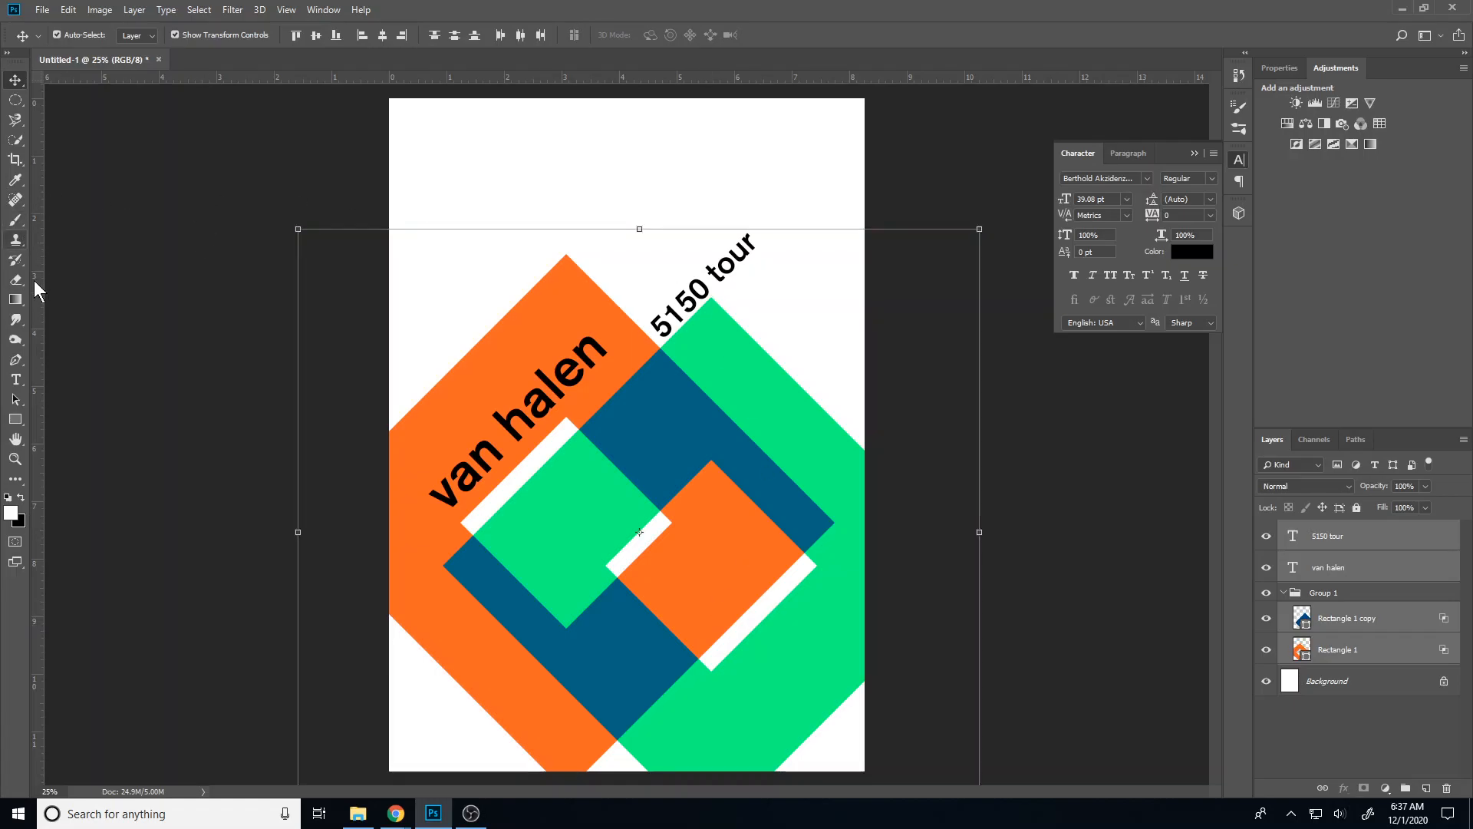
left_click(15, 379)
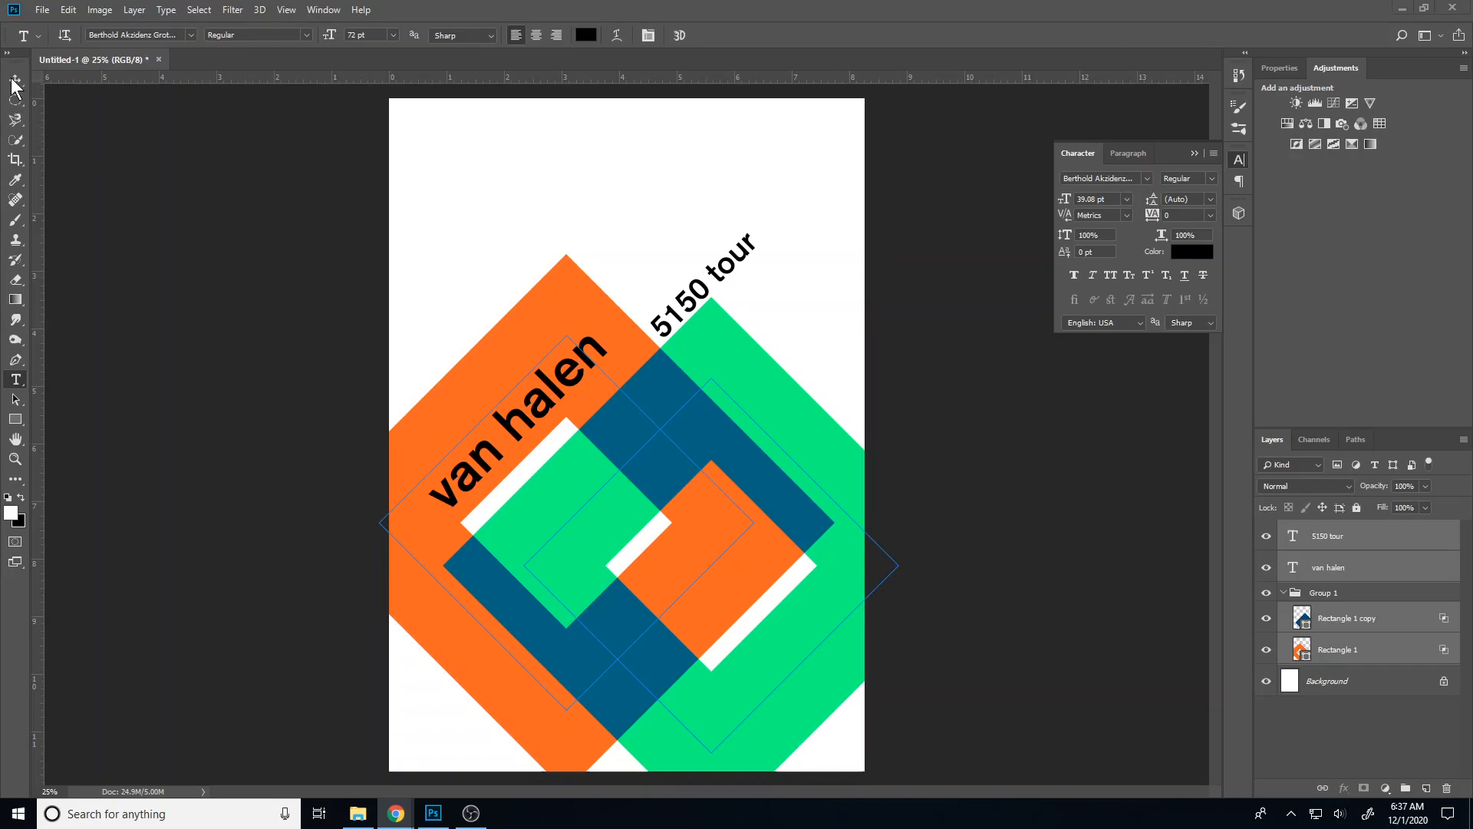
Add a four-line details block: april 14, 1986, the omni coliseum, atlanta, ga, techwood address, then begin shrinking it
type("a")
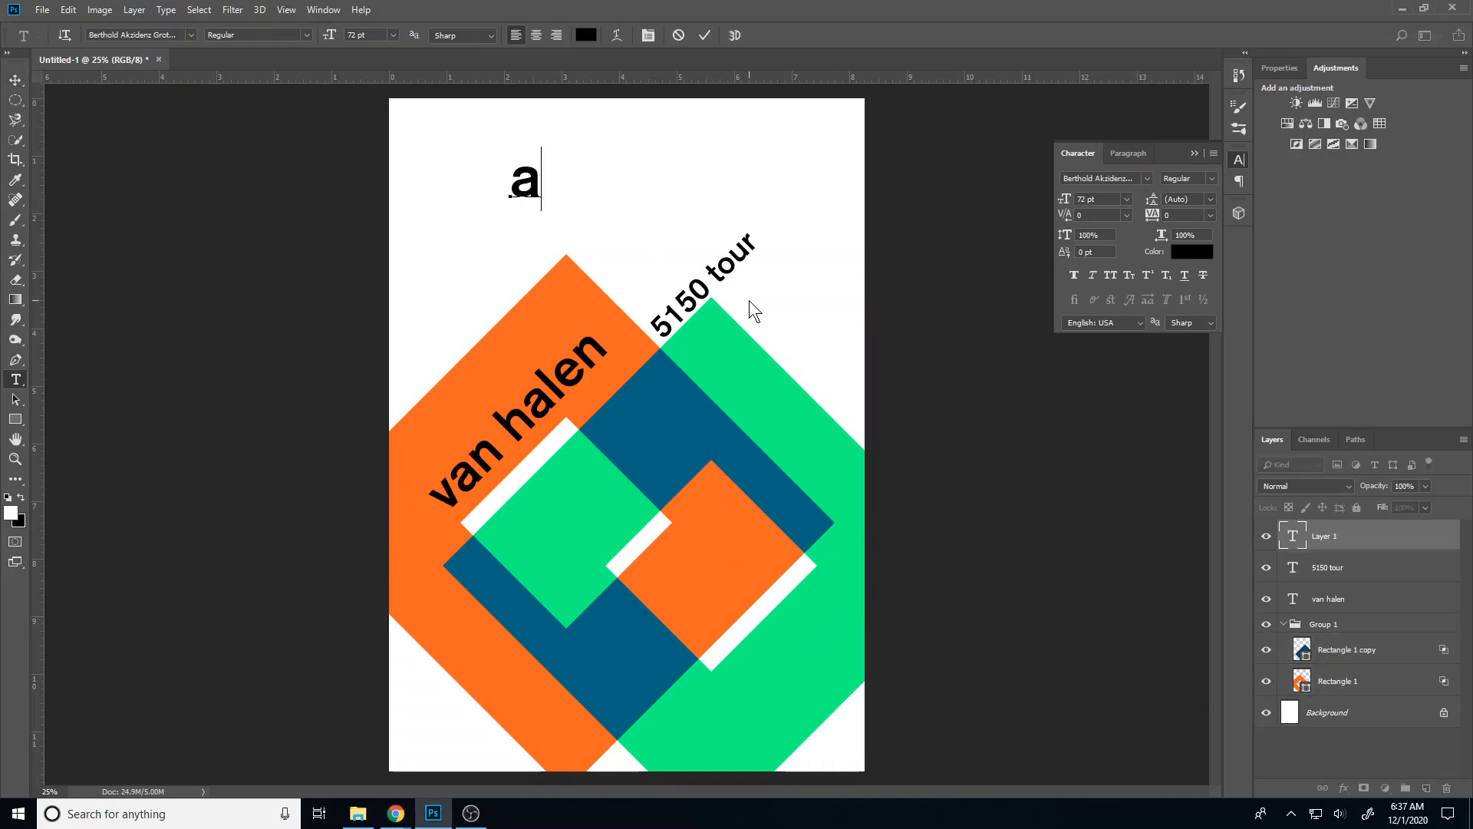
type("pril 14,")
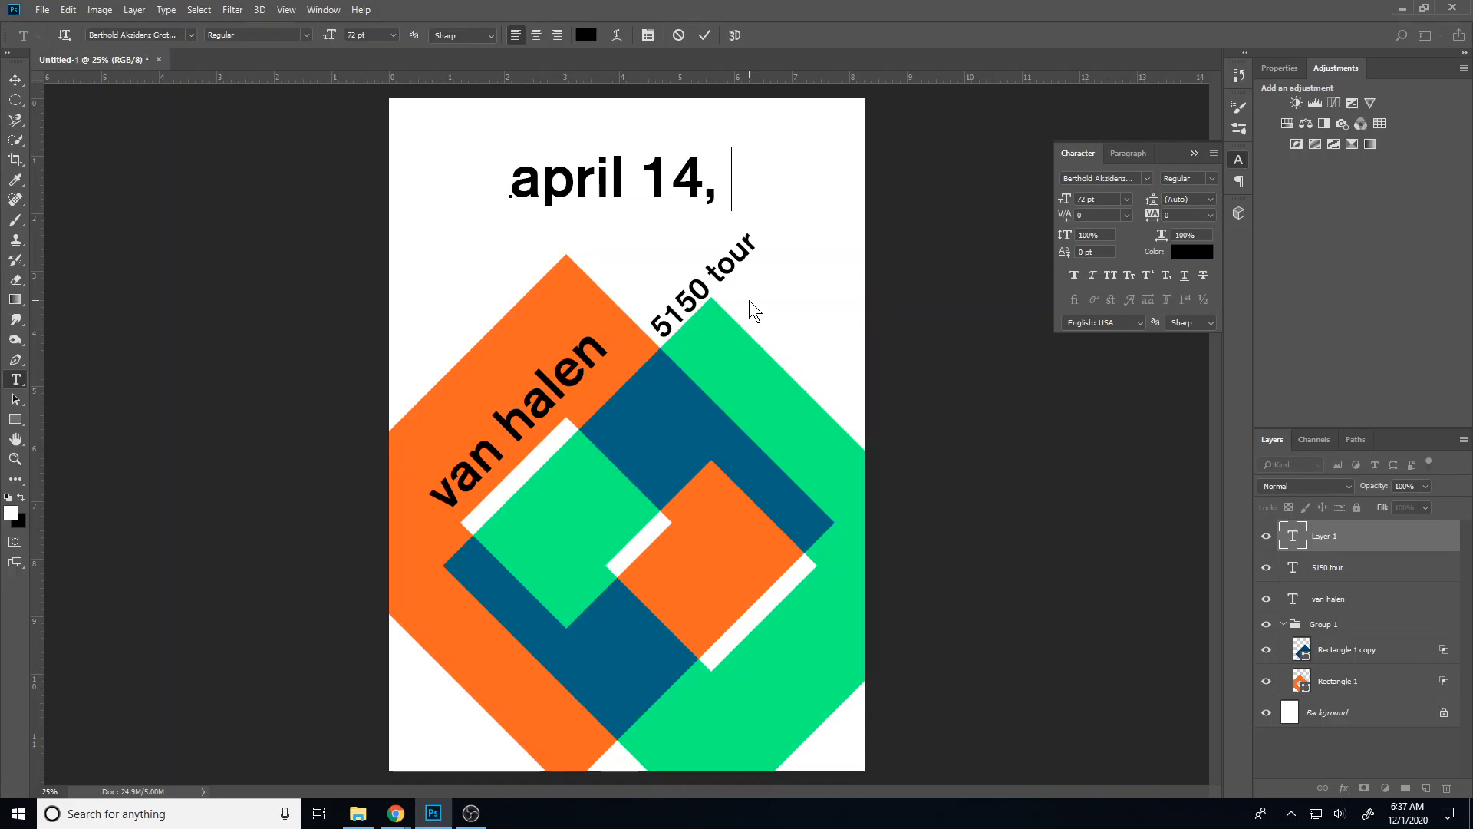
type("1986")
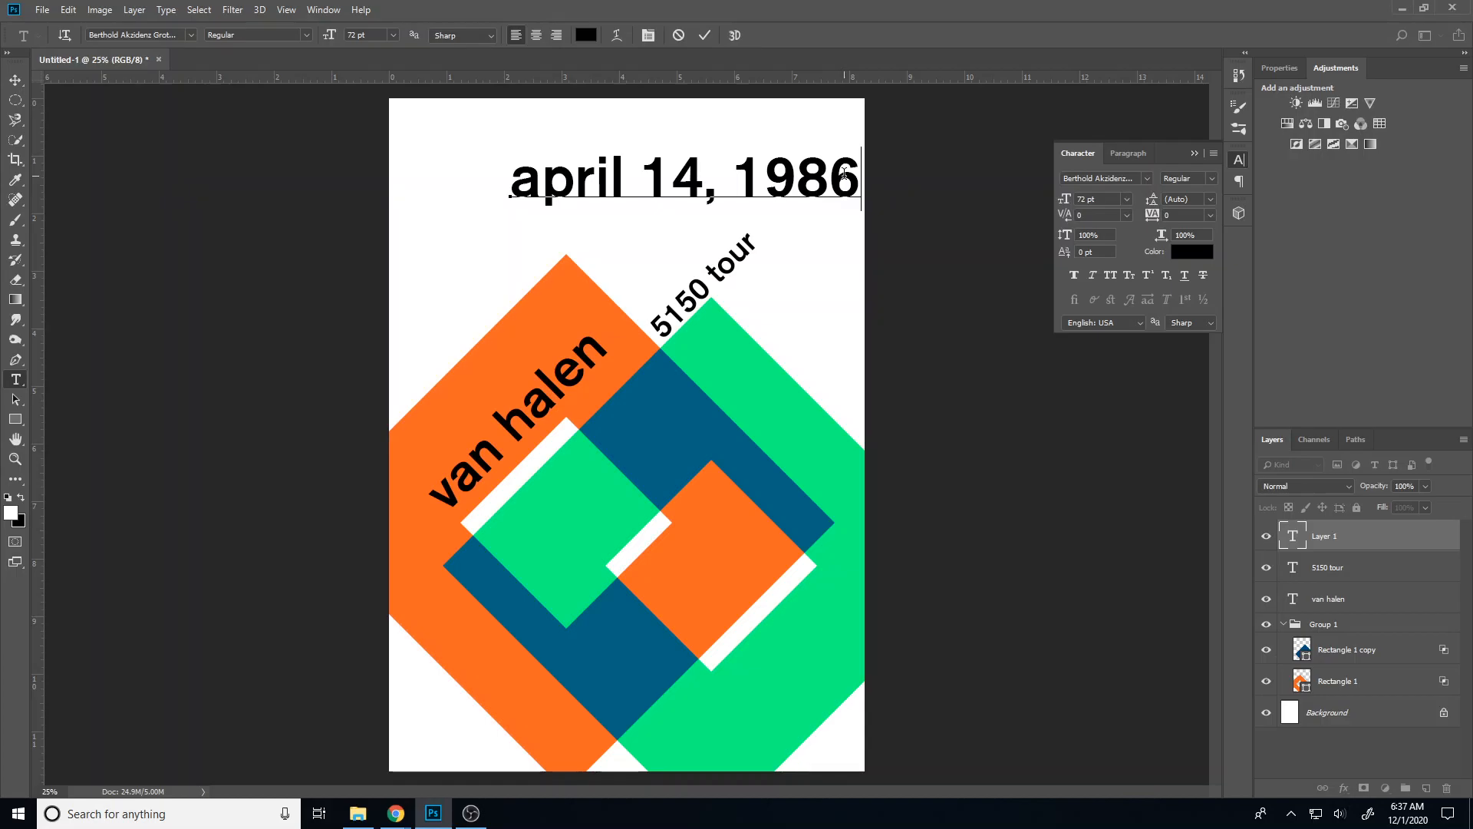
type("omni colisuen")
type("alt")
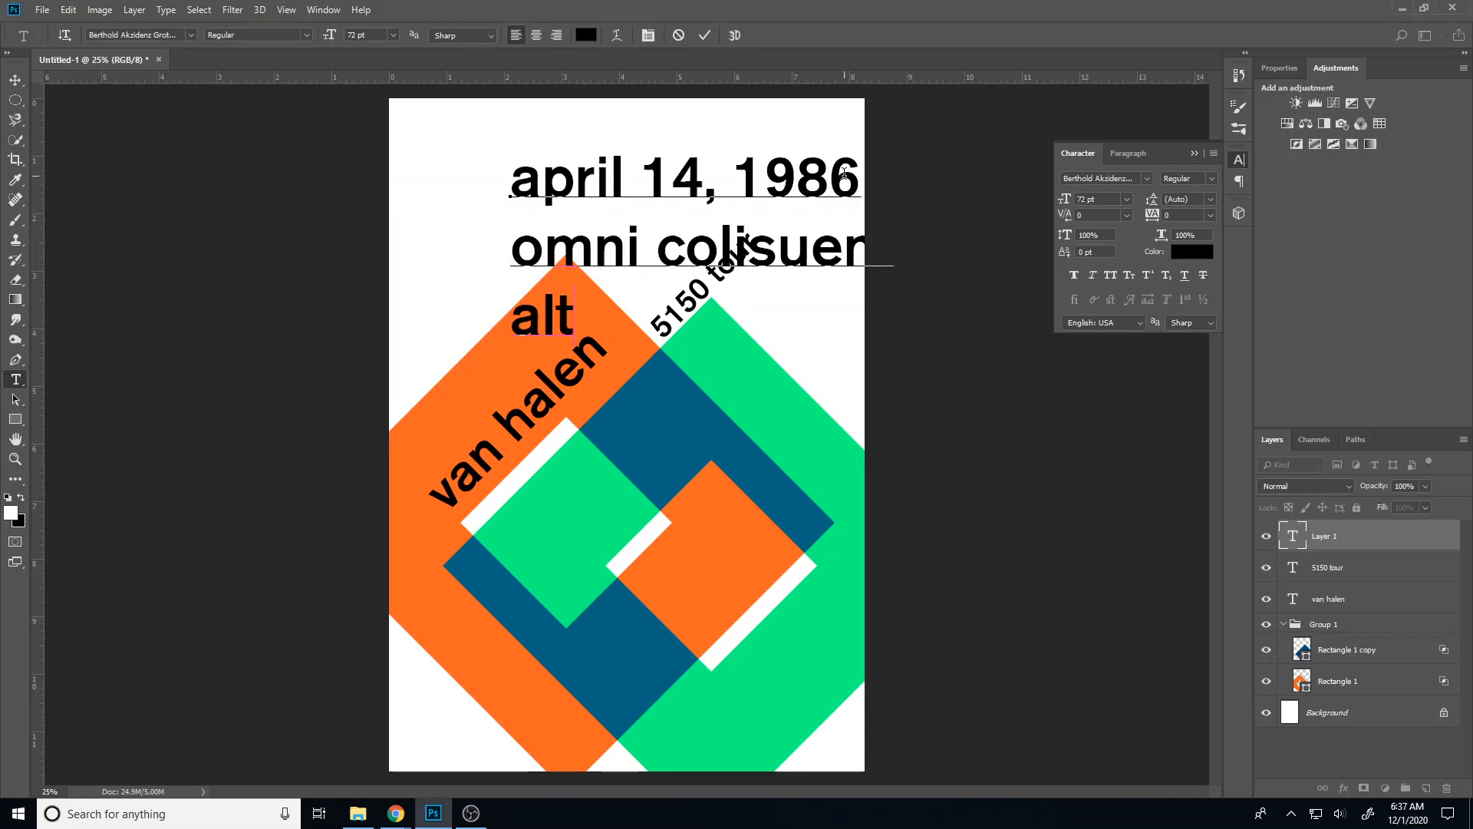
type("atlanta")
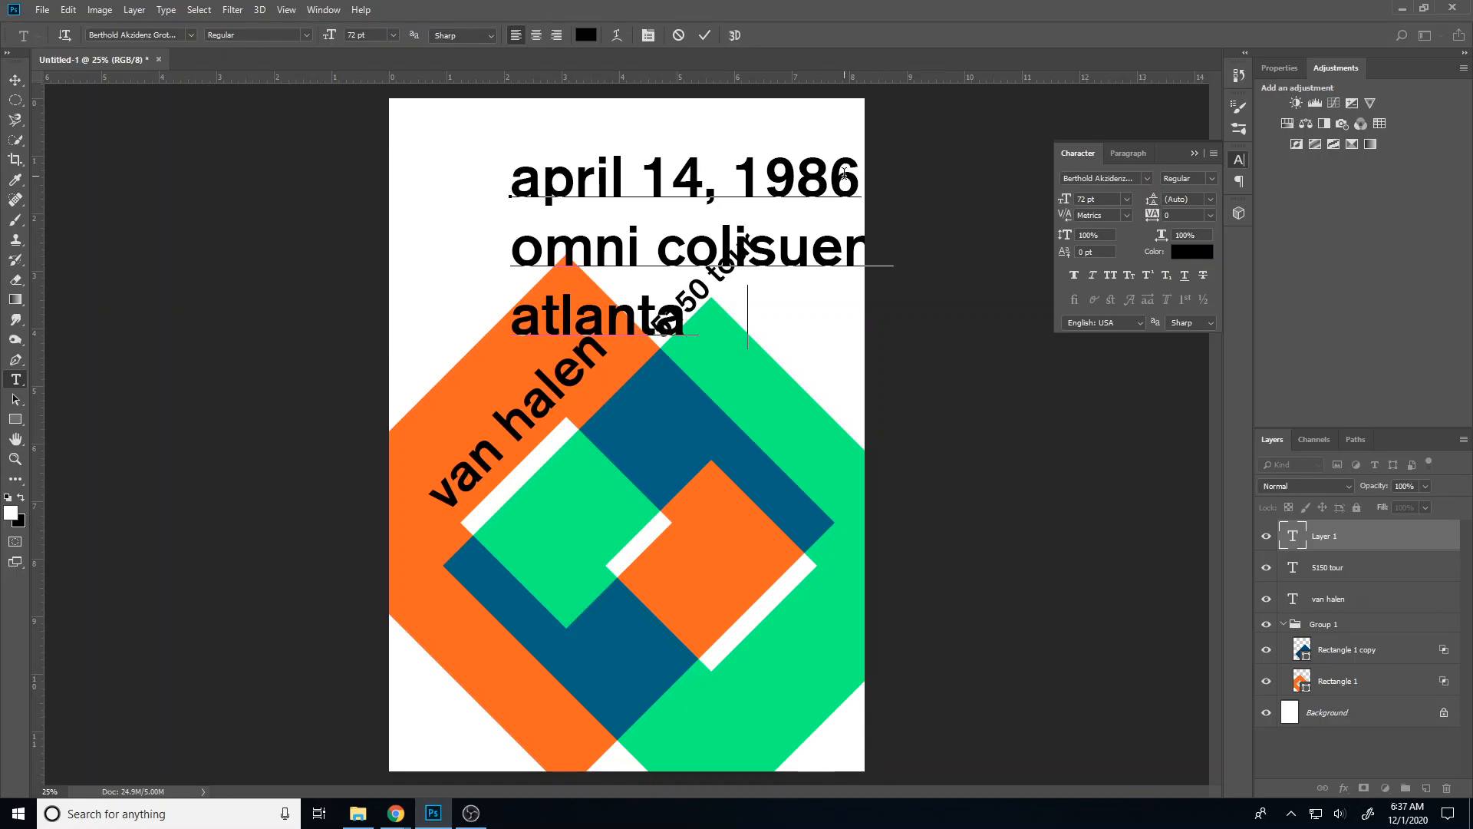
type(", ga")
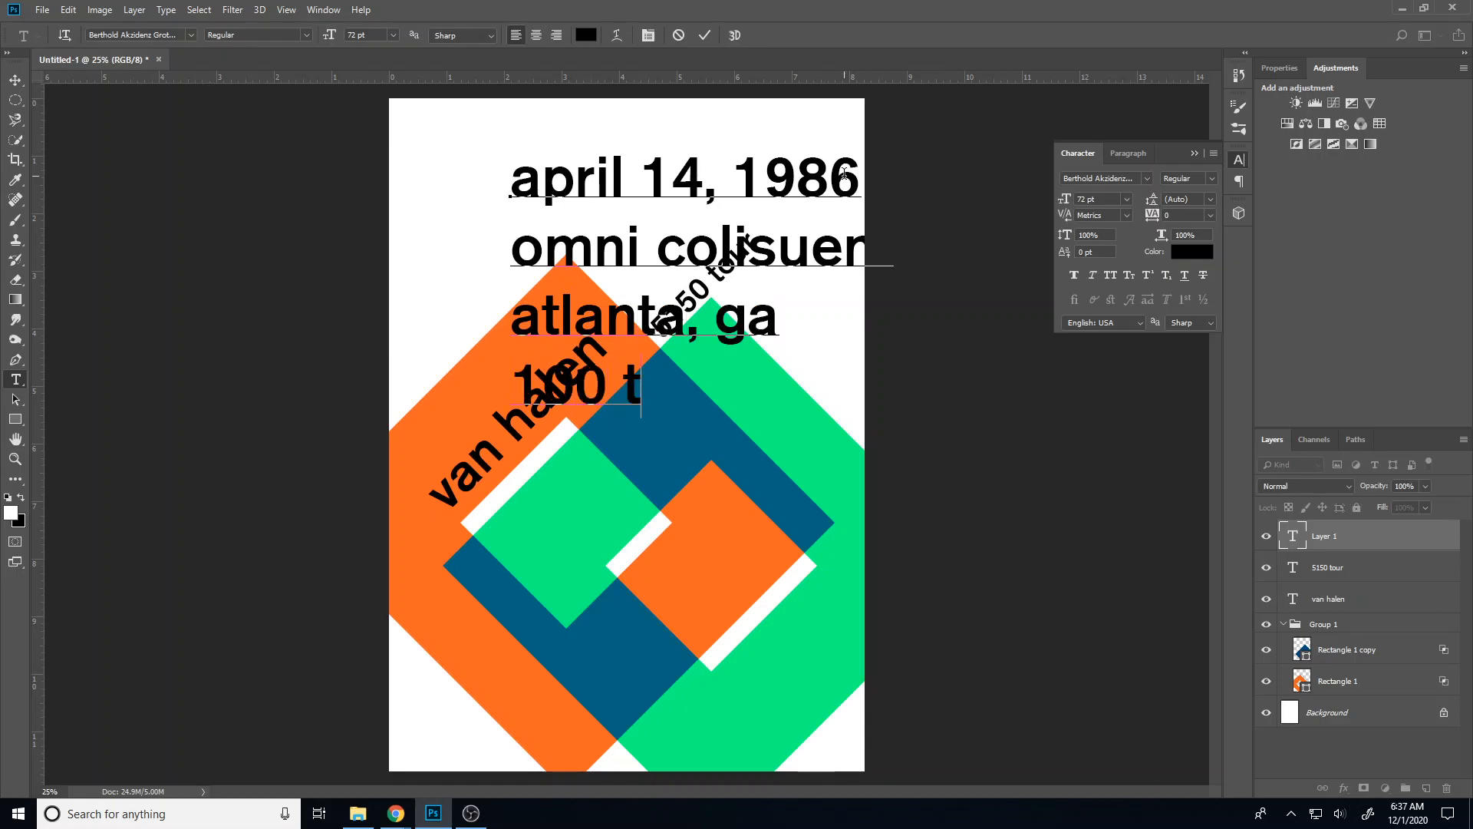
type("echwood dr")
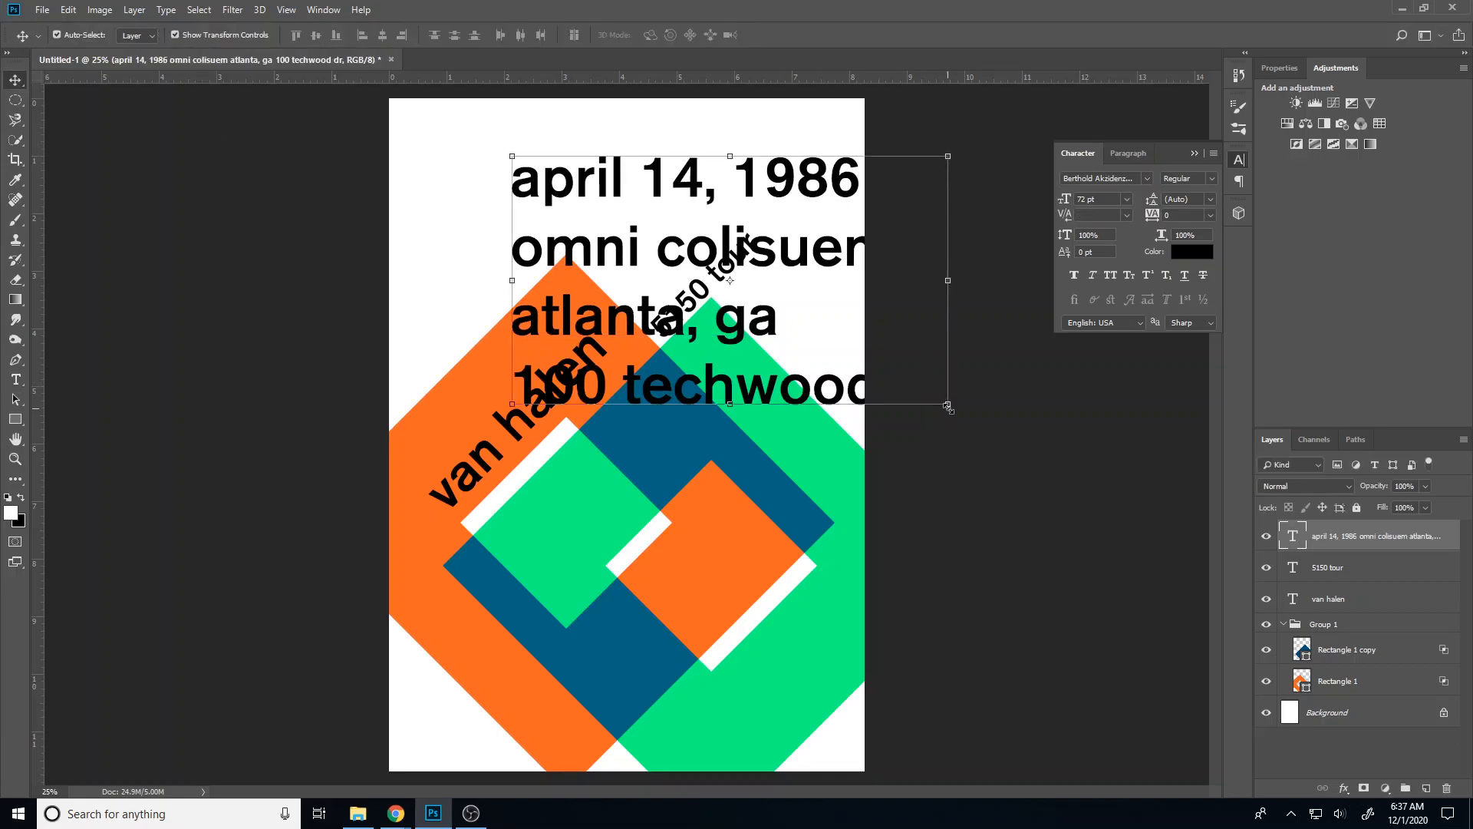
left_click_drag(947, 280, 878, 283)
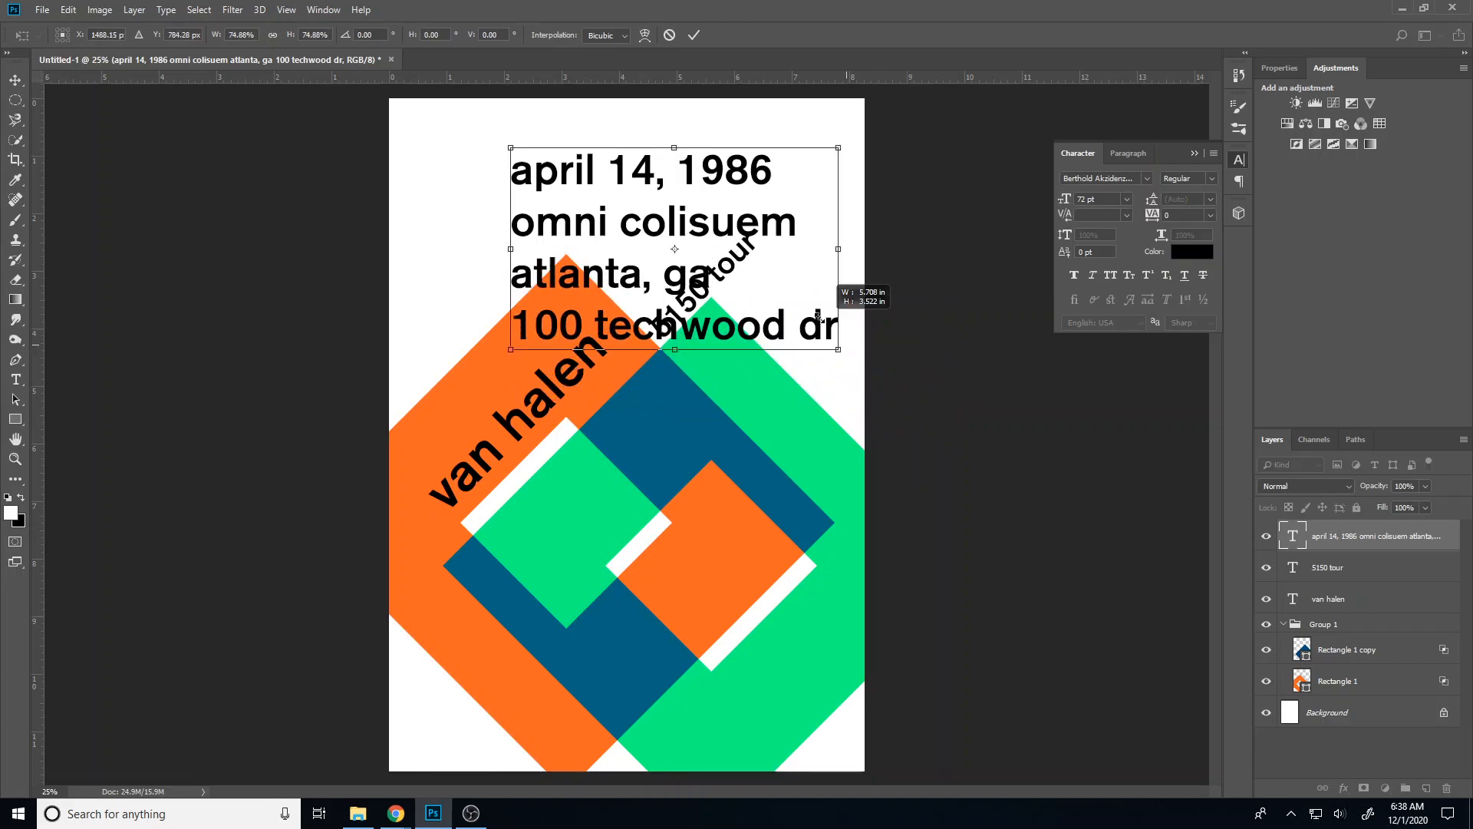
Scale the event-details block down small above the orange shape and confirm the resize
left_click_drag(835, 350, 656, 228)
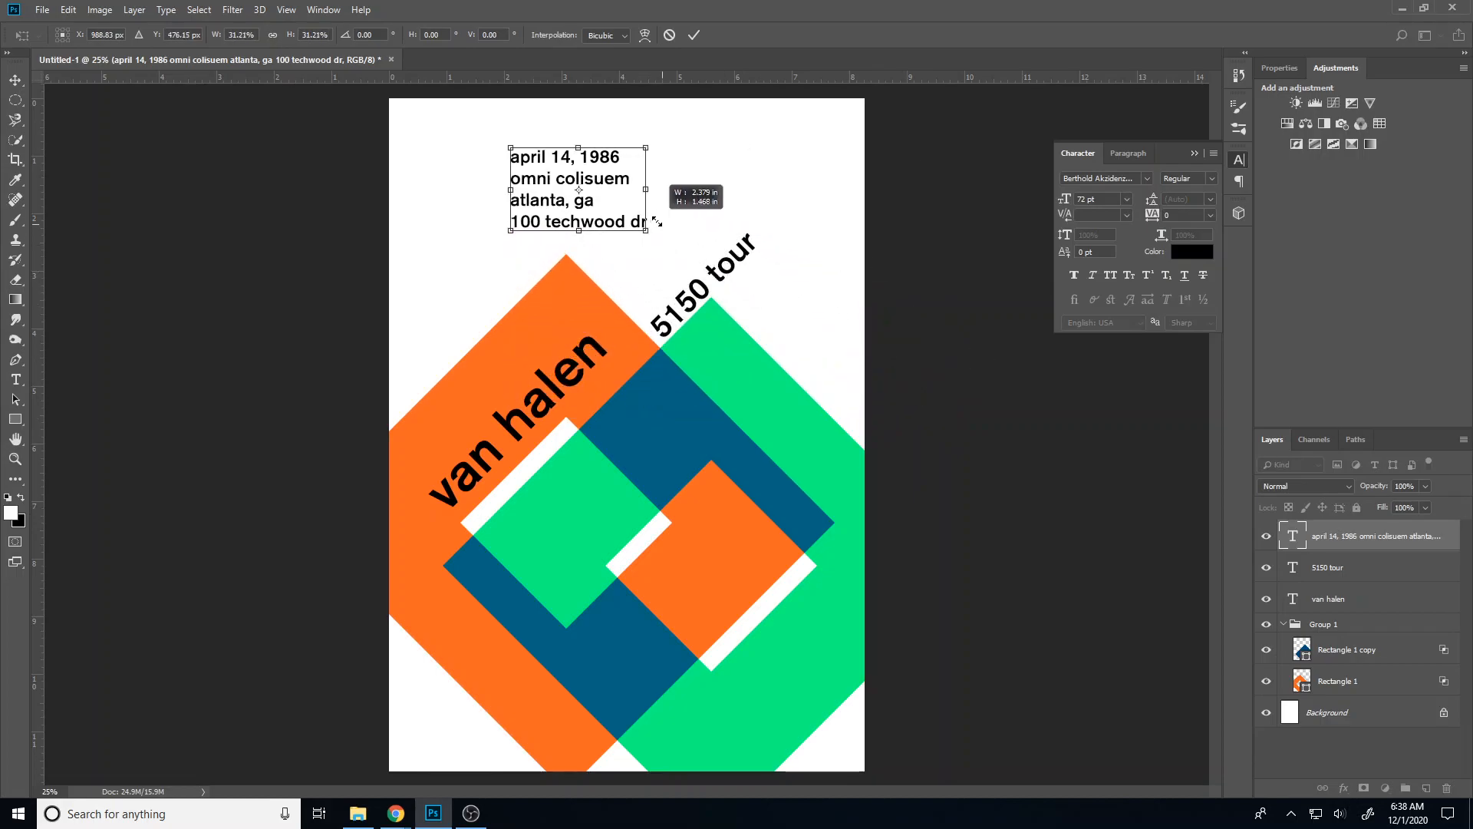
left_click_drag(655, 223, 601, 210)
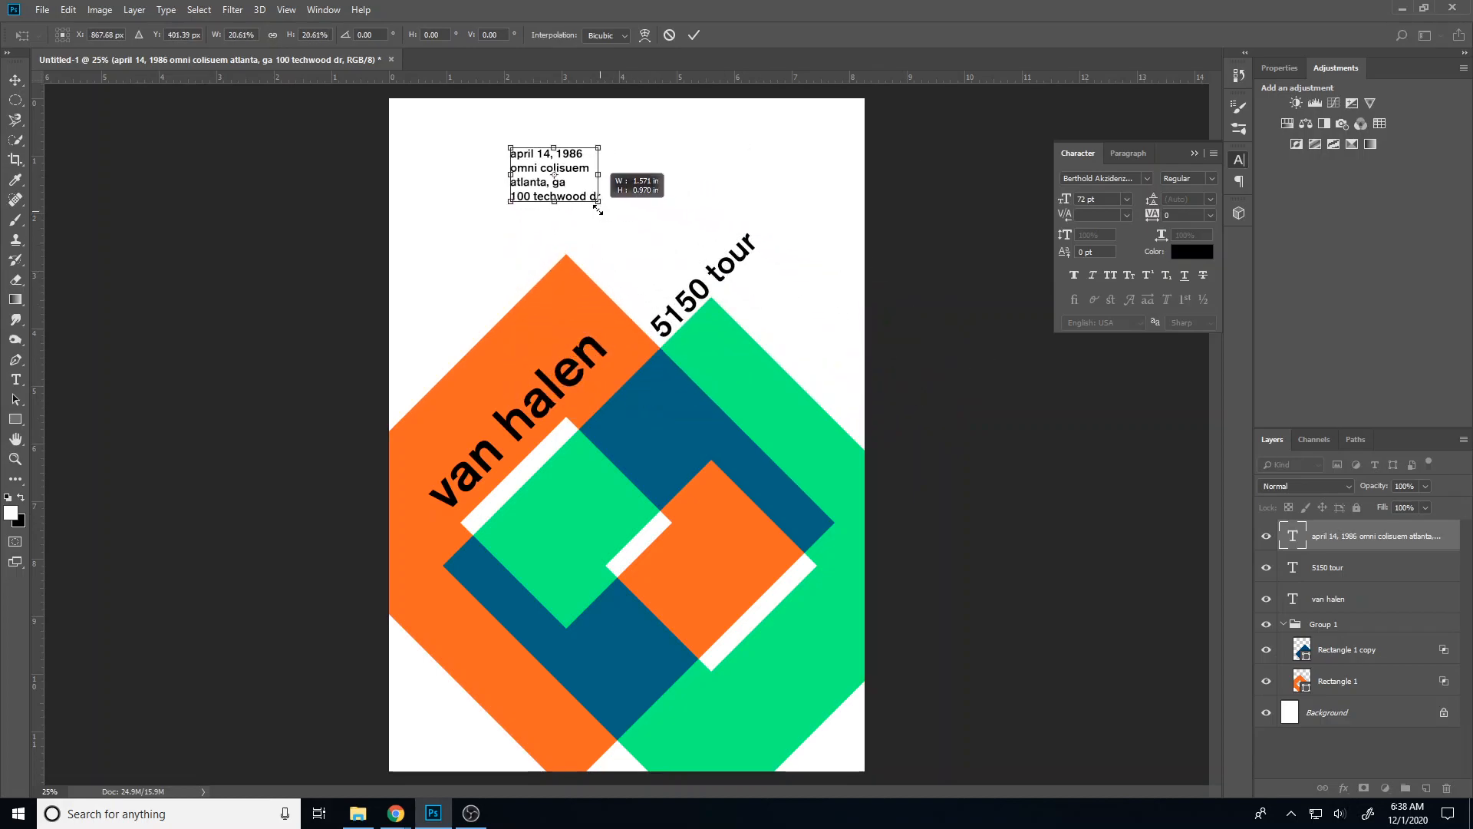
left_click_drag(600, 210, 589, 198)
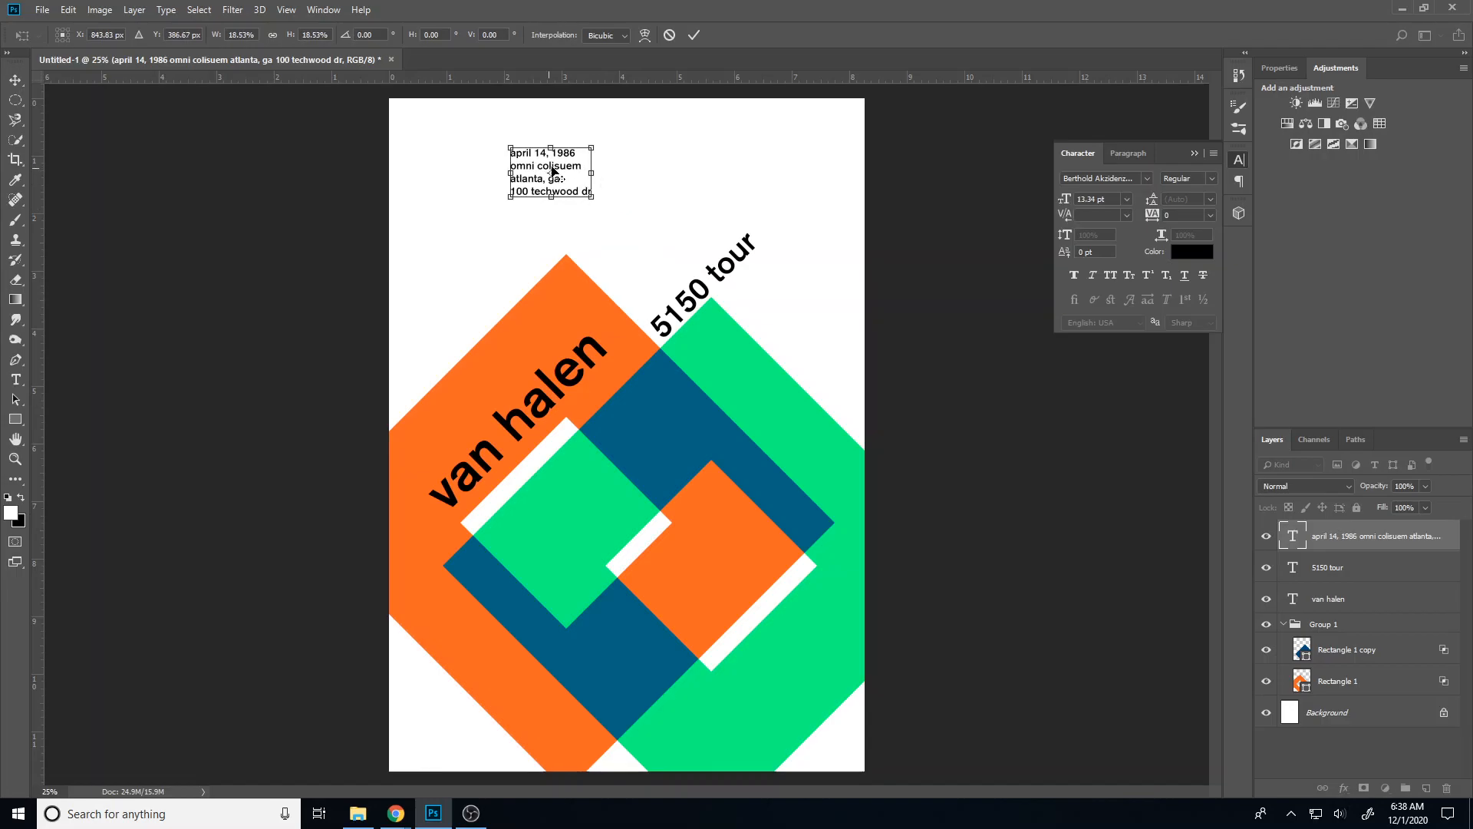
left_click(10, 78)
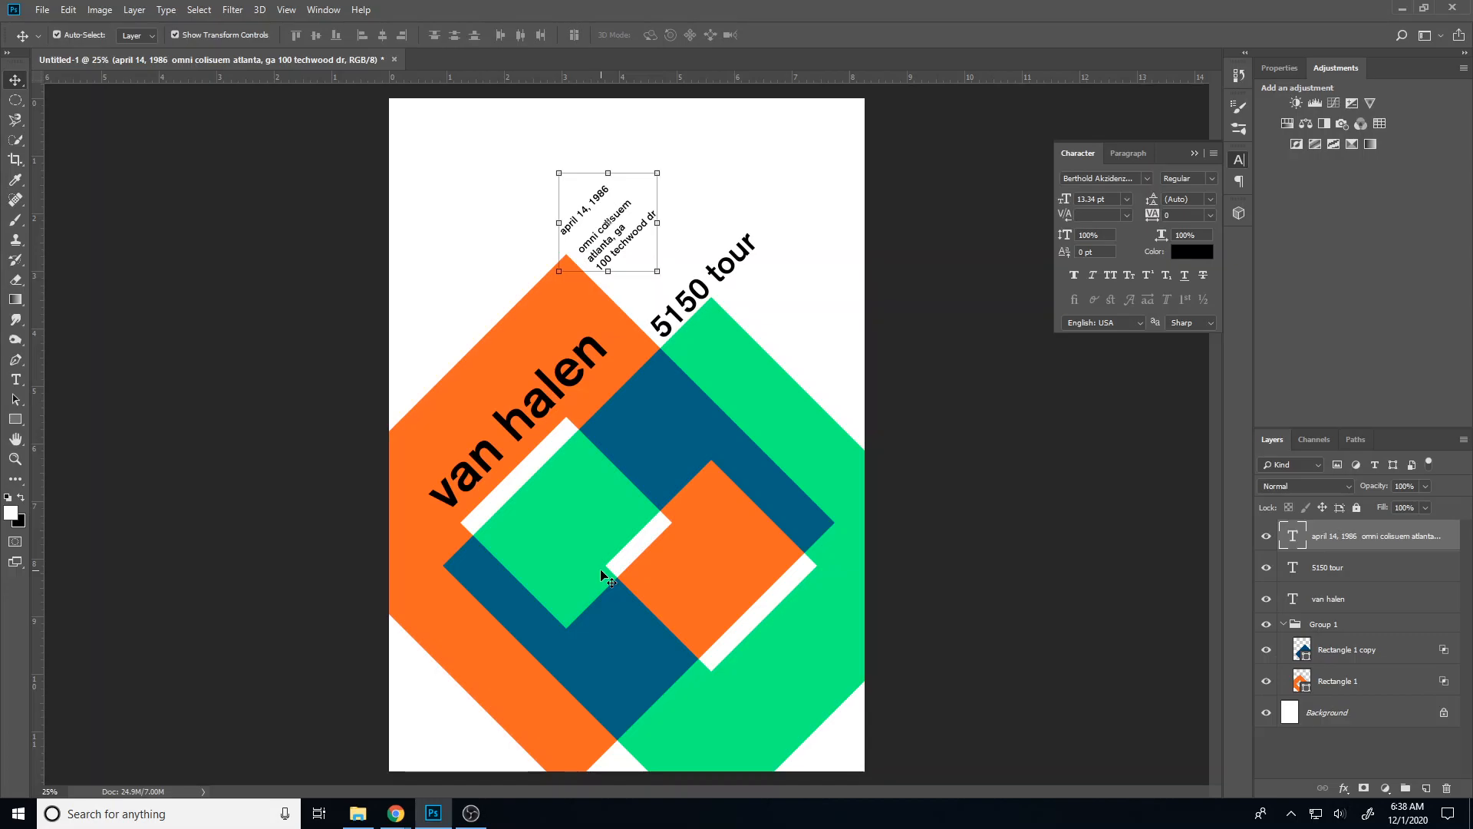
mouse_move(587, 588)
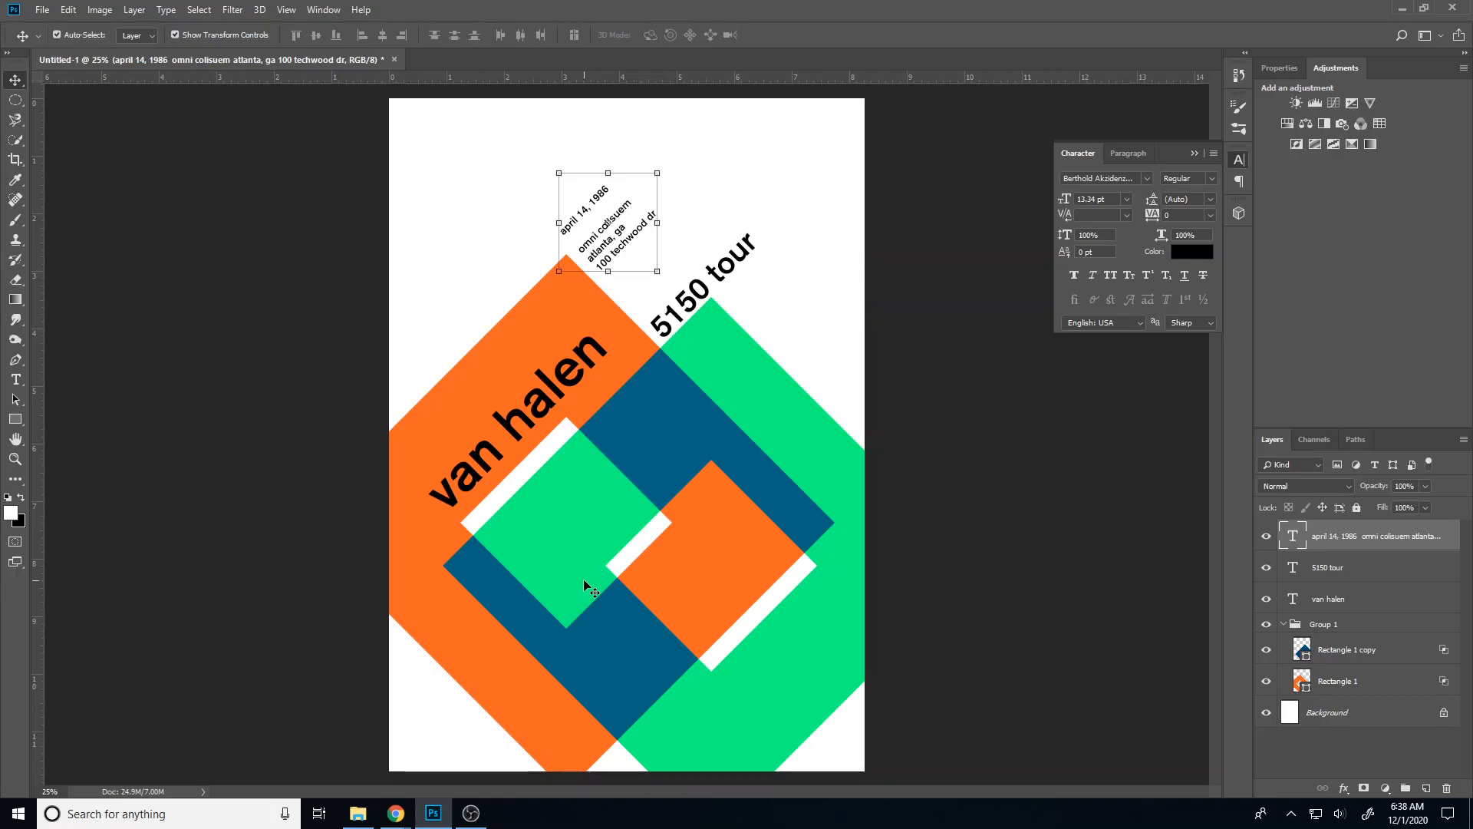
mouse_move(1273, 629)
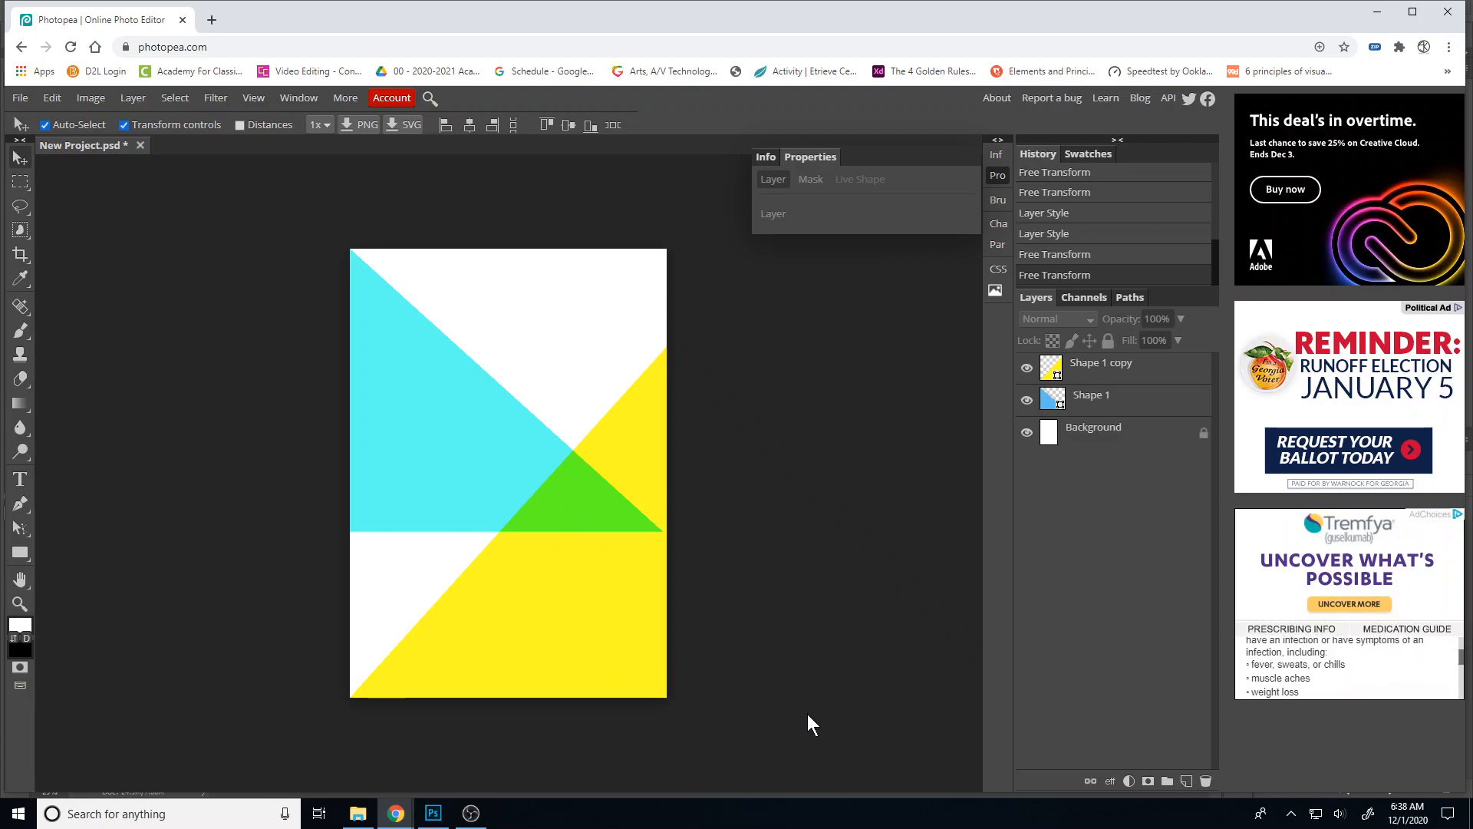
Delete the old triangle layers and draw a new right triangle flush to the page's top-left corner
left_click(1091, 394)
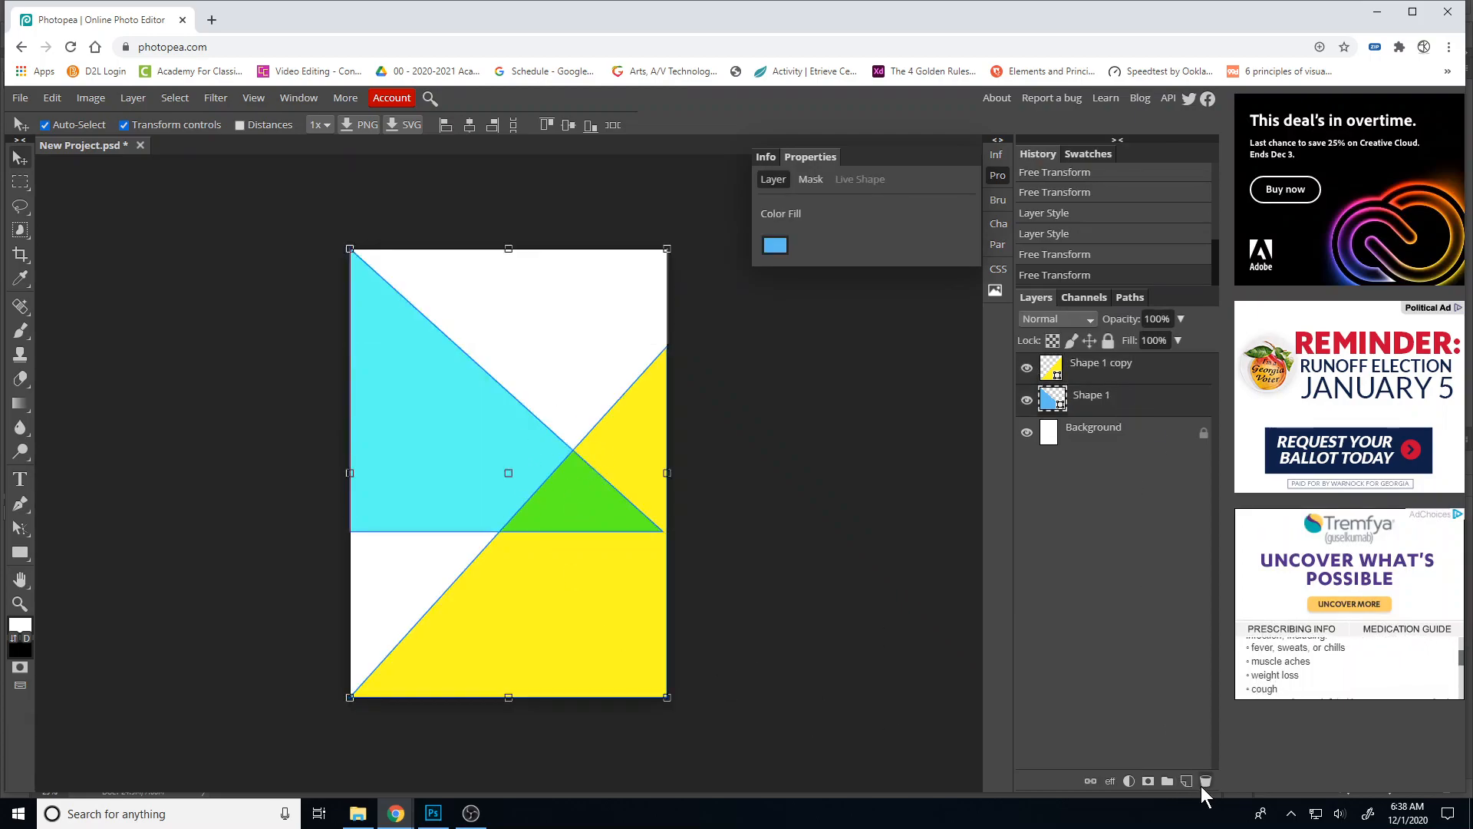
left_click(1206, 780)
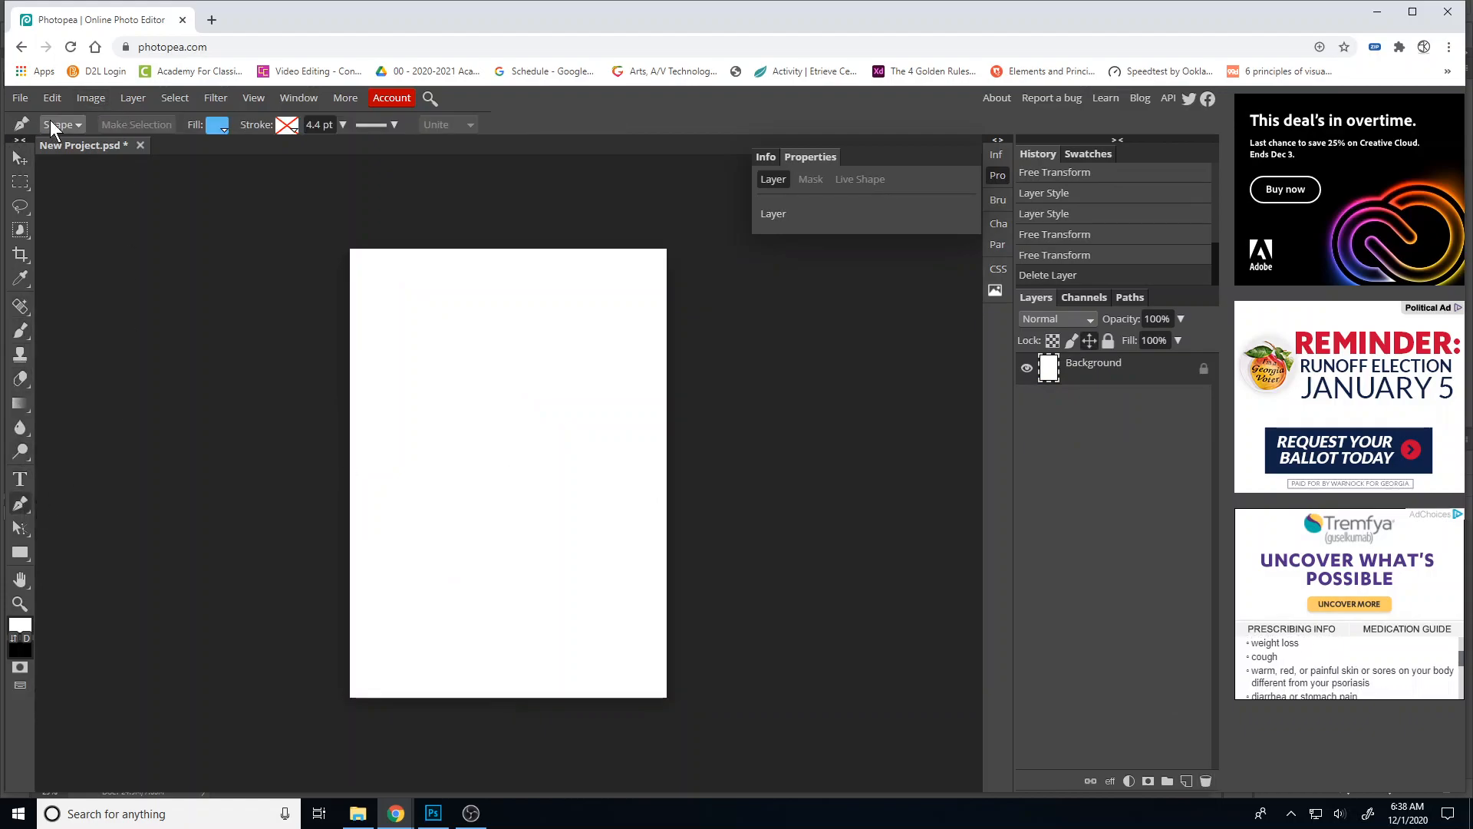
mouse_move(196, 374)
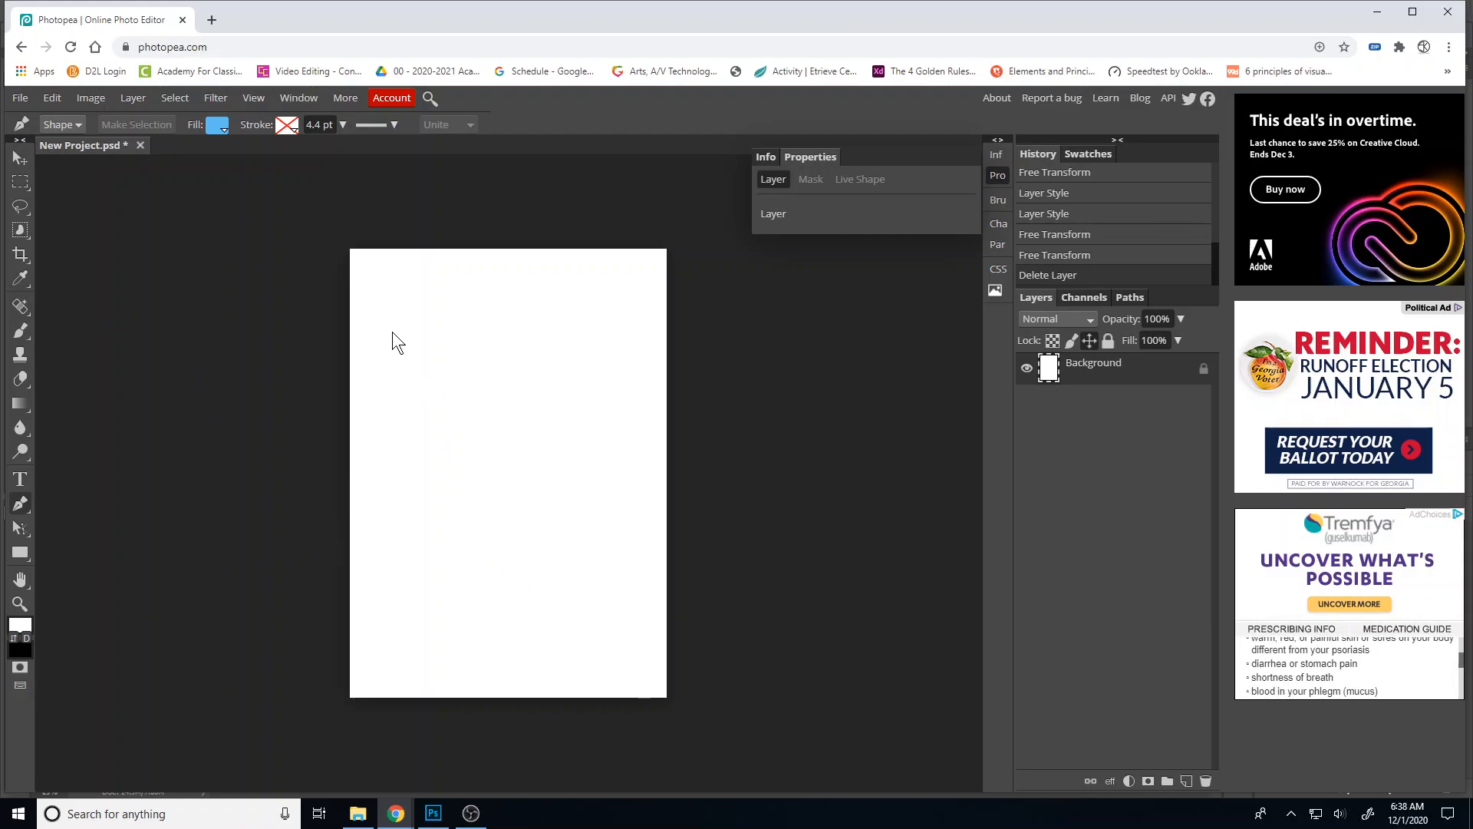
left_click(416, 347)
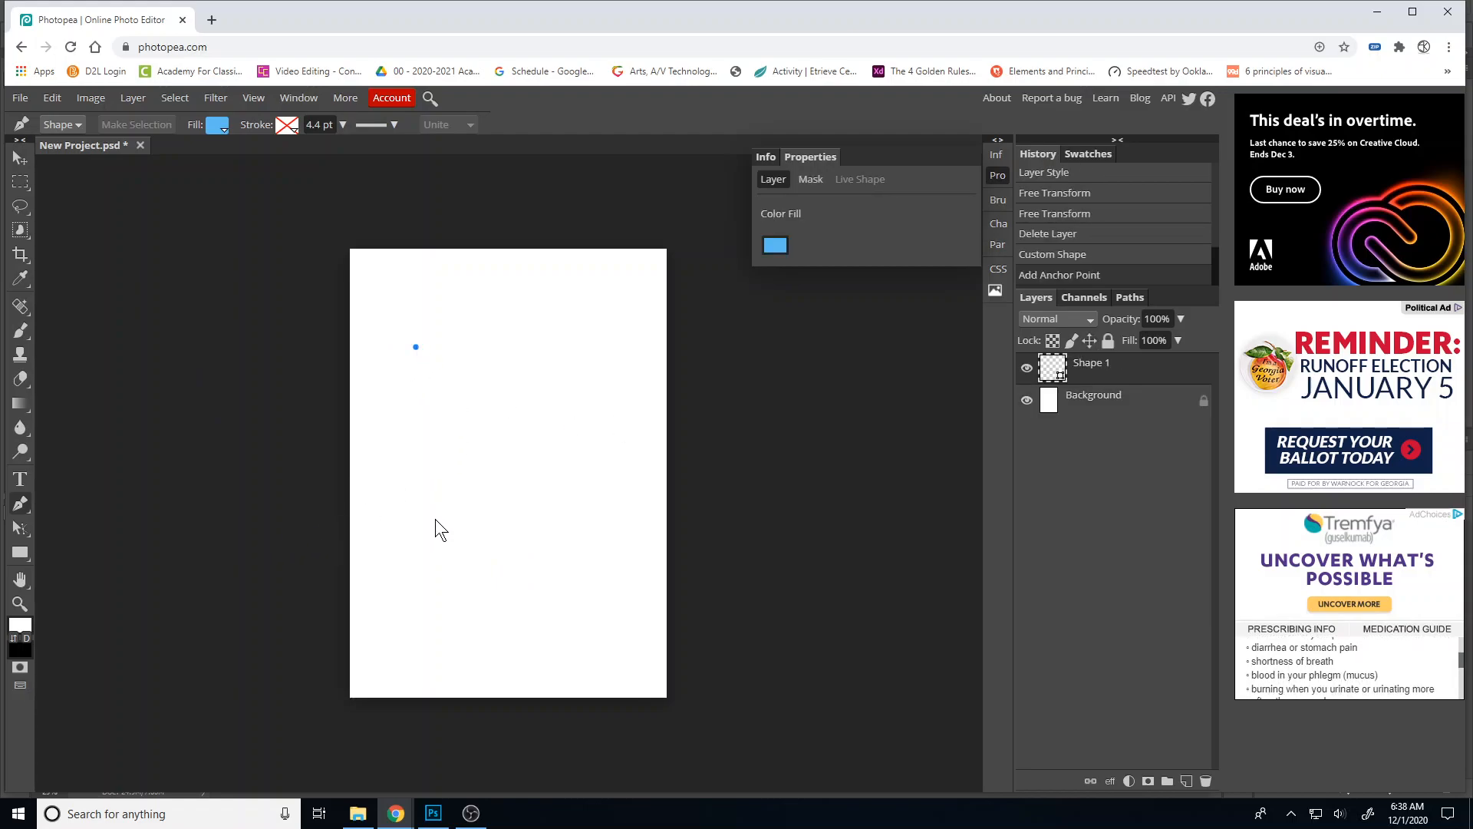
left_click_drag(416, 347, 416, 648)
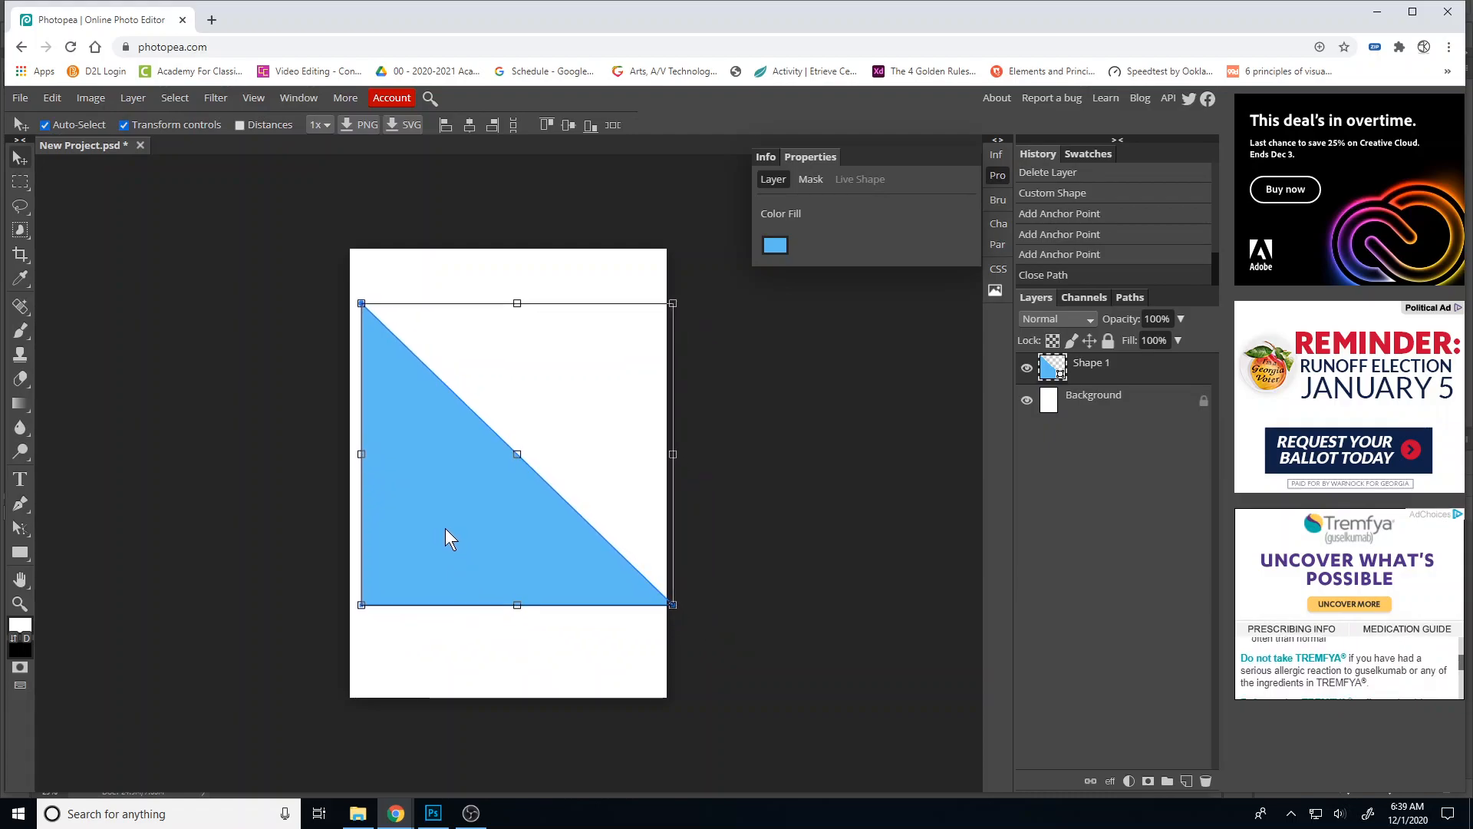
left_click_drag(449, 538, 459, 521)
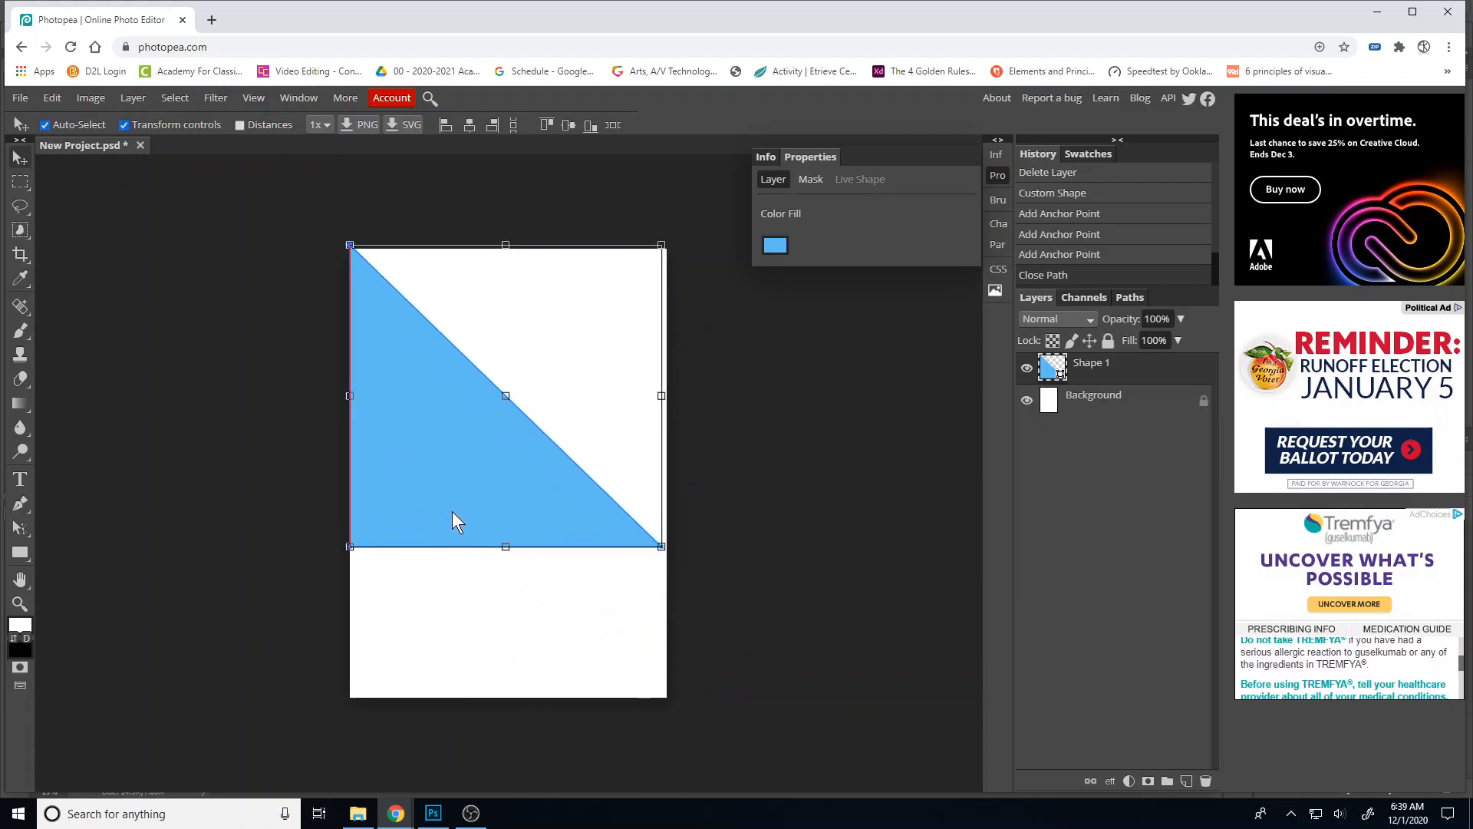
Turn off the triangle's R channel in Blending Options so it shows cyan
right_click(1090, 362)
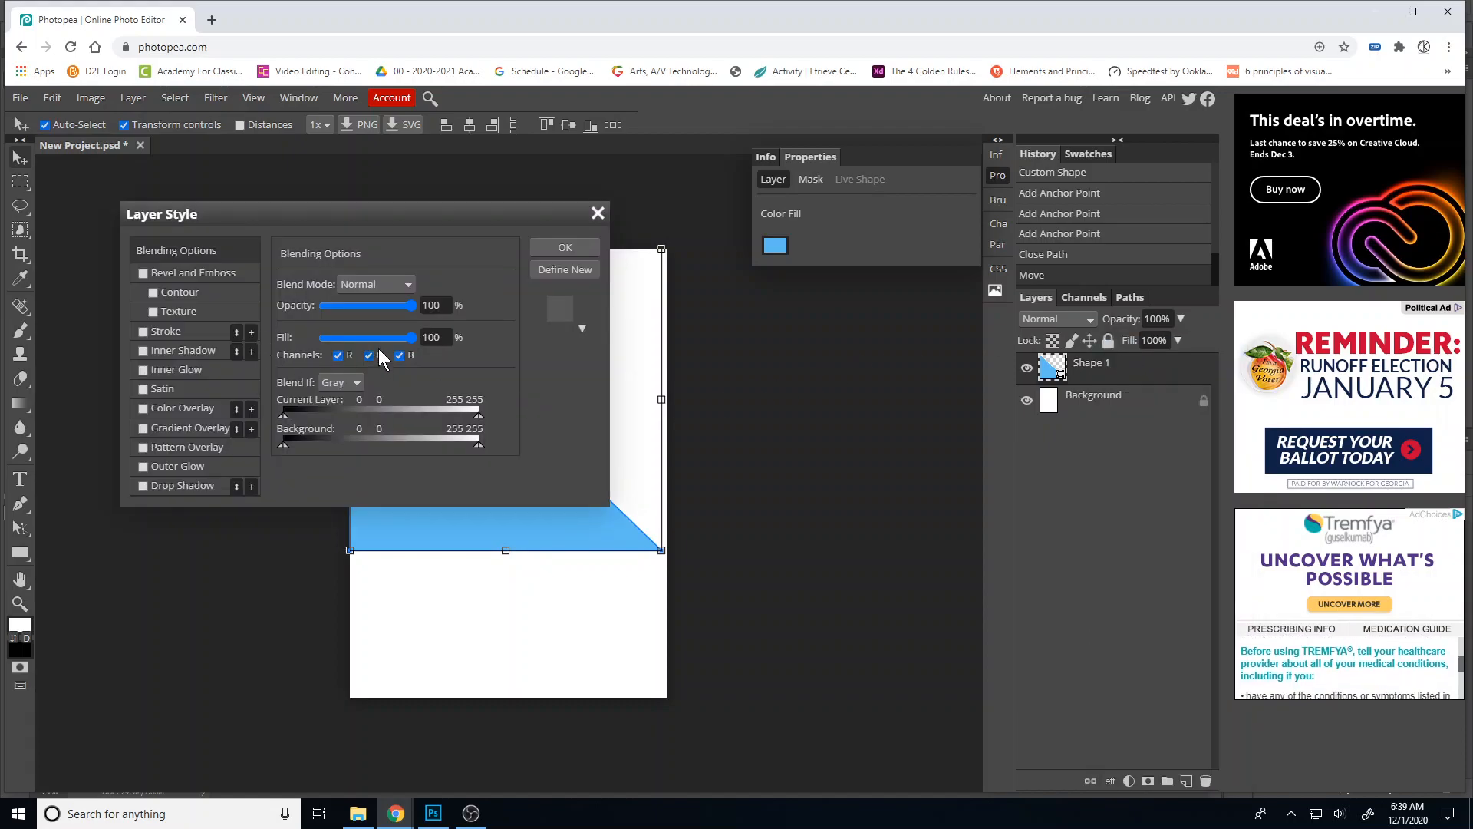
left_click(565, 245)
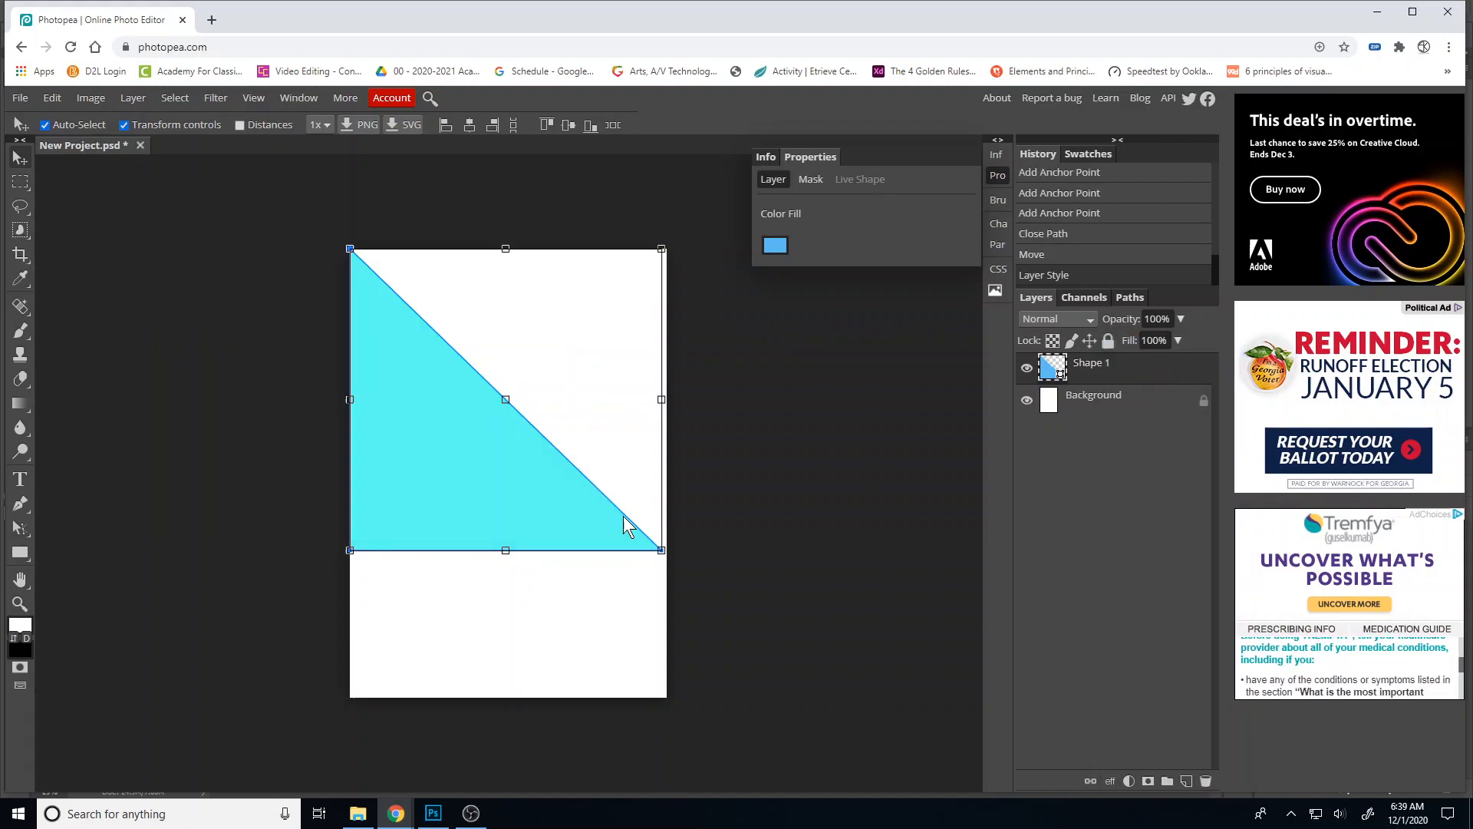
Duplicate the cyan triangle and rotate the copy into the lower right of the page
right_click(1091, 362)
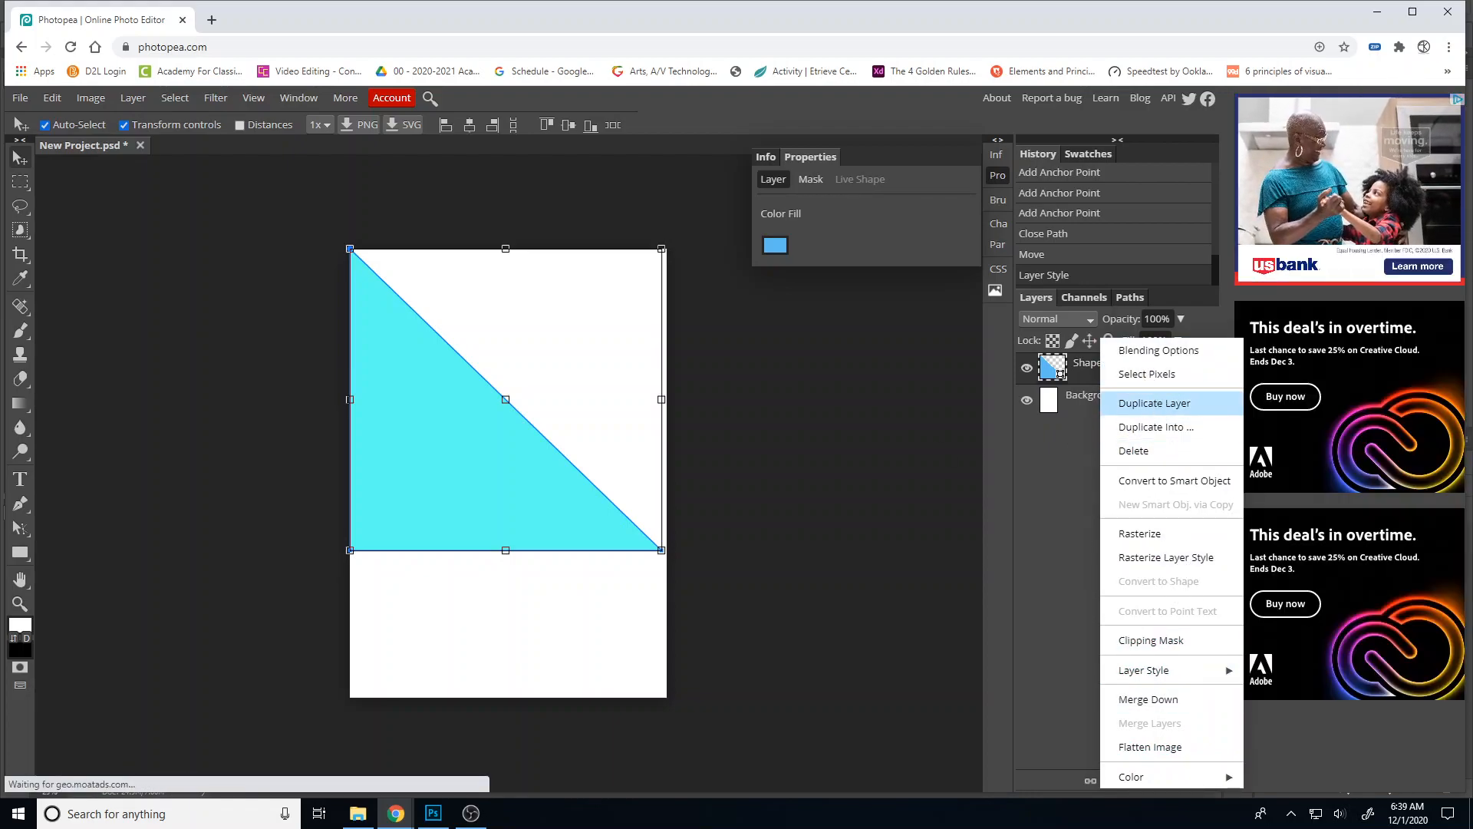
left_click(1154, 402)
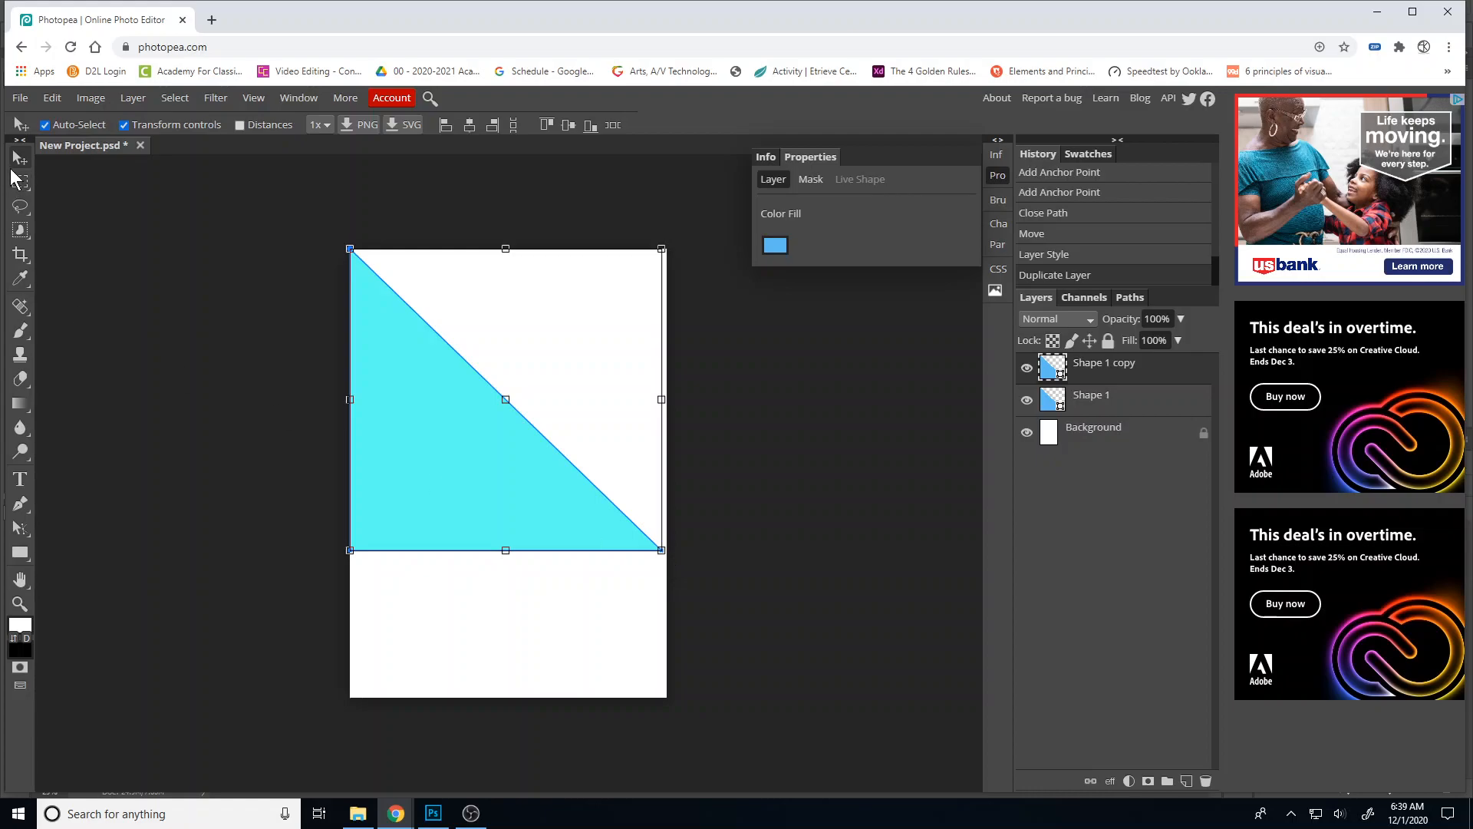
mouse_move(675, 558)
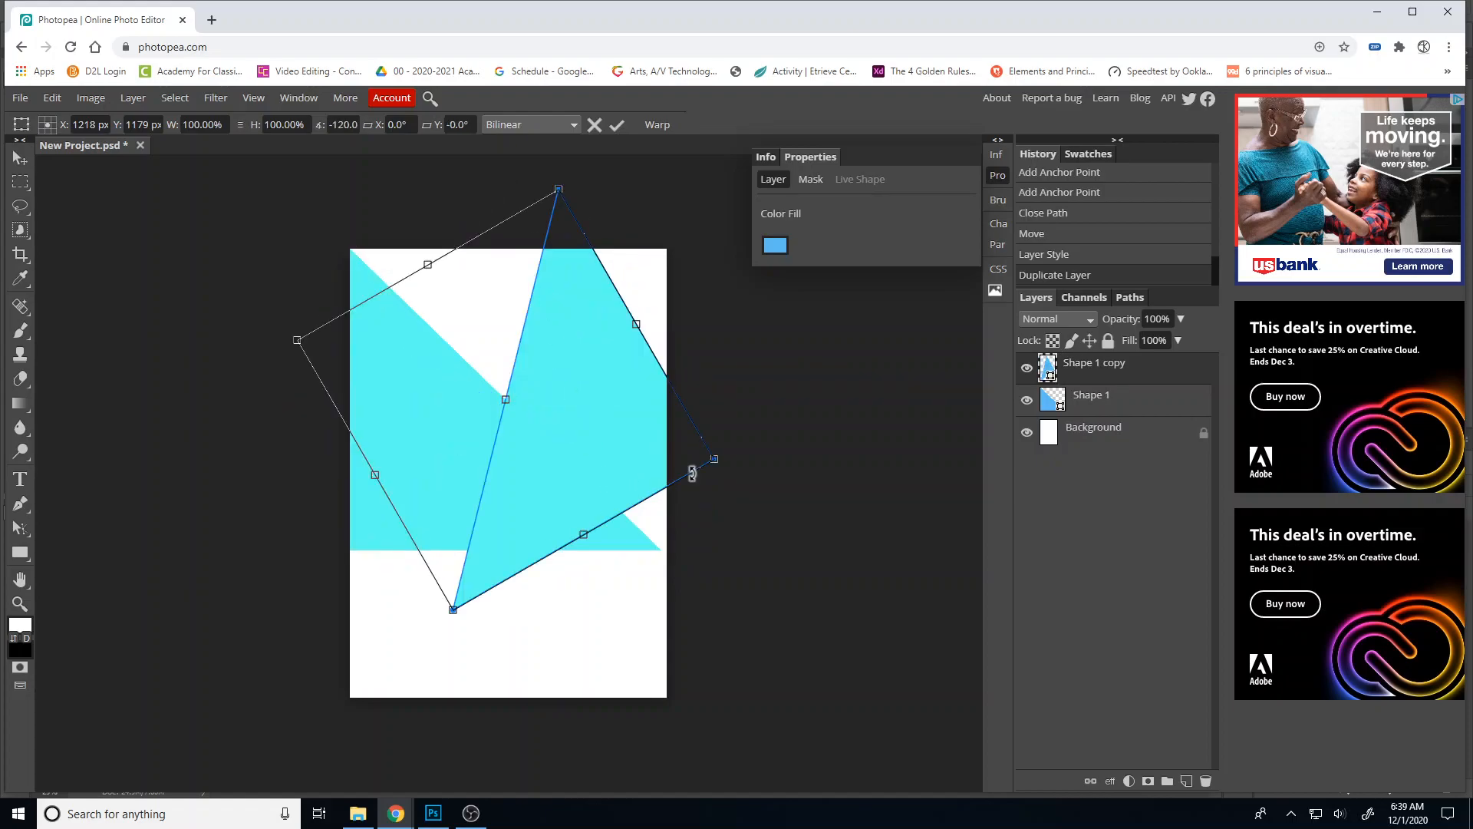
left_click_drag(691, 472, 731, 524)
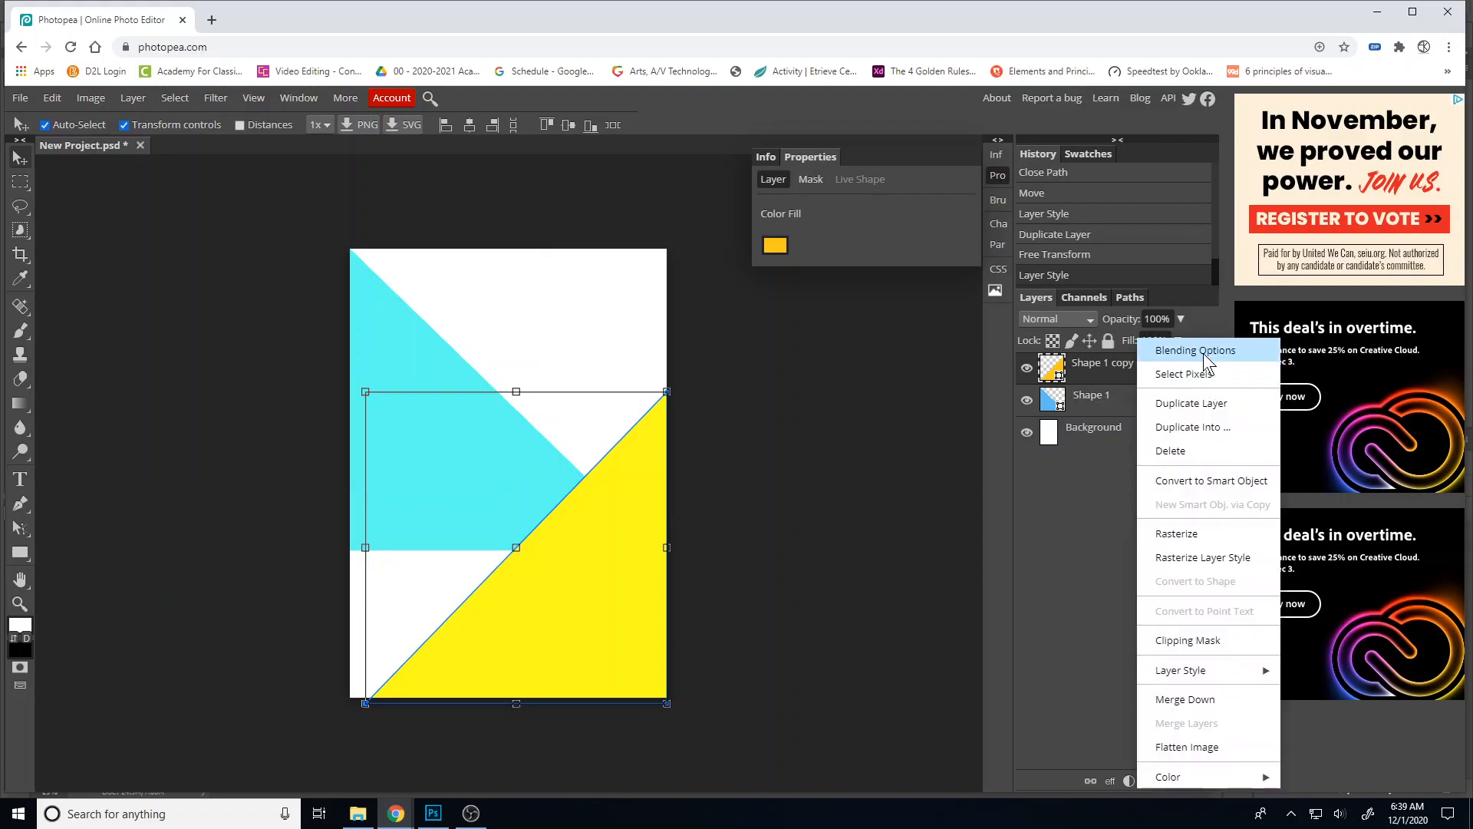
Turn off the copy's B channel in Blending Options so it shows yellow
left_click(1194, 350)
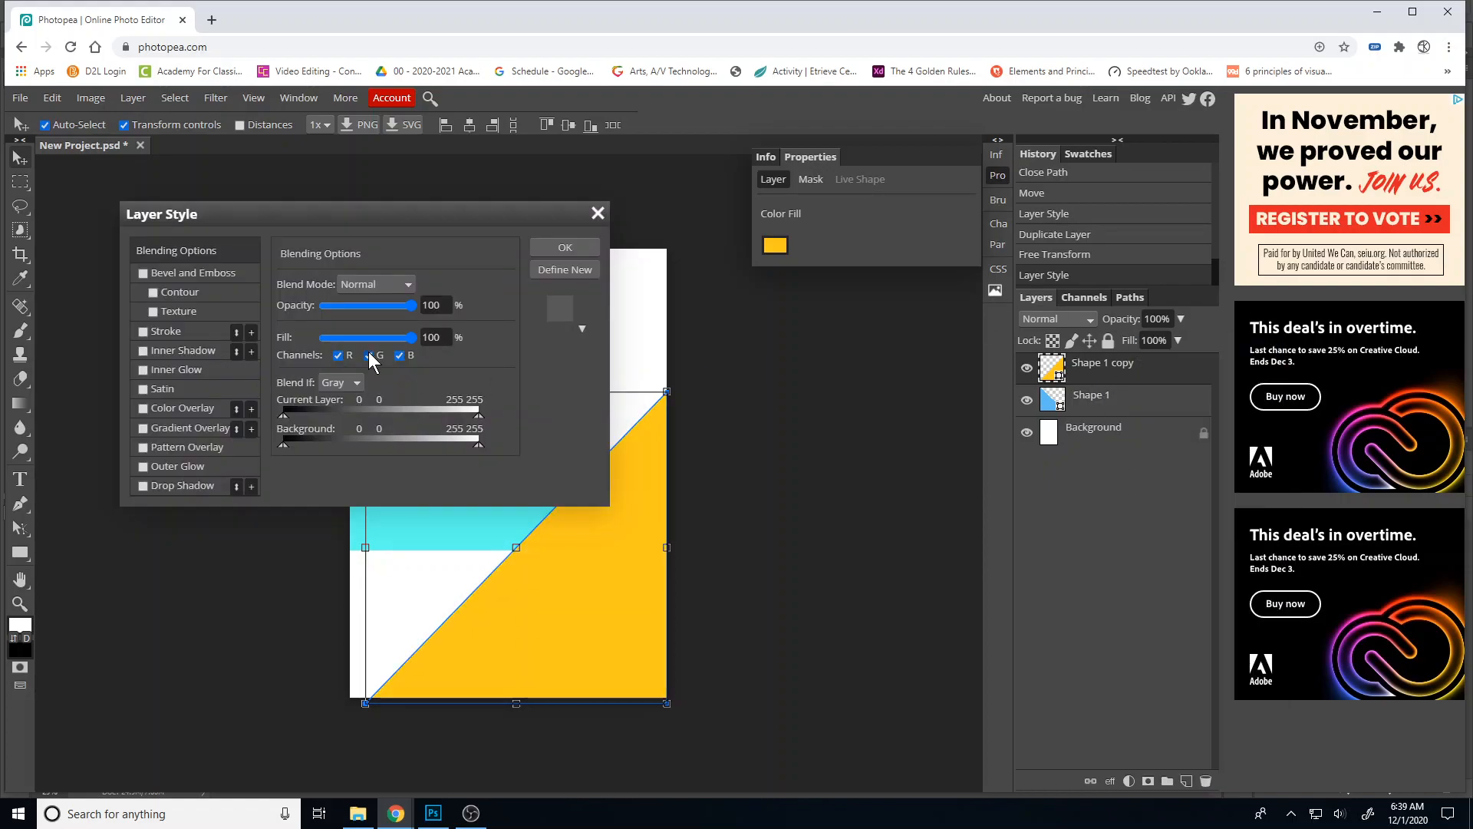
left_click(399, 356)
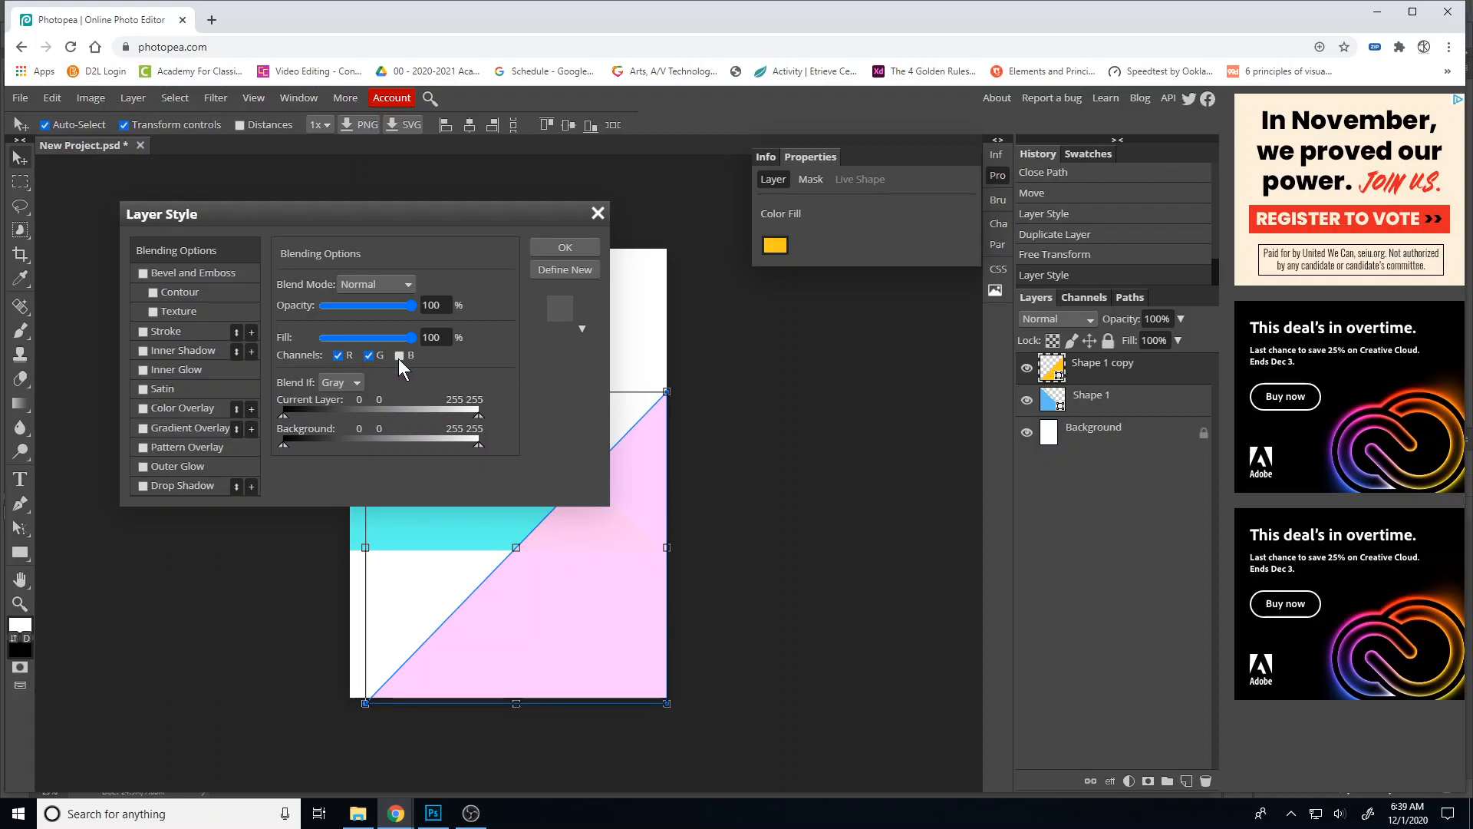
Confirm the blending so the overlap turns green, start a text layer near the top, and browse the font list
left_click(565, 245)
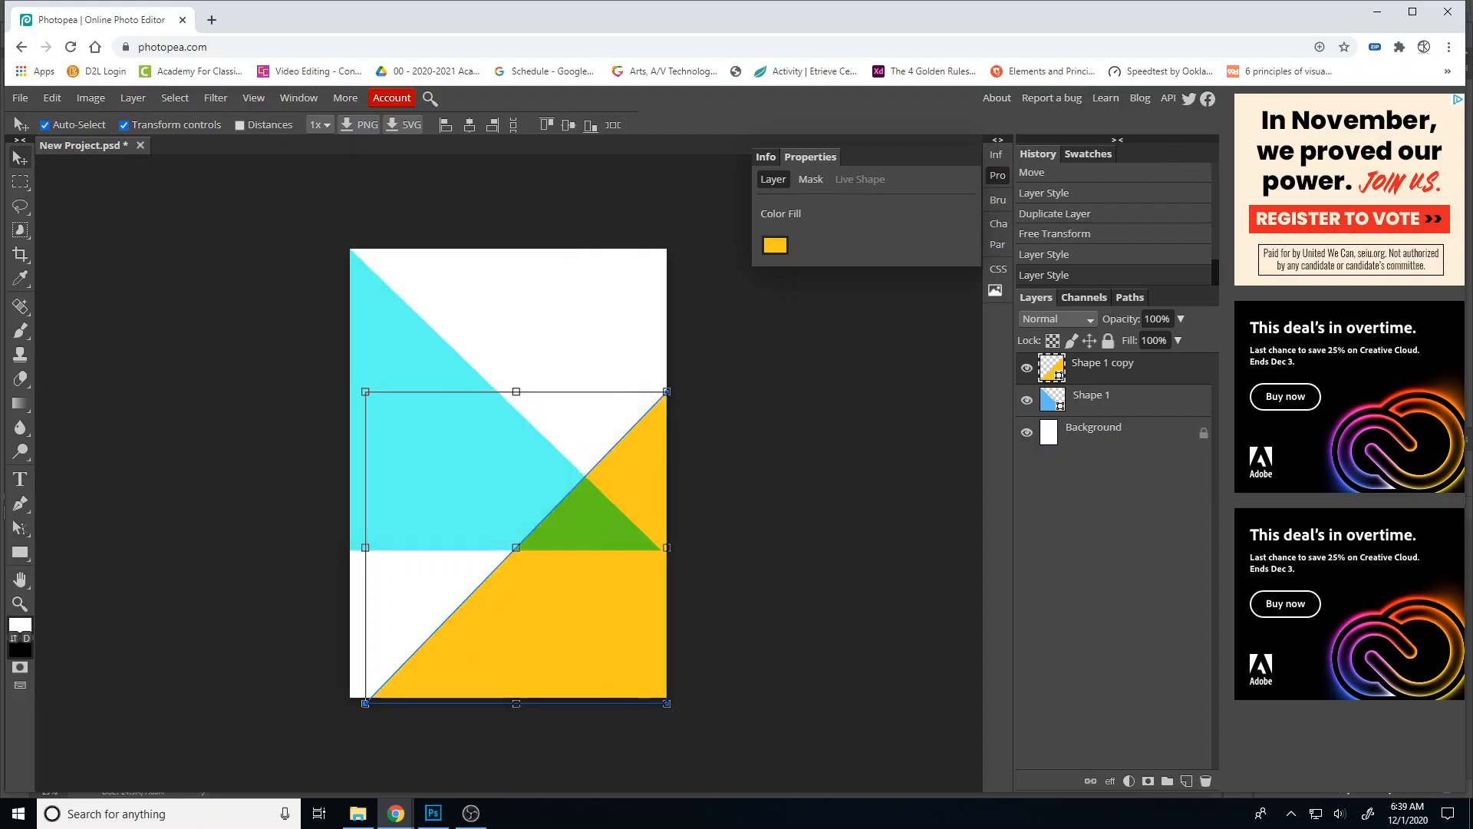
mouse_move(513, 667)
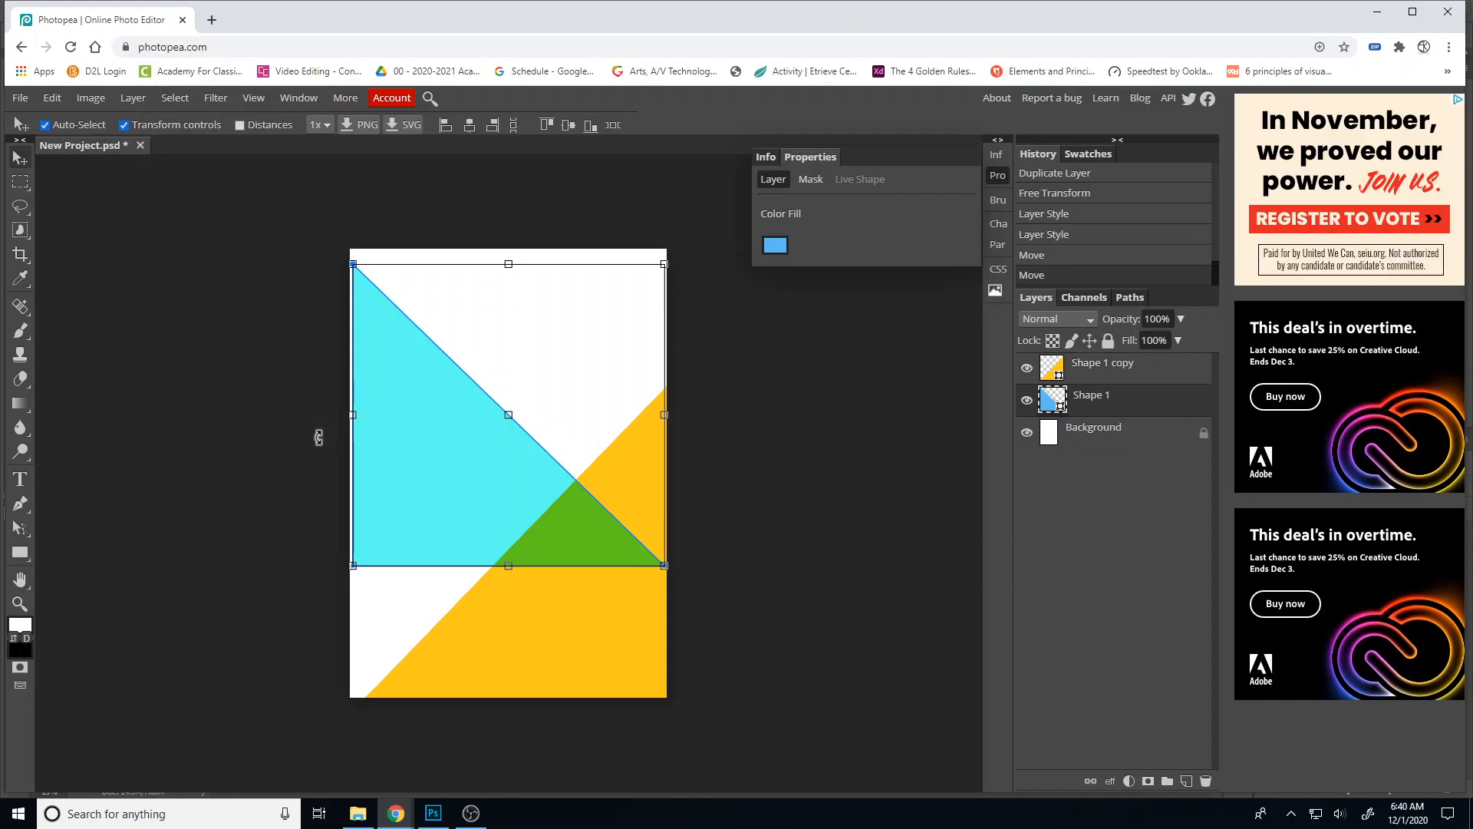
left_click(20, 479)
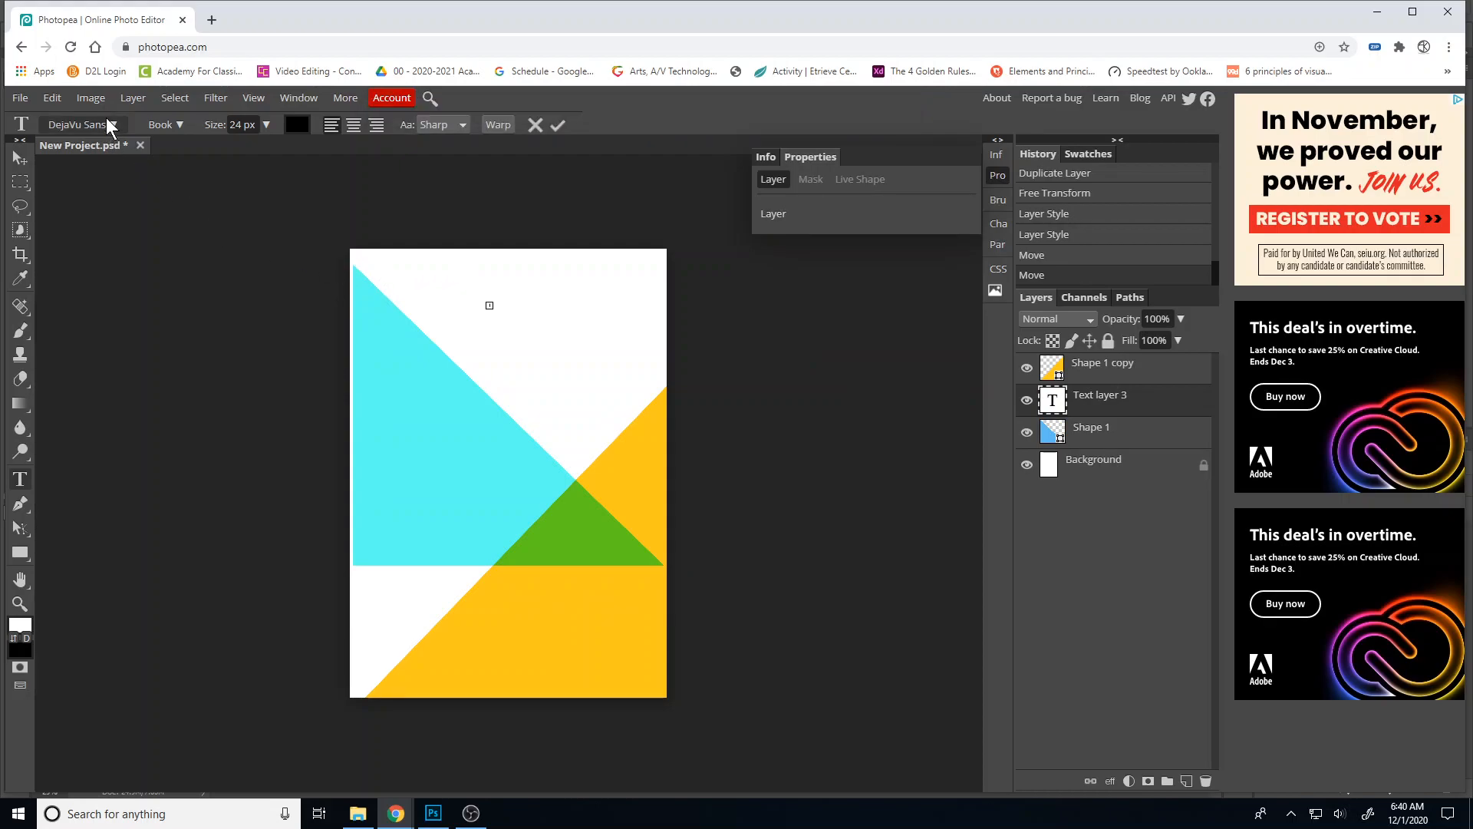
left_click(80, 125)
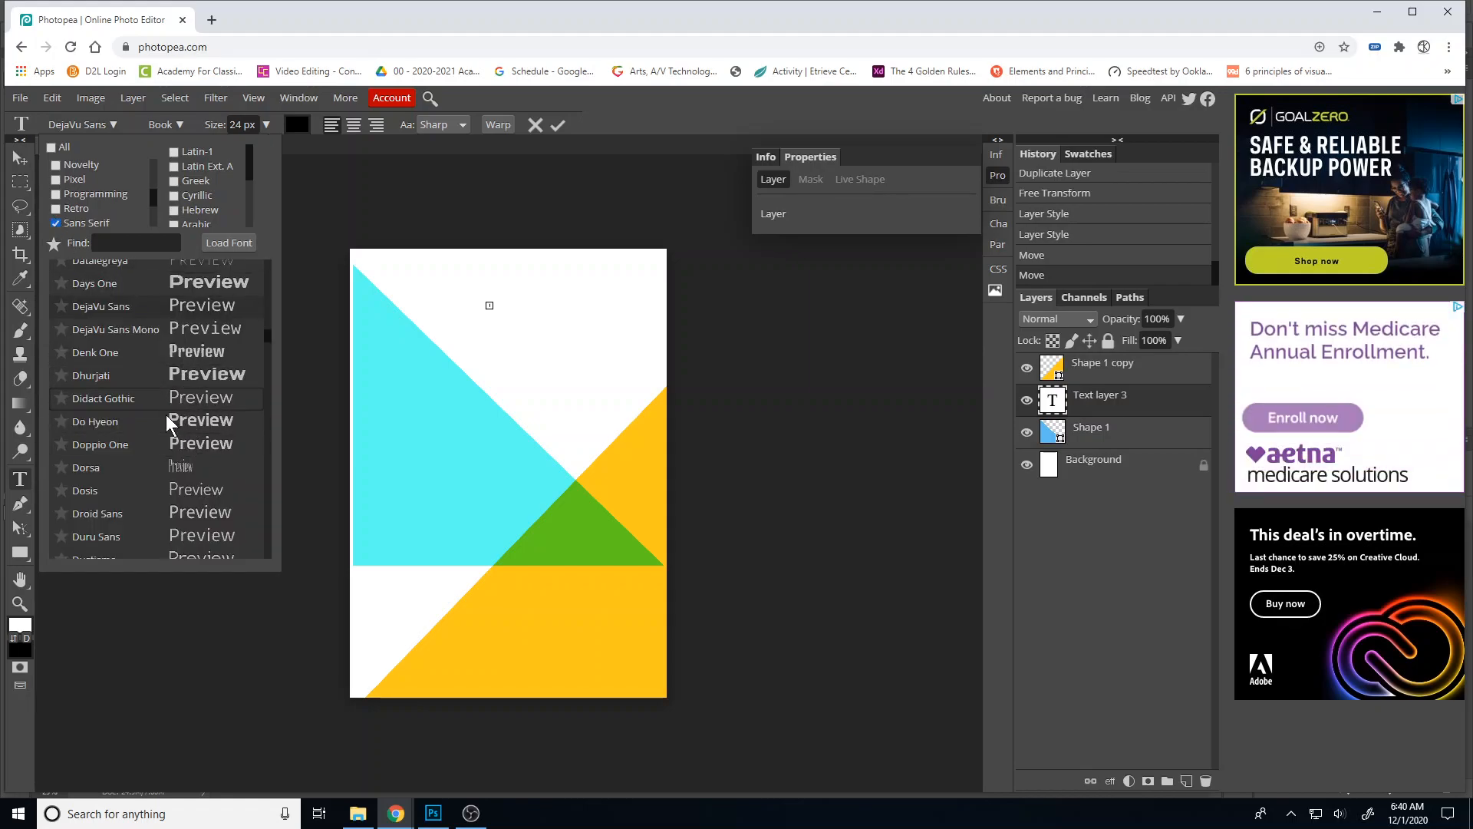
scroll("down", 3)
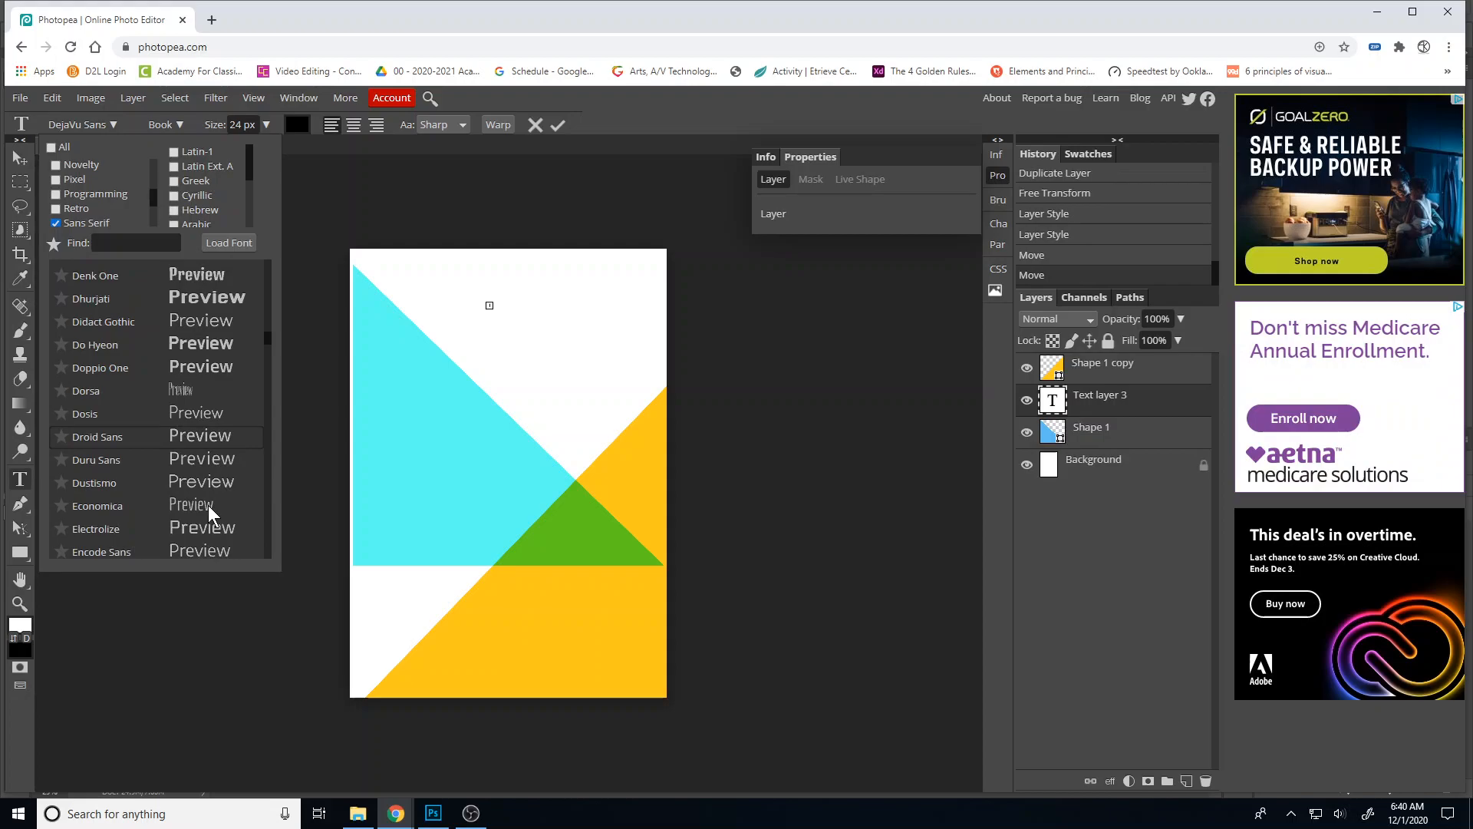
scroll("down", 3)
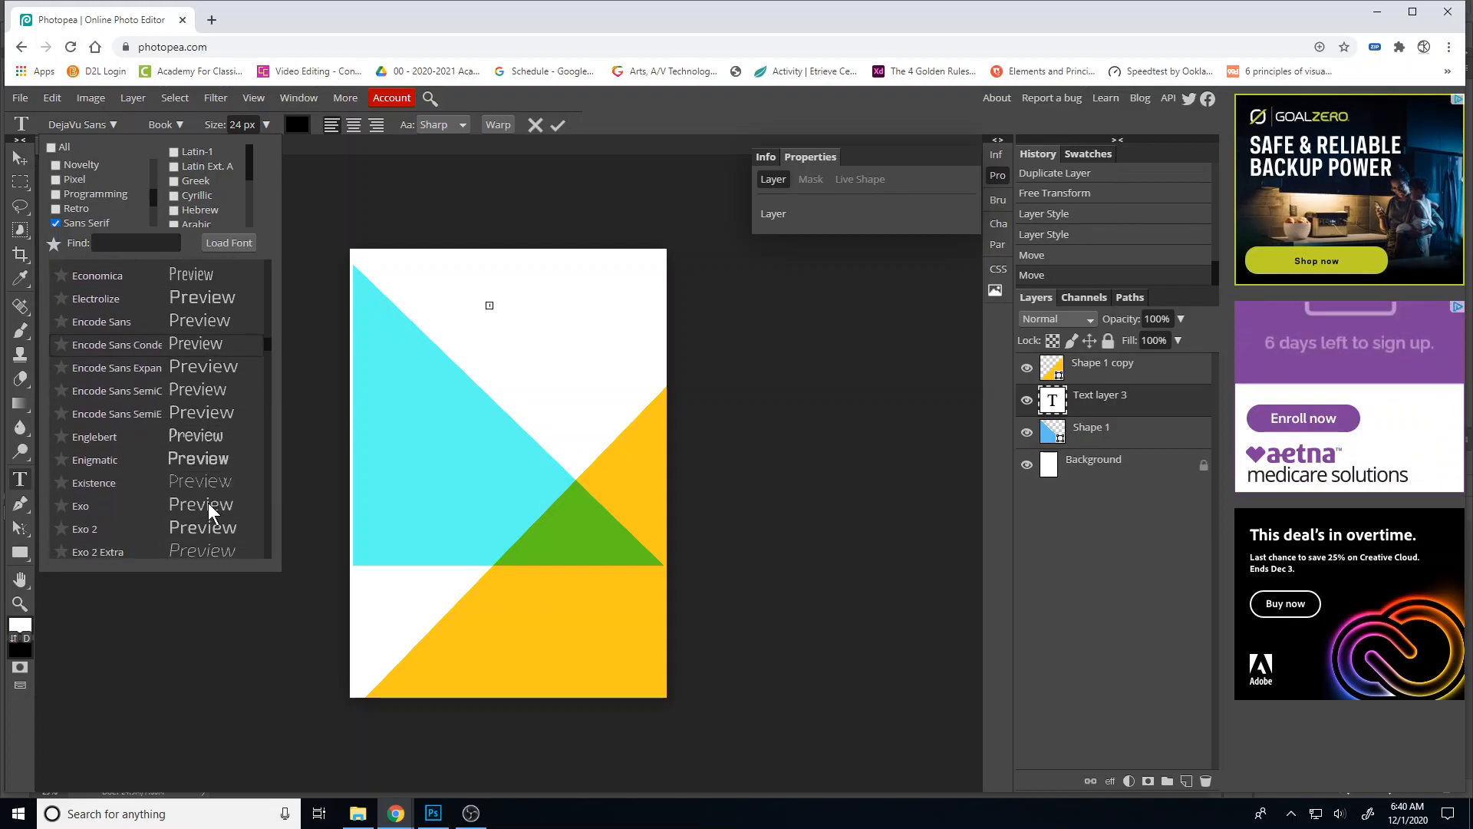
scroll("down", 3)
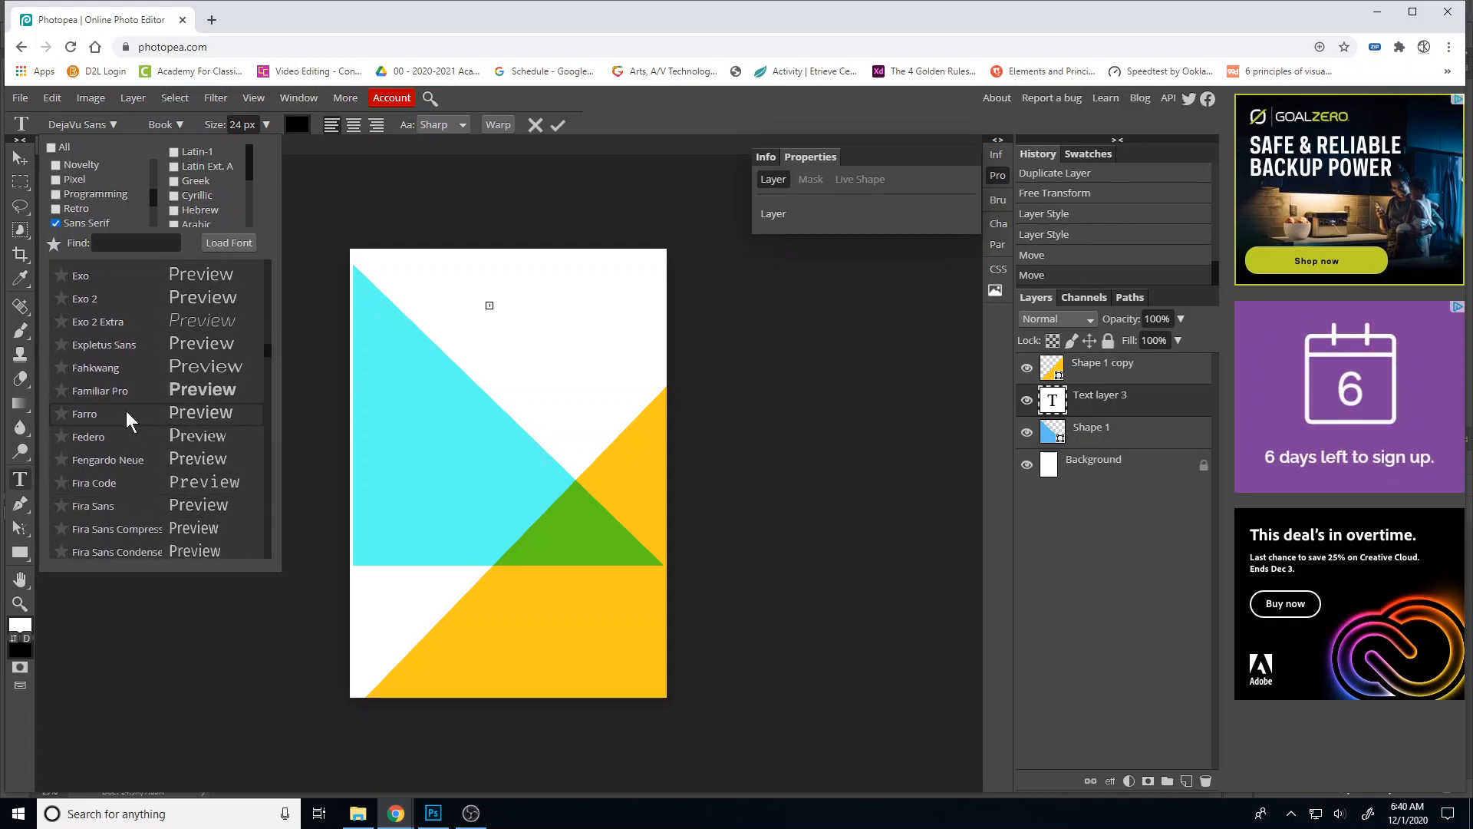
mouse_move(95, 395)
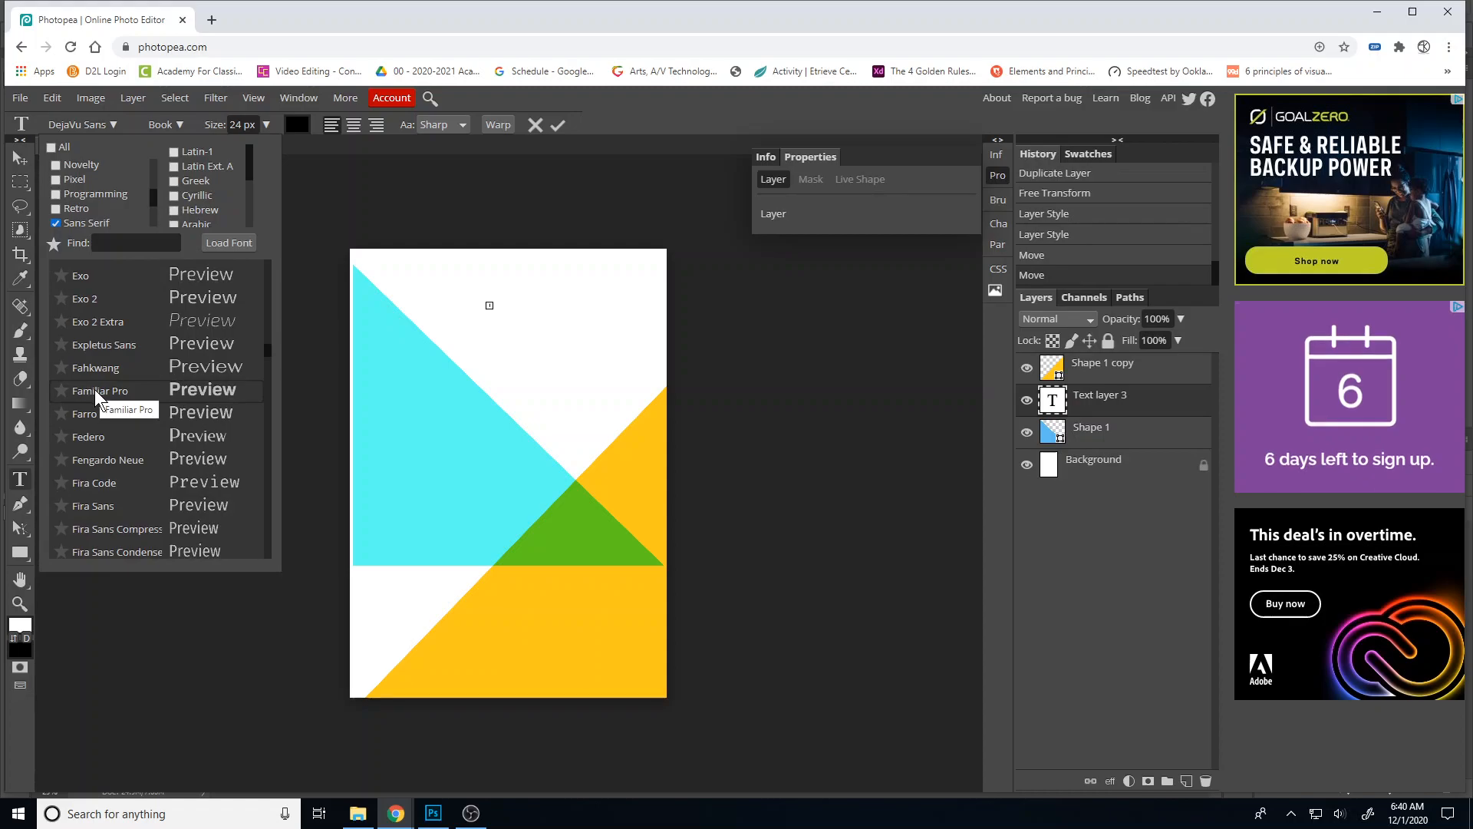
scroll("down", 3)
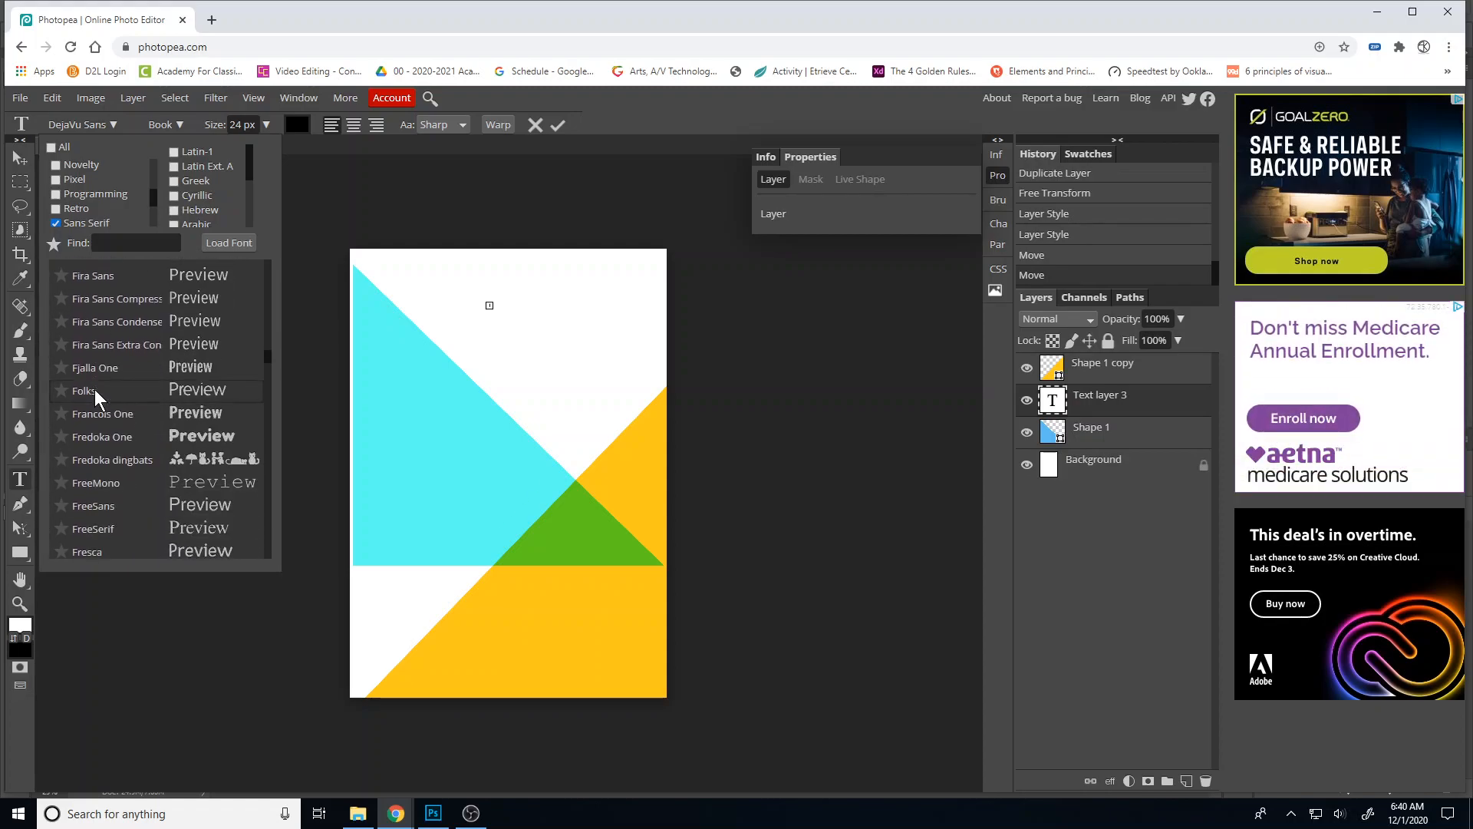
scroll("down", 3)
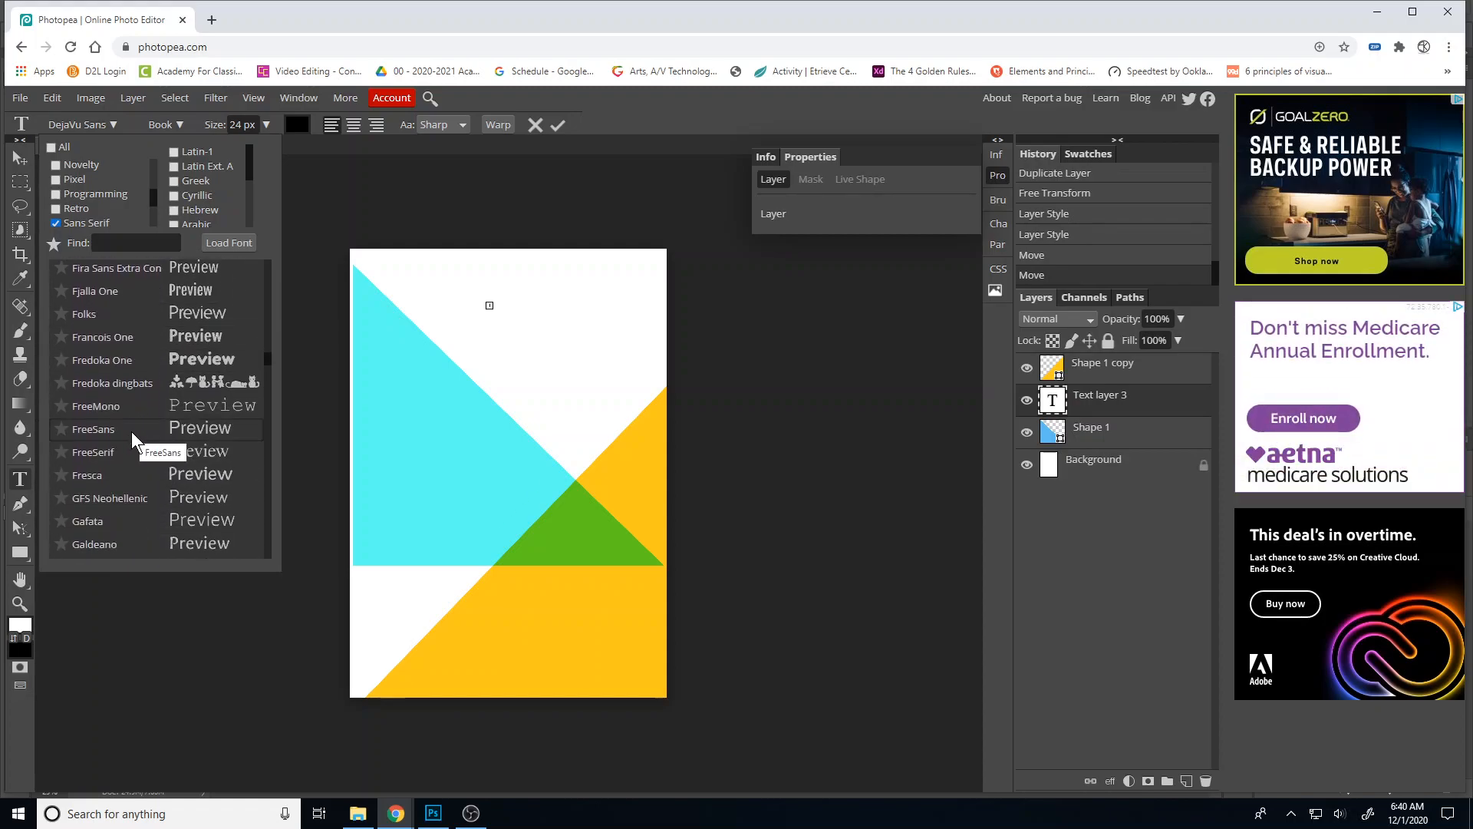
scroll("down", 3)
type("van halen")
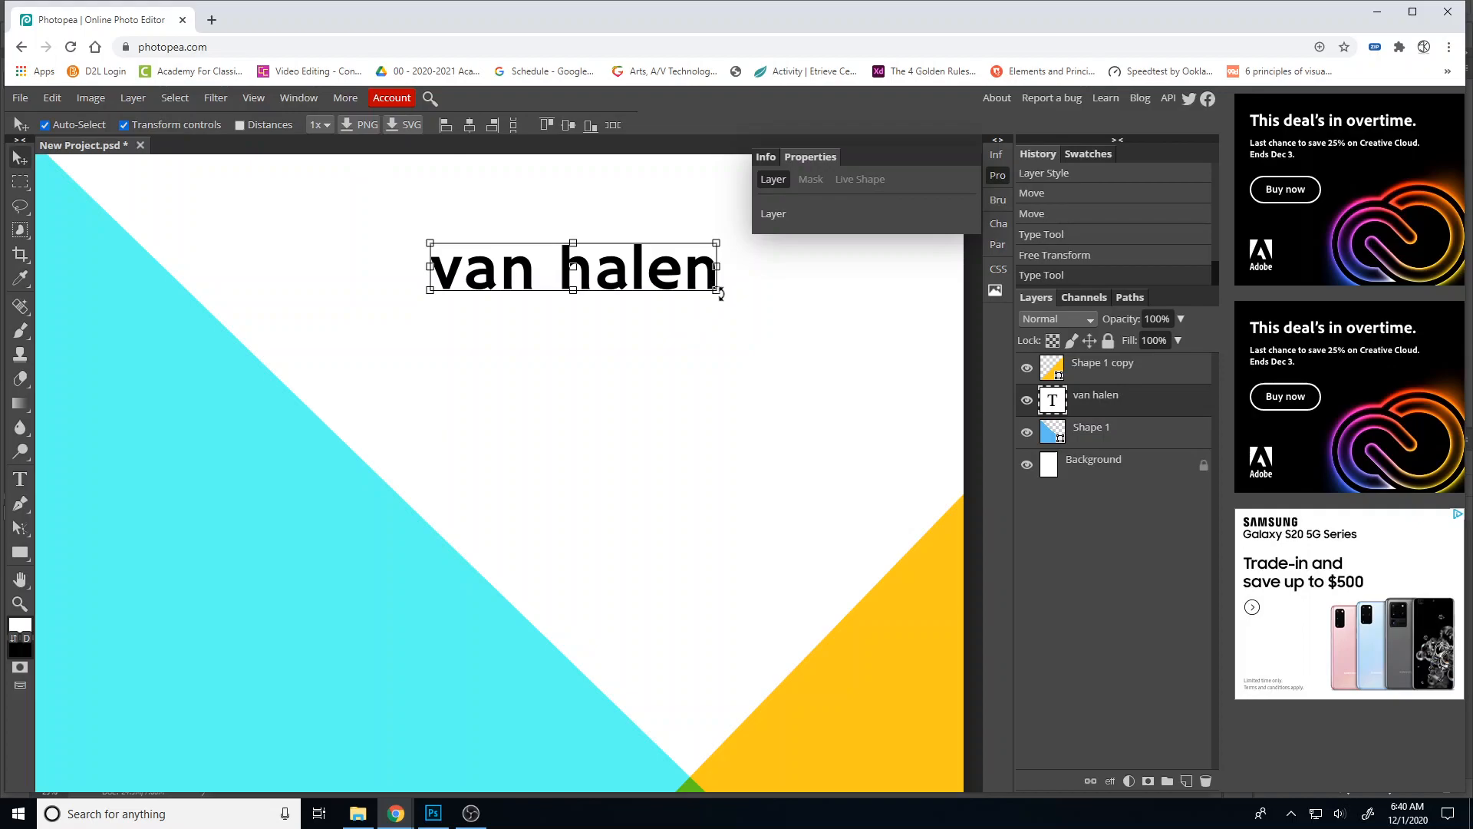
Enlarge 'van halen', tilt it to -45° and move it onto the cyan triangle's diagonal edge
left_click_drag(718, 297, 723, 328)
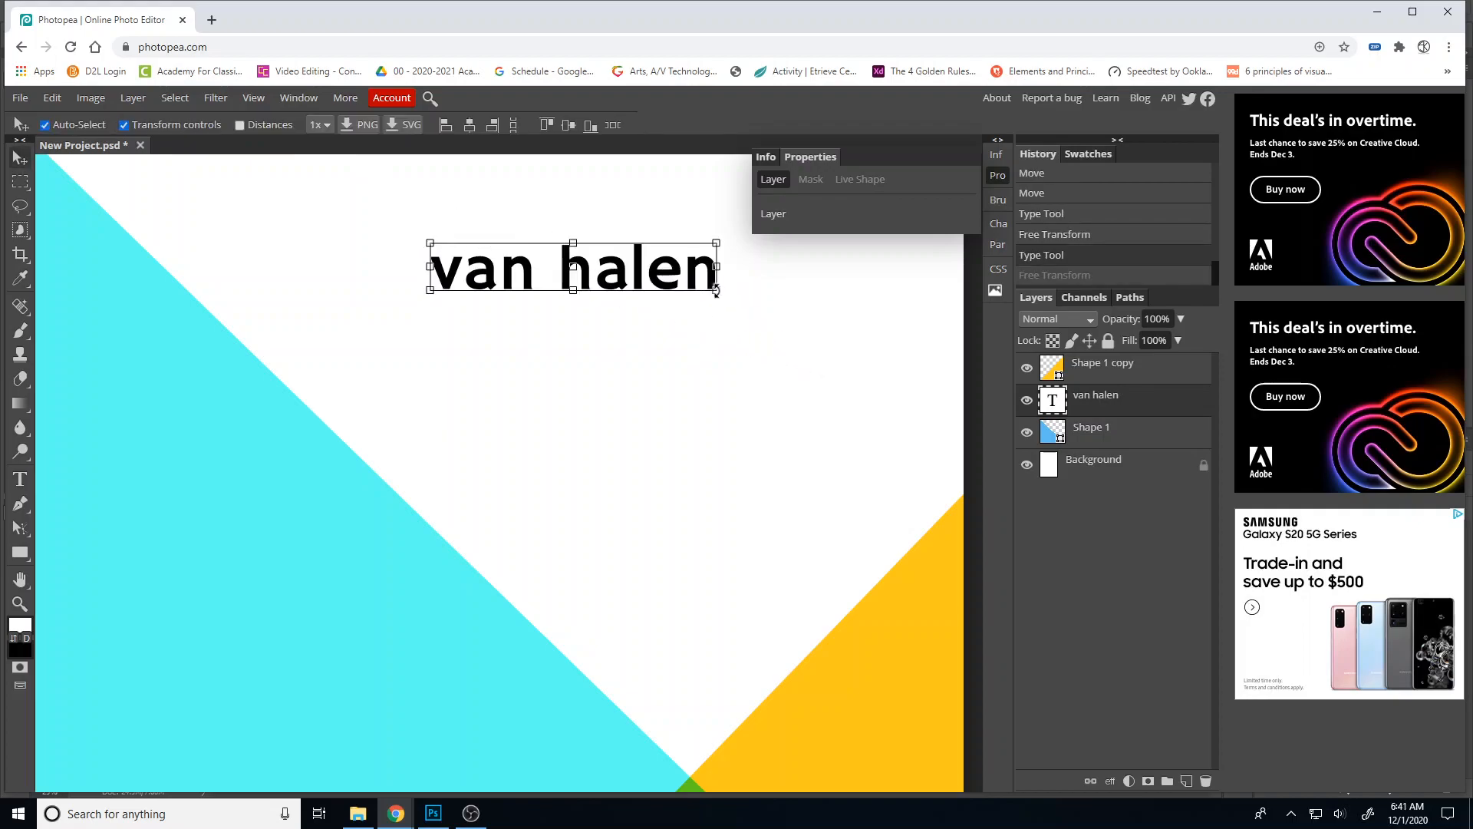
left_click_drag(714, 244, 728, 217)
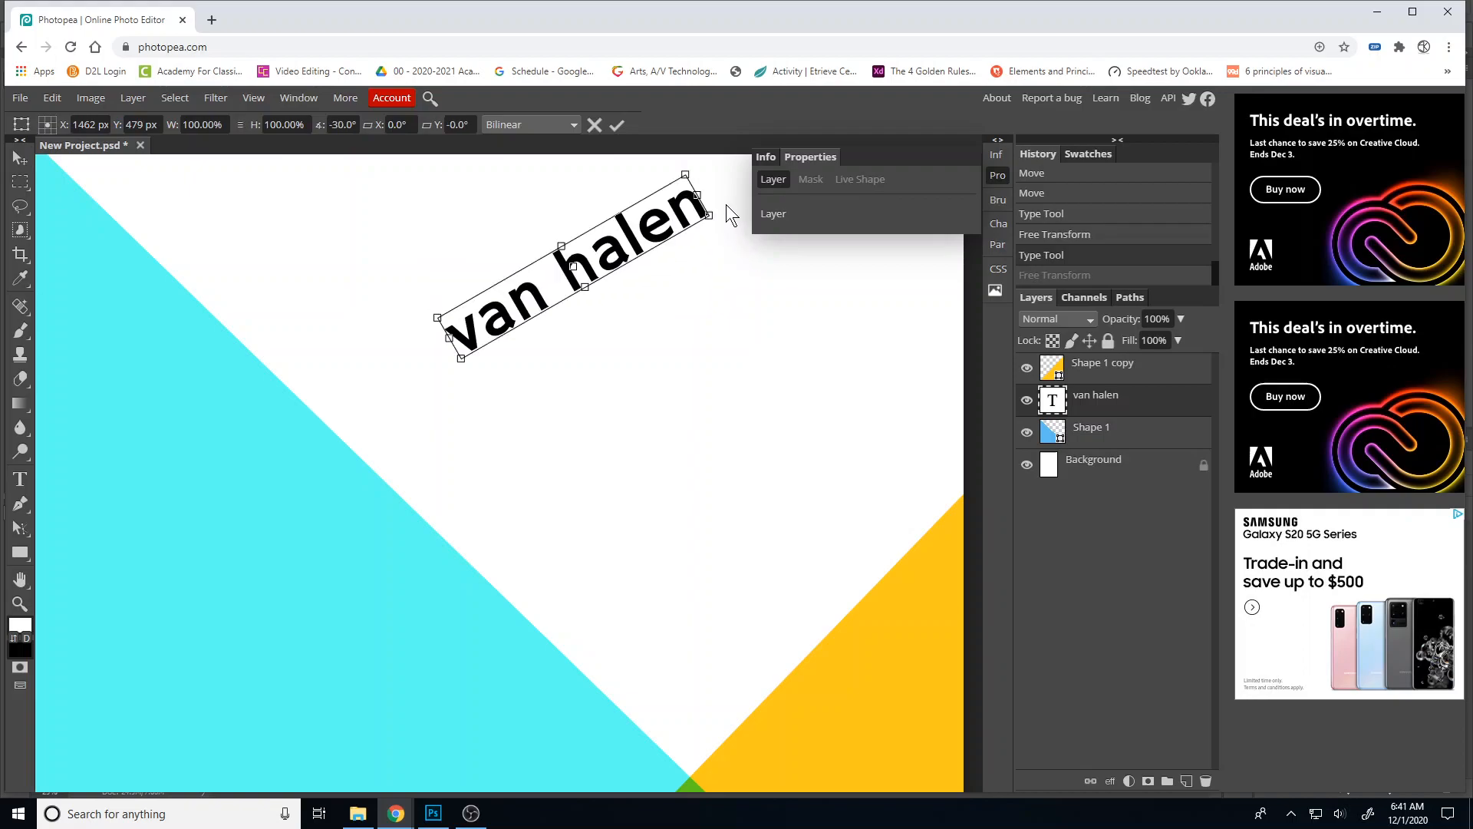
left_click_drag(696, 178, 691, 173)
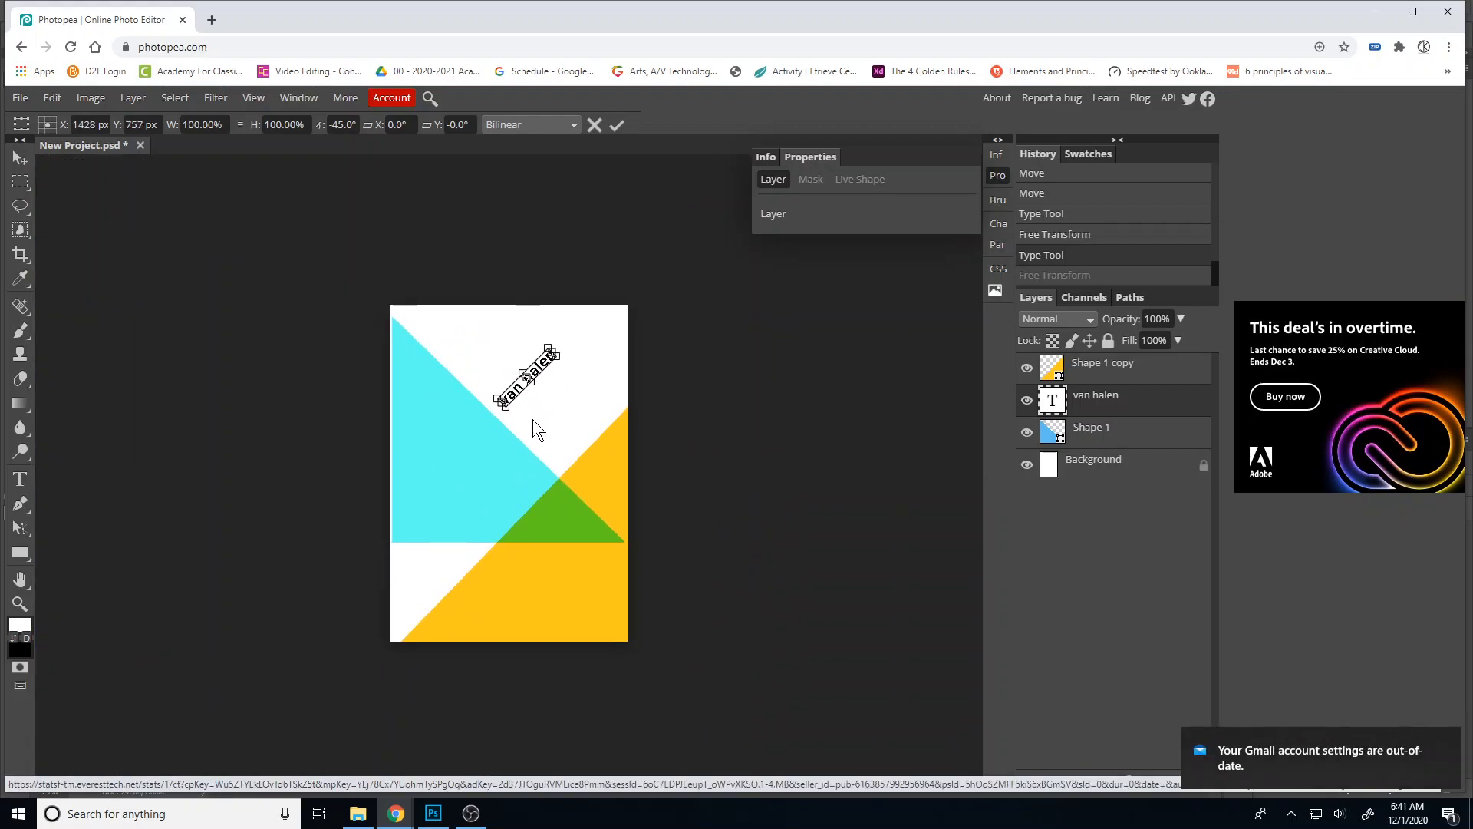
left_click_drag(526, 376, 578, 442)
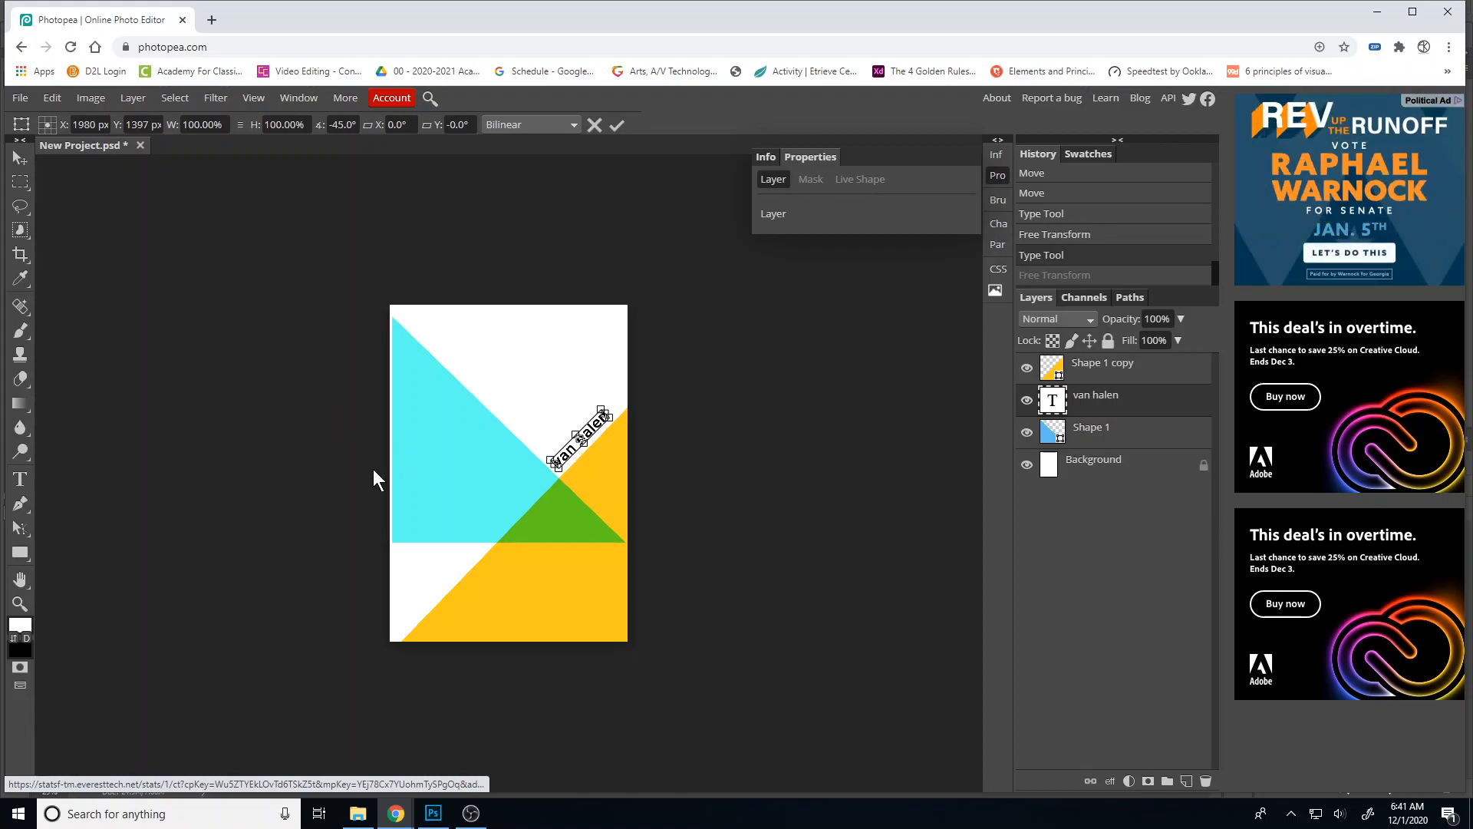
mouse_move(525, 495)
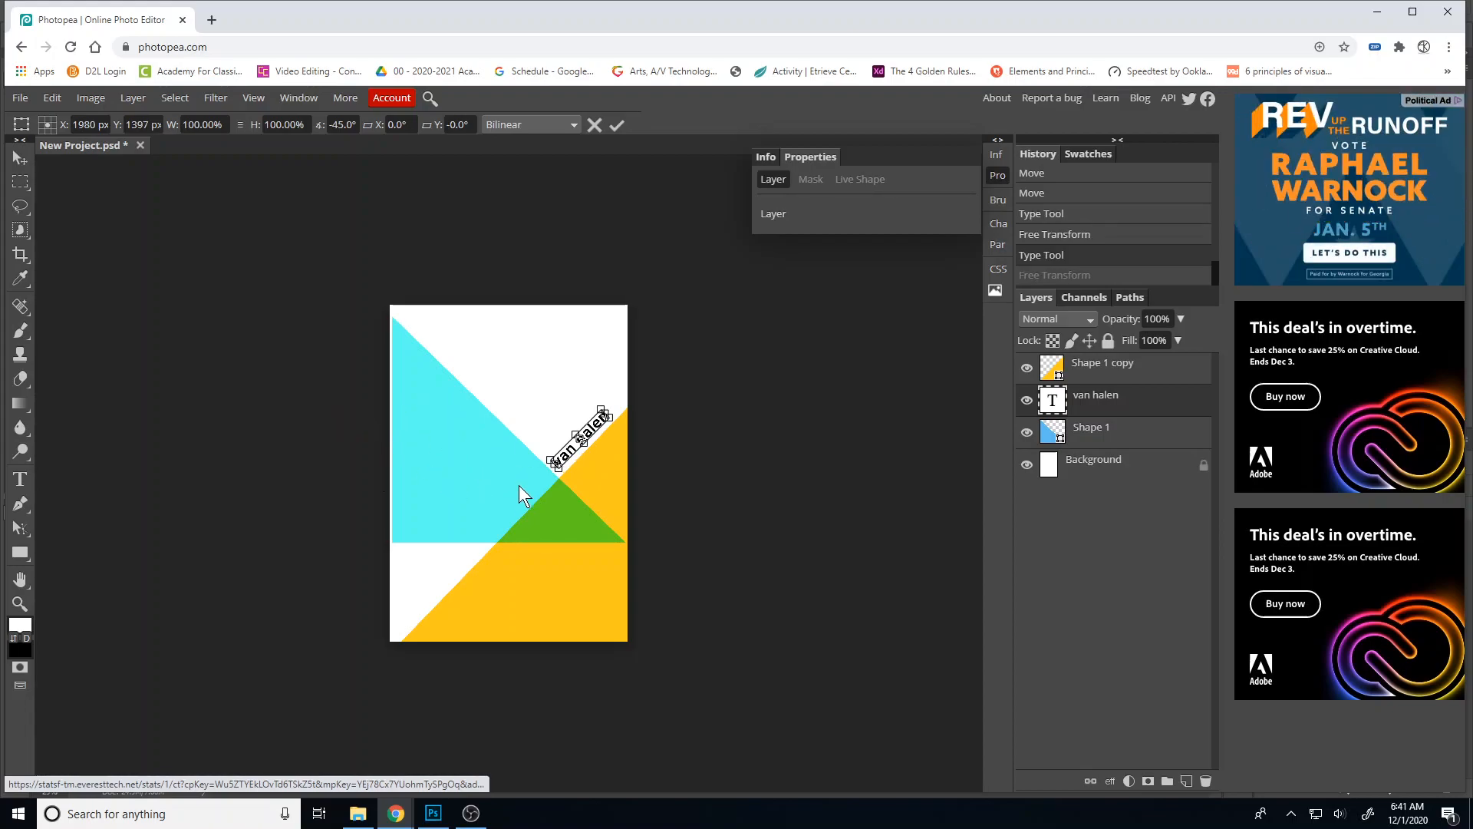
mouse_move(126, 321)
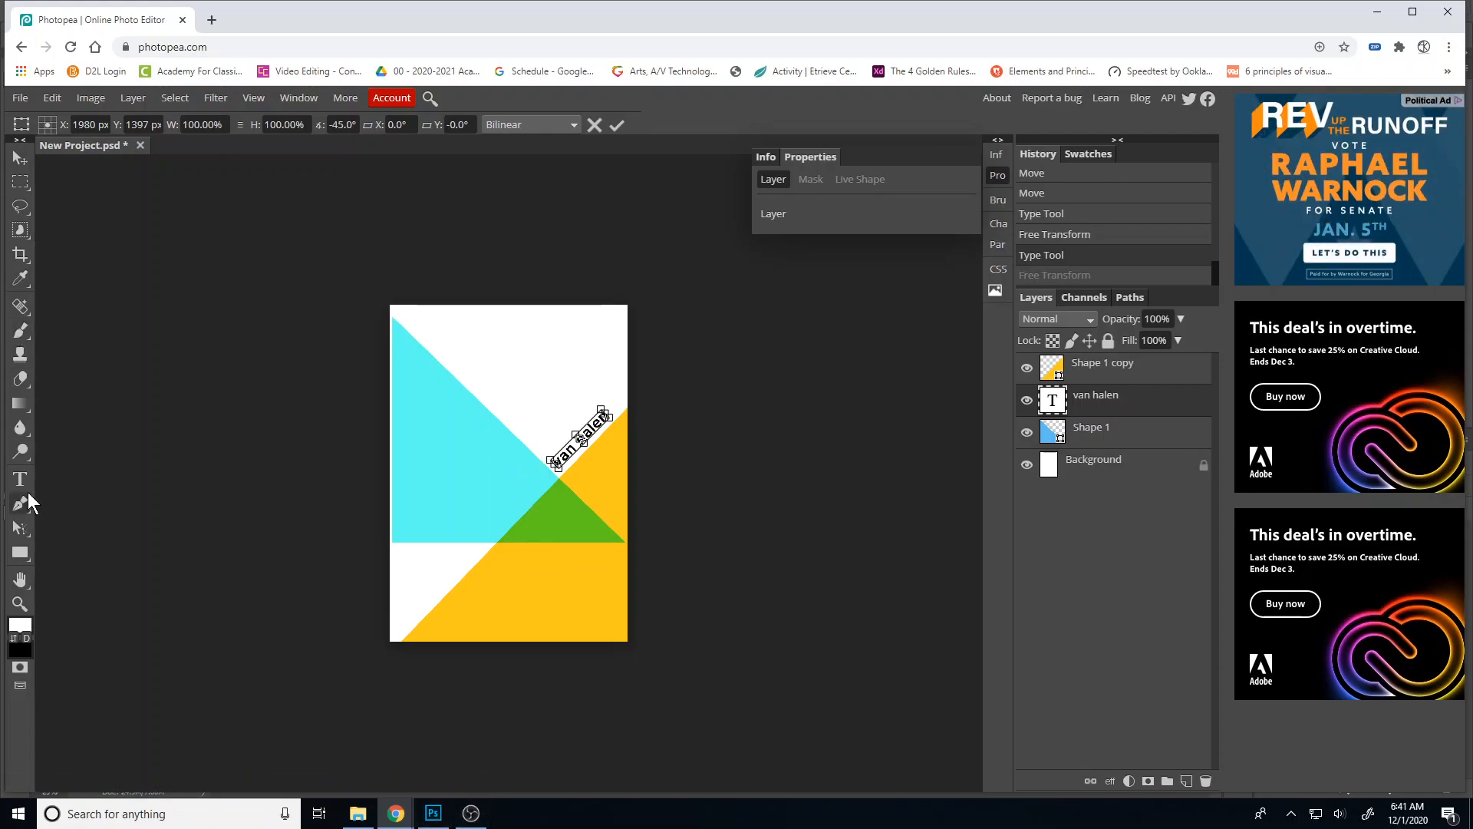
Add a new text block near the poster top reading 'april 14, 1986' event details
left_click(475, 341)
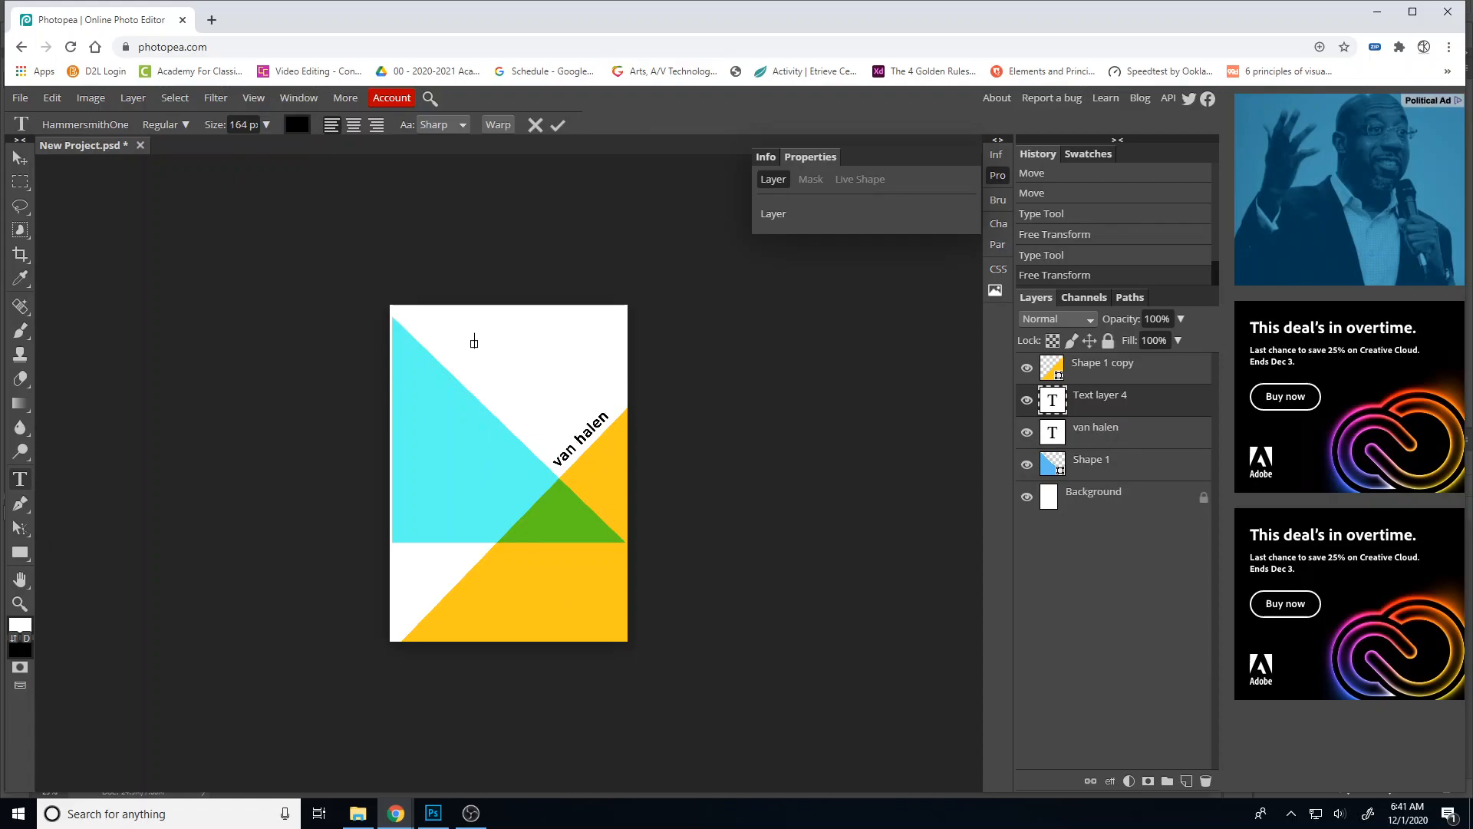
left_click(433, 814)
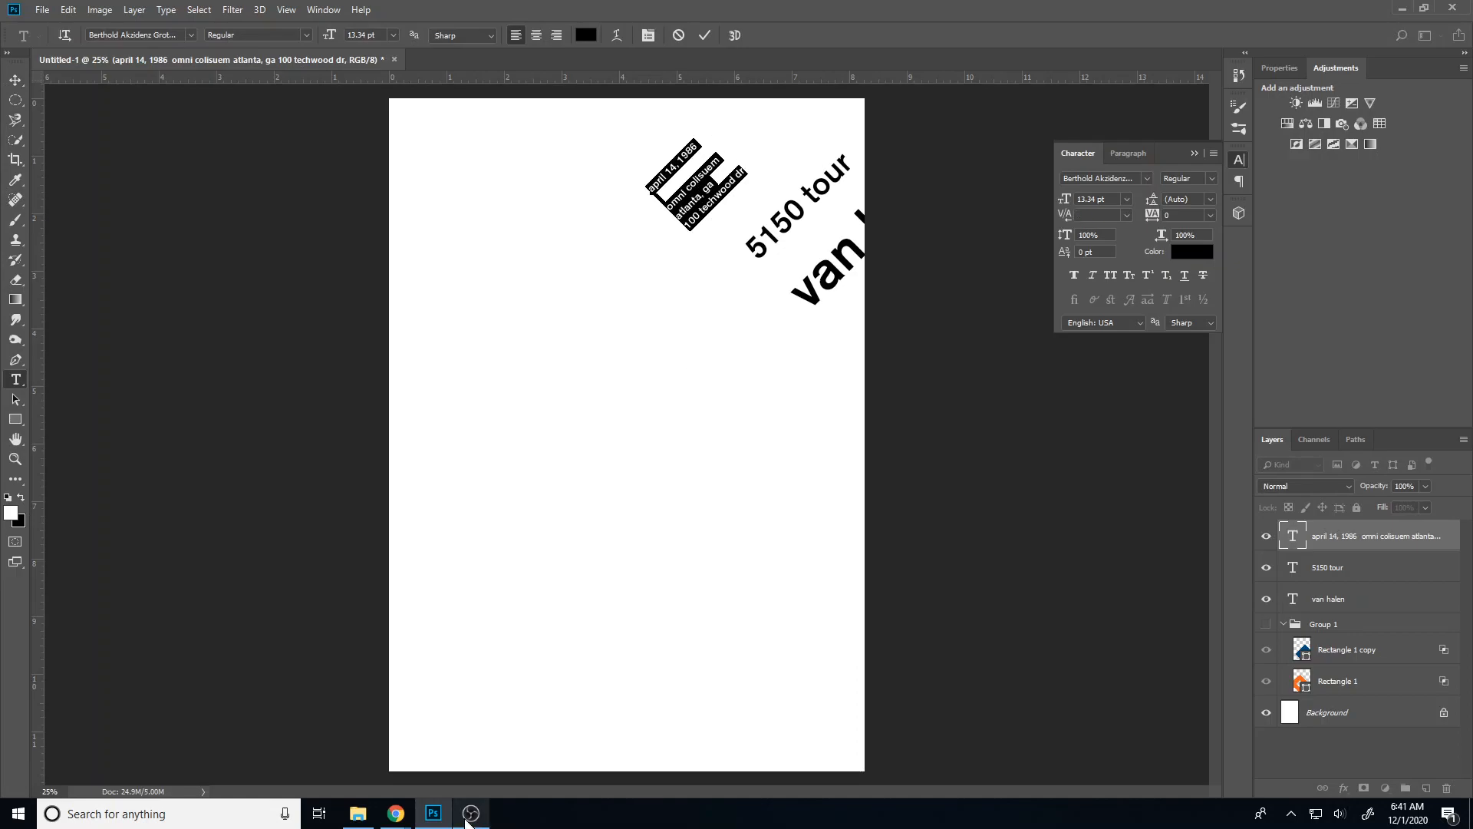
left_click(394, 814)
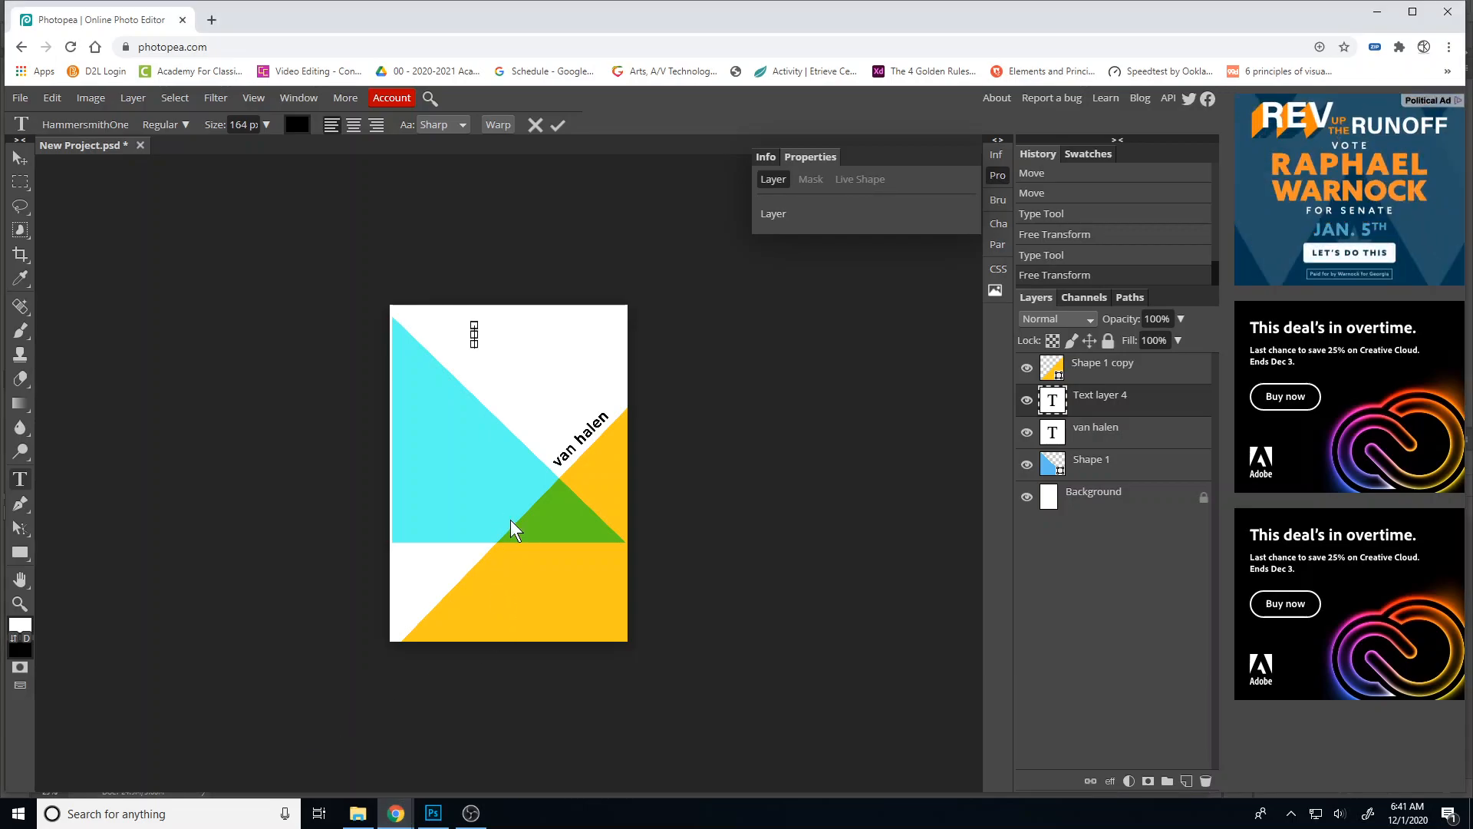
type("april 14, 1986")
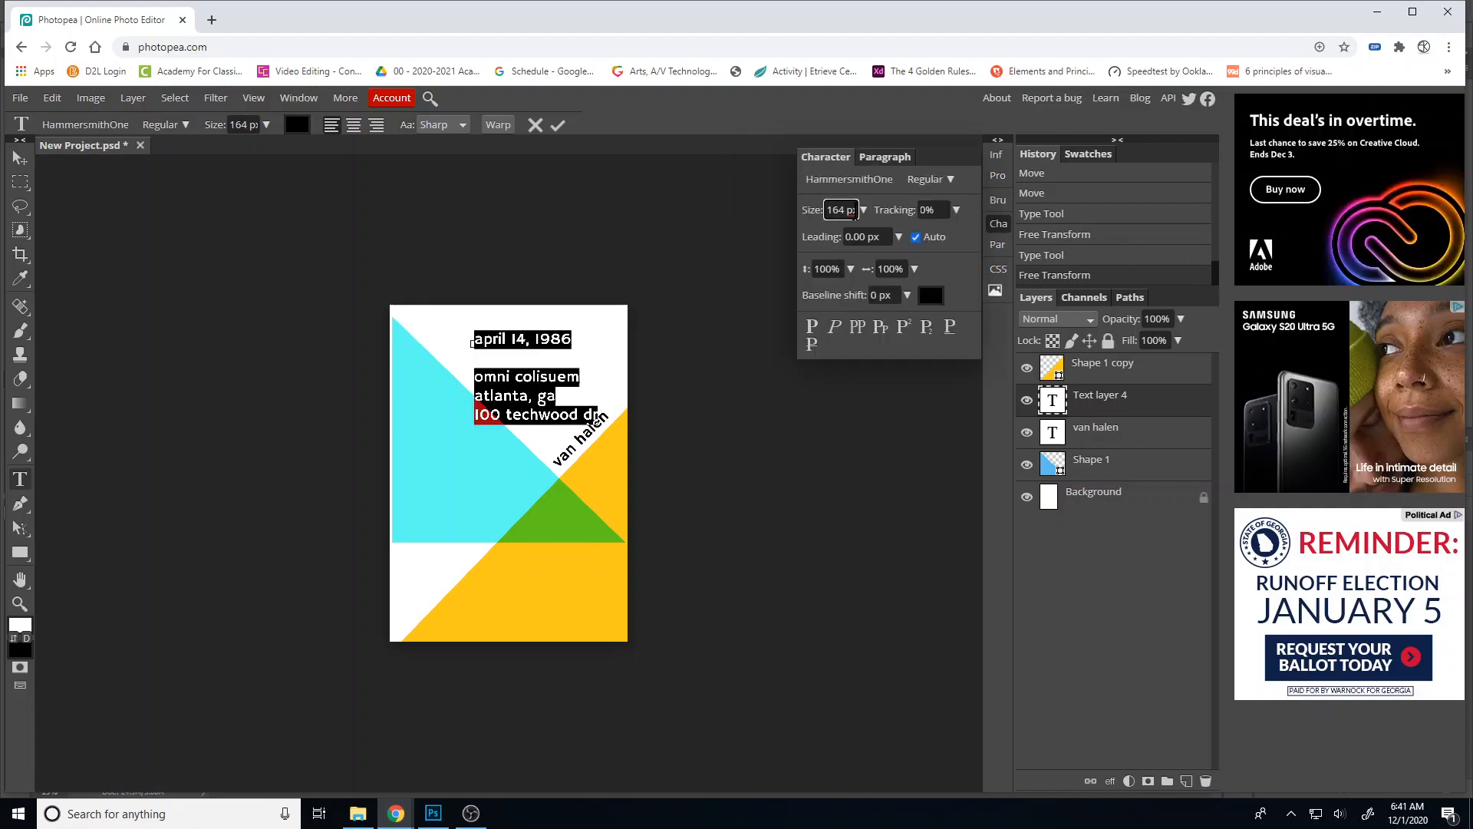
Shrink the event-details text to 67 px and commit it, ready to move
left_click_drag(855, 232, 855, 232)
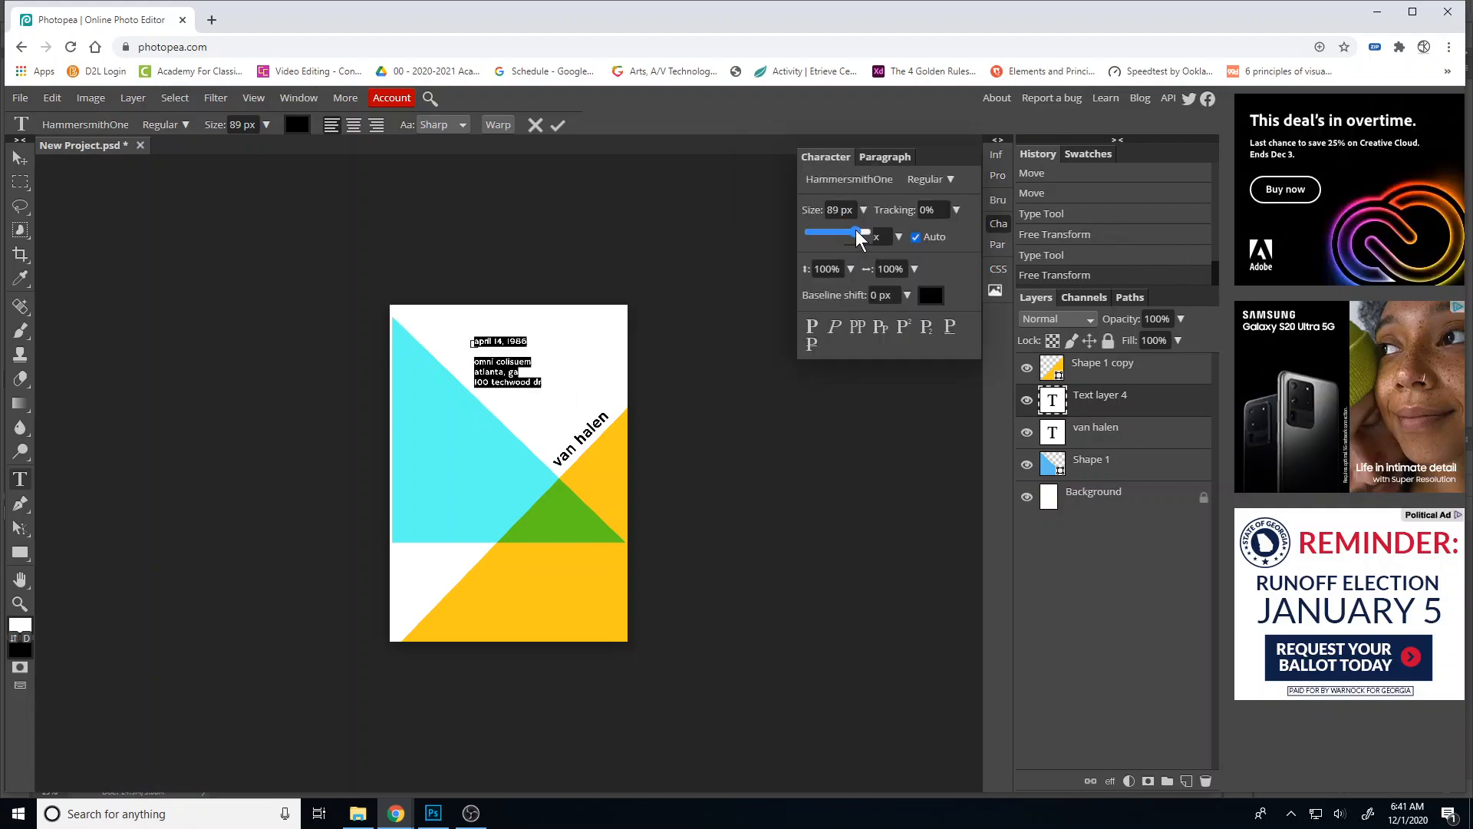
left_click_drag(862, 233, 844, 233)
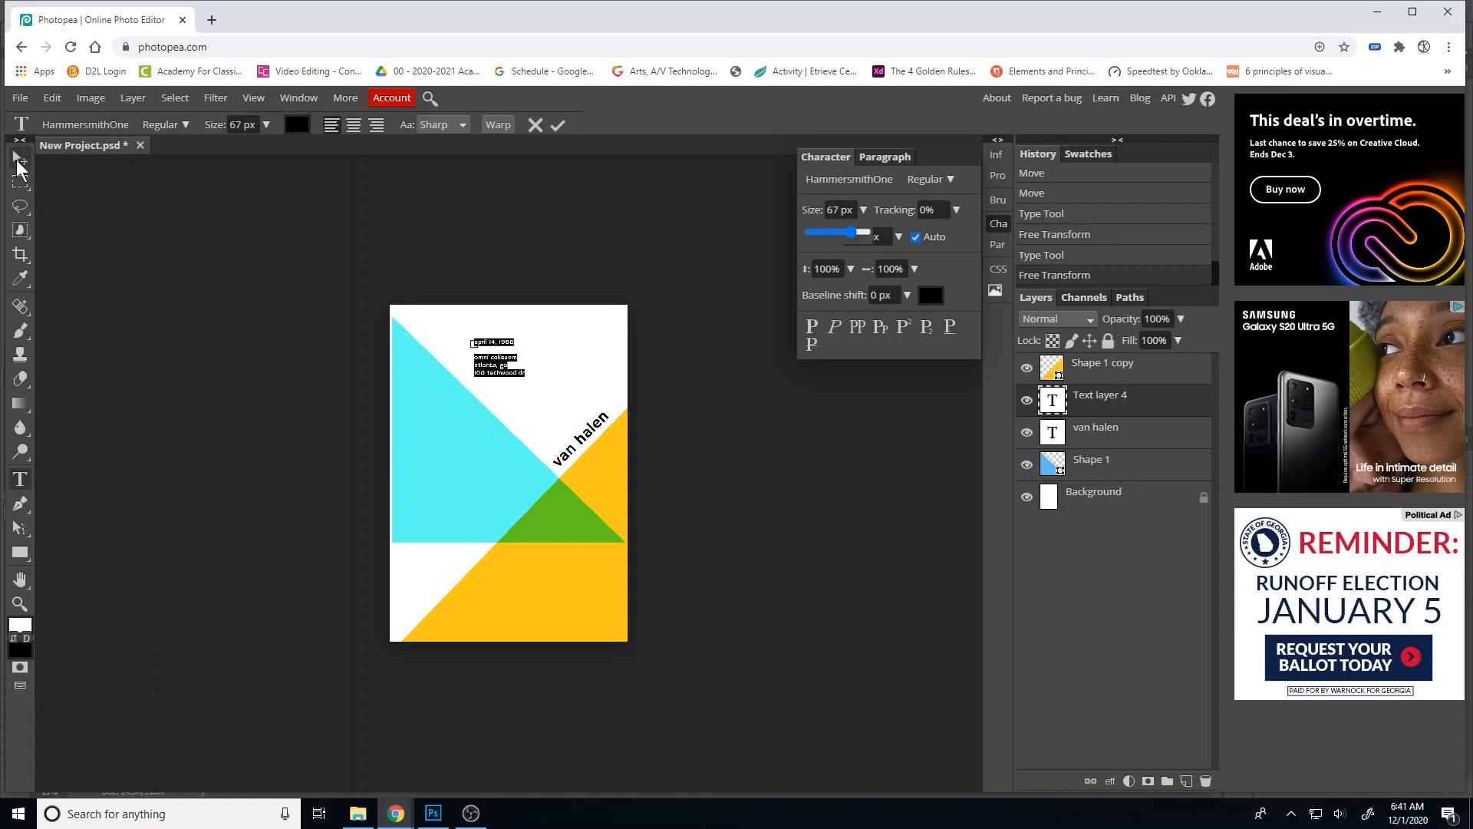
left_click(18, 156)
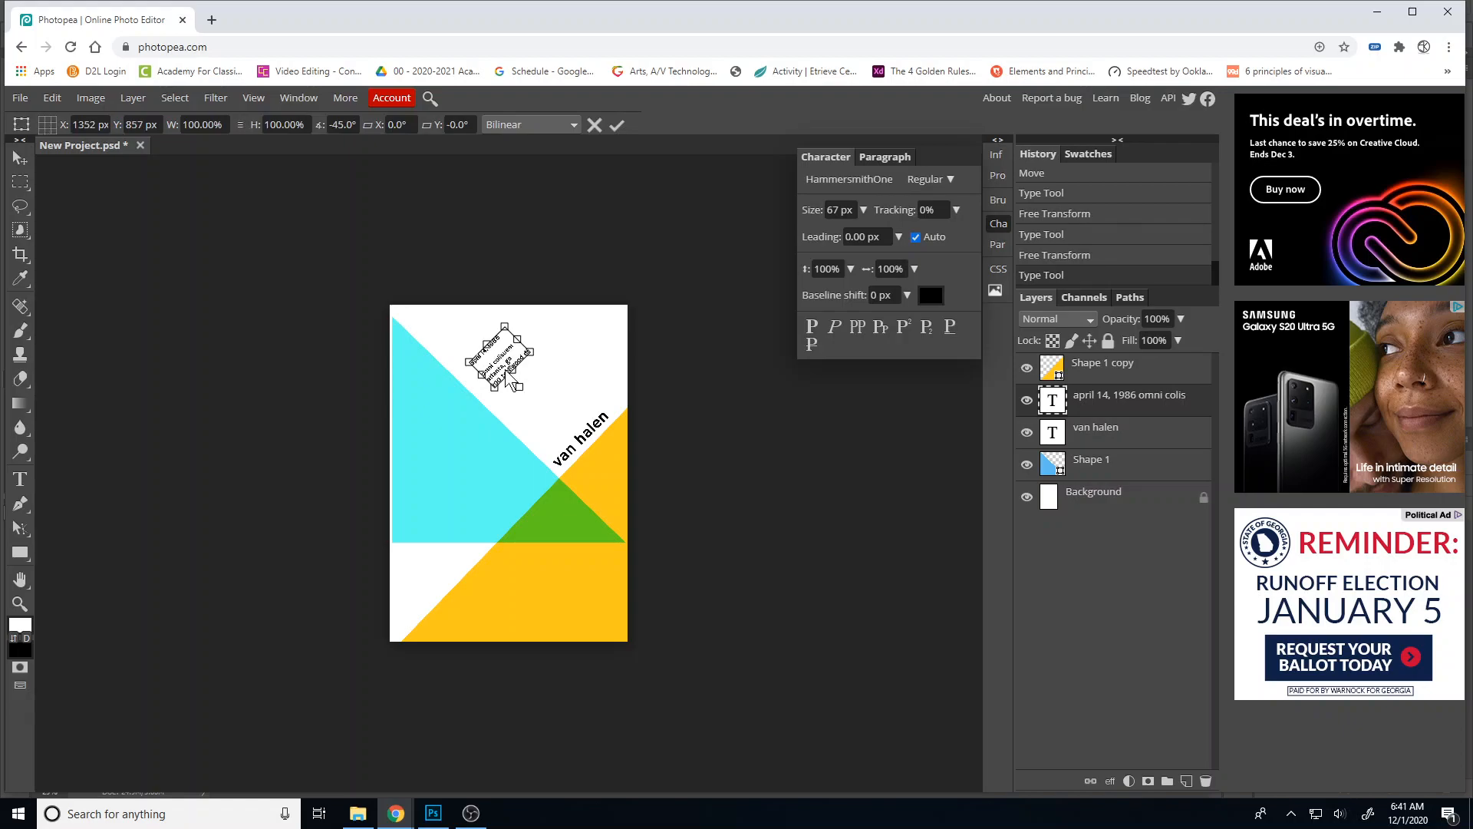
Position the angled event details along the cyan diagonal just below and left of van halen
left_click_drag(509, 362, 531, 399)
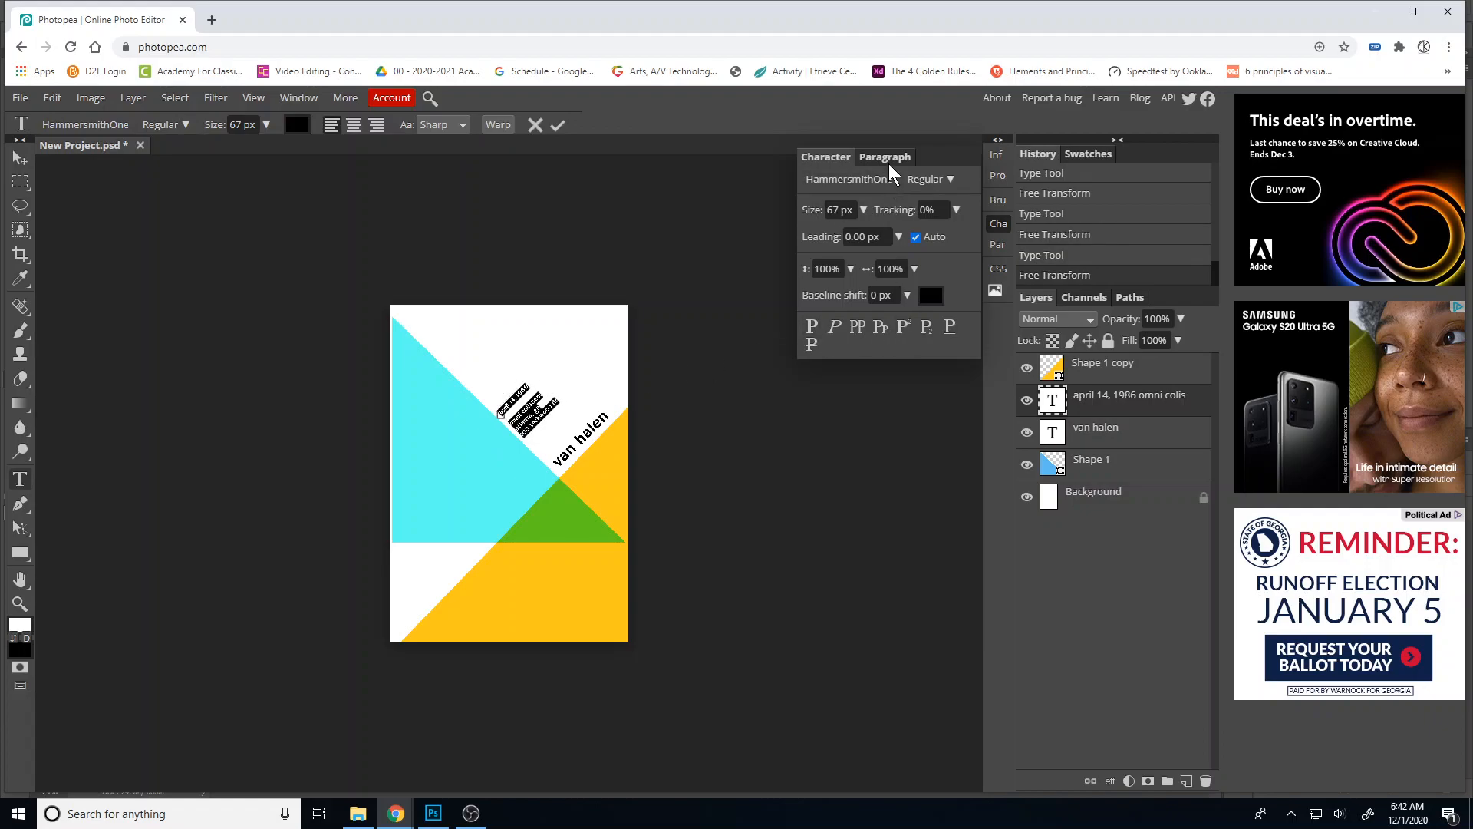
left_click(884, 156)
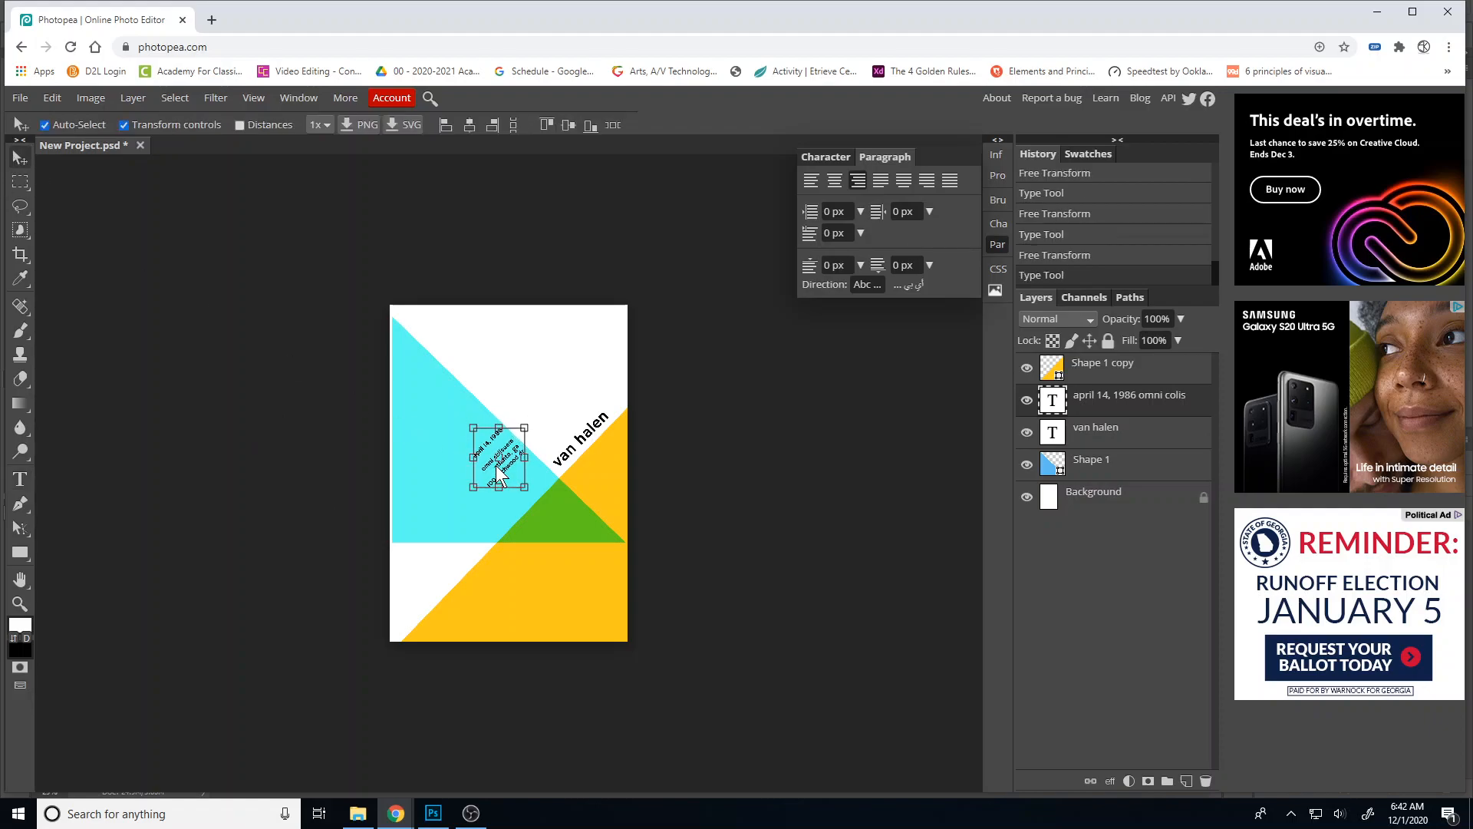
left_click_drag(500, 460, 526, 484)
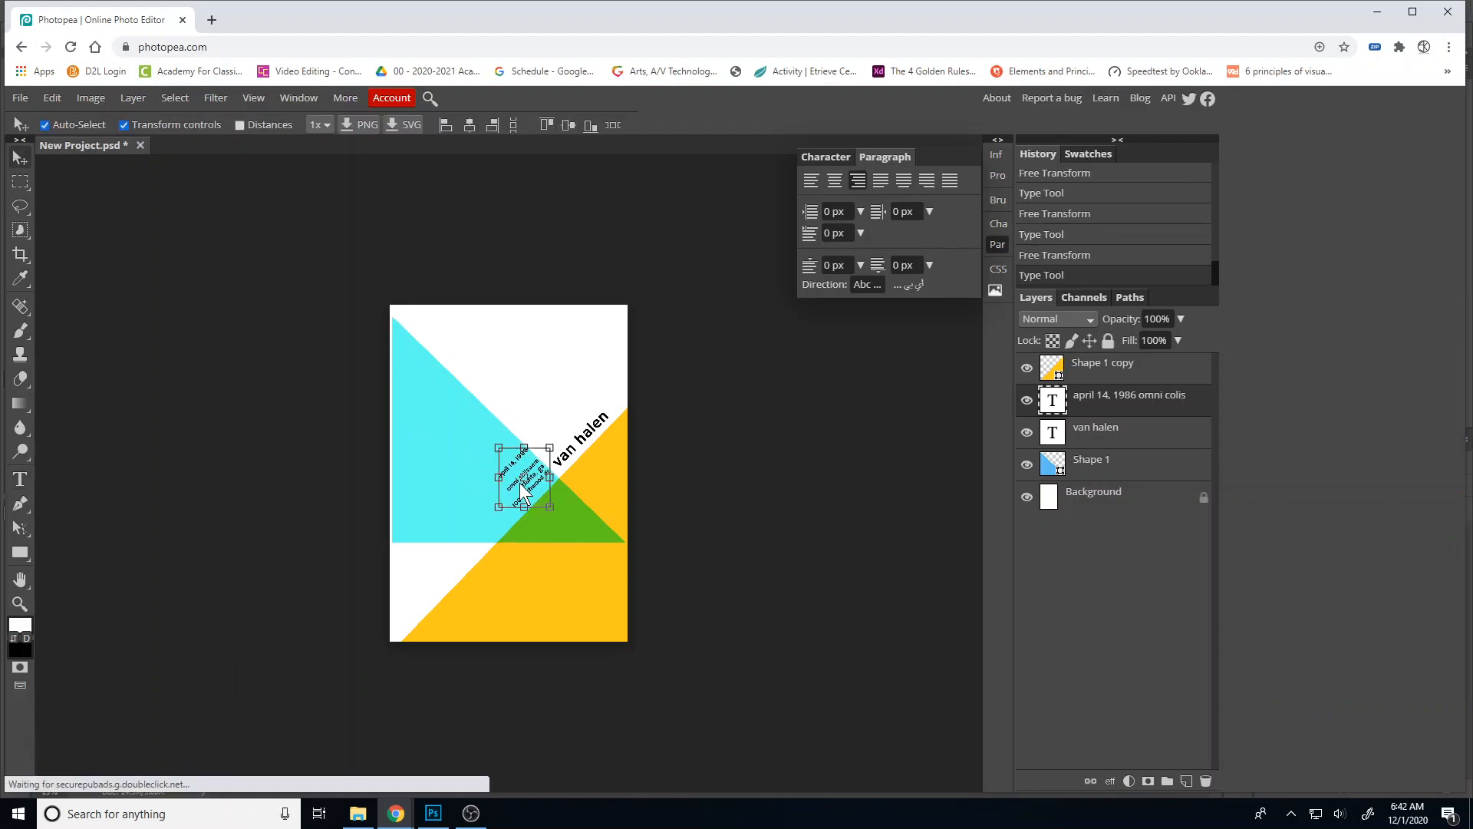
left_click_drag(520, 479, 522, 493)
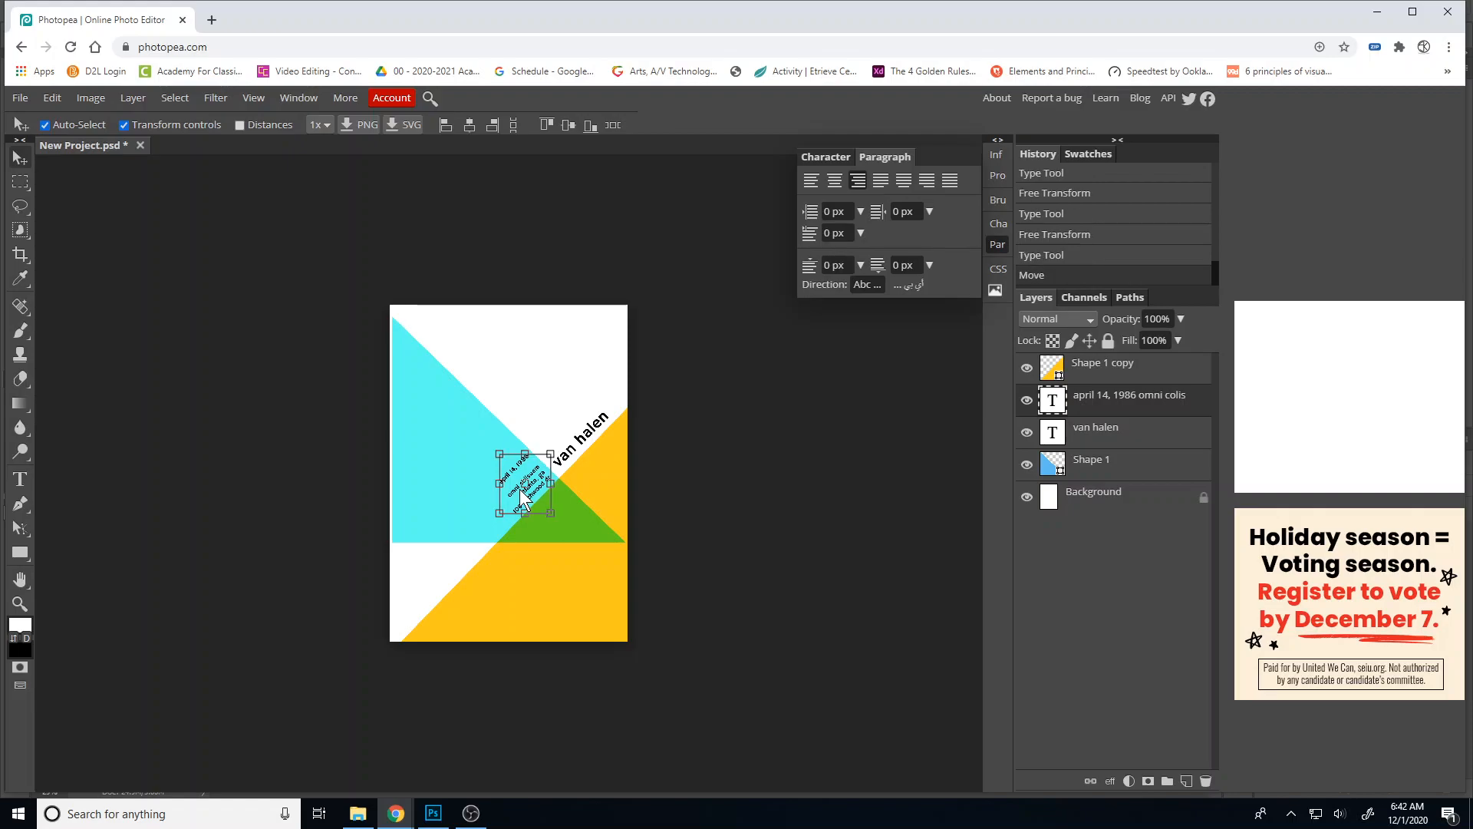
left_click(758, 519)
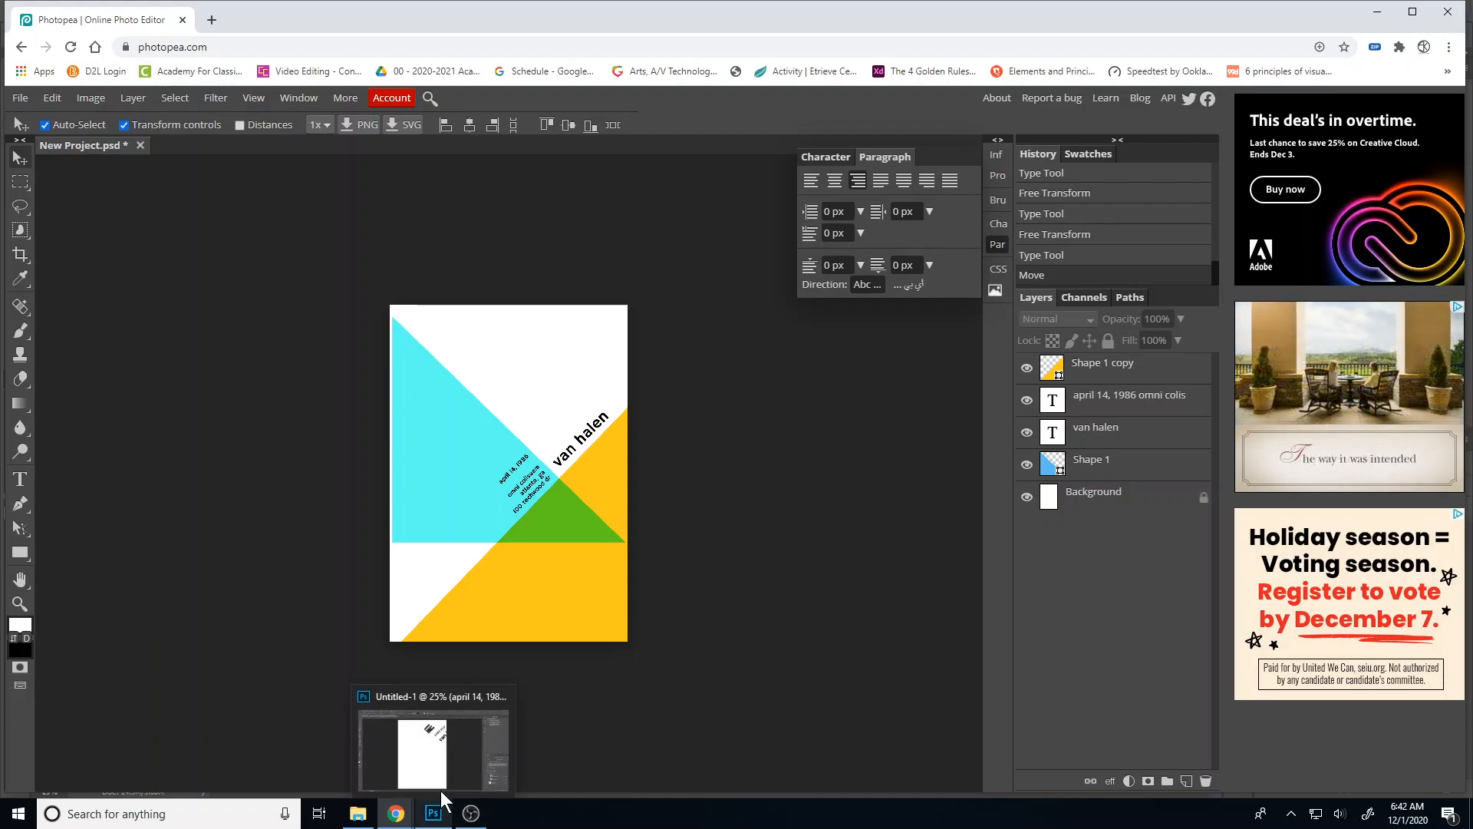
Duplicate van halen, retype it as '5150 tour' and place it above van halen on the diagonal
left_click(581, 453)
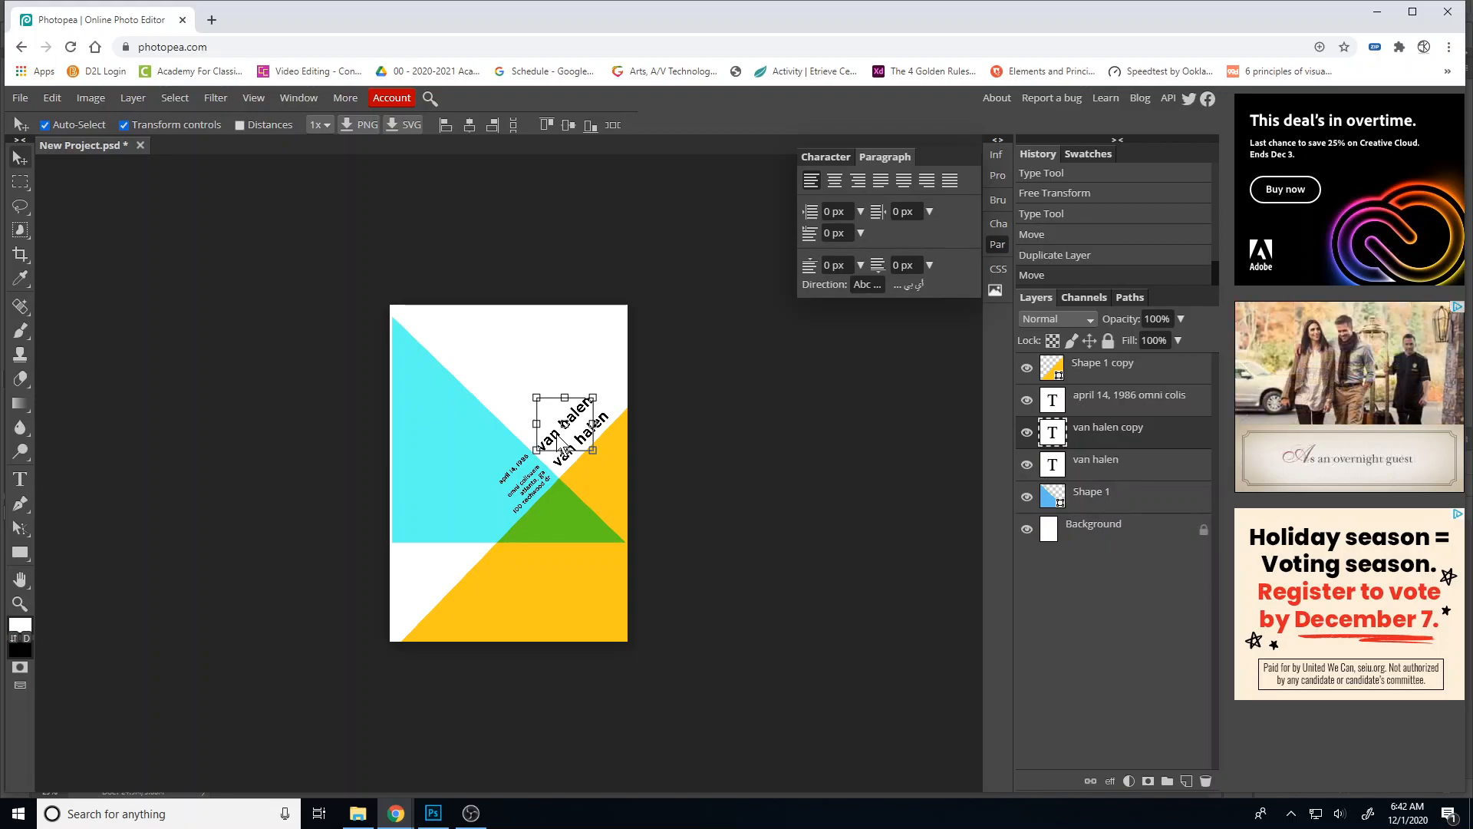
left_click(556, 434)
type("5150 t")
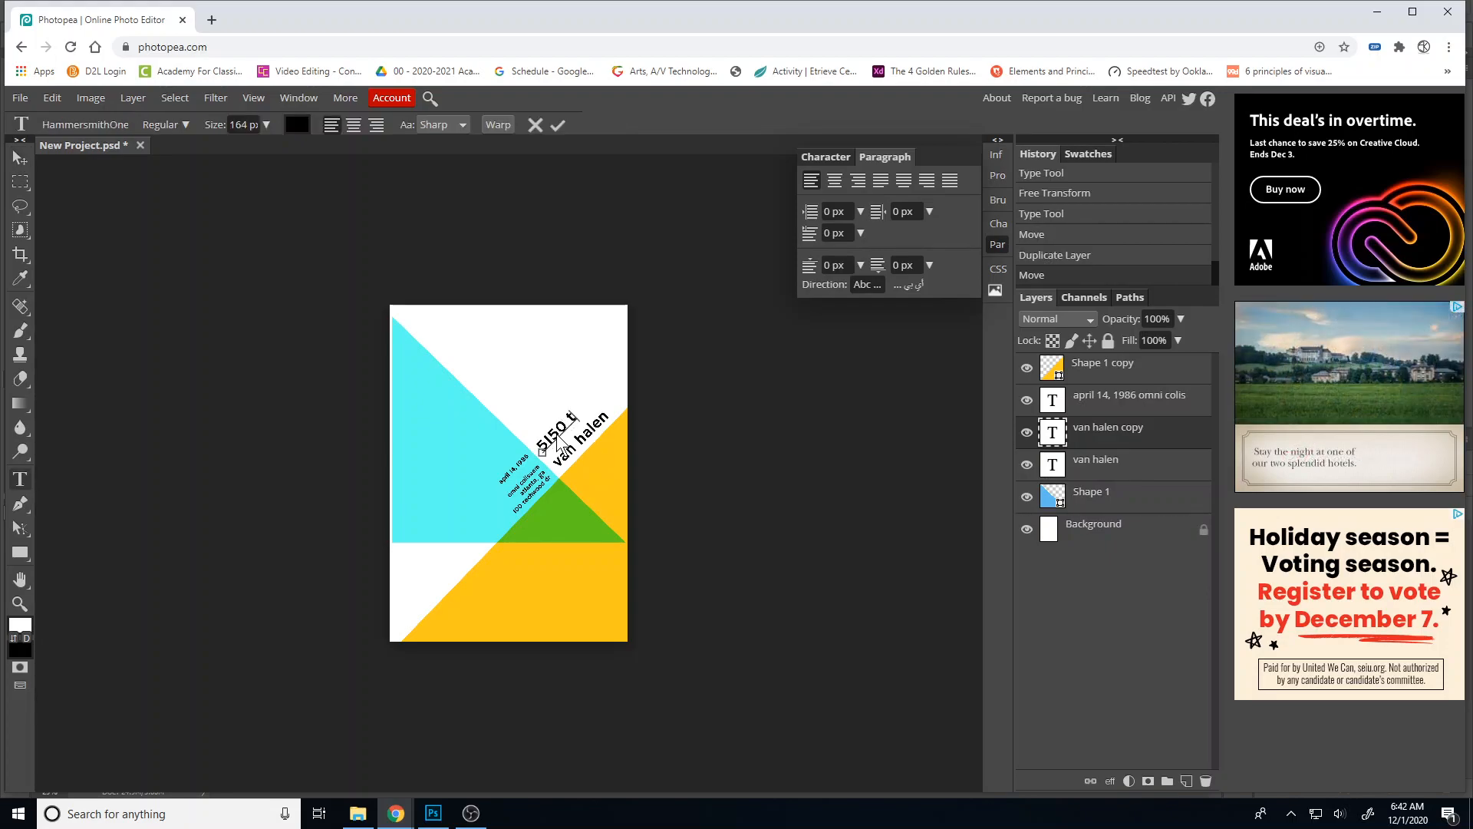
type("our")
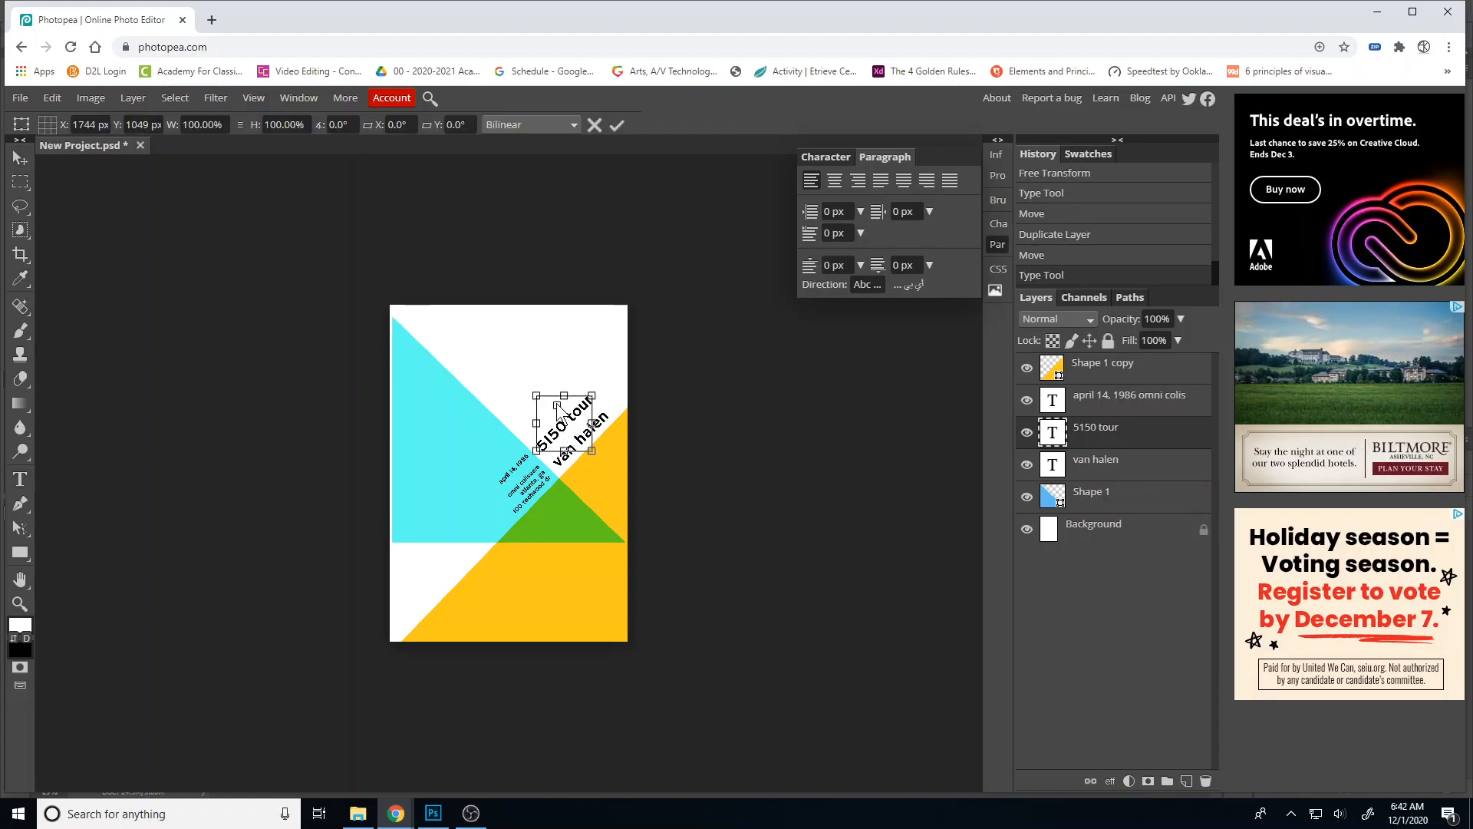
left_click_drag(564, 393, 541, 369)
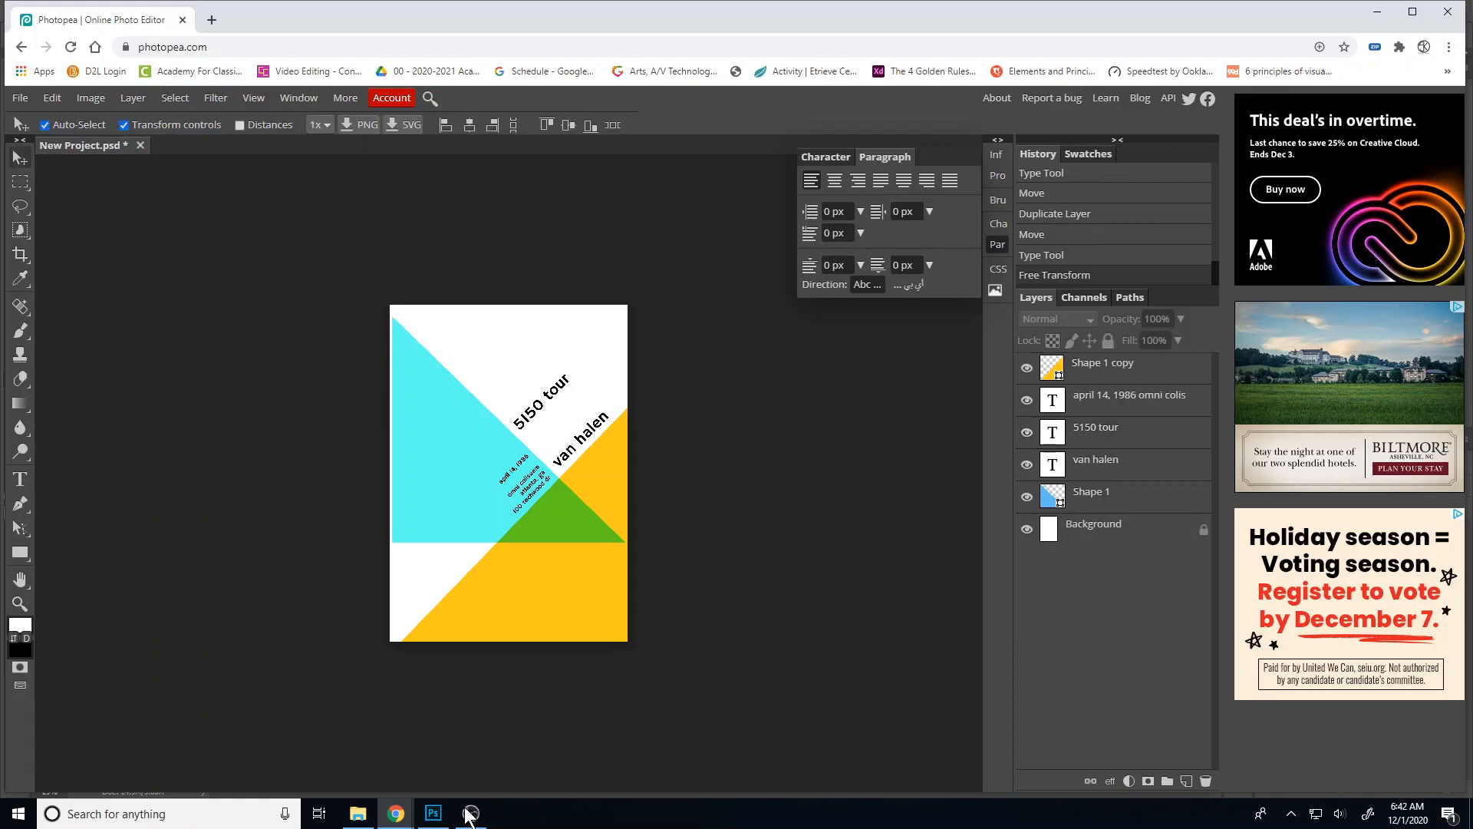
mouse_move(462, 662)
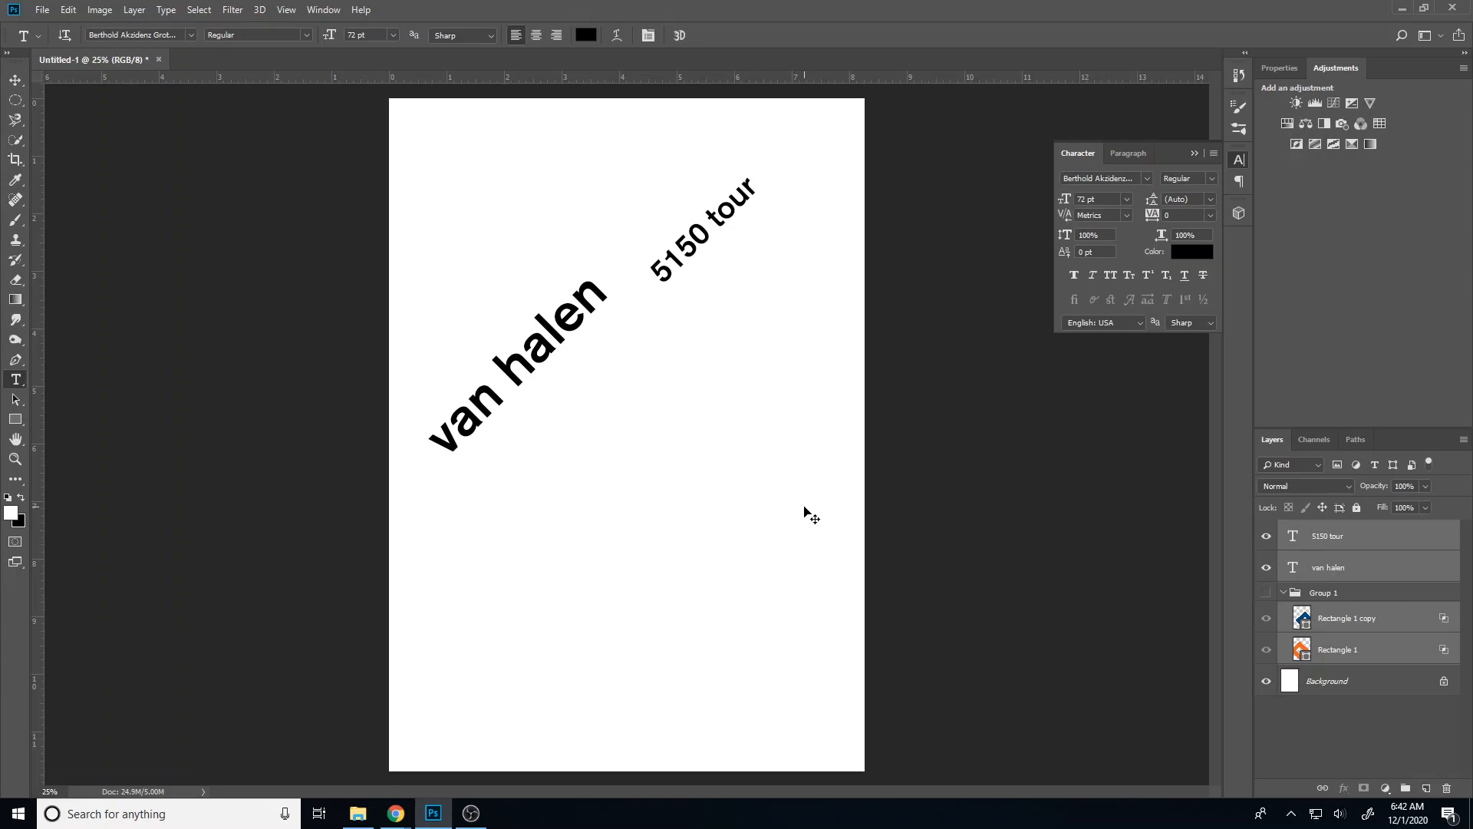
mouse_move(1277, 598)
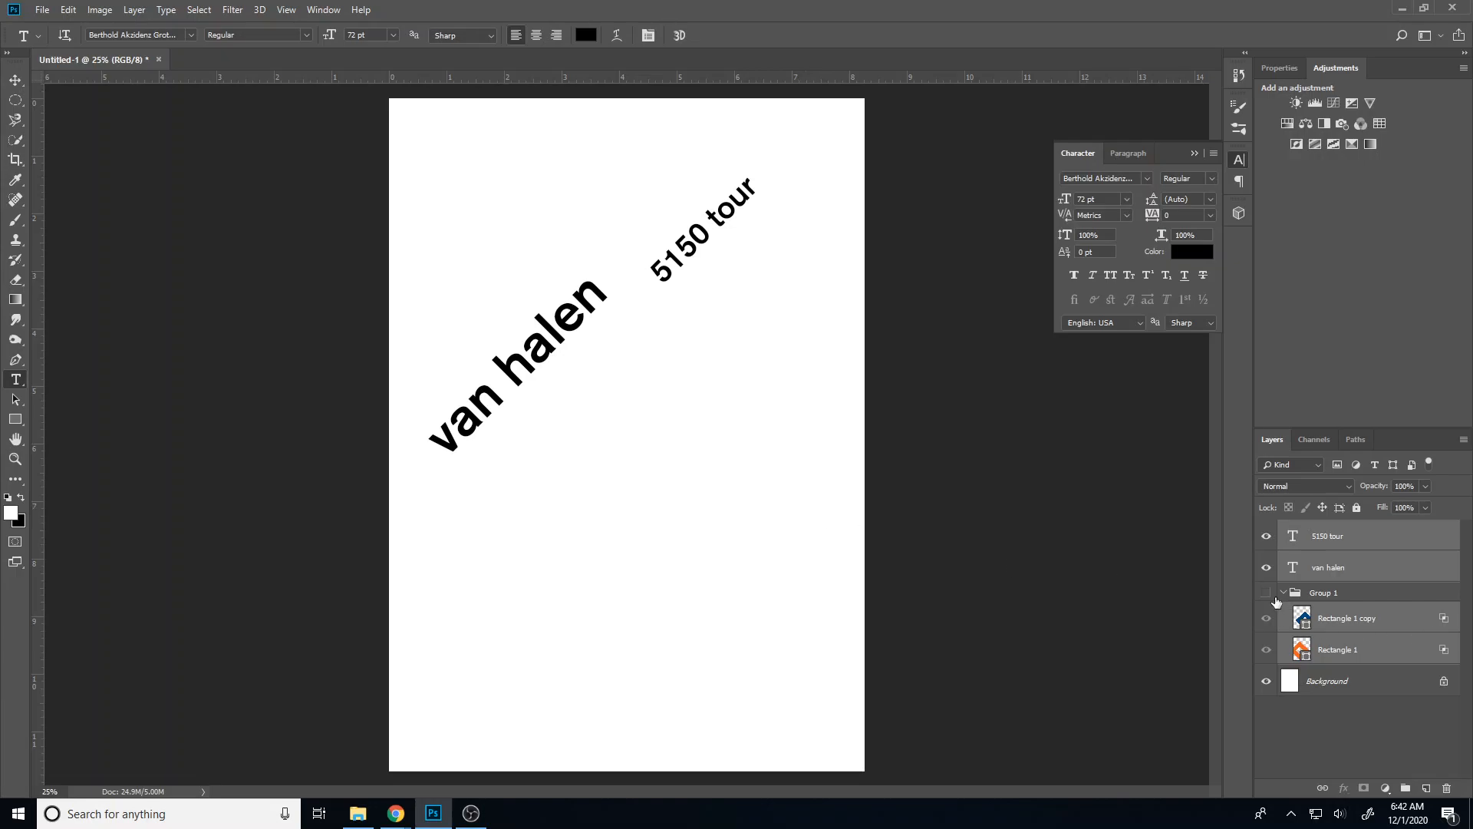
Unhide the reference poster's Group 1 square shapes in Photoshop, then return to Photopea
left_click(1267, 593)
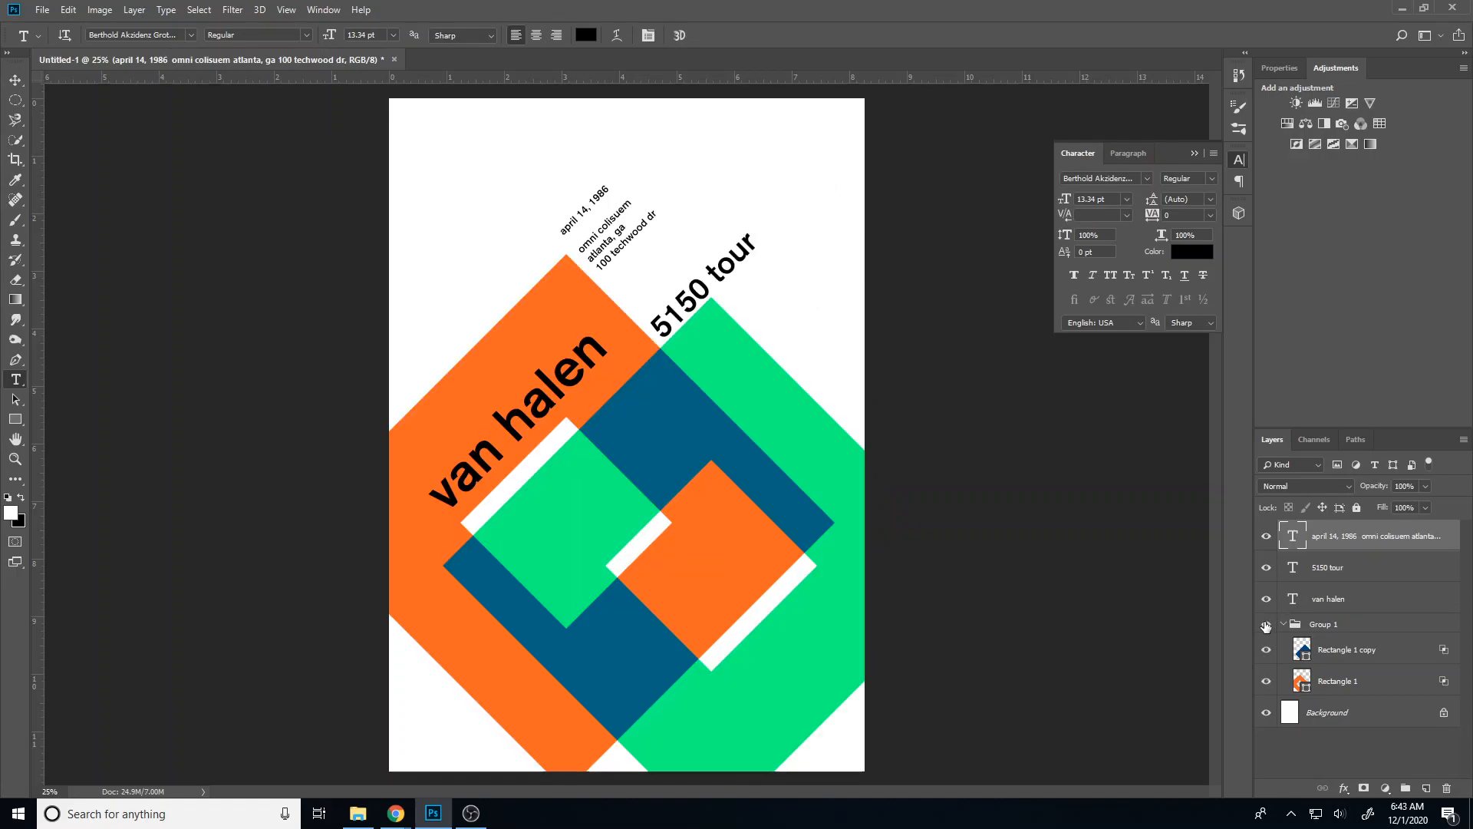
mouse_move(974, 596)
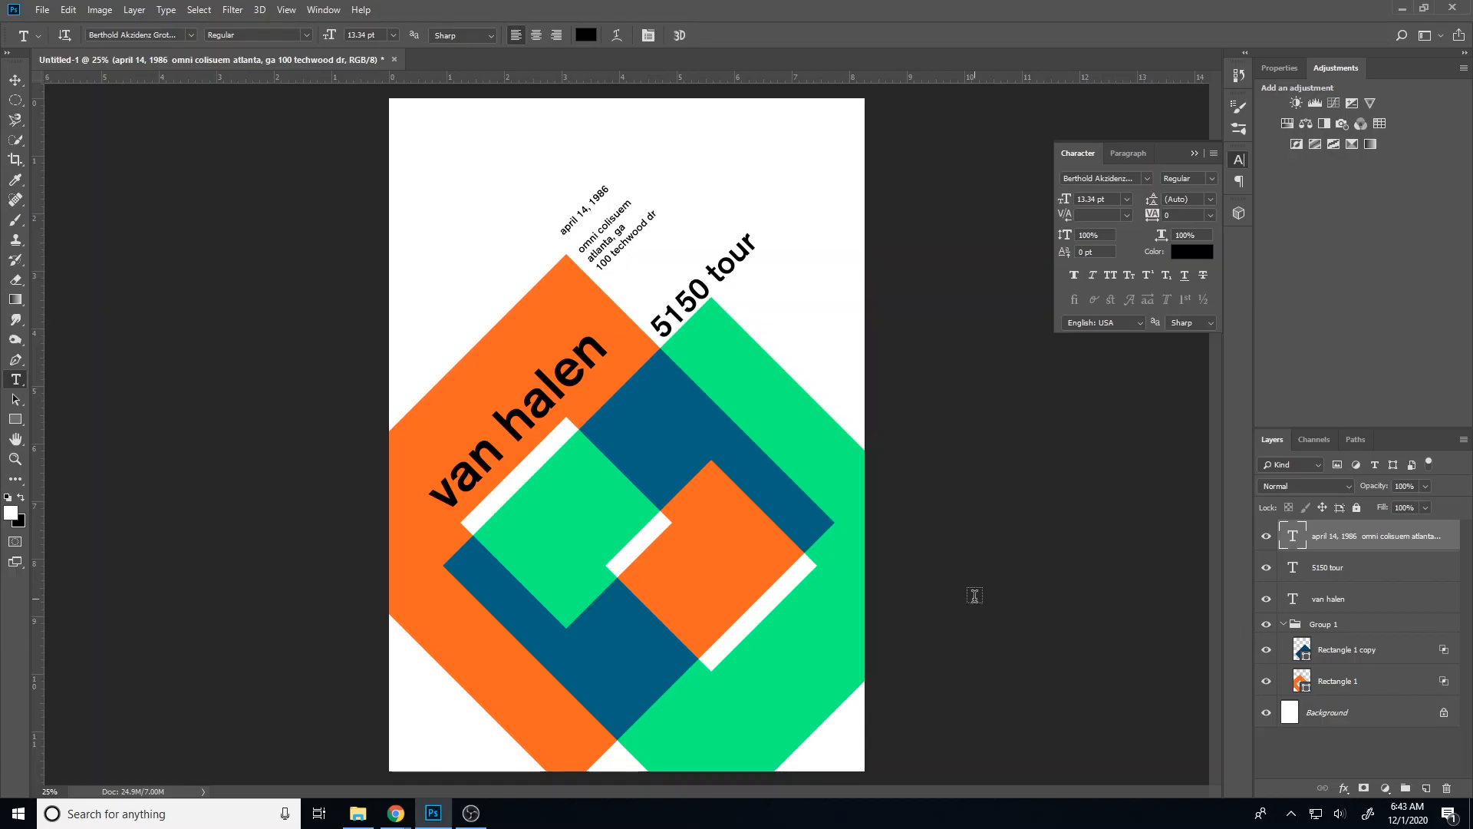
mouse_move(6, 72)
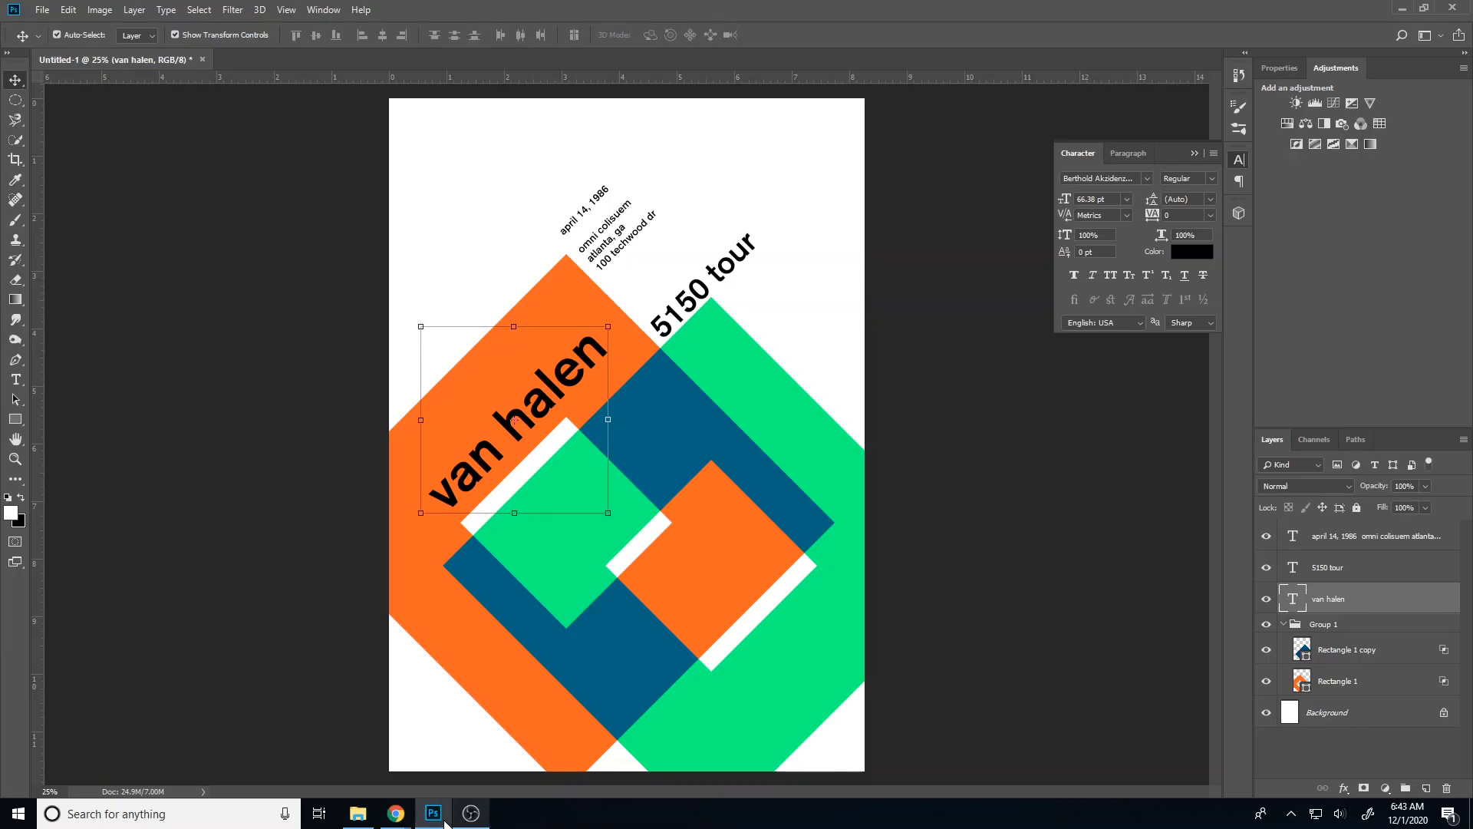
left_click(394, 813)
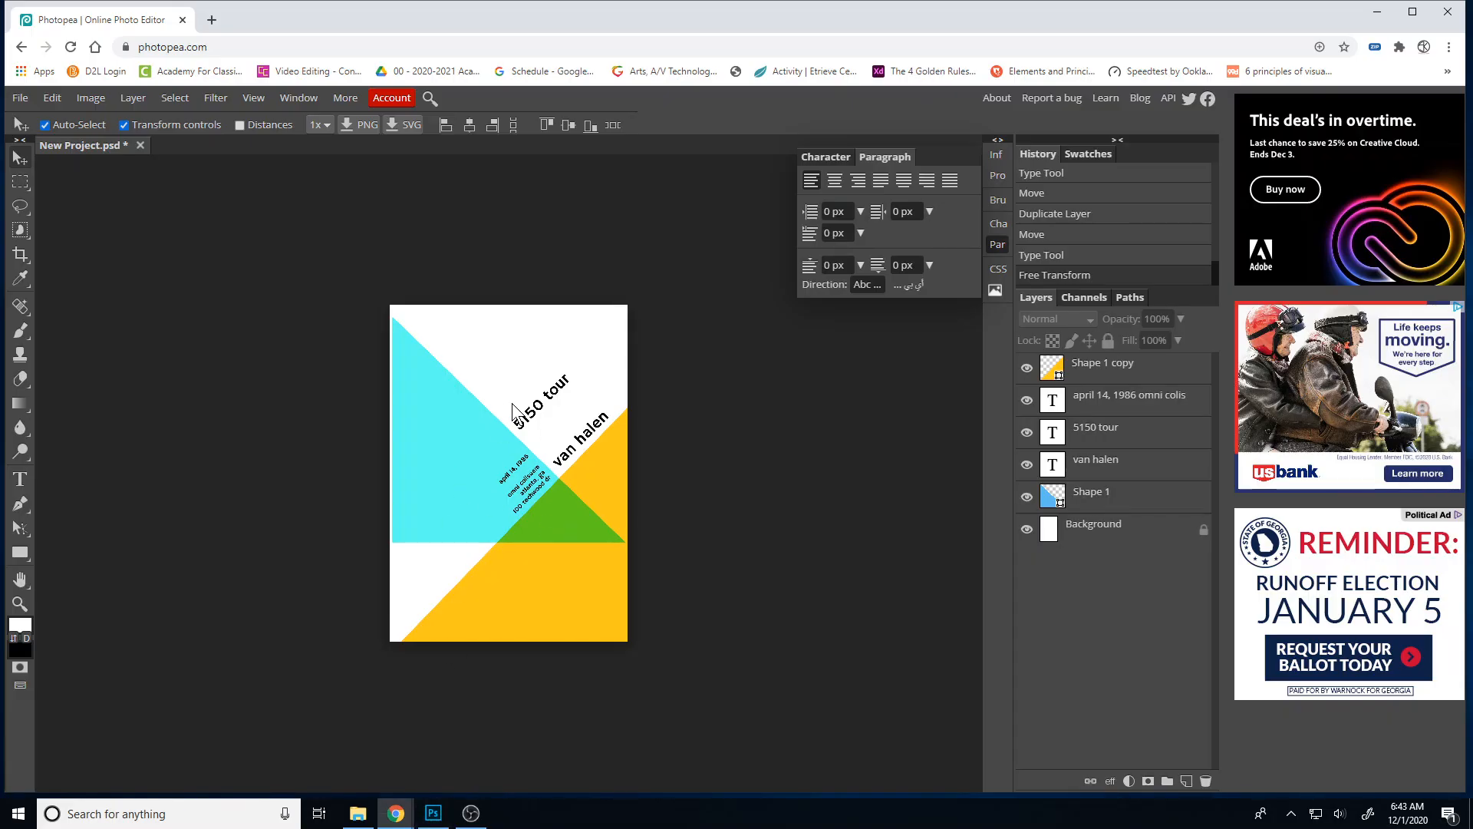
left_click(586, 436)
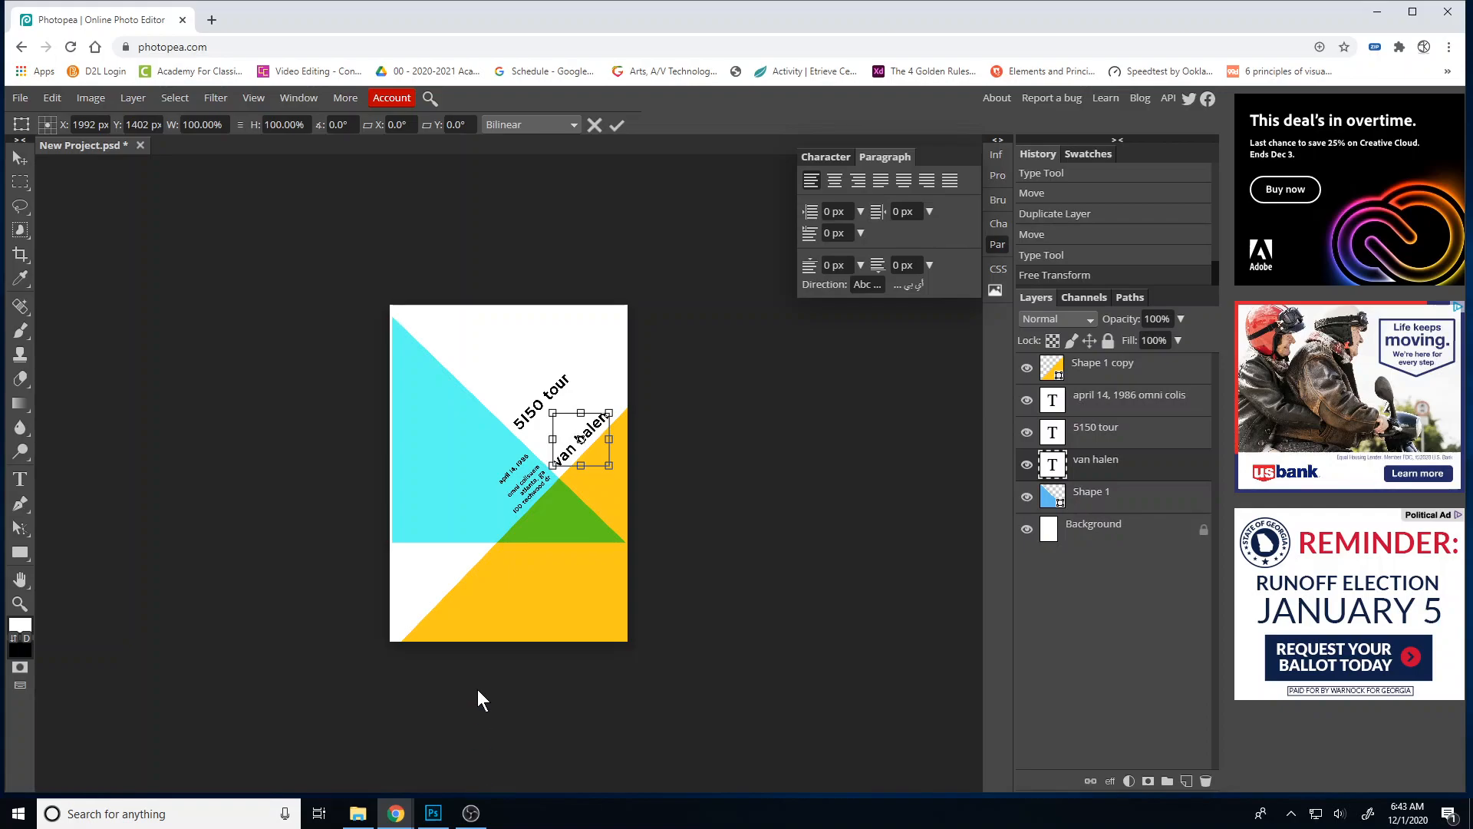
mouse_move(470, 813)
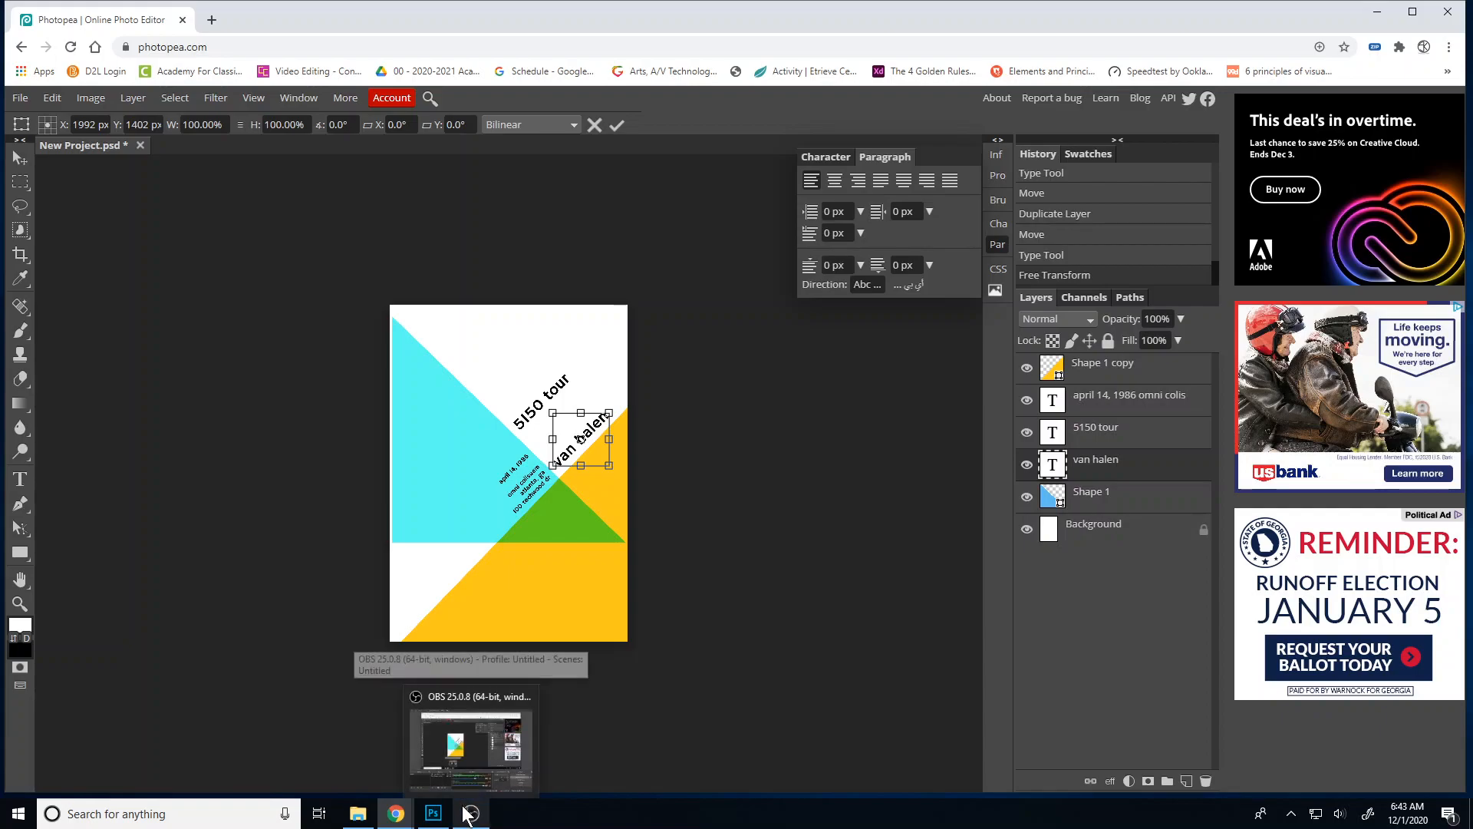
left_click(470, 813)
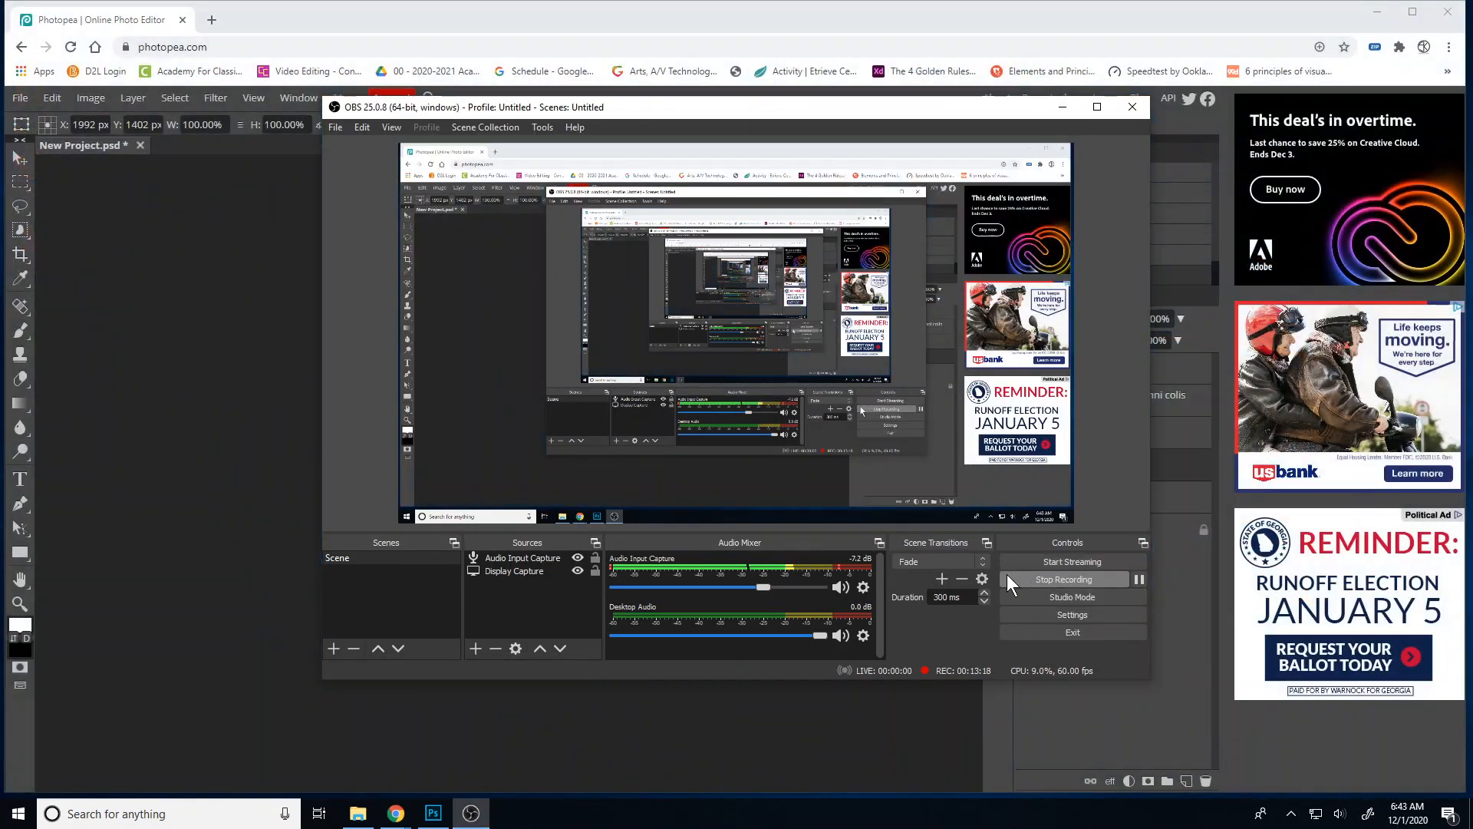
mouse_move(999, 589)
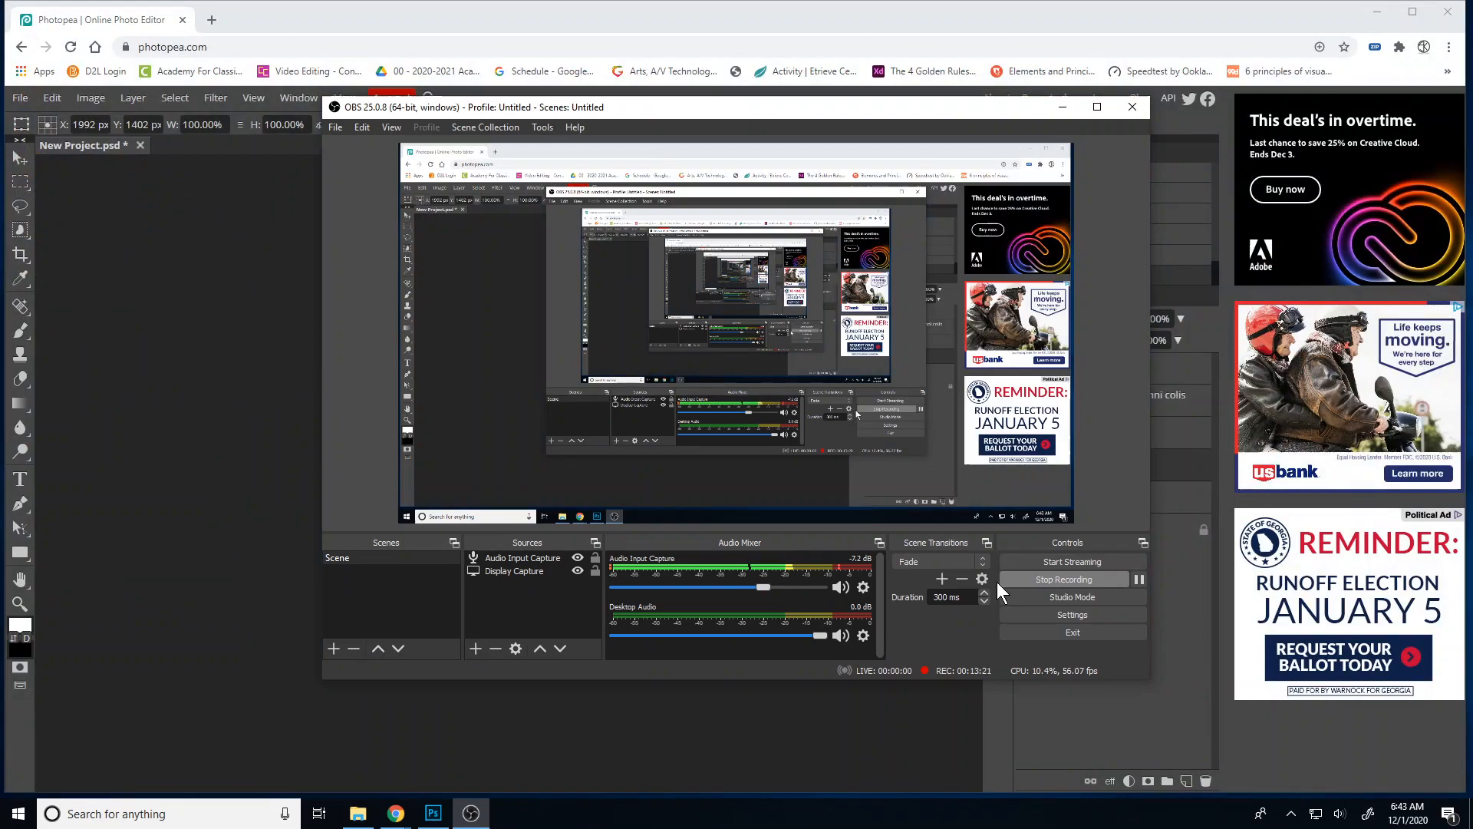